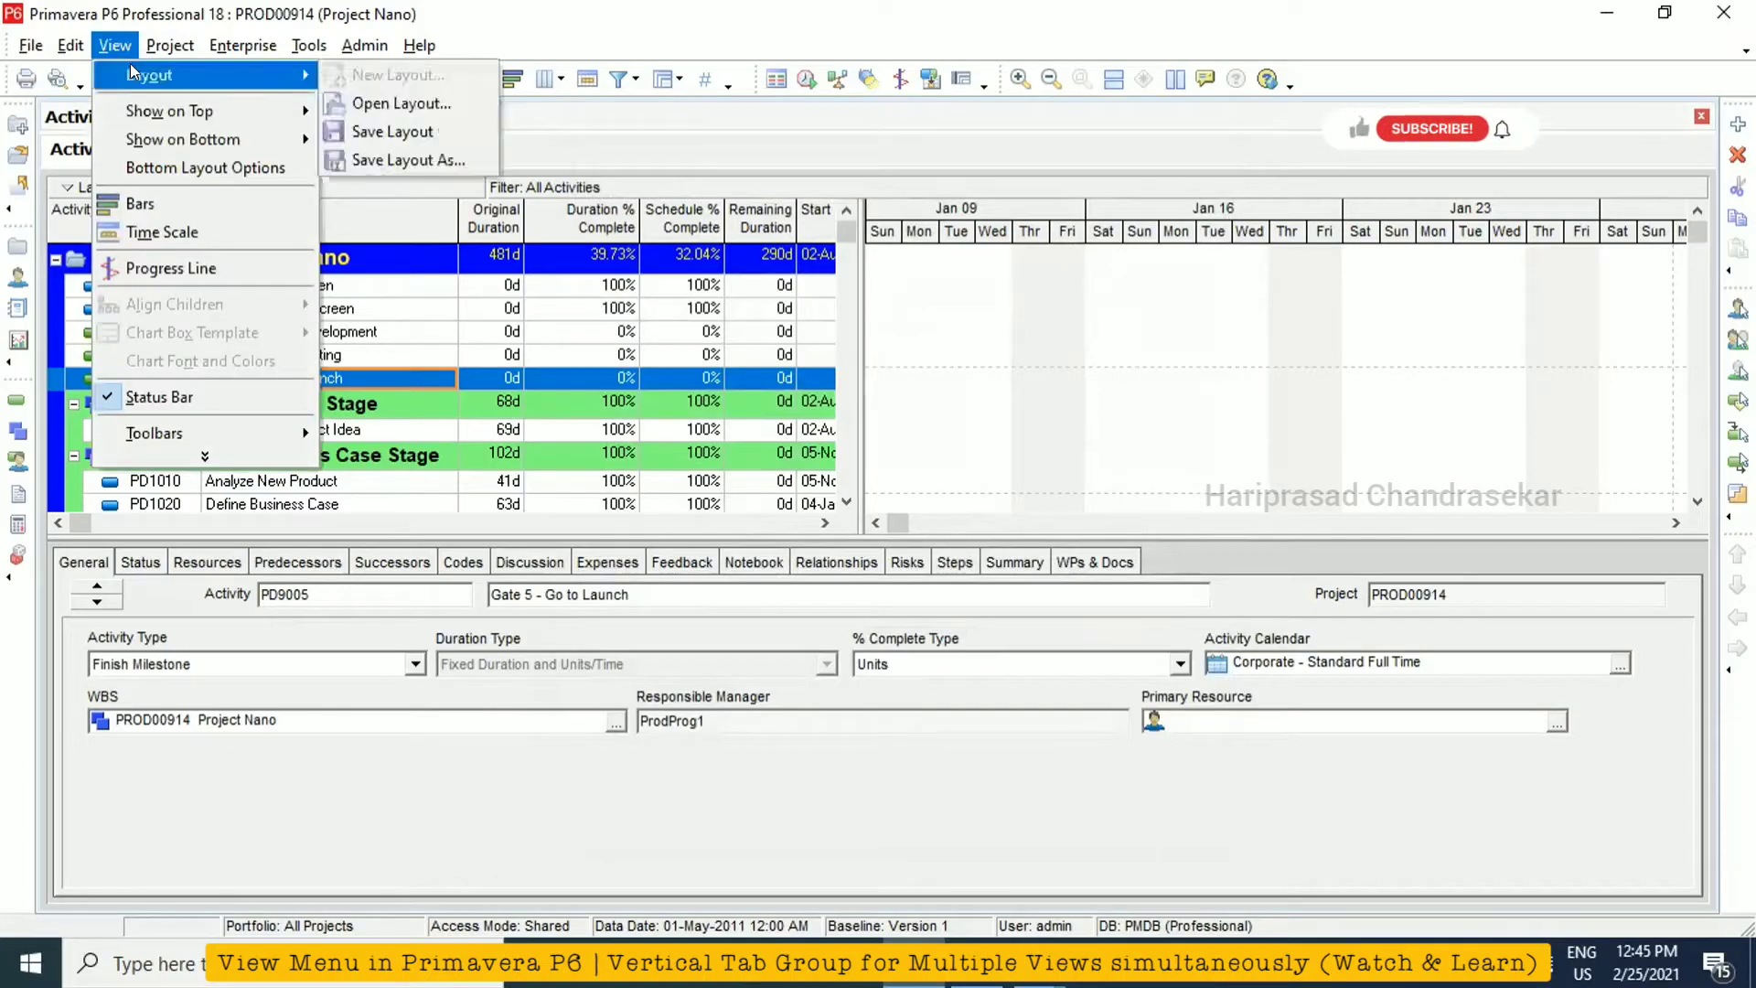
{"action": "mouse_move", "coordinate": [402, 102]}
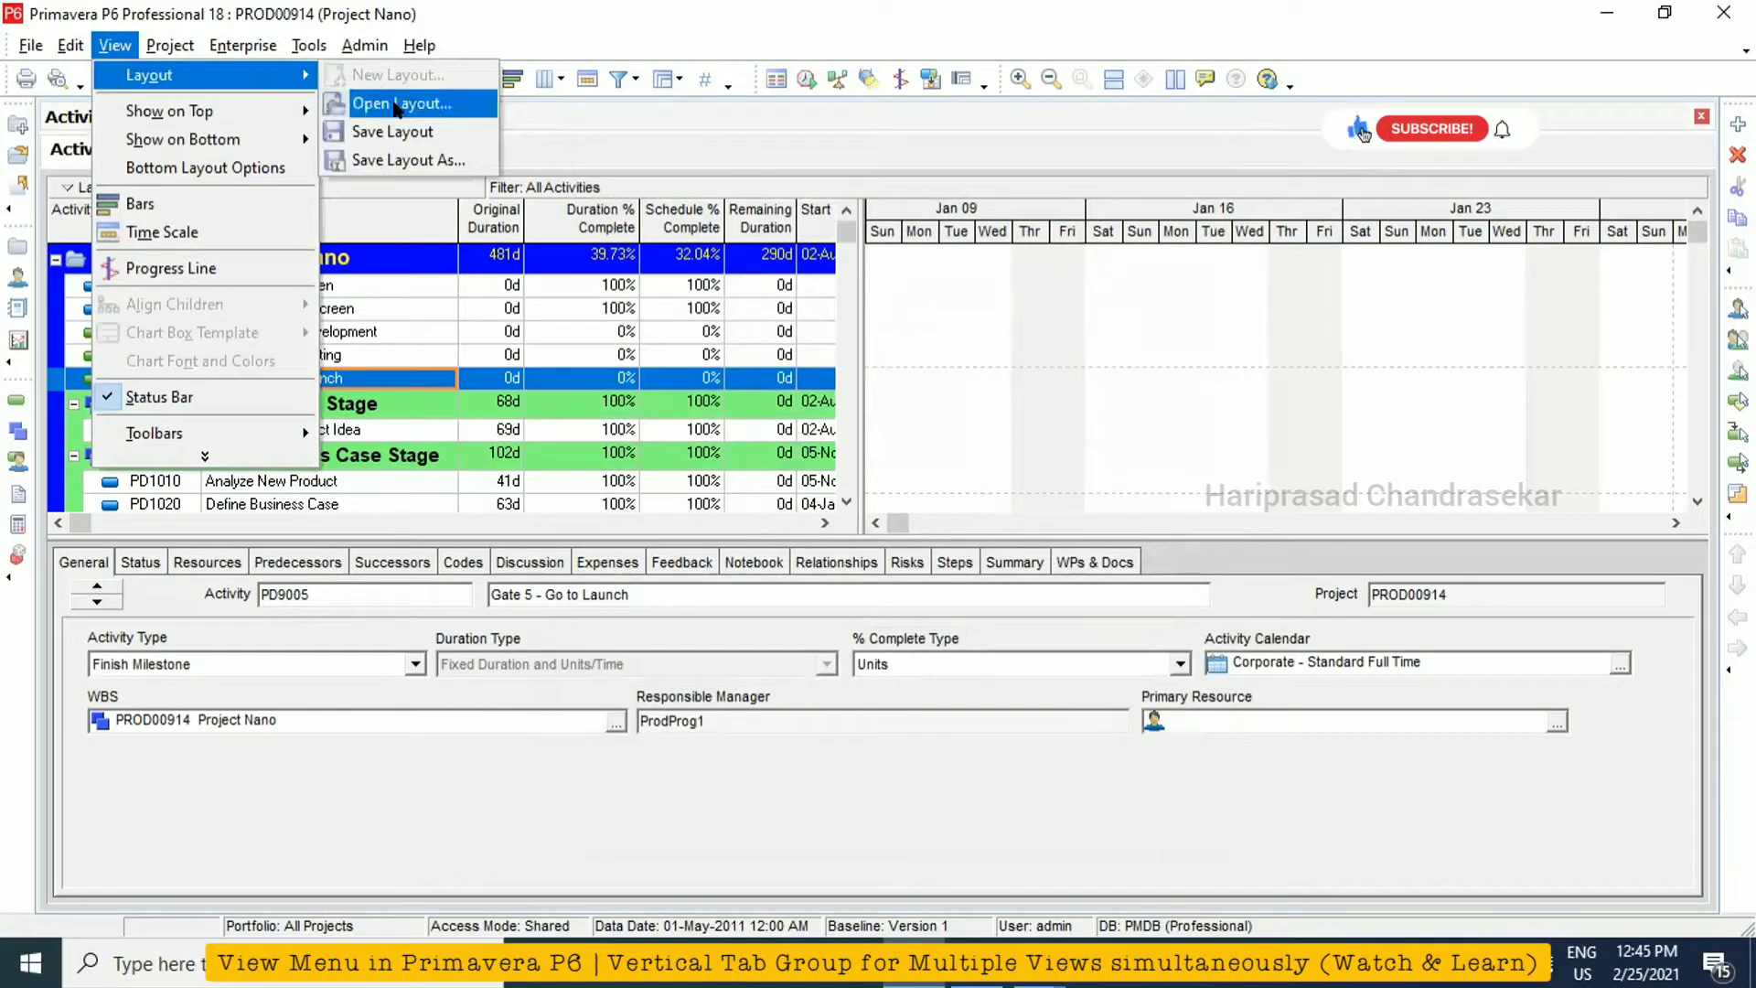
Browse the saved layouts and apply the Critical Path - Logic view layout to Project Nano
{"action": "left_click", "coordinate": [402, 102]}
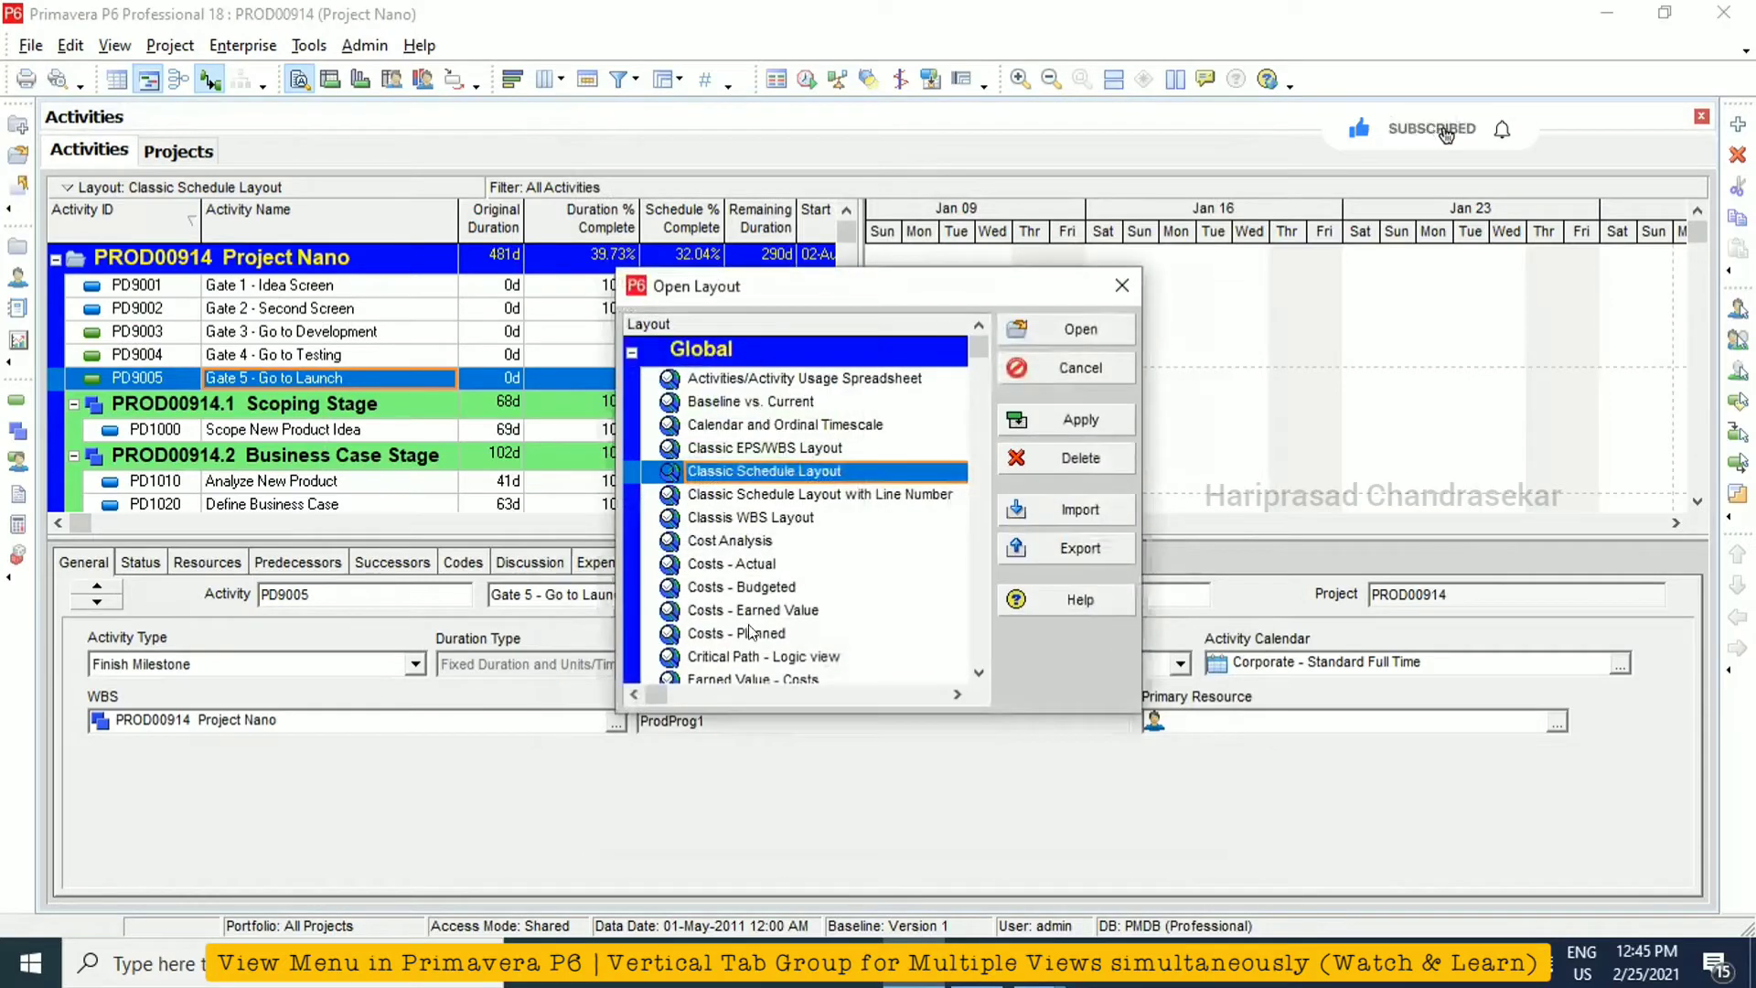
{"action": "left_click", "coordinate": [730, 540]}
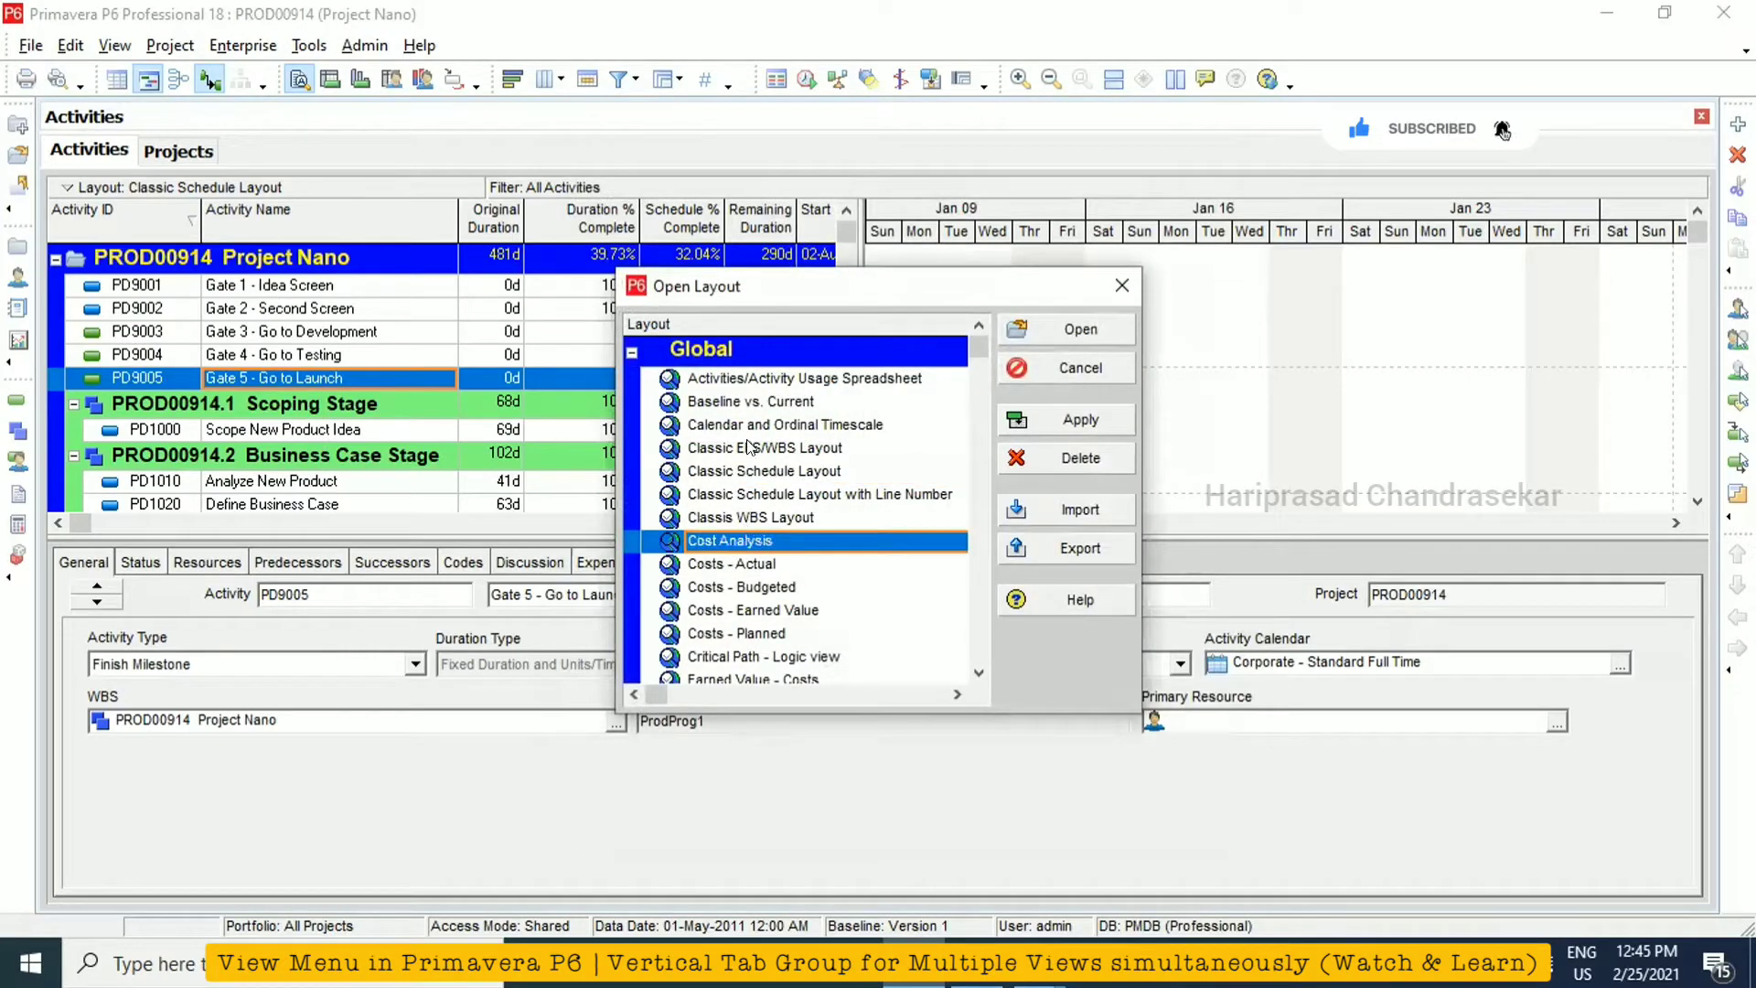
{"action": "left_click", "coordinate": [750, 400]}
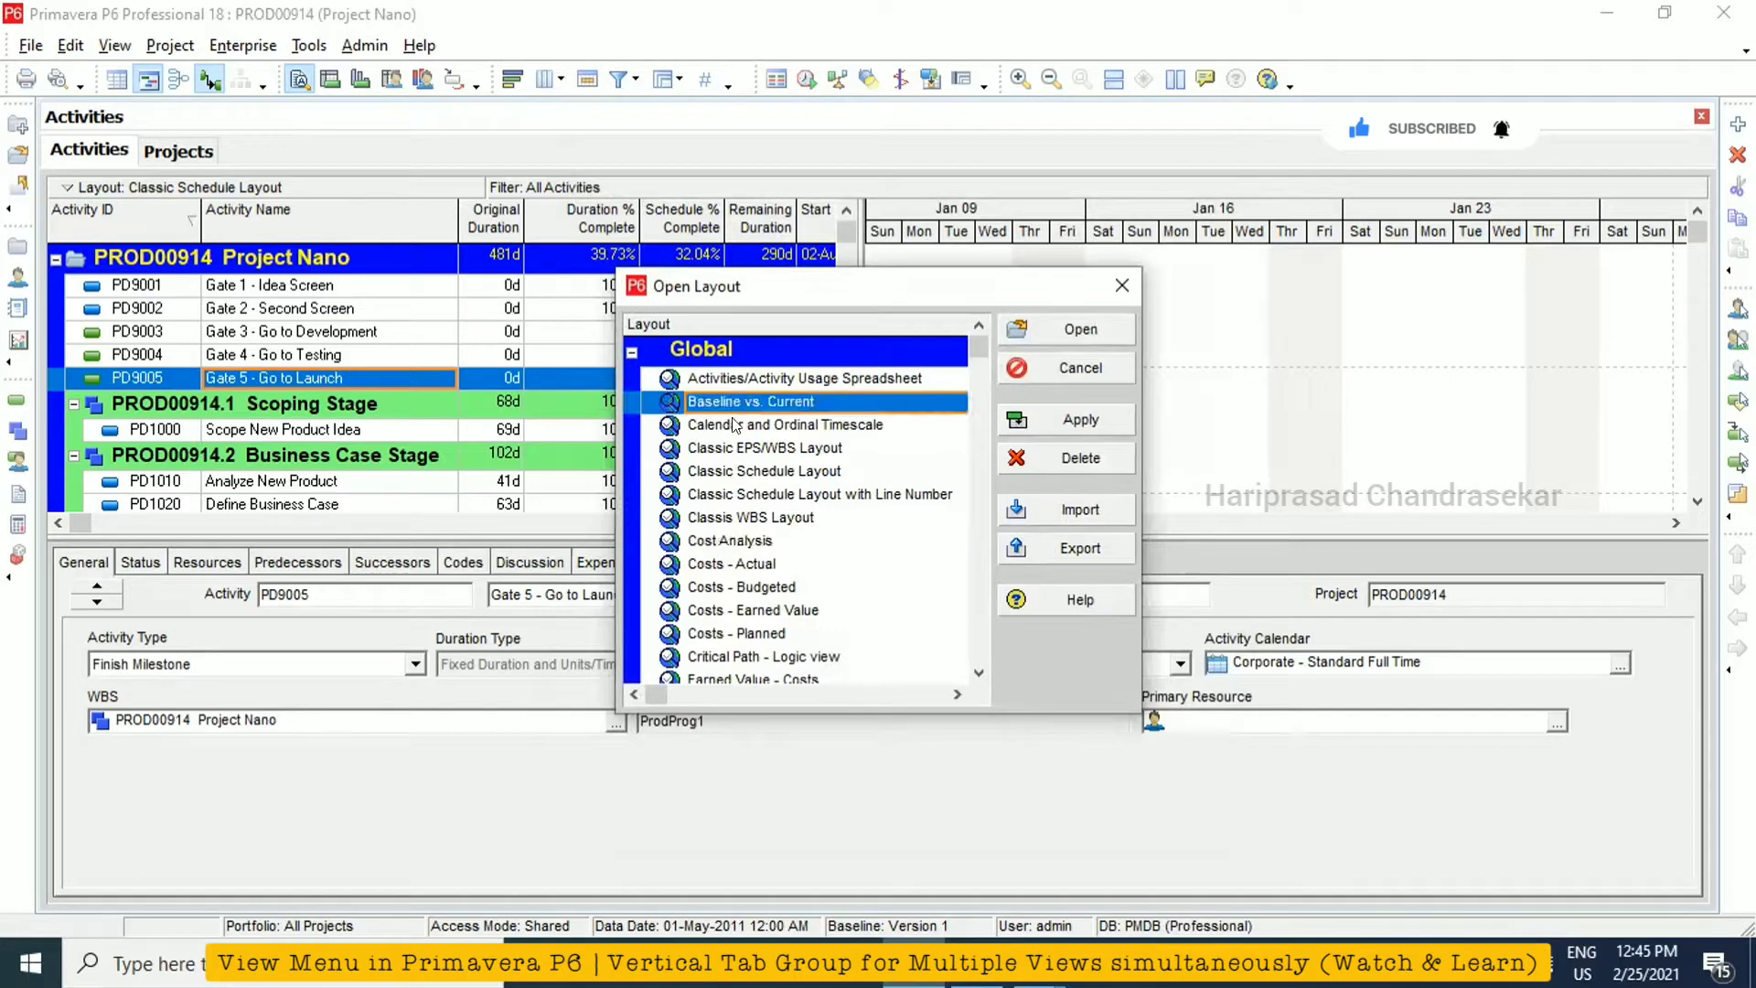
{"action": "mouse_move", "coordinate": [748, 515]}
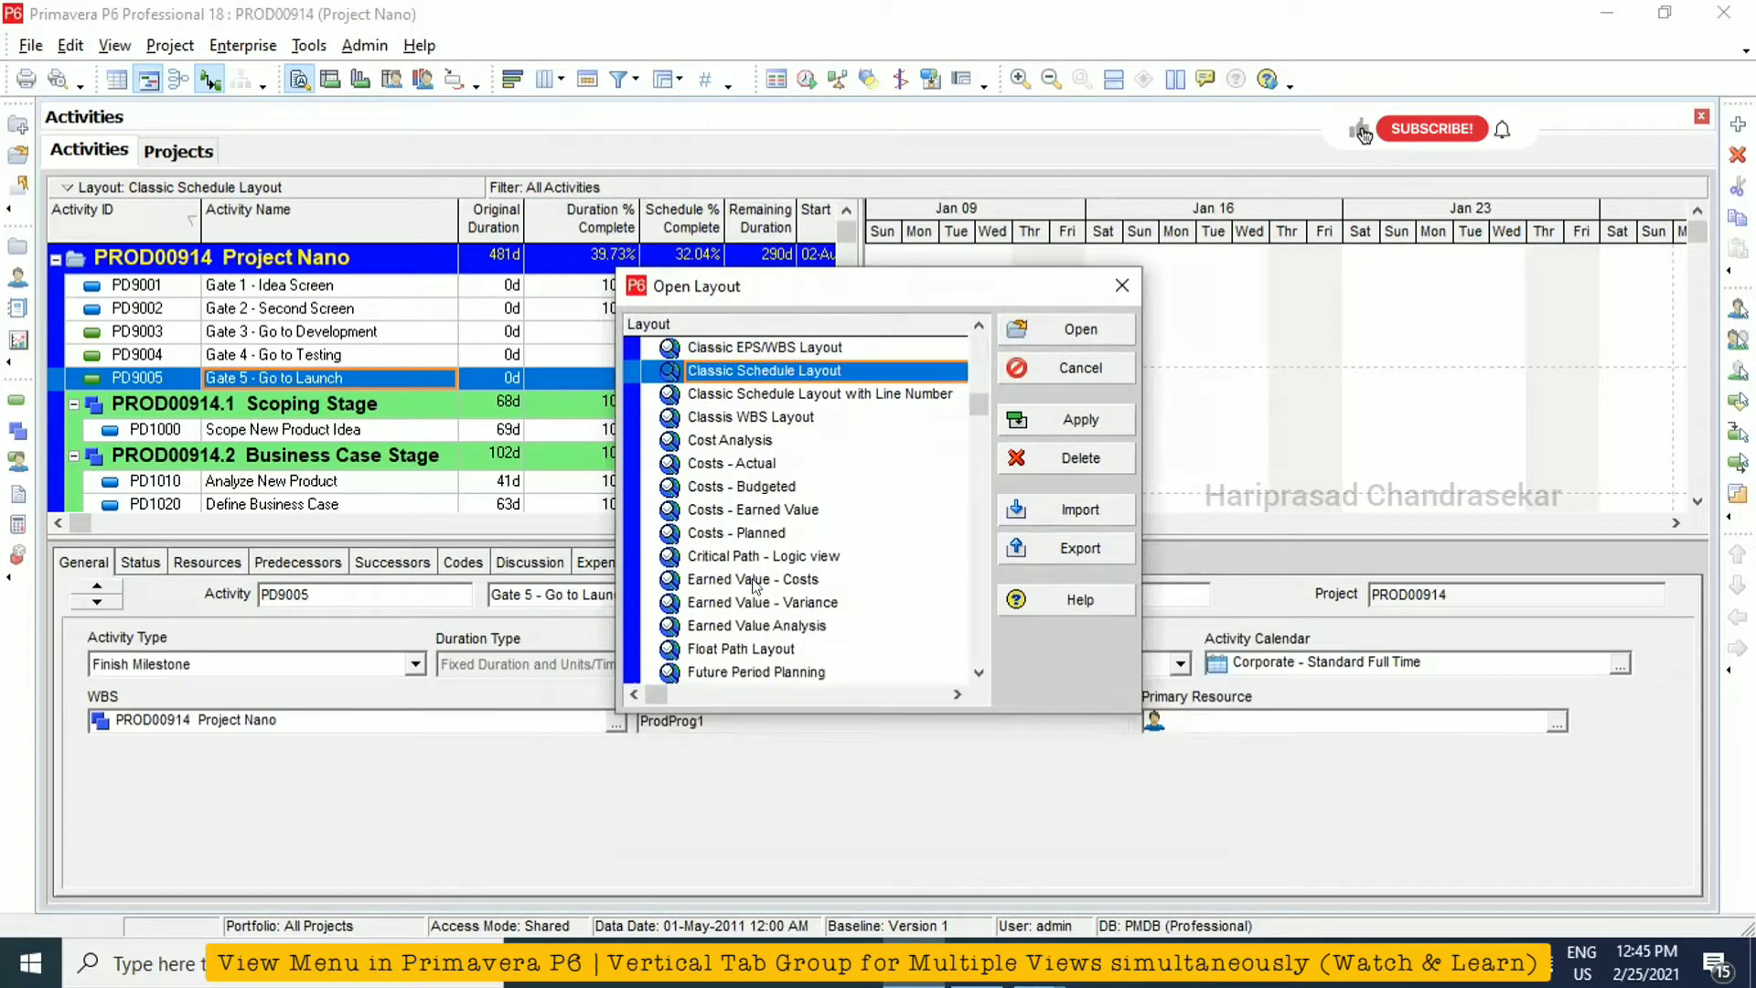
{"action": "left_click", "coordinate": [765, 556]}
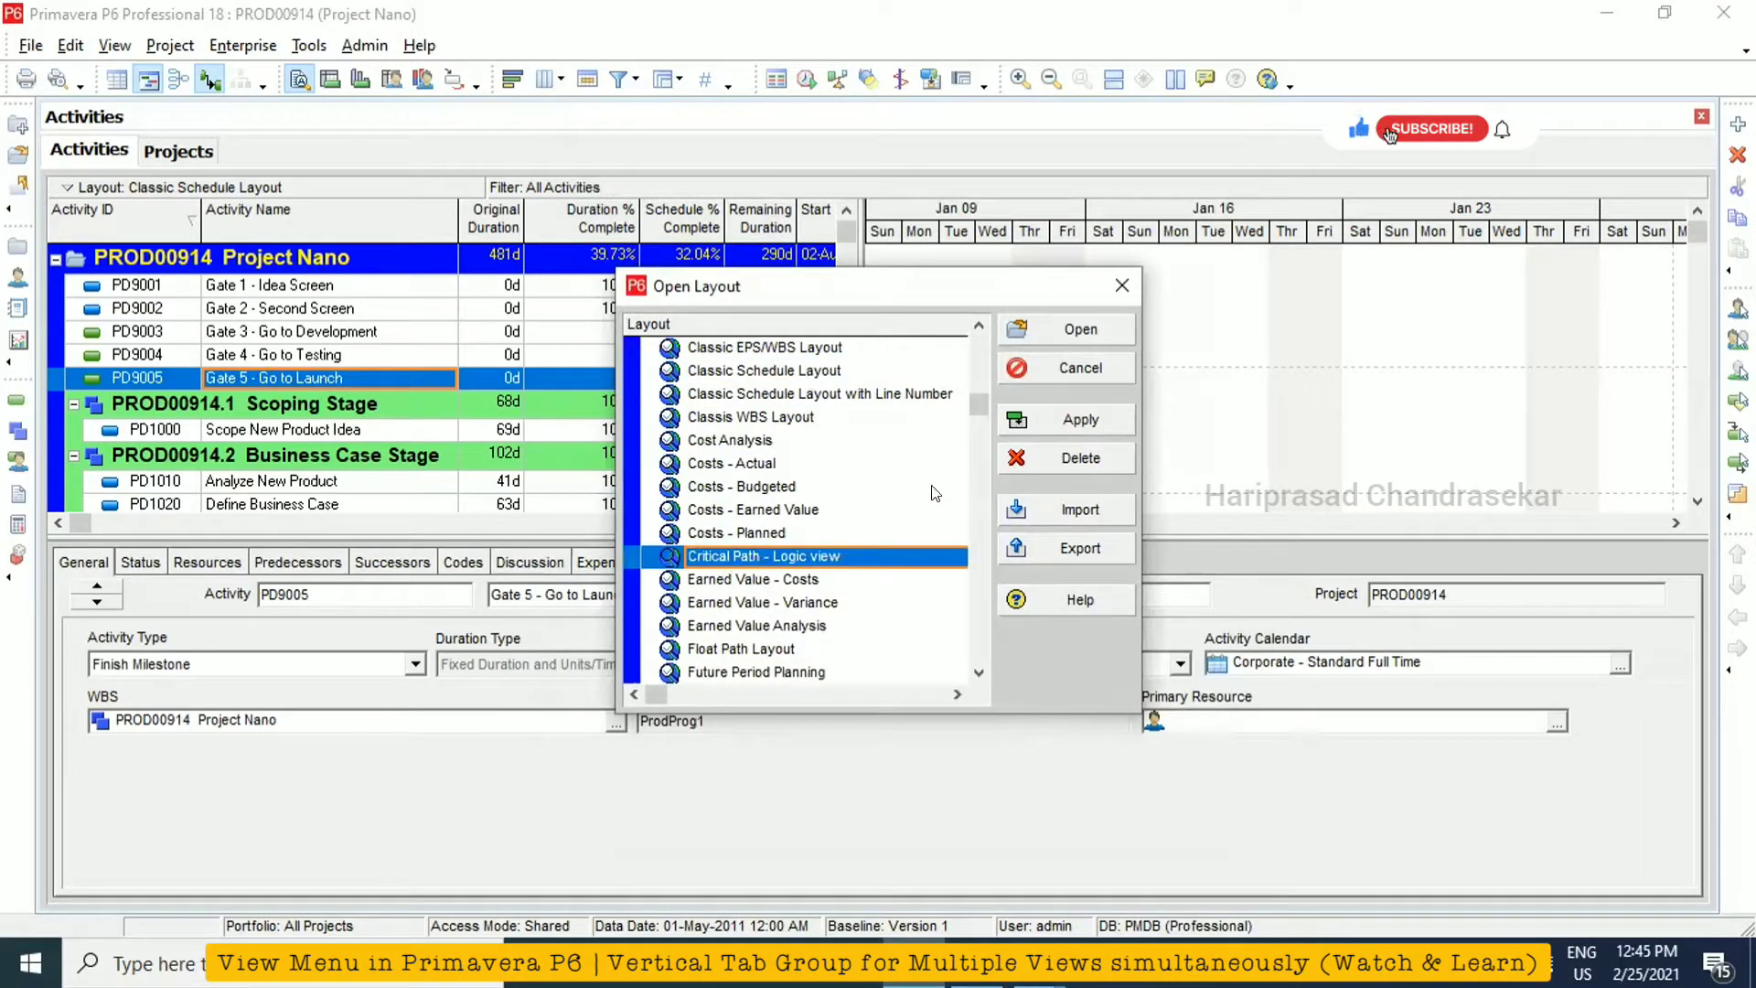
{"action": "left_click", "coordinate": [1431, 128]}
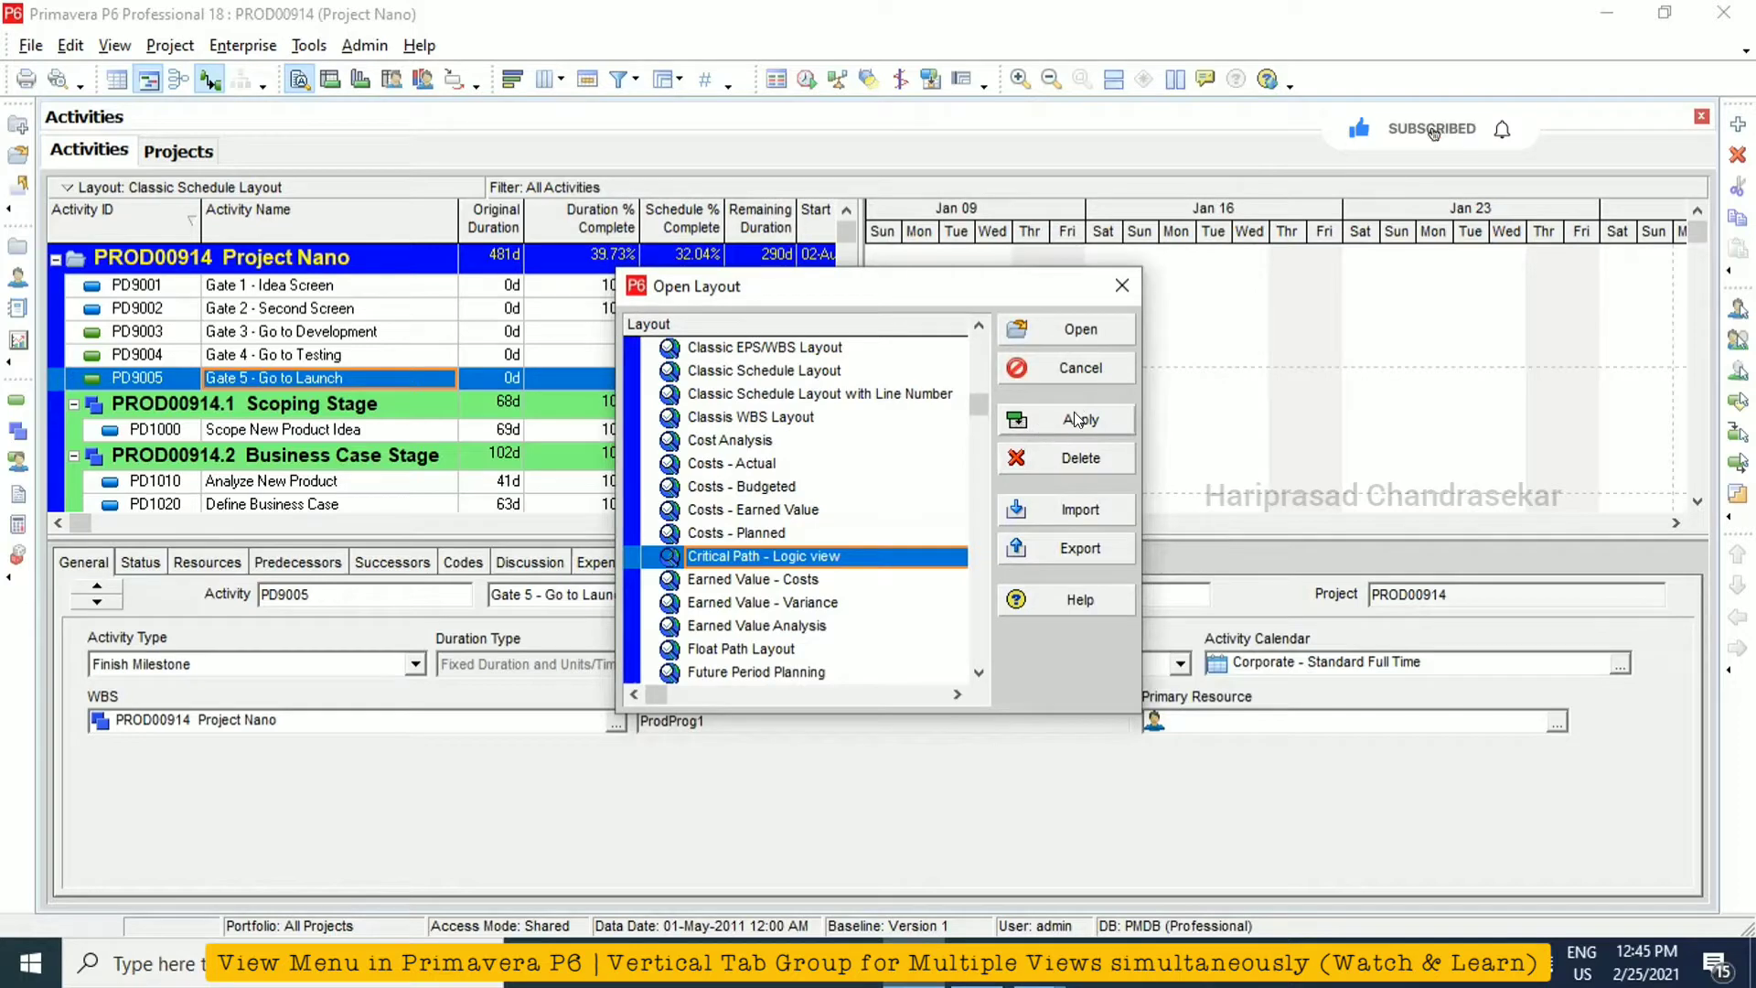
{"action": "left_click", "coordinate": [1067, 419]}
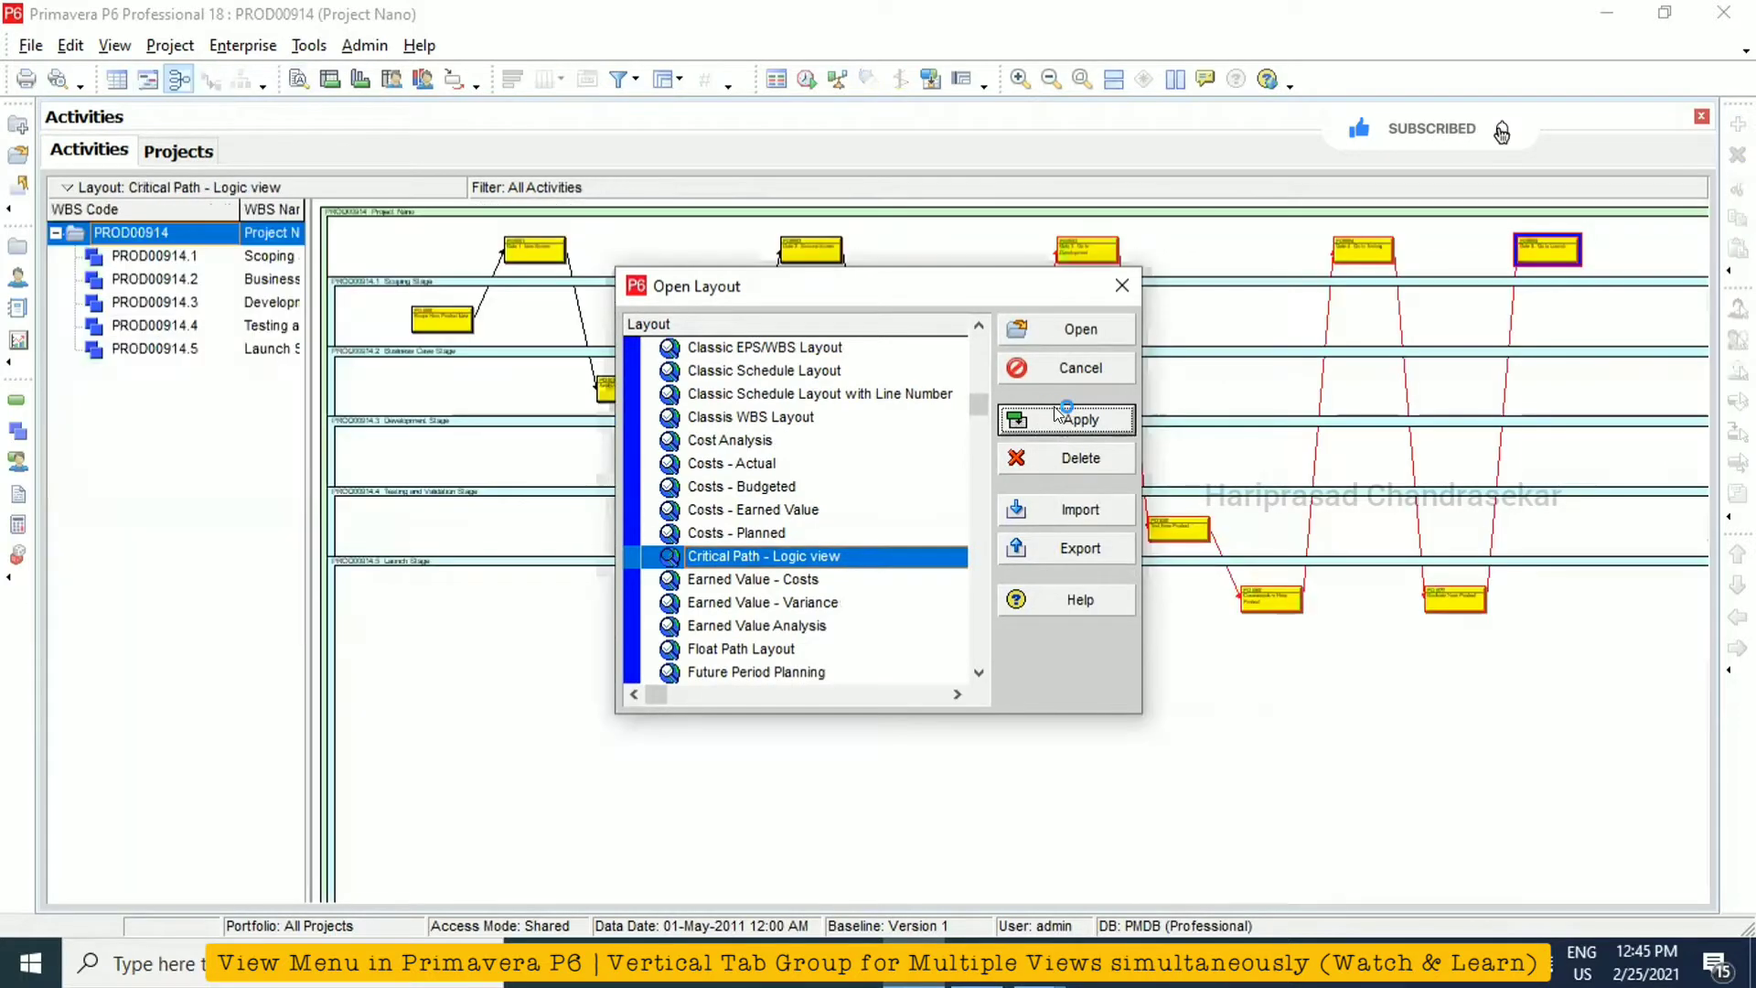
{"action": "mouse_move", "coordinate": [1021, 300]}
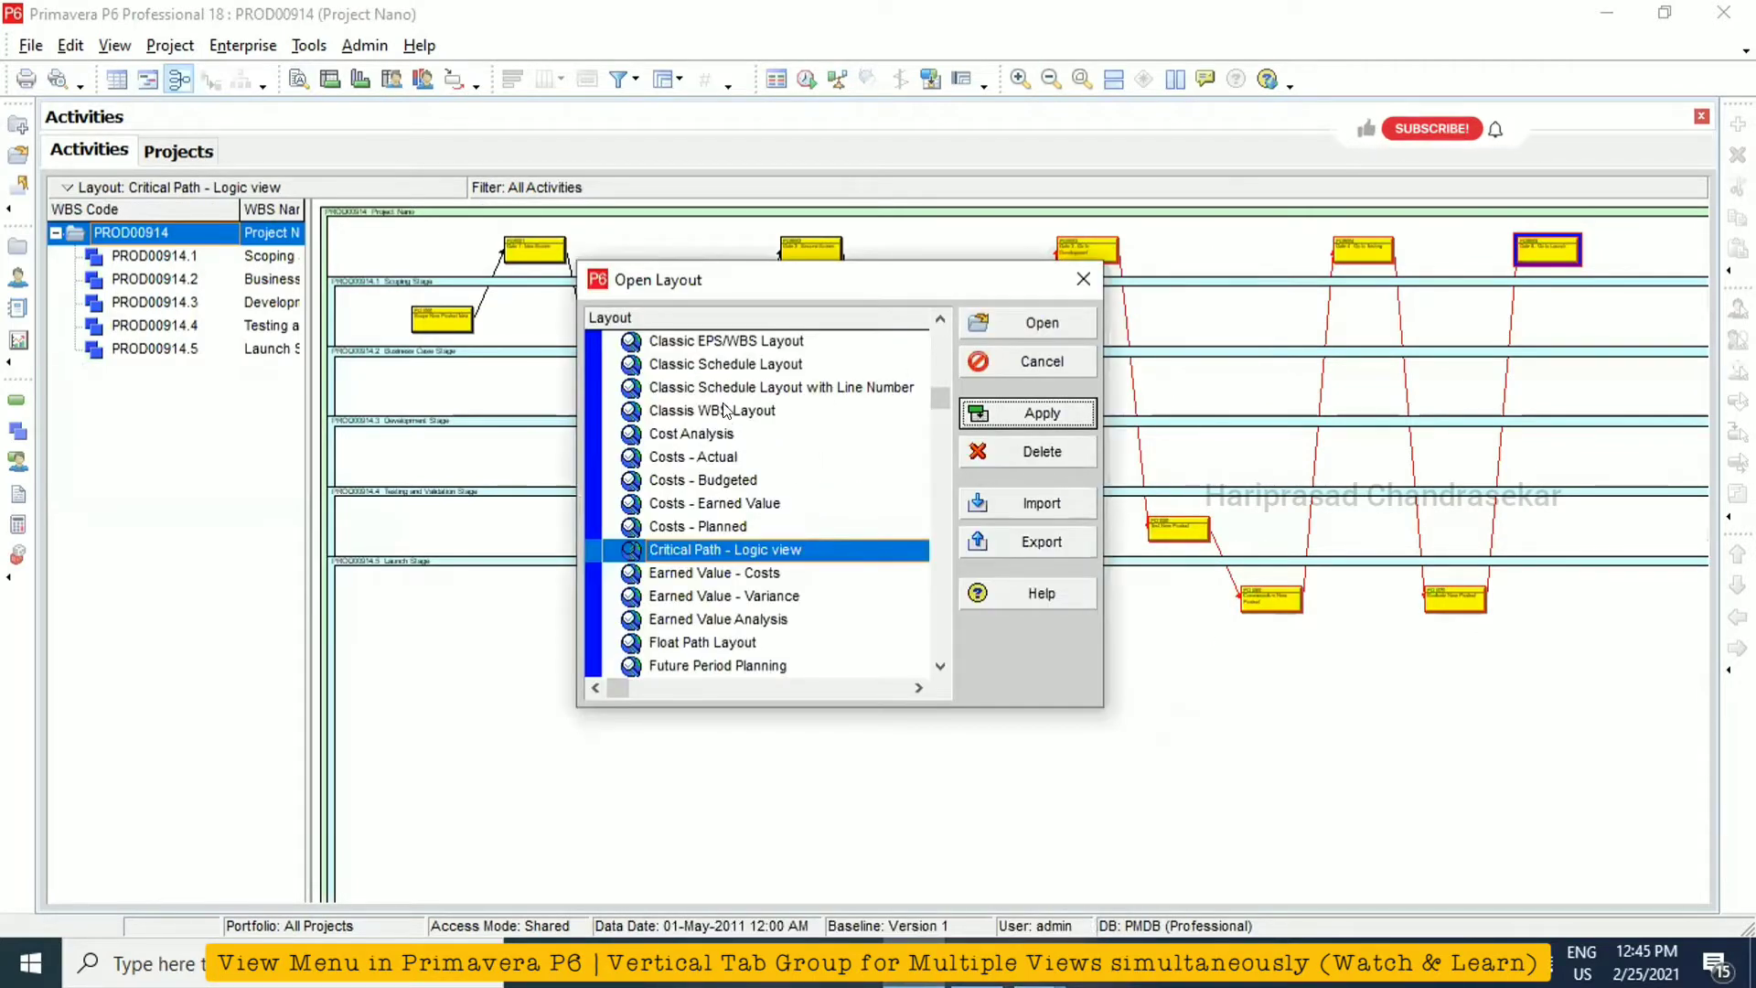
Return the Activities window to the Classic Schedule Layout and dismiss the layouts list
{"action": "left_click", "coordinate": [724, 364]}
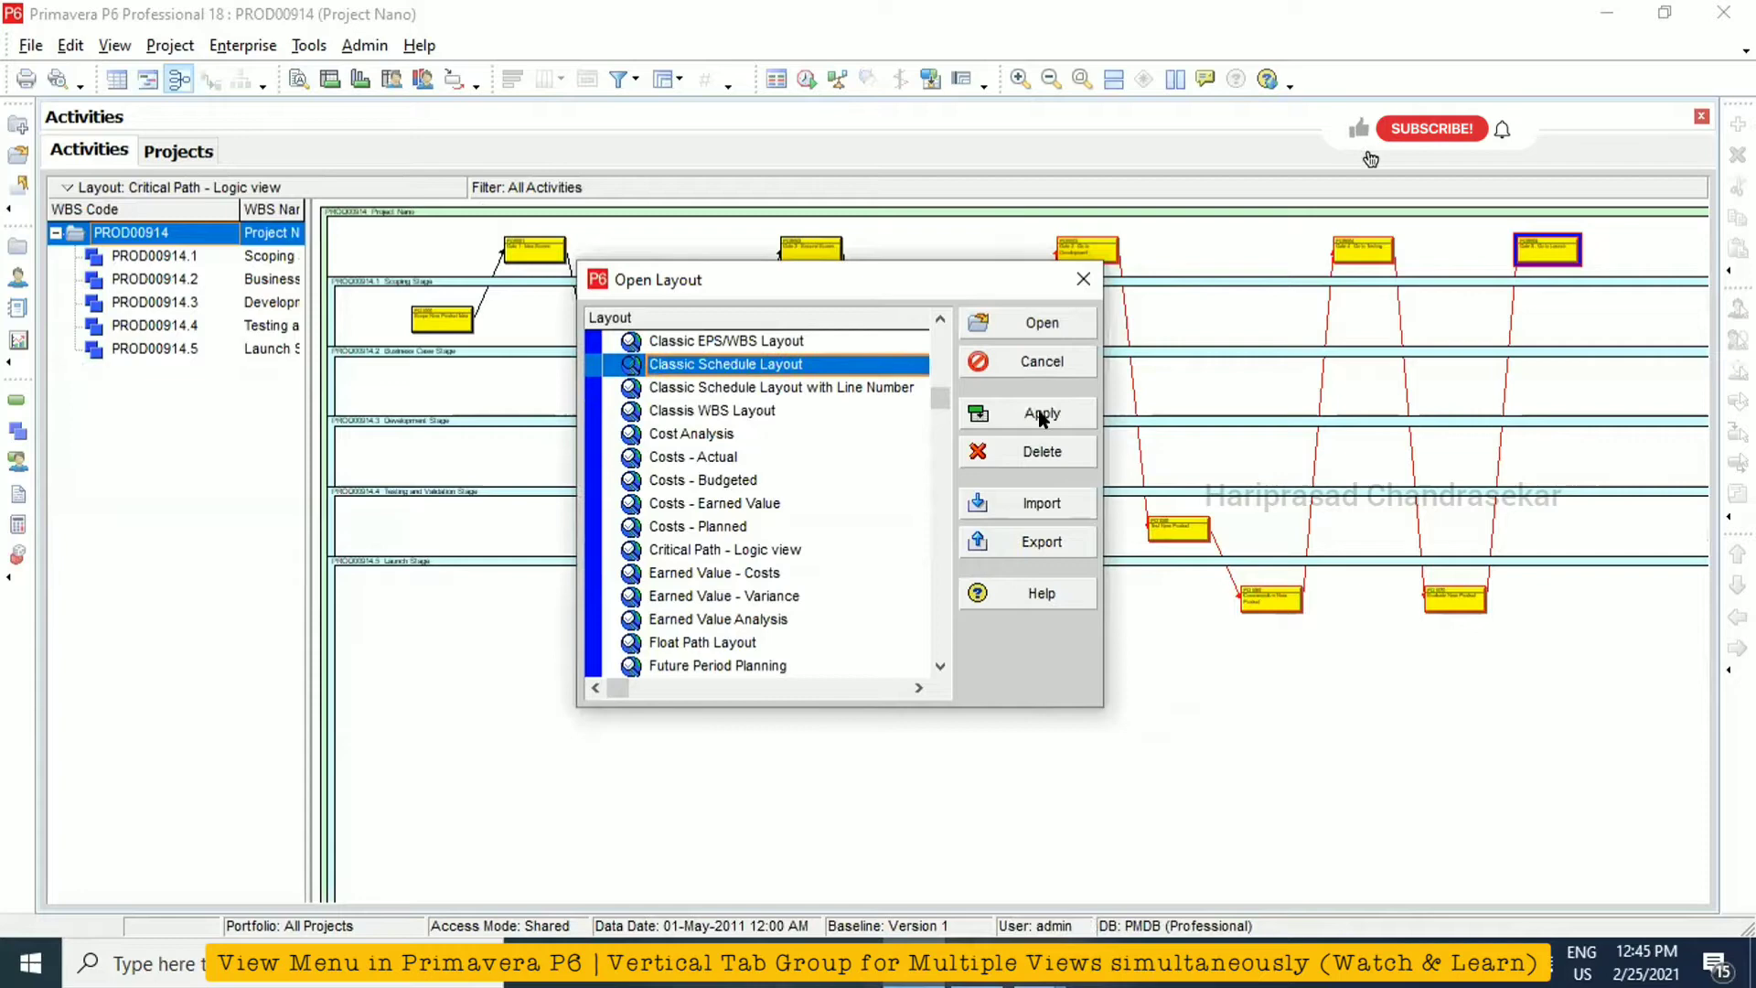
{"action": "left_click", "coordinate": [1028, 413]}
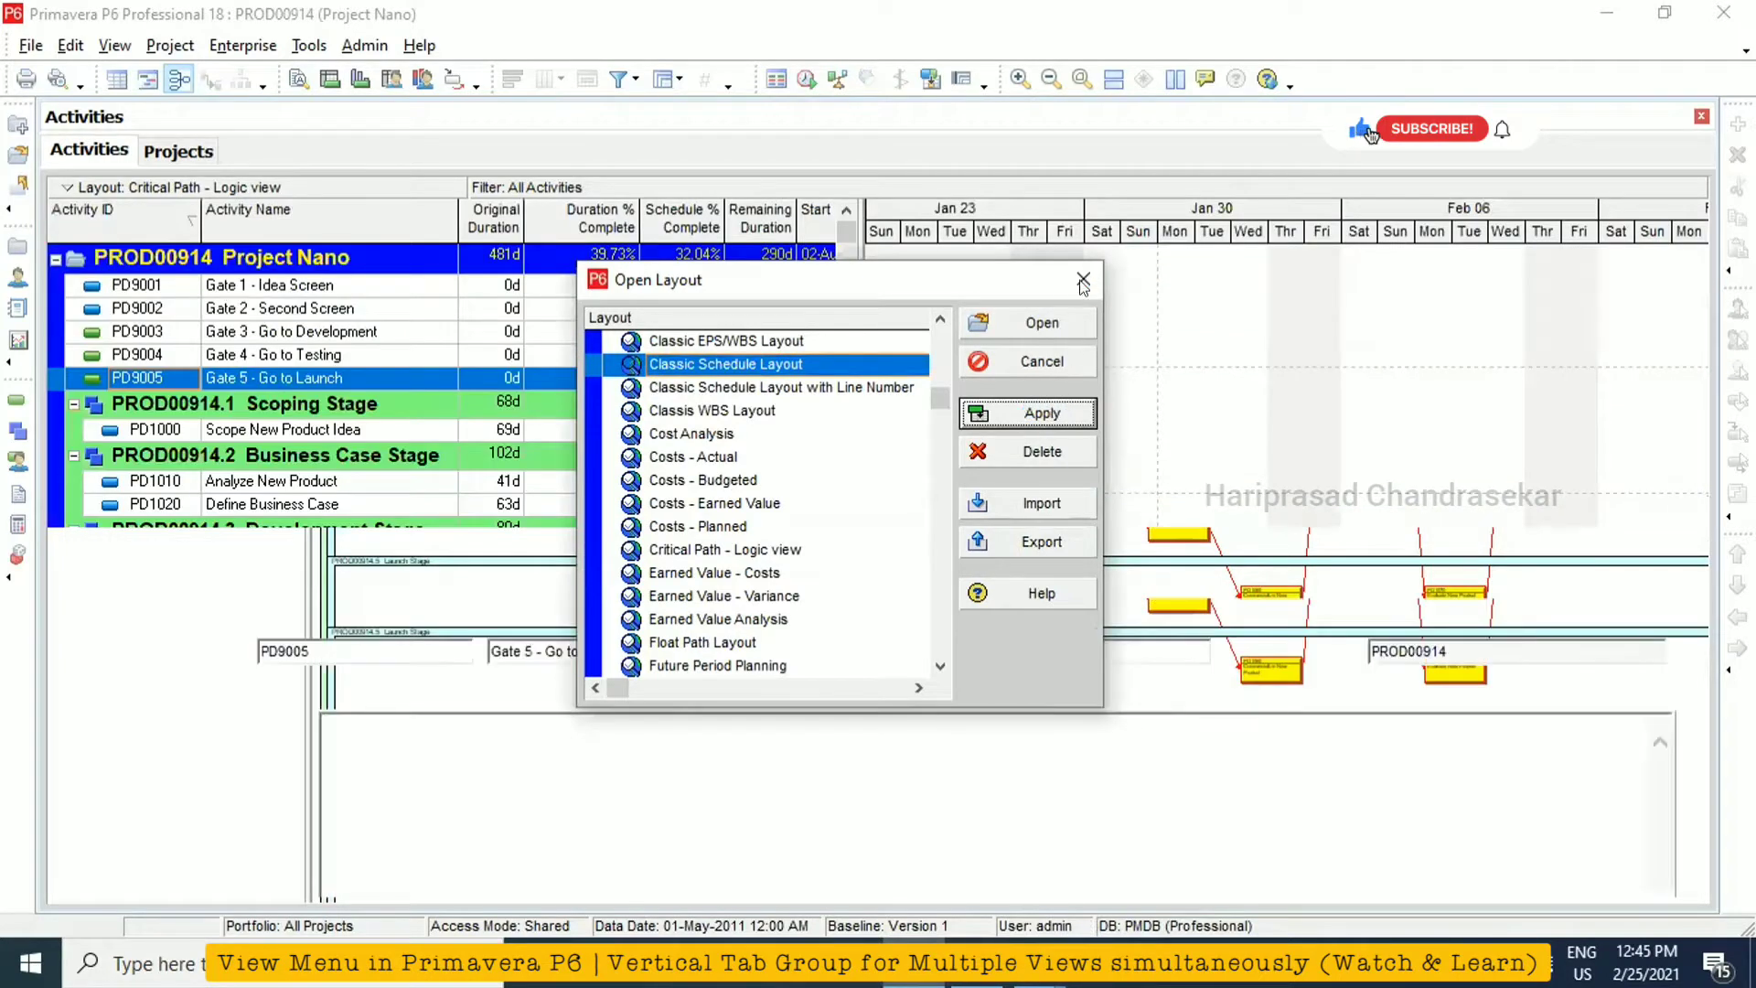
{"action": "left_click", "coordinate": [1028, 414]}
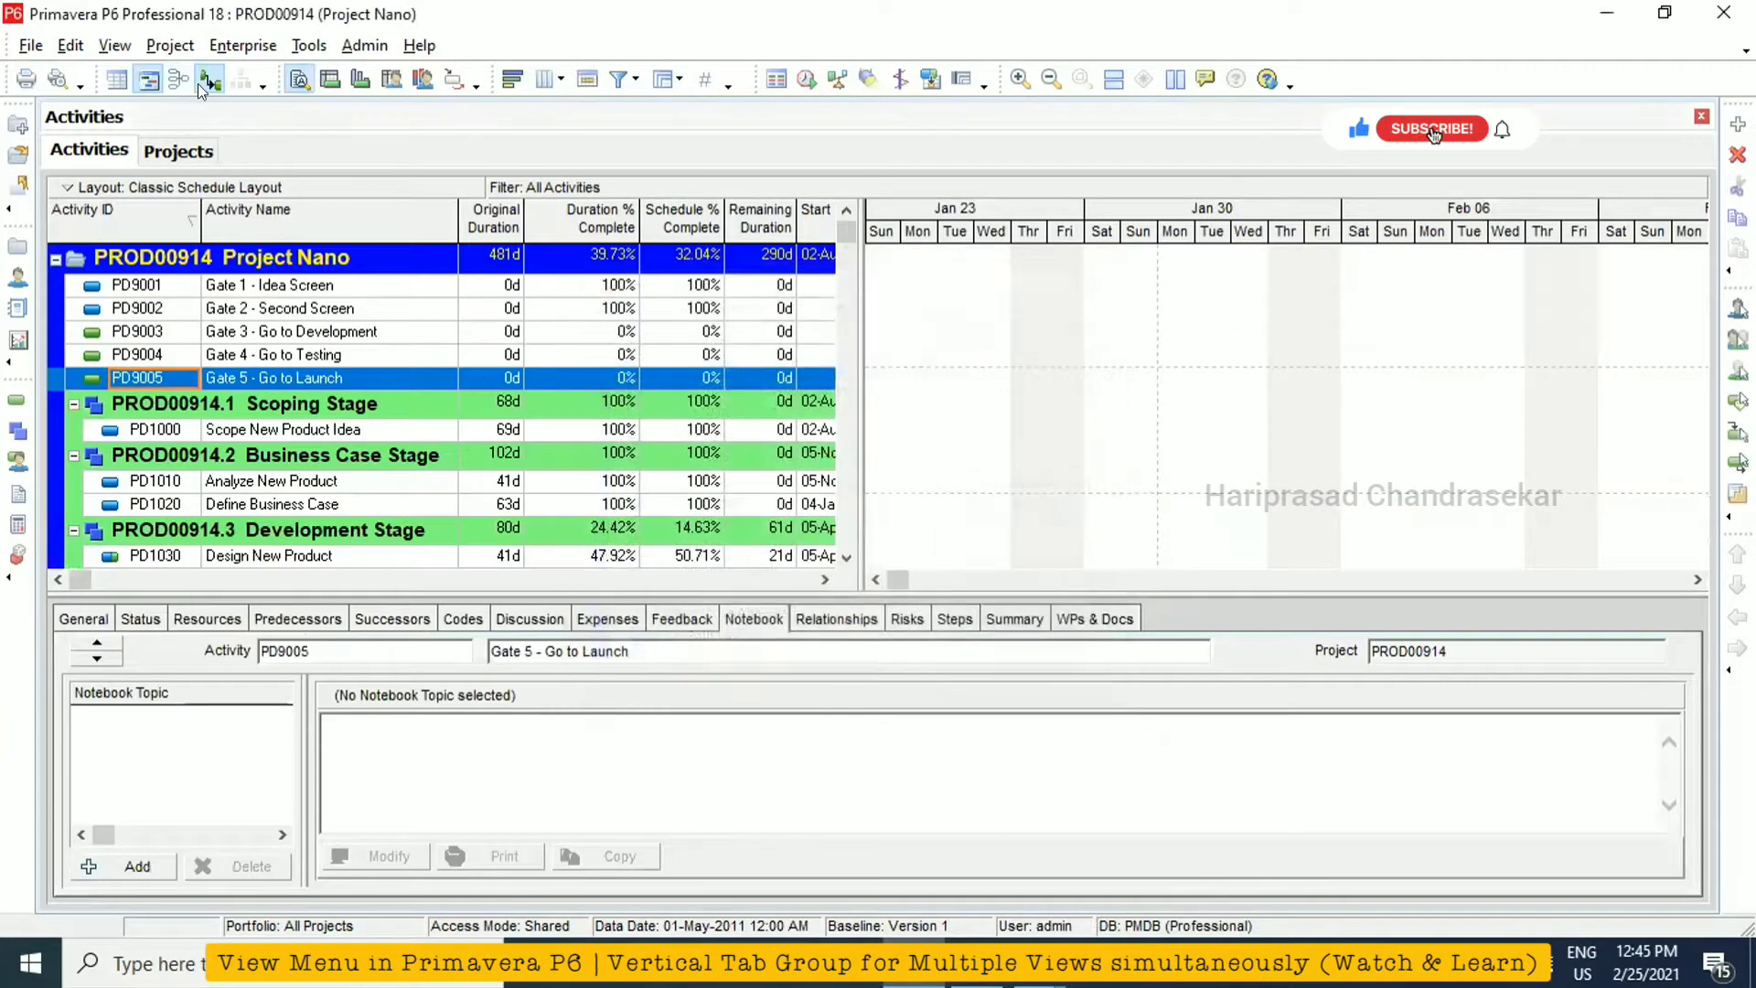
{"action": "left_click", "coordinate": [115, 44]}
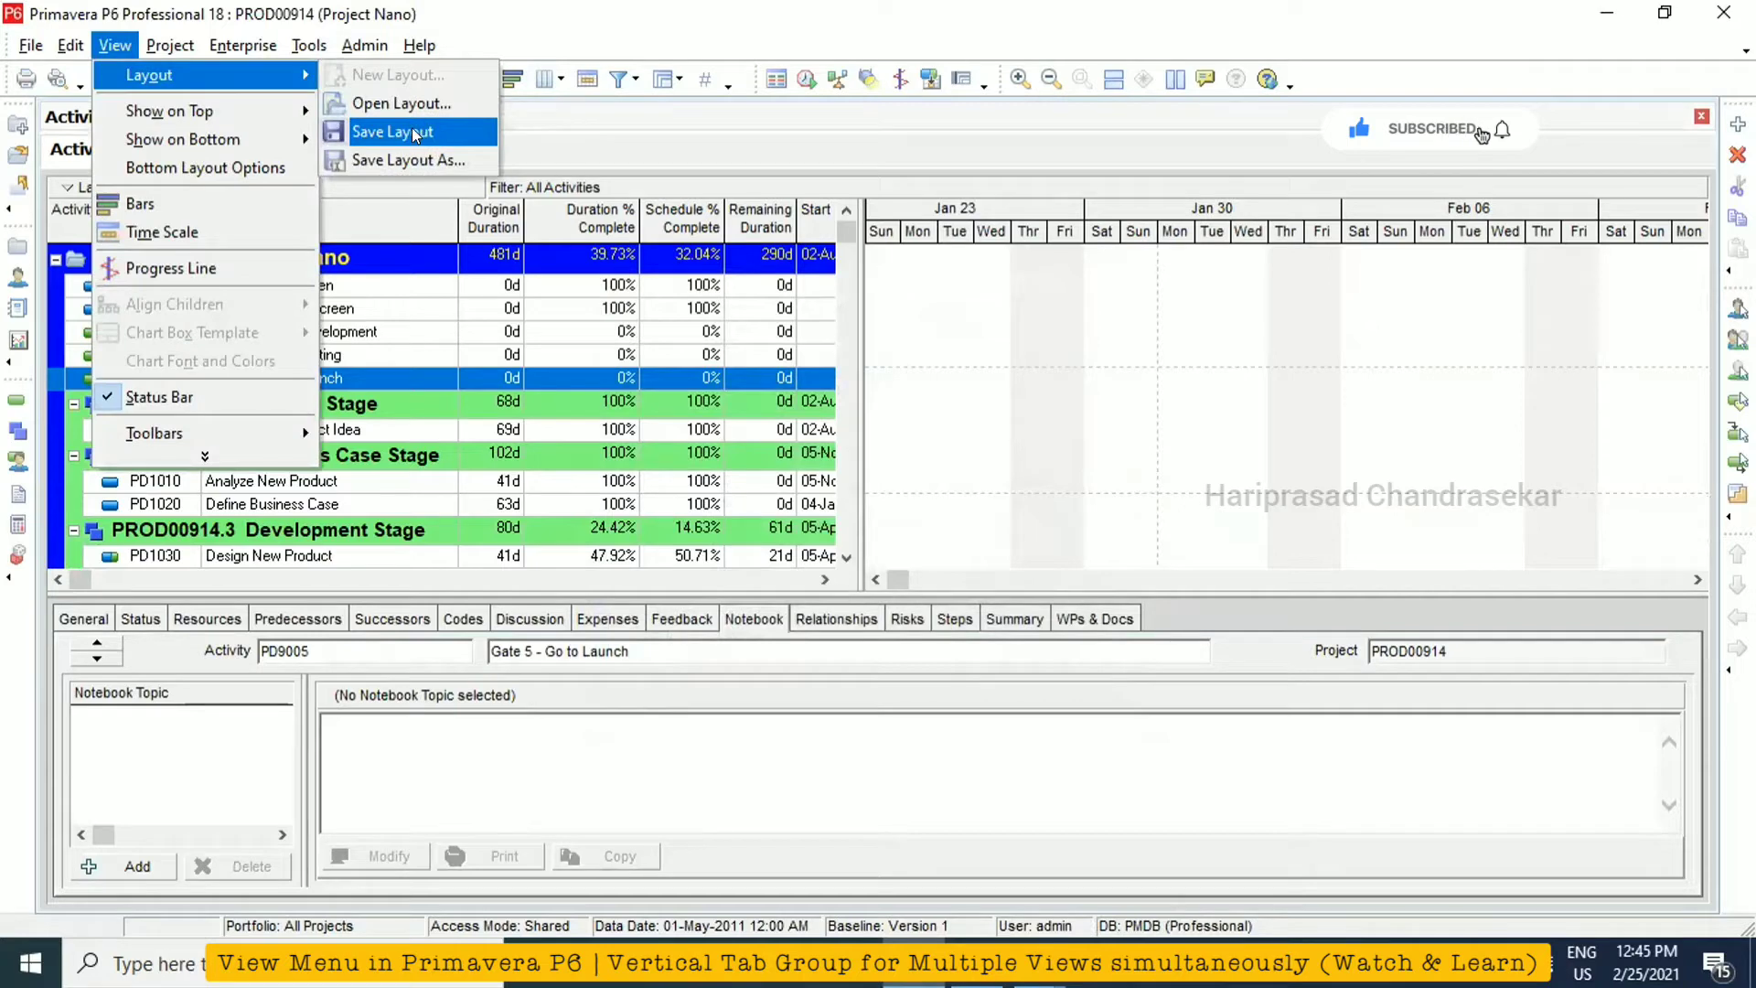
{"action": "mouse_move", "coordinate": [413, 161]}
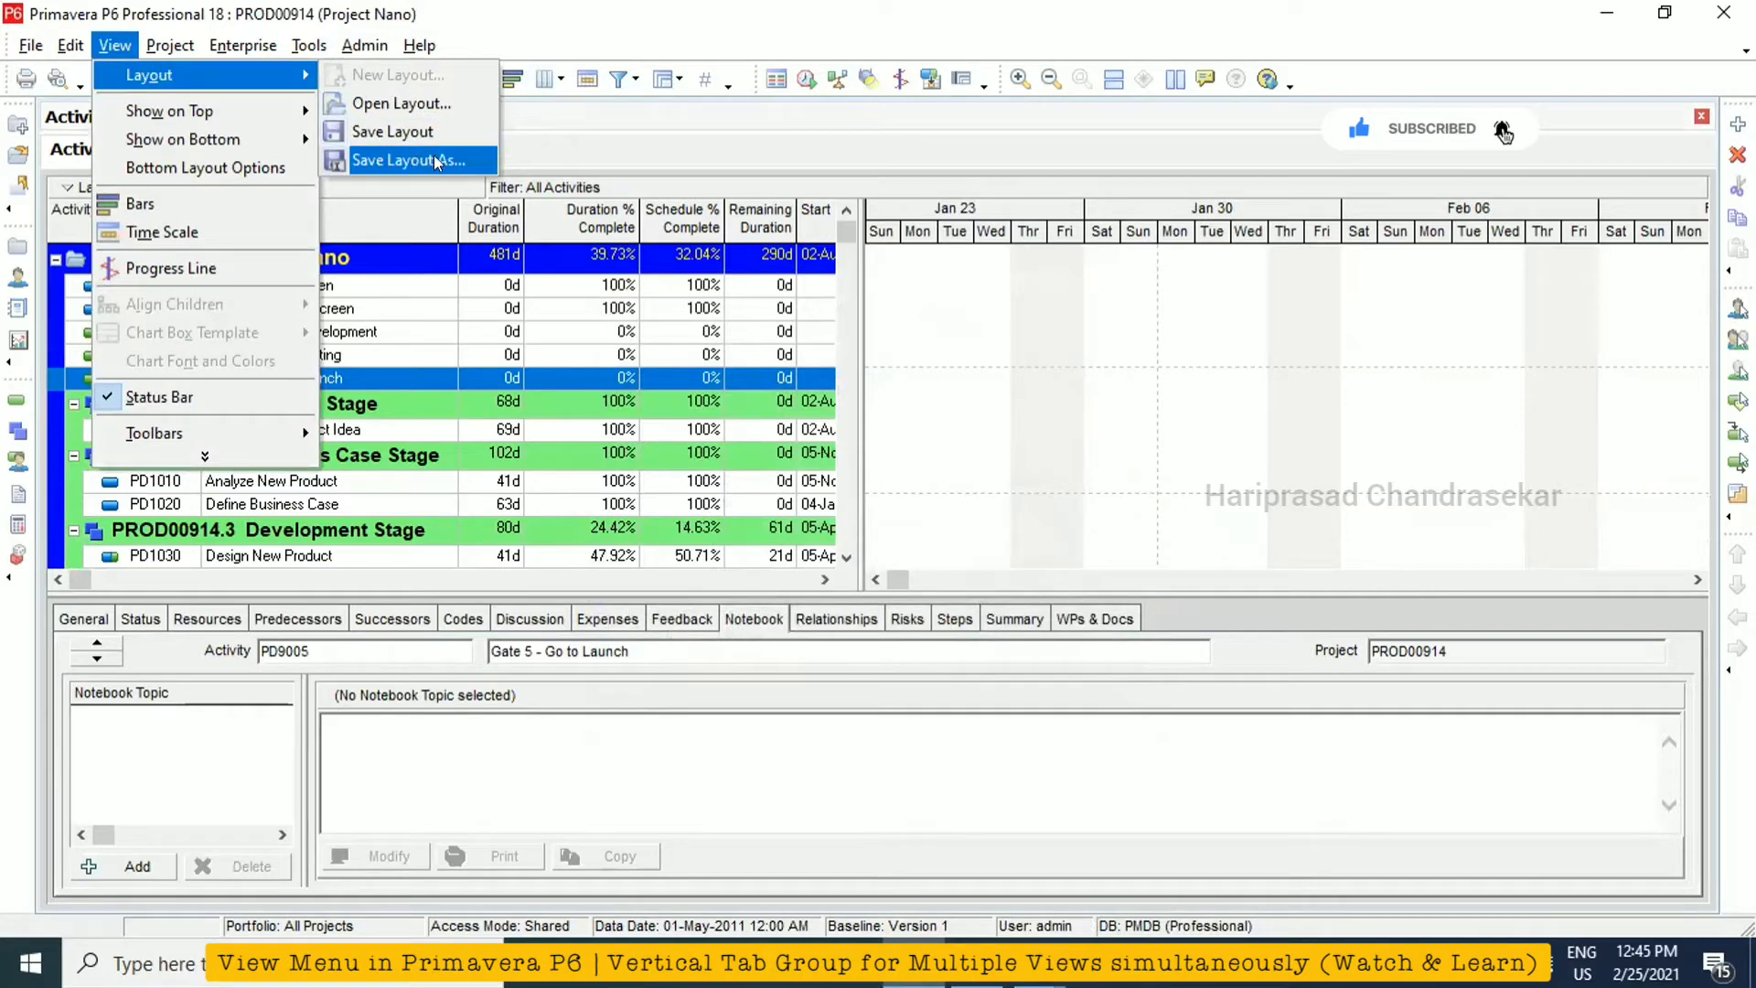
{"action": "mouse_move", "coordinate": [399, 132]}
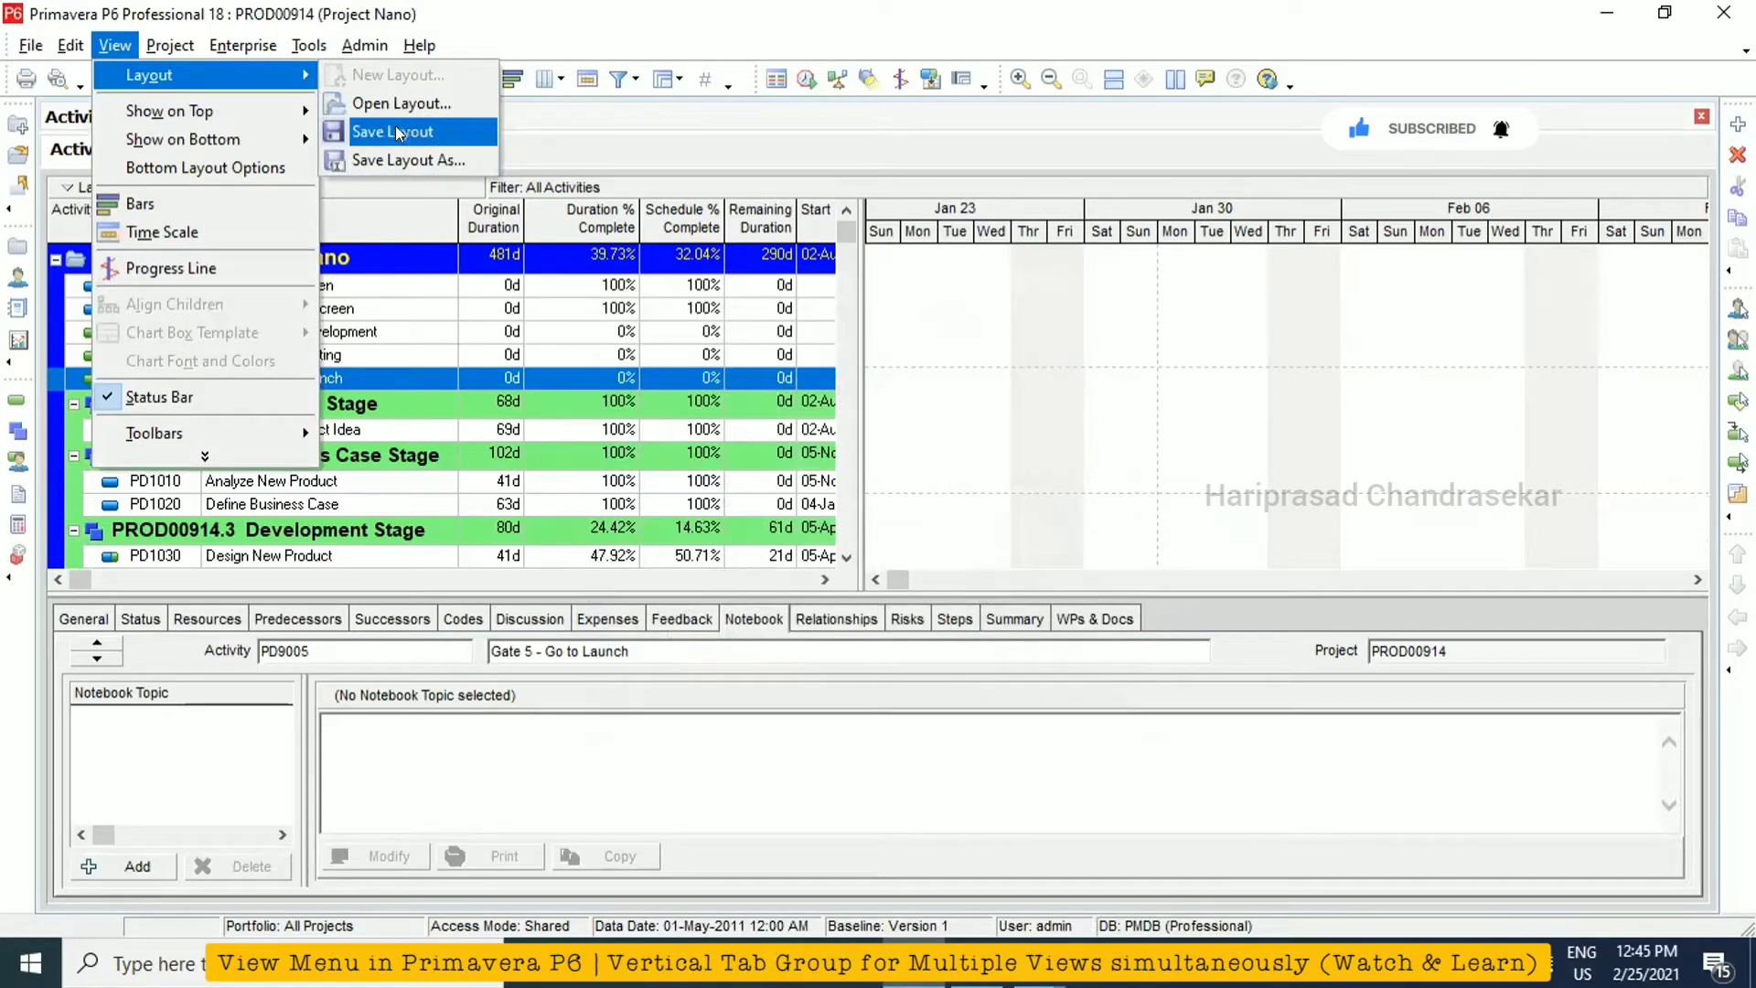
{"action": "mouse_move", "coordinate": [413, 161]}
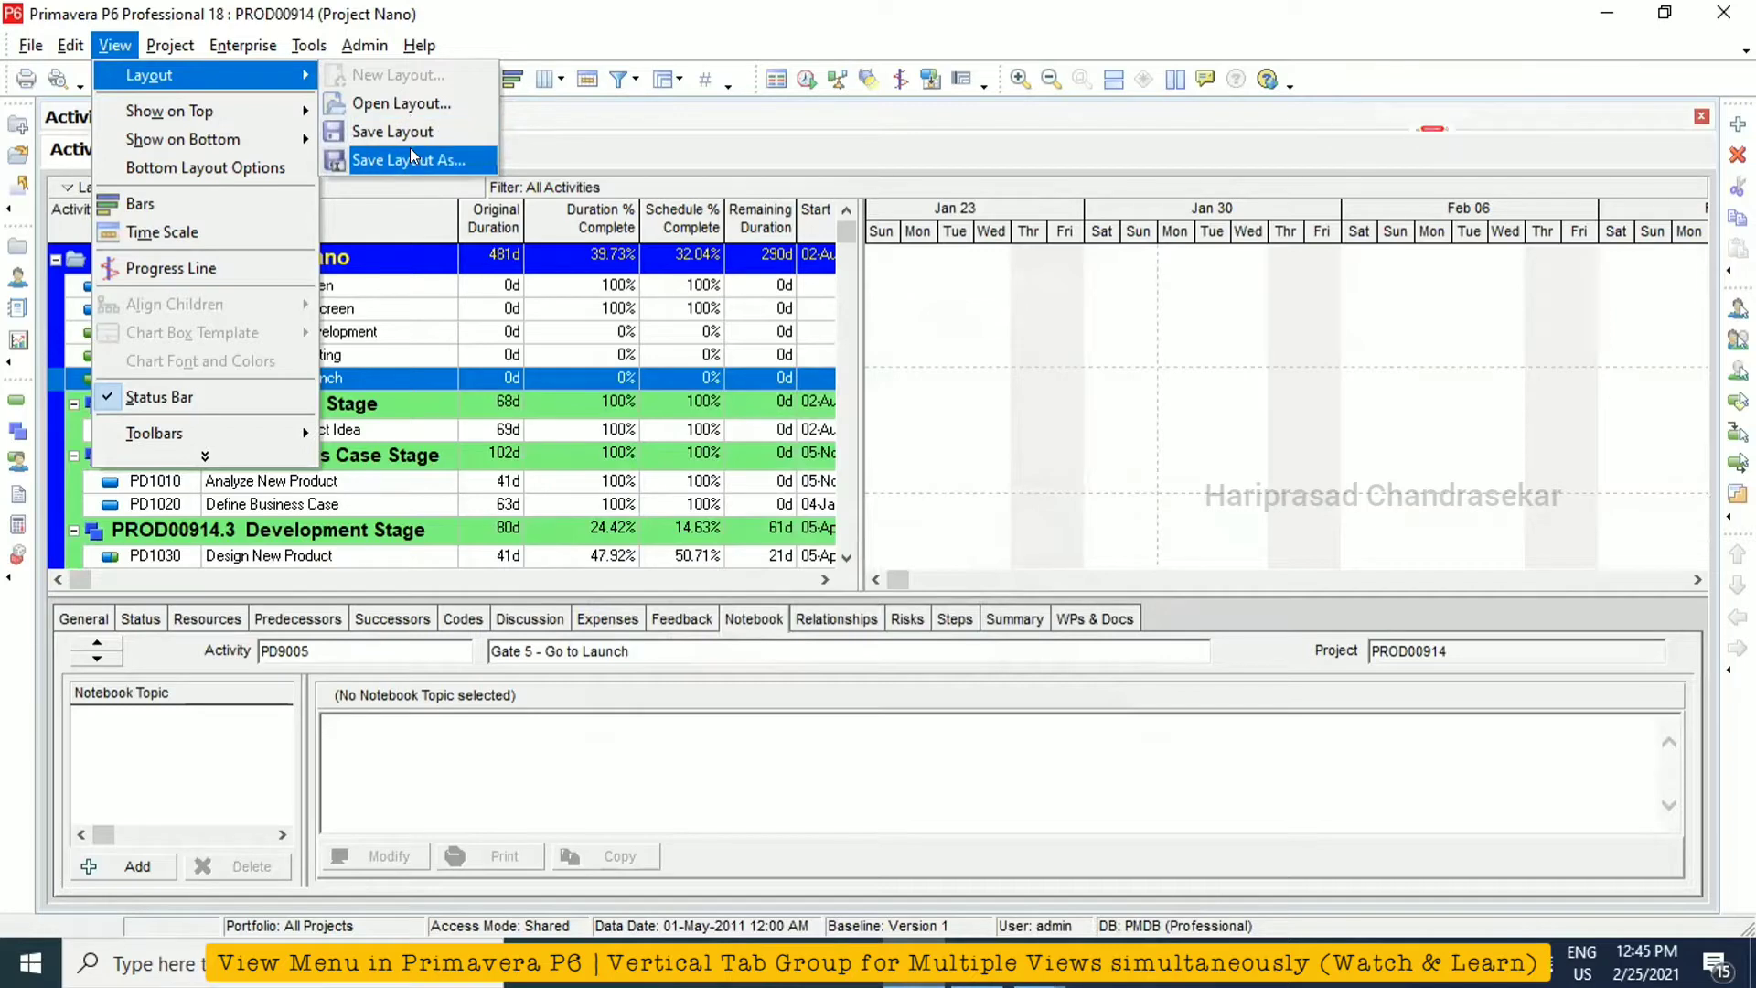
{"action": "left_click", "coordinate": [410, 161]}
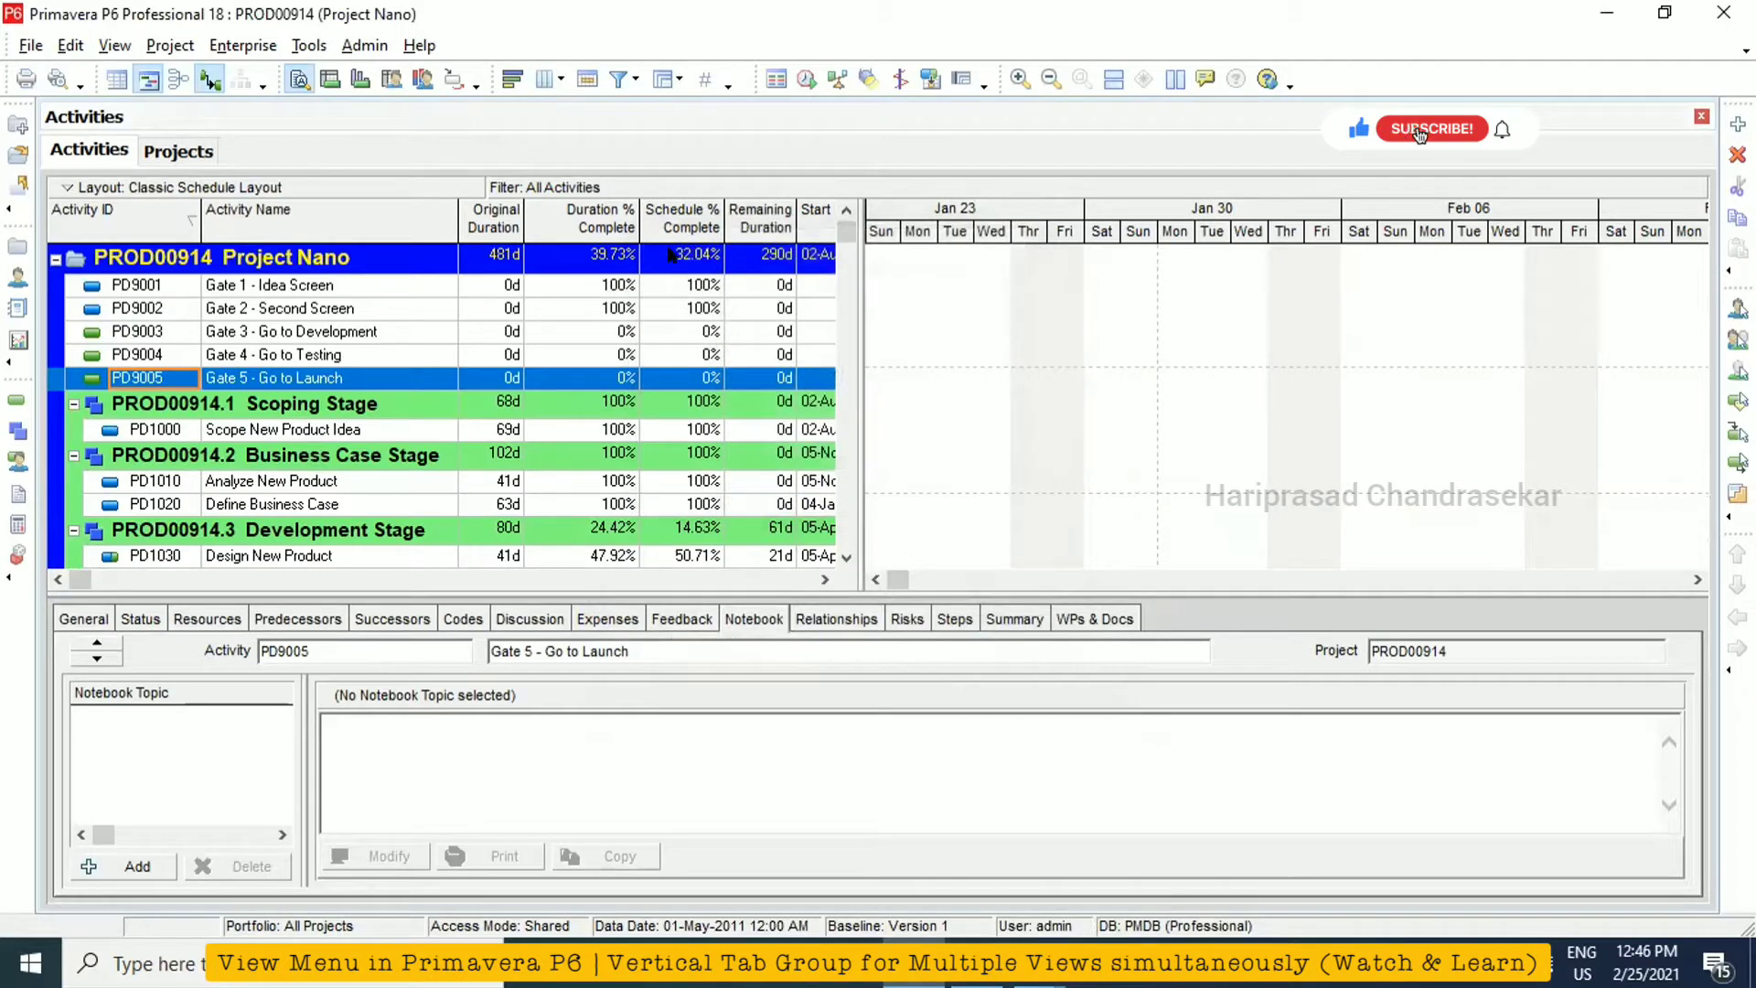
{"action": "left_click", "coordinate": [1431, 128]}
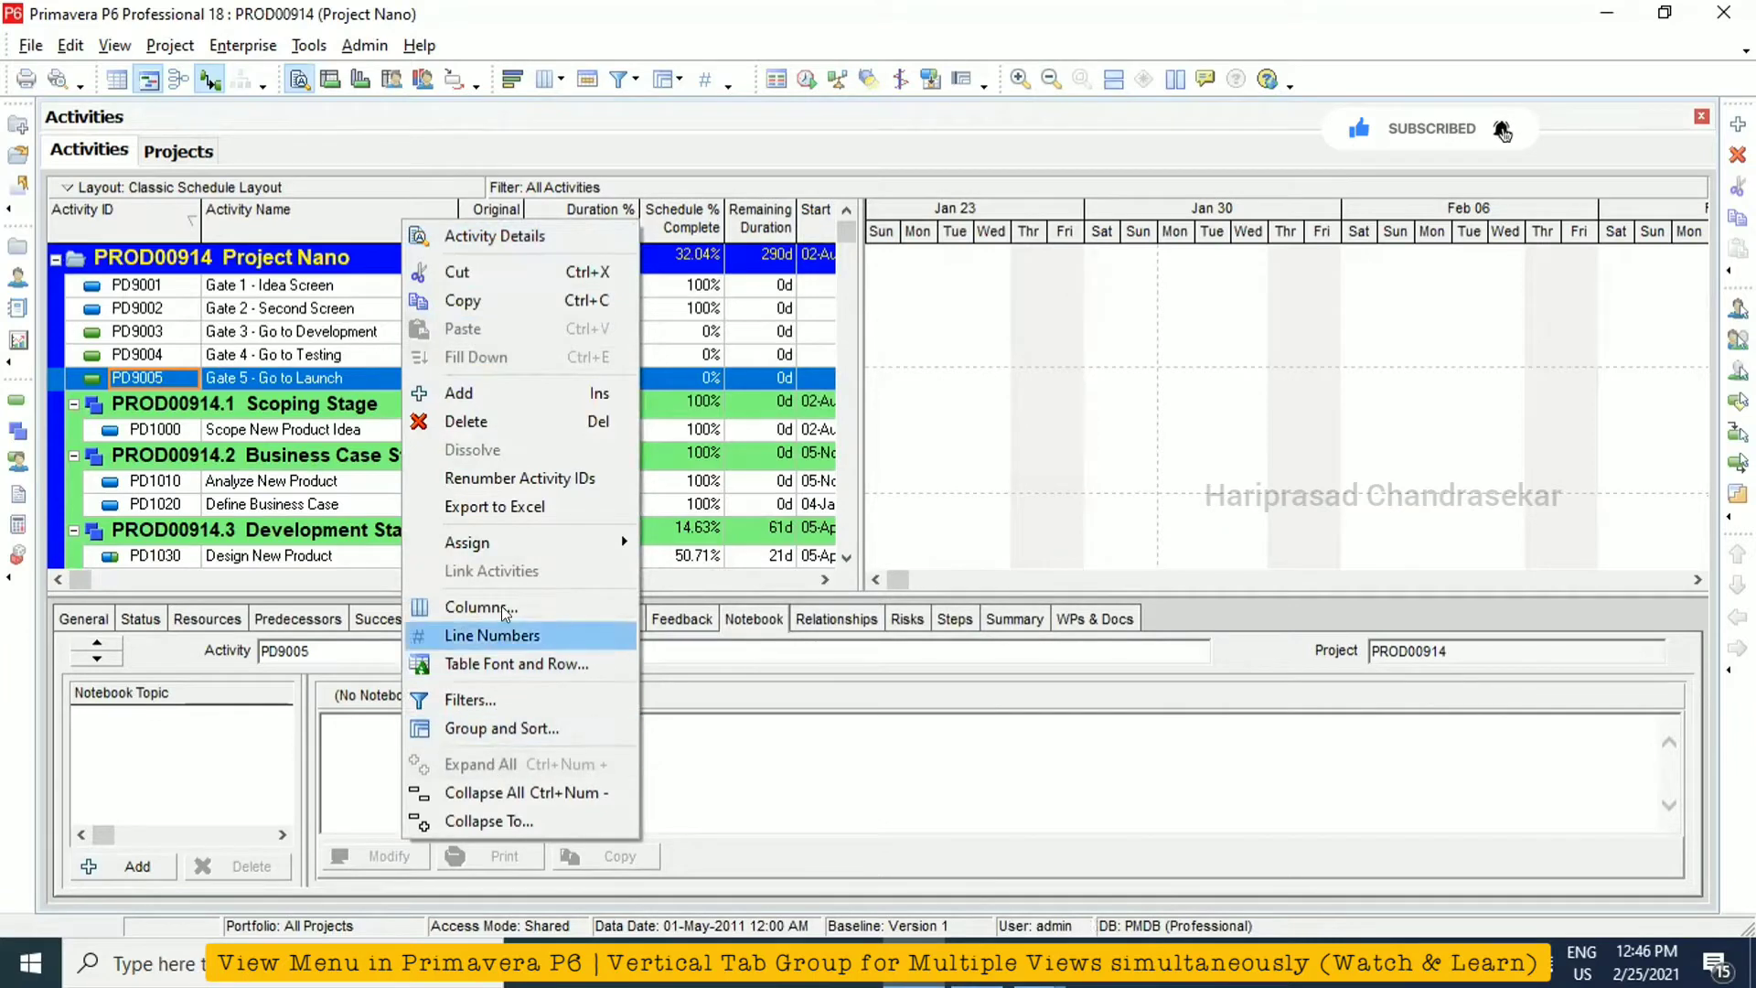
{"action": "left_click", "coordinate": [480, 608]}
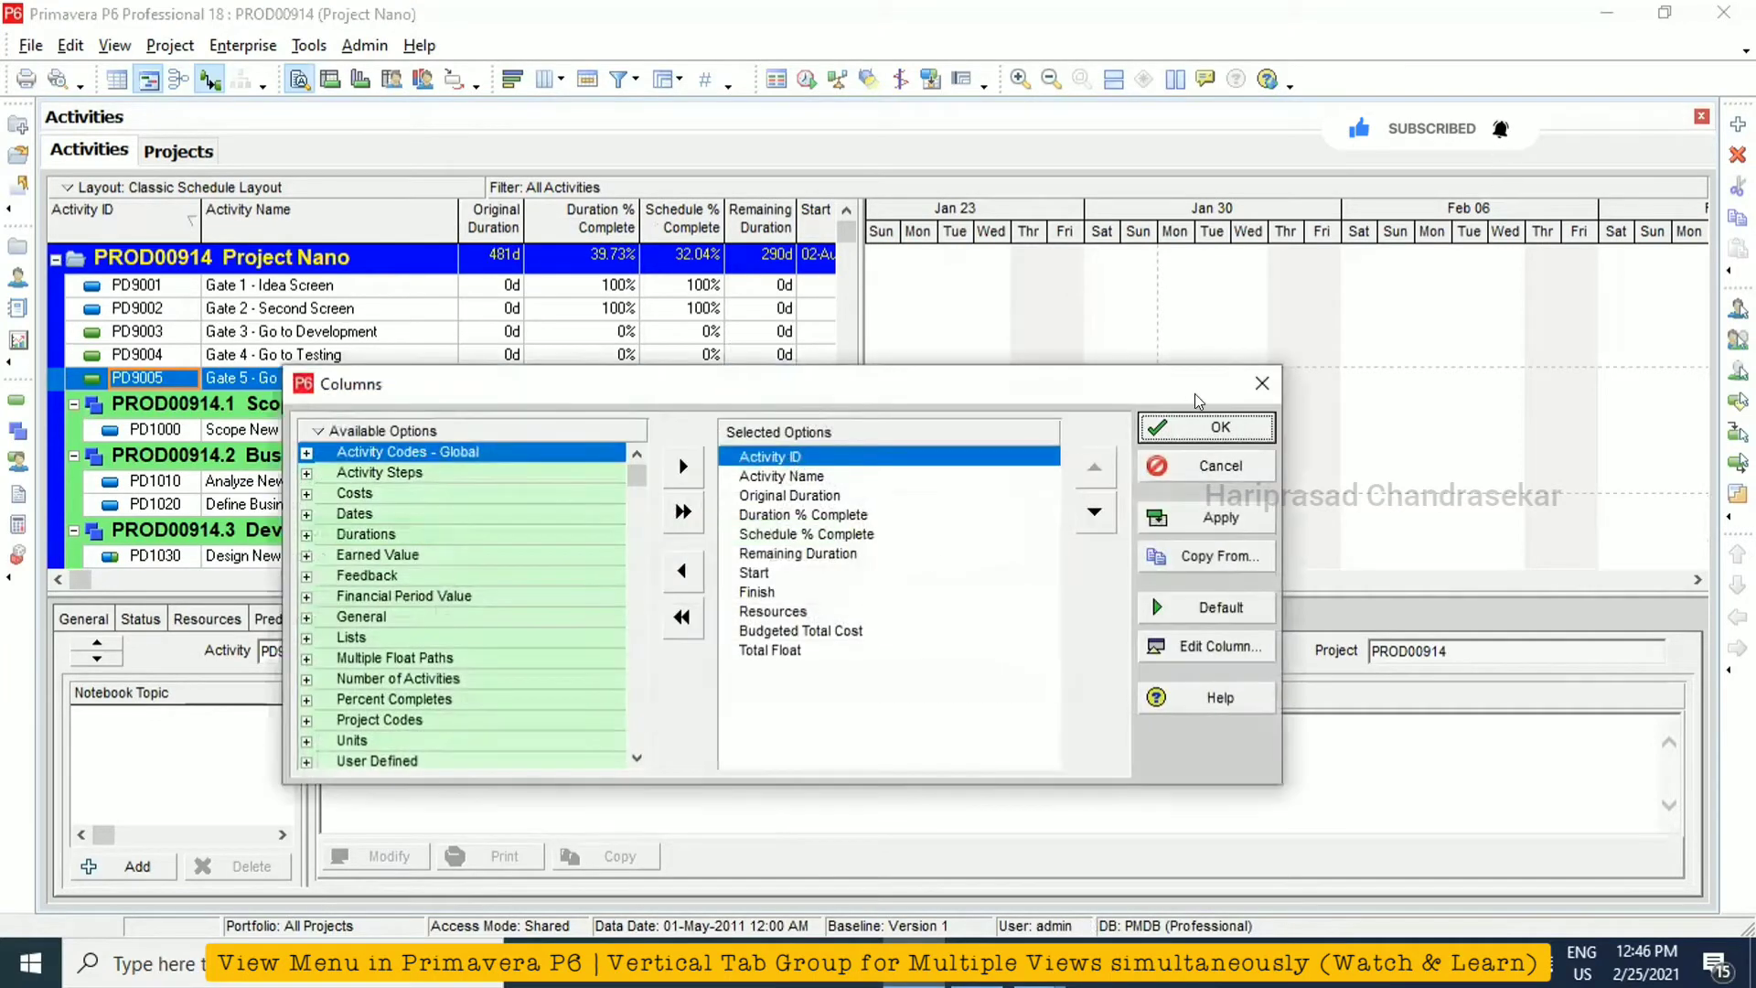
{"action": "left_click", "coordinate": [1208, 428]}
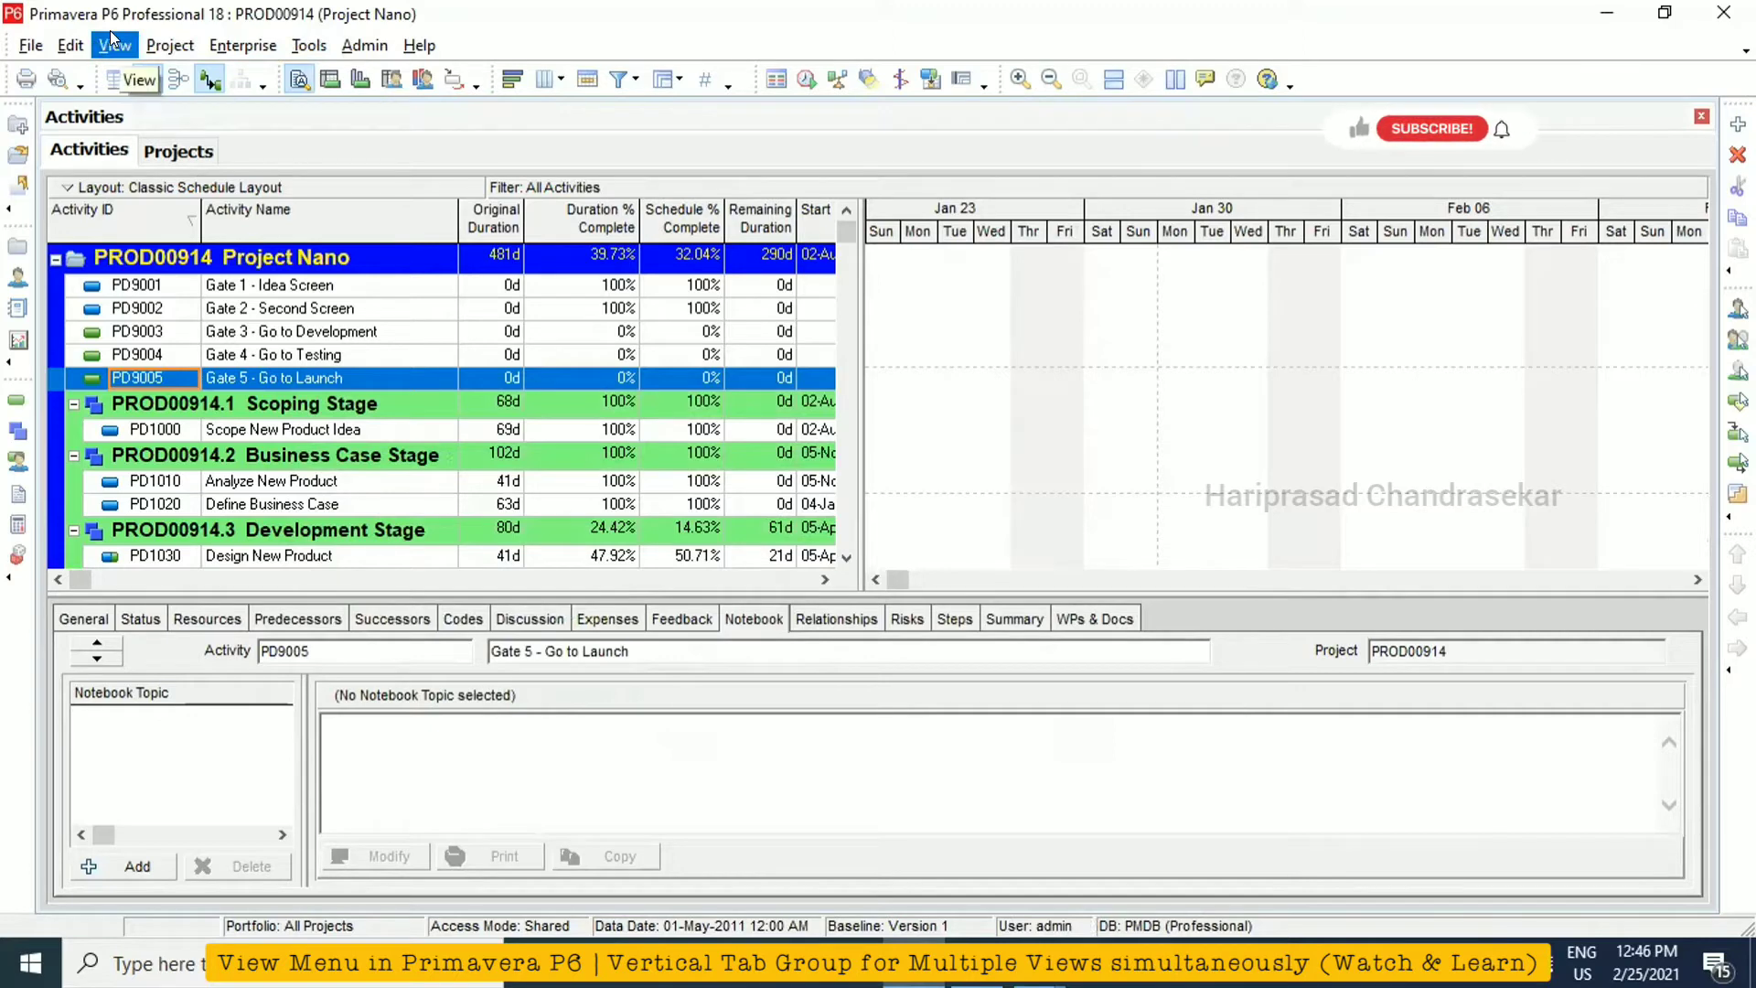
{"action": "mouse_move", "coordinate": [1361, 135]}
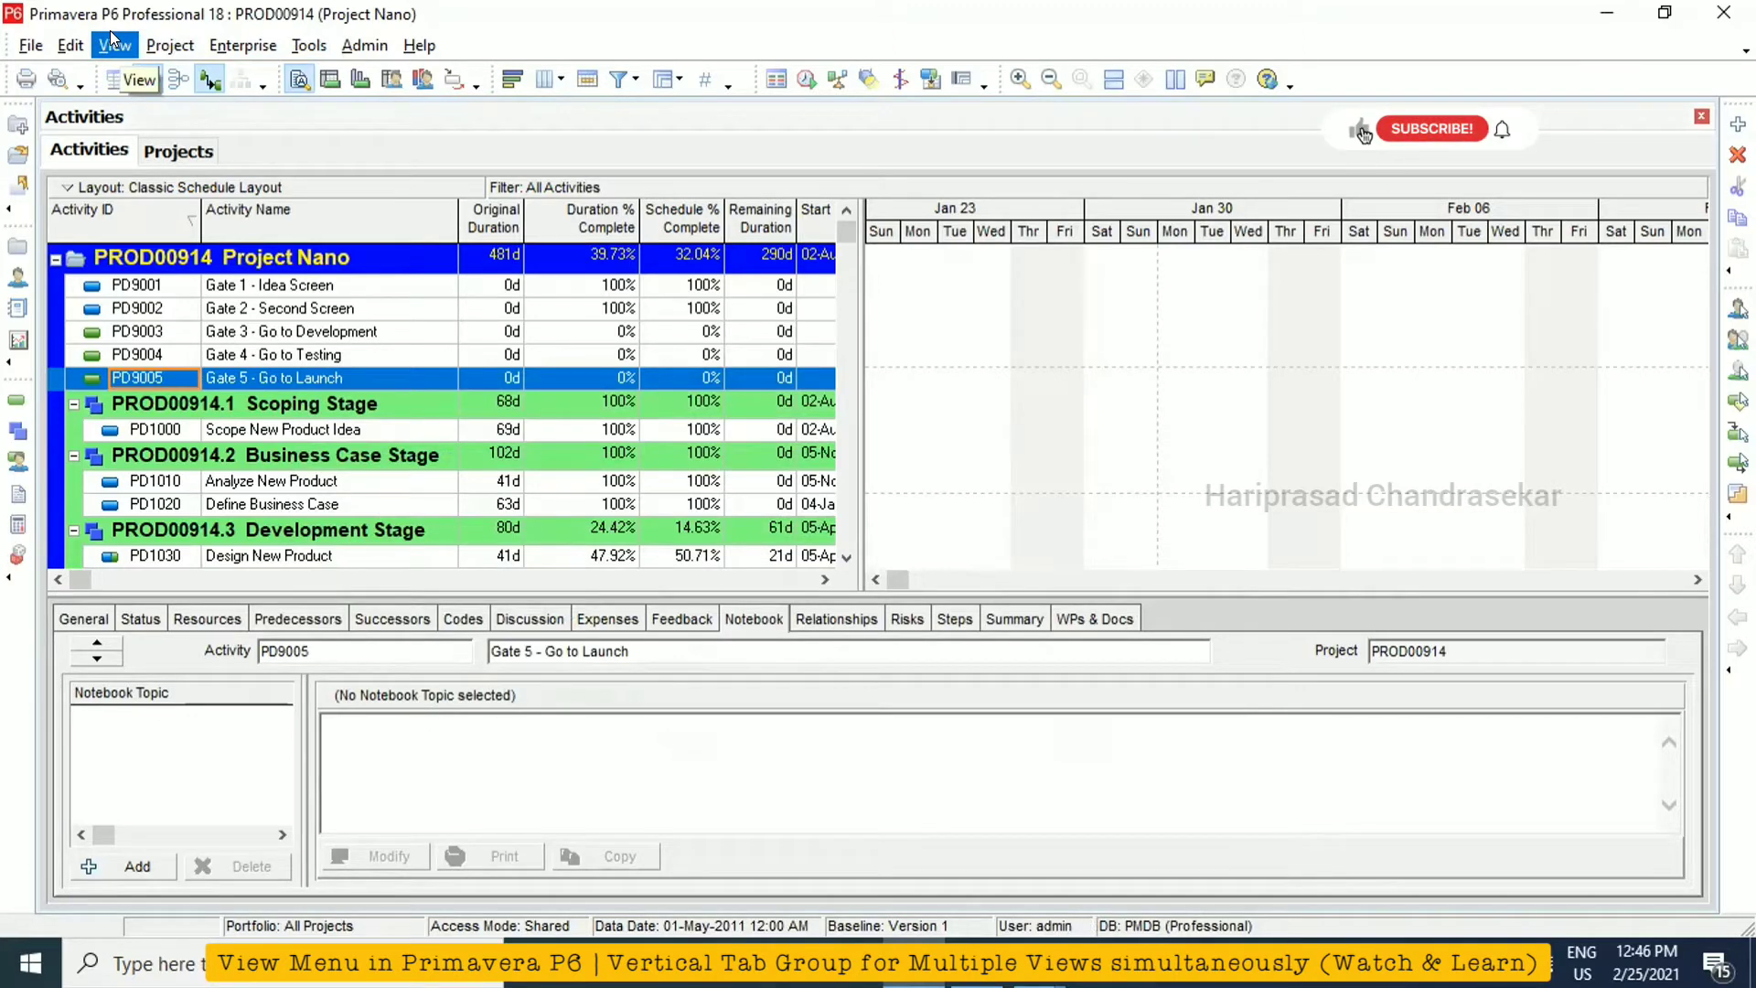
Bring up the View menu choices for what the lower Activities pane should display
{"action": "left_click", "coordinate": [116, 44]}
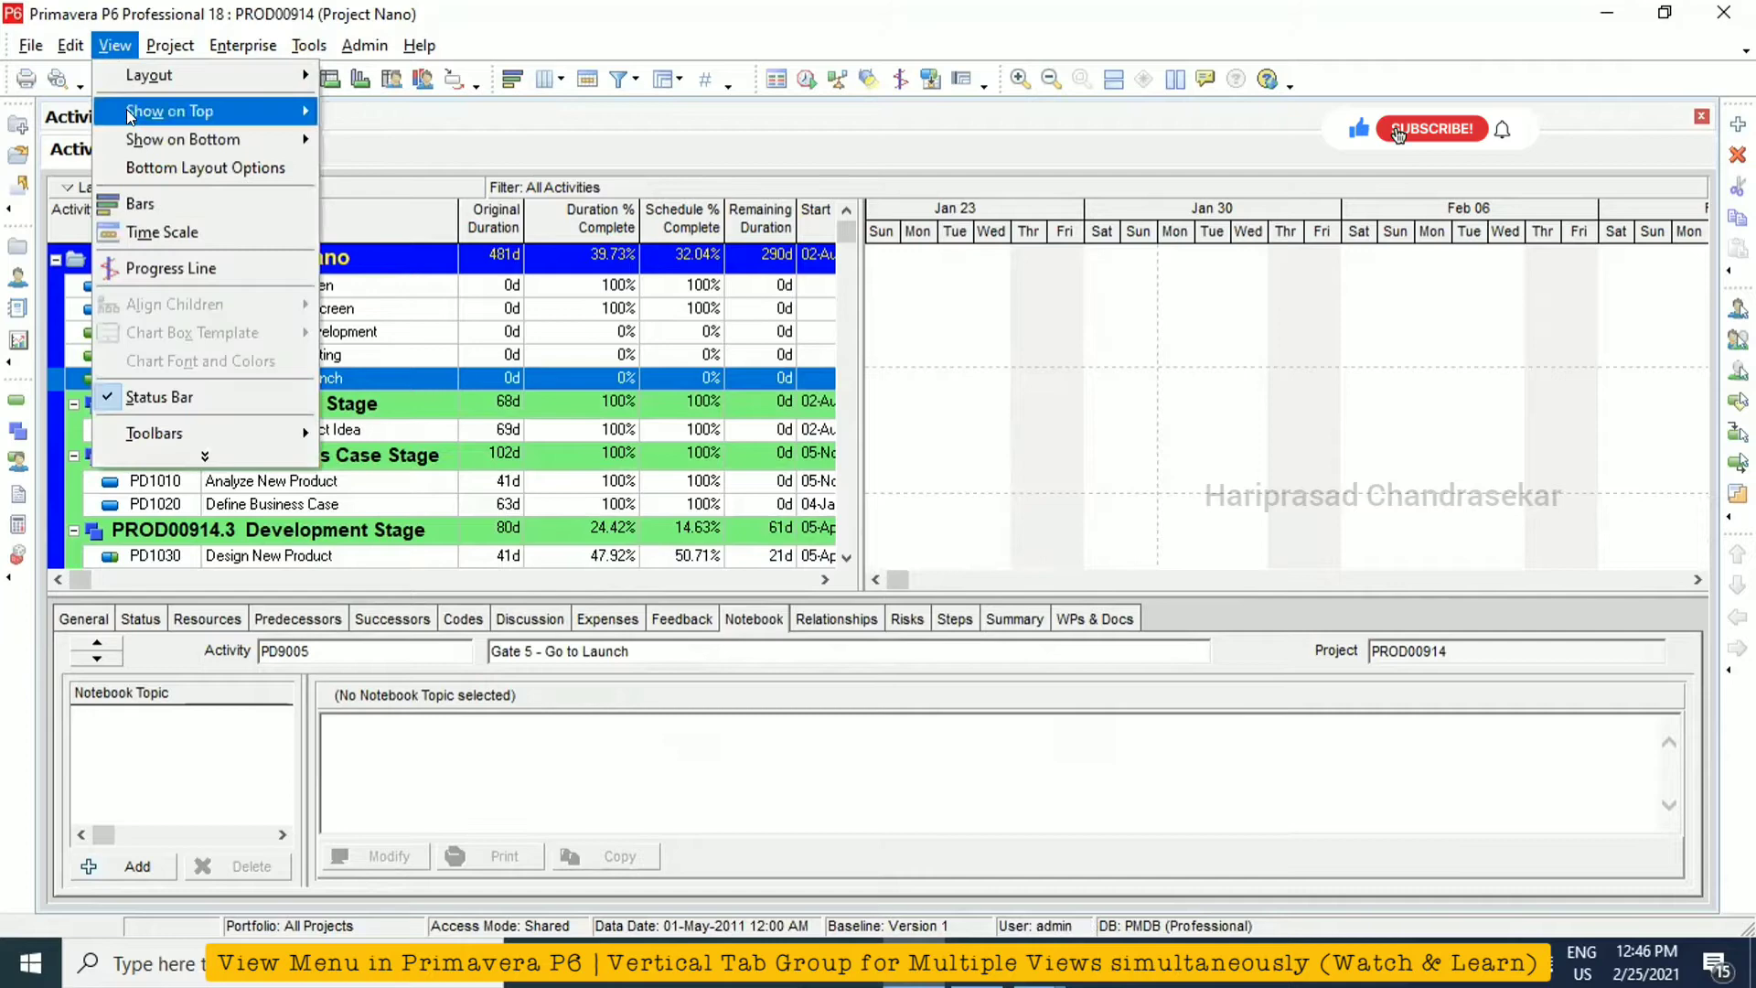
{"action": "mouse_move", "coordinate": [169, 75]}
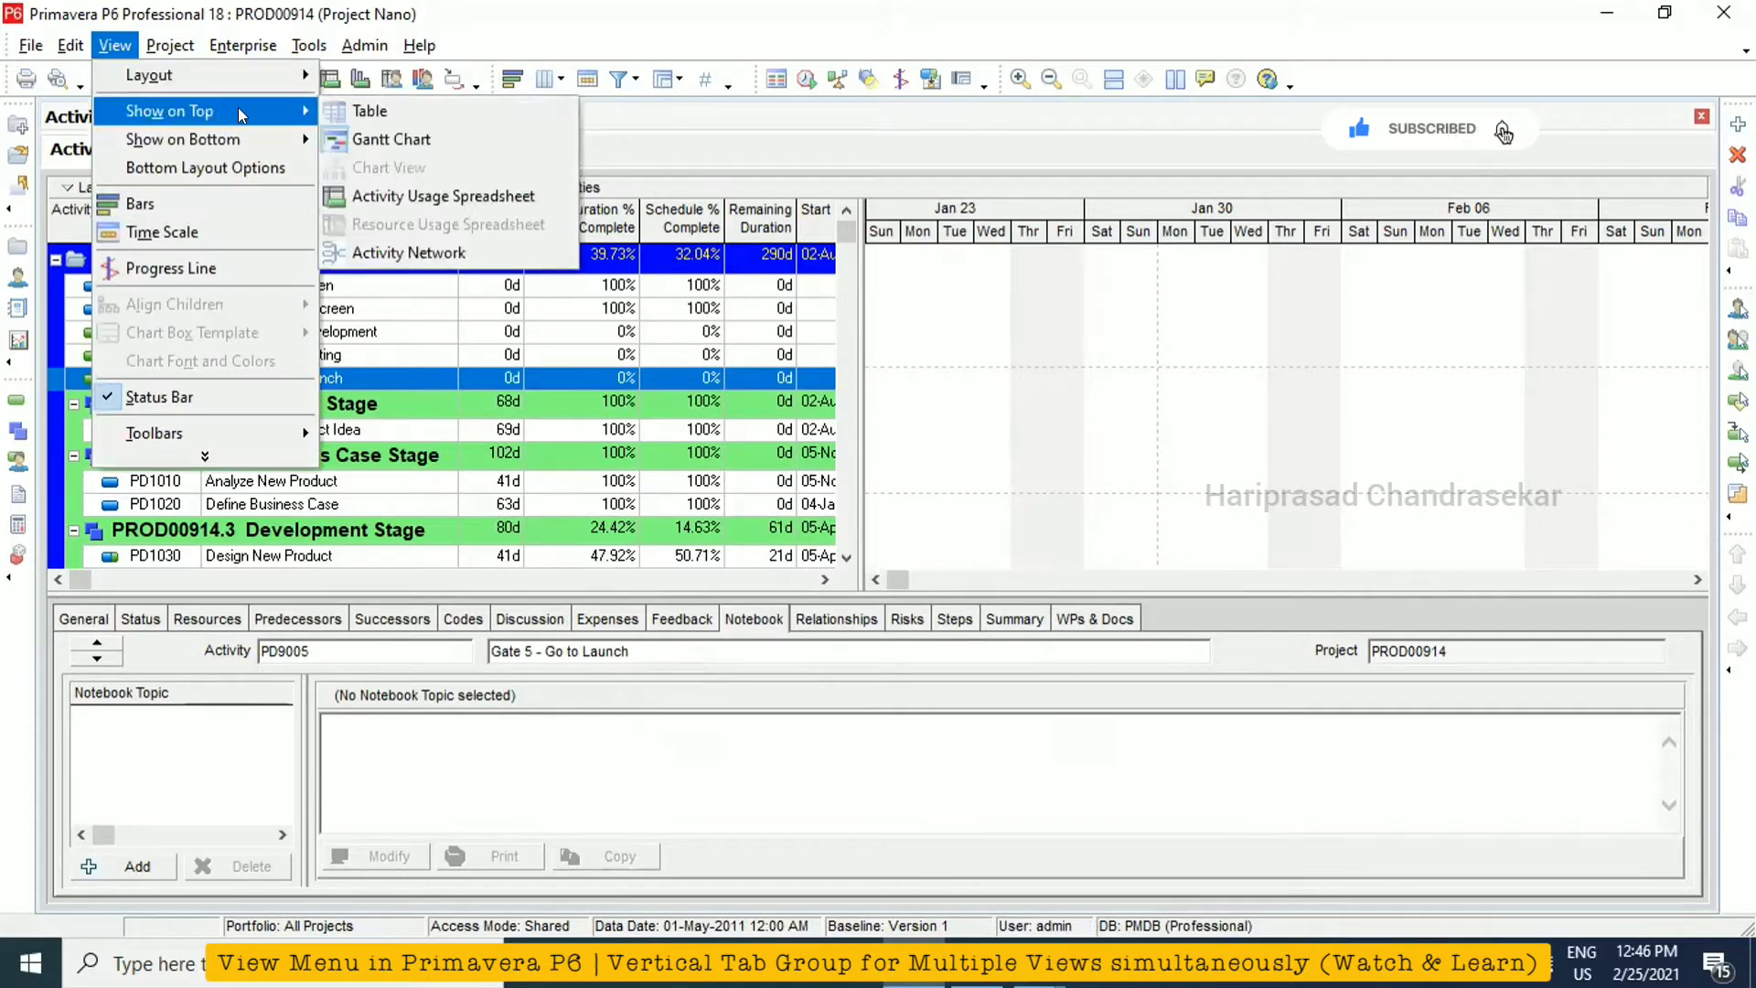
{"action": "mouse_move", "coordinate": [369, 110]}
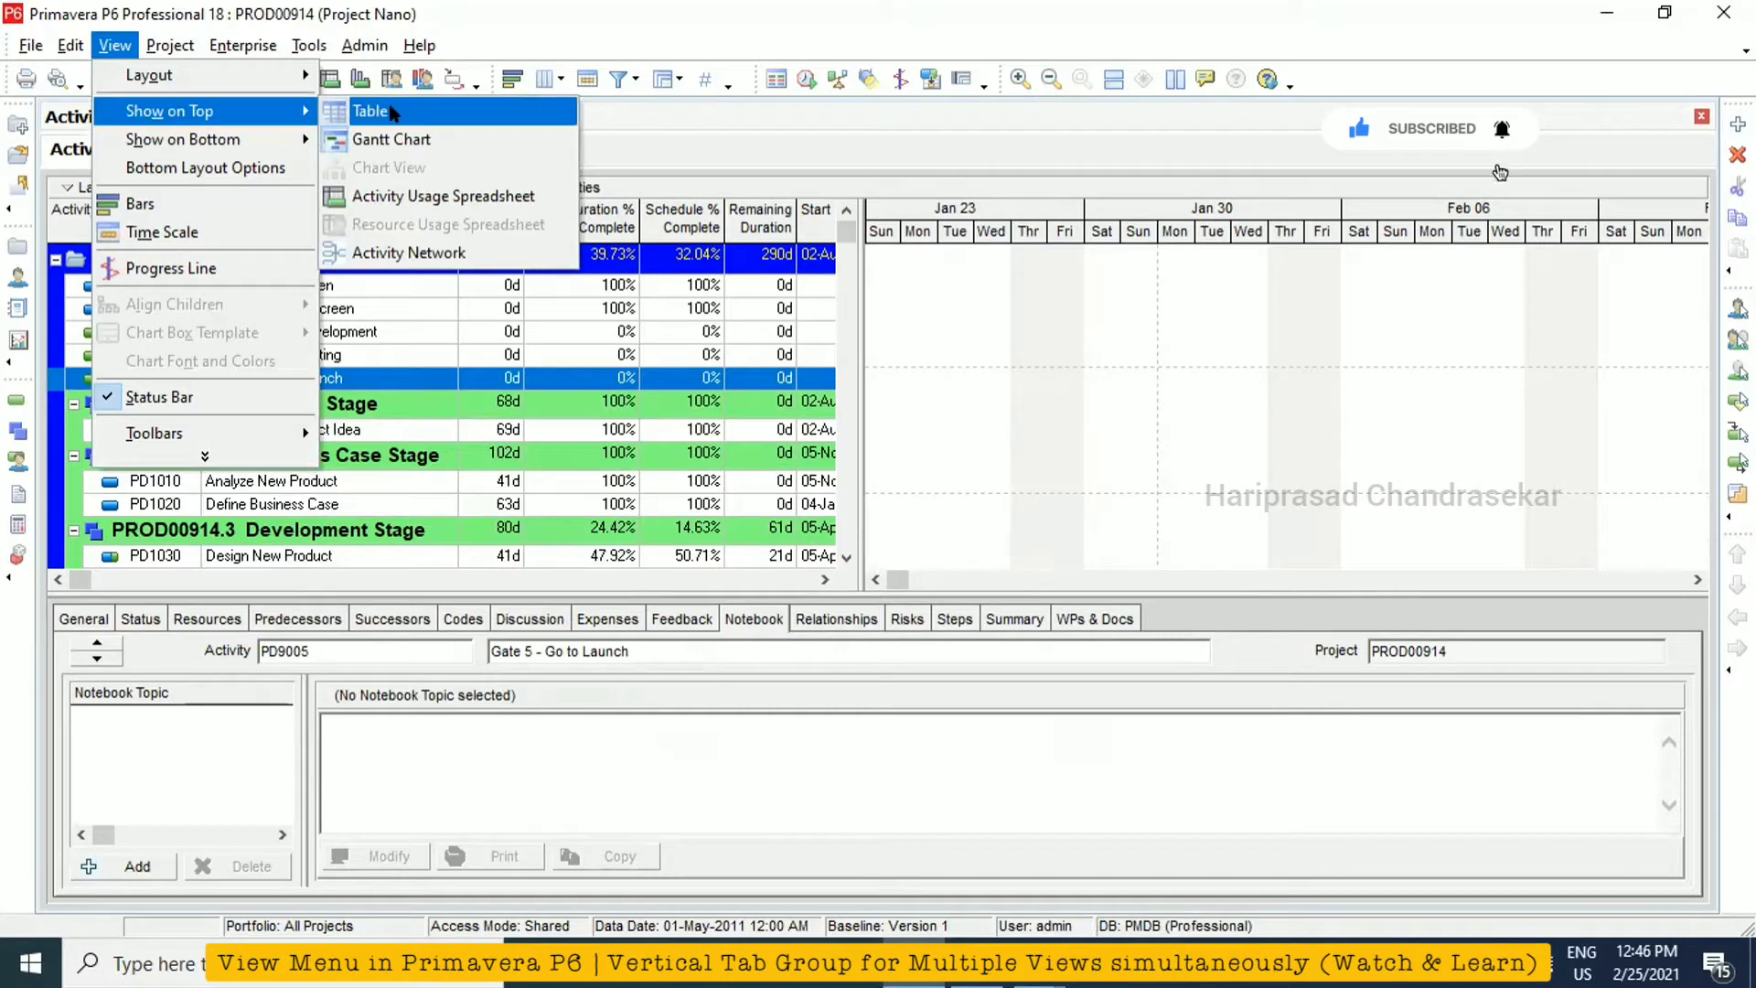
{"action": "mouse_move", "coordinate": [399, 146]}
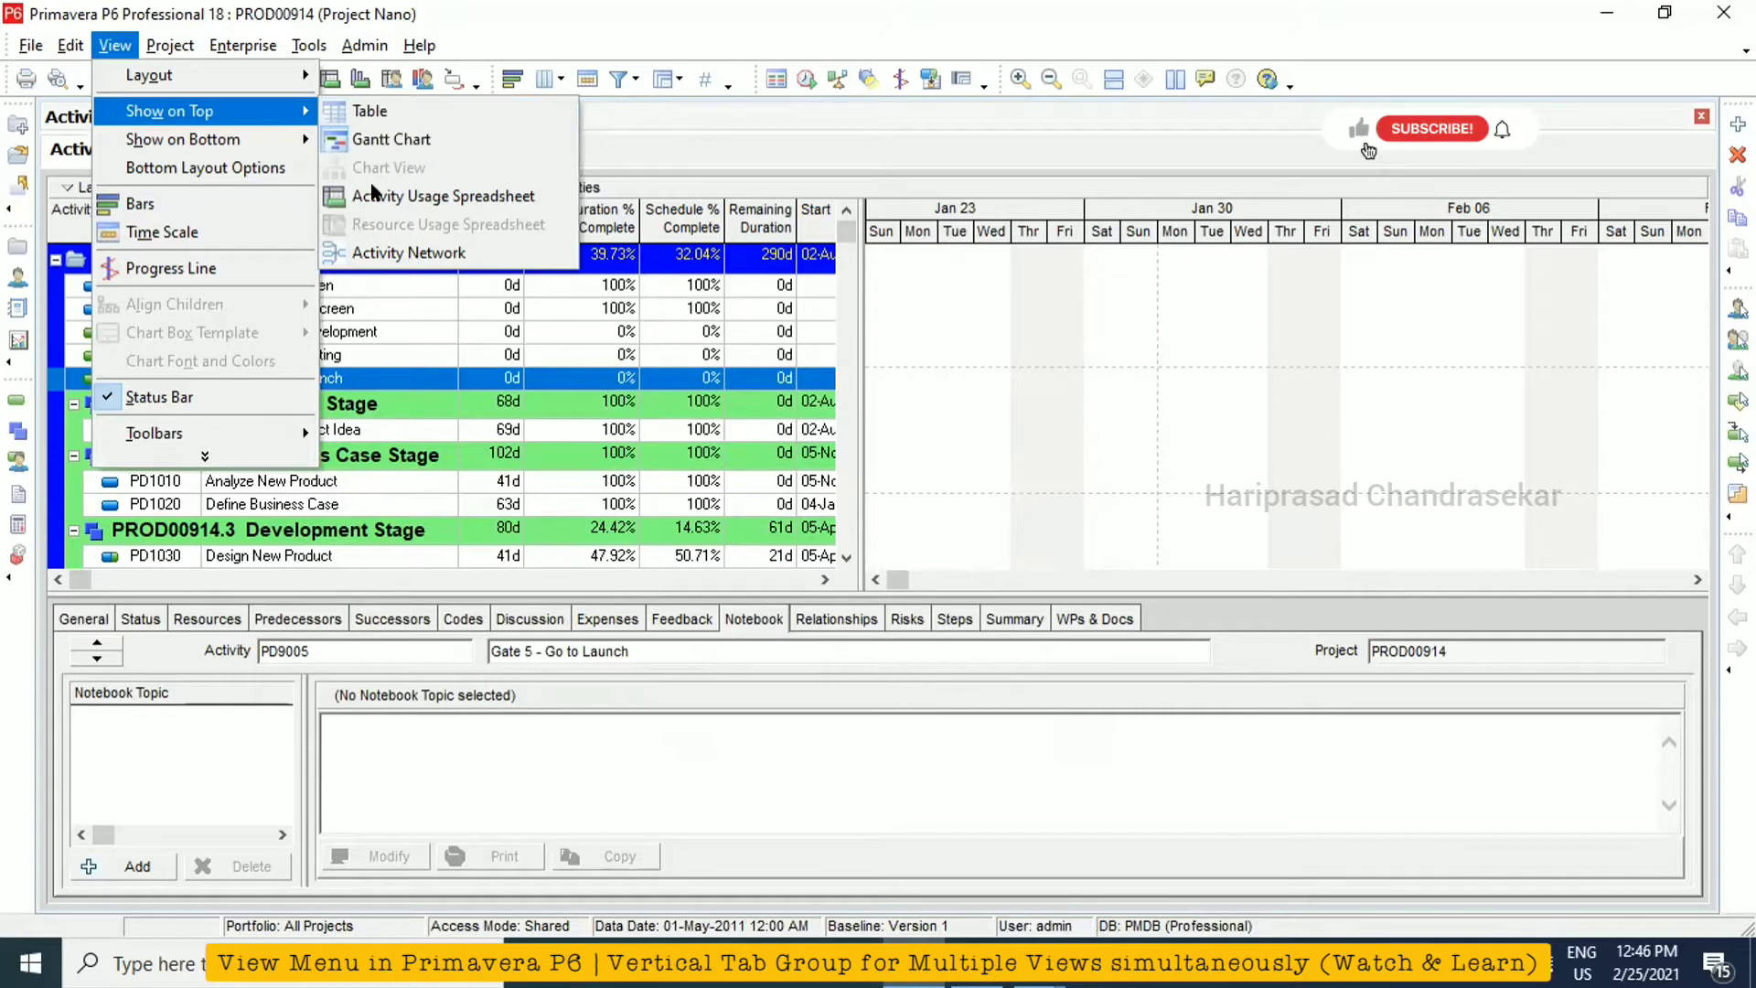
{"action": "mouse_move", "coordinate": [183, 139]}
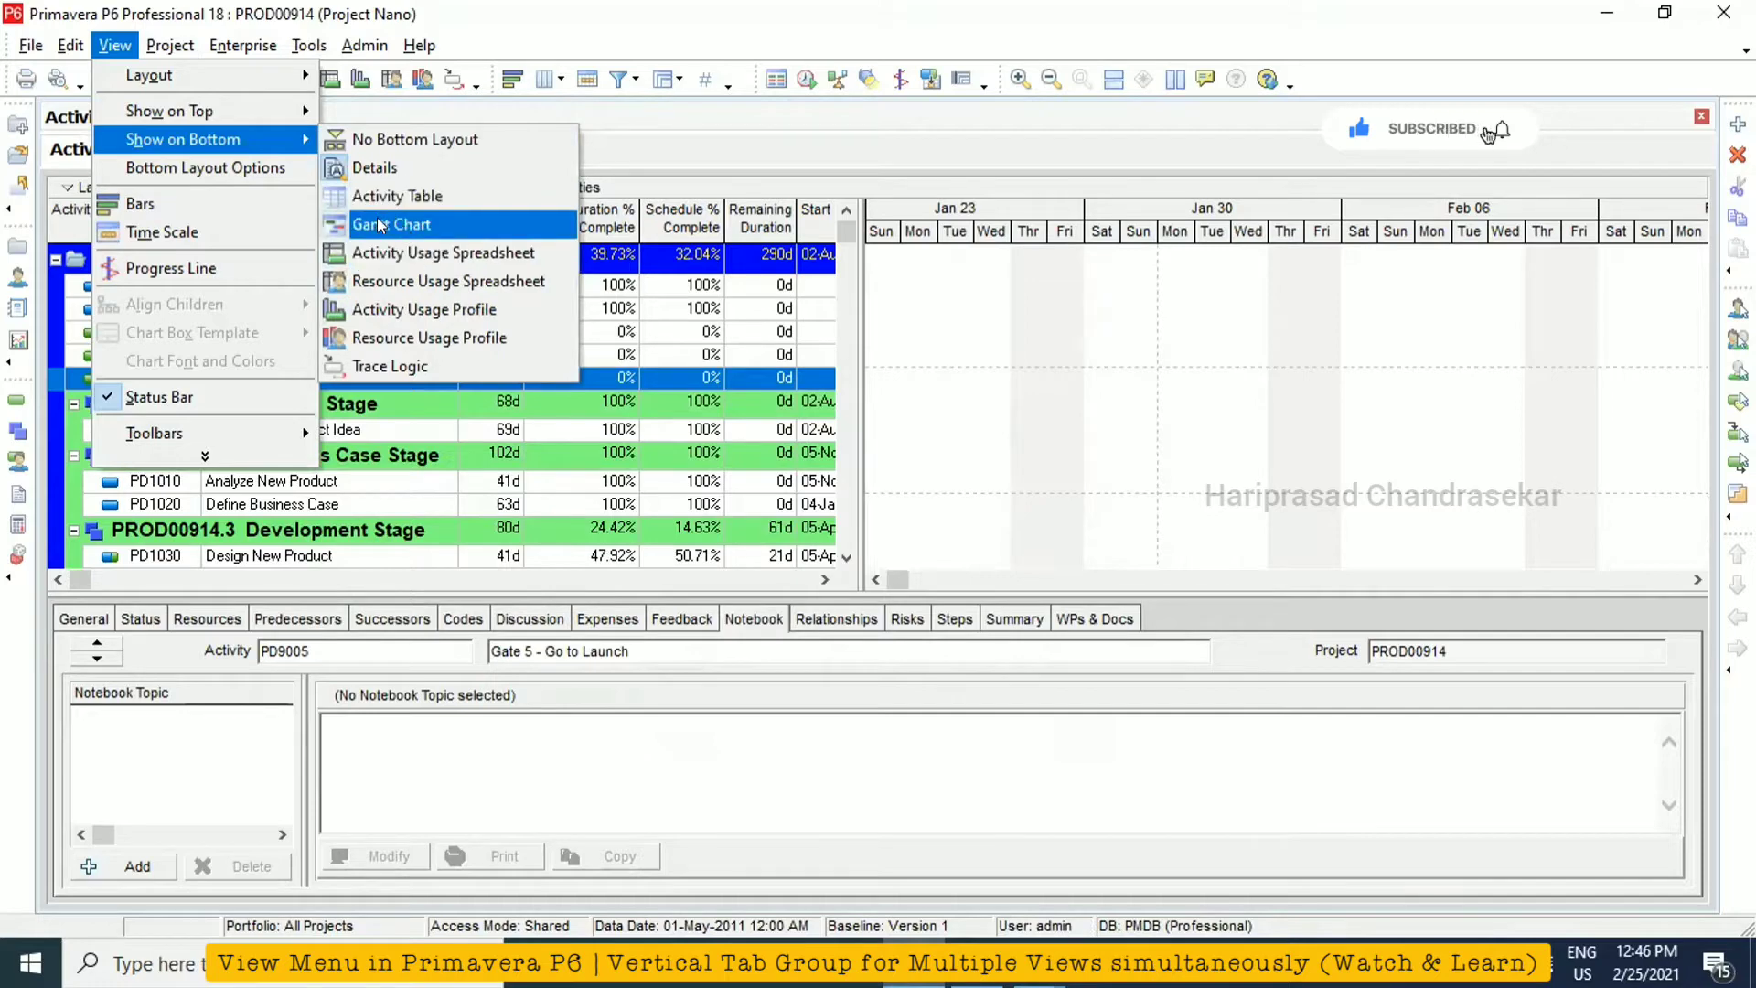
{"action": "mouse_move", "coordinate": [397, 196]}
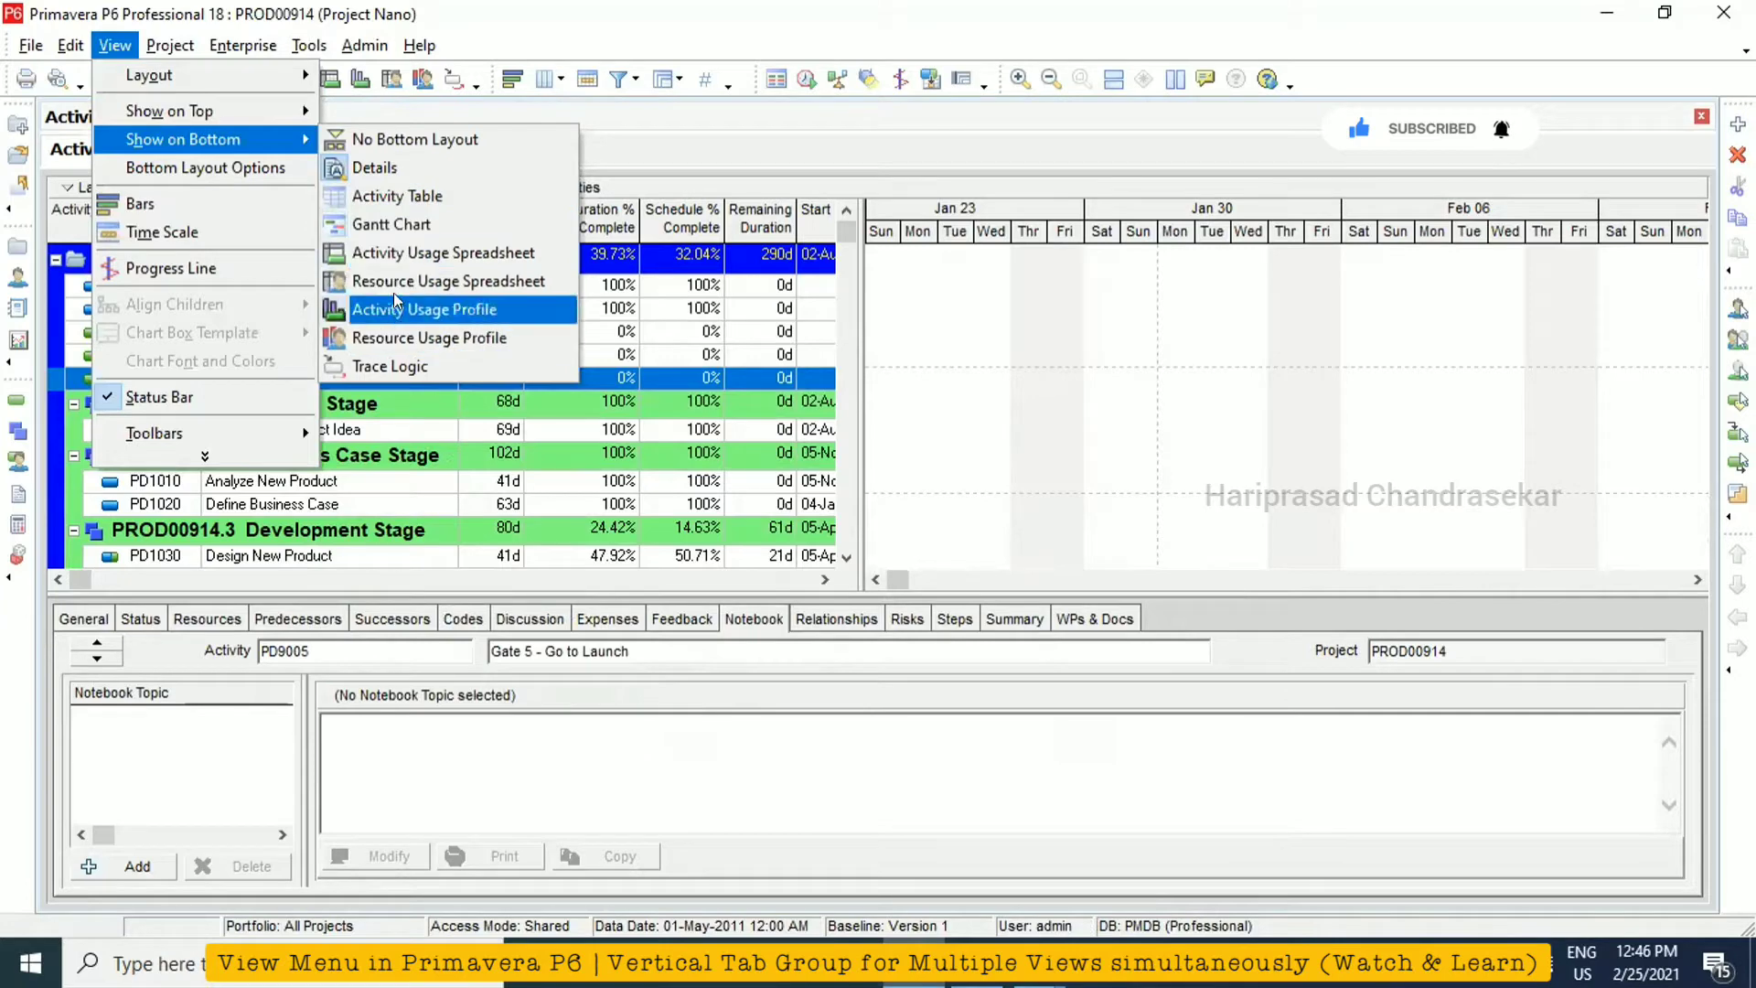
{"action": "mouse_move", "coordinate": [443, 252]}
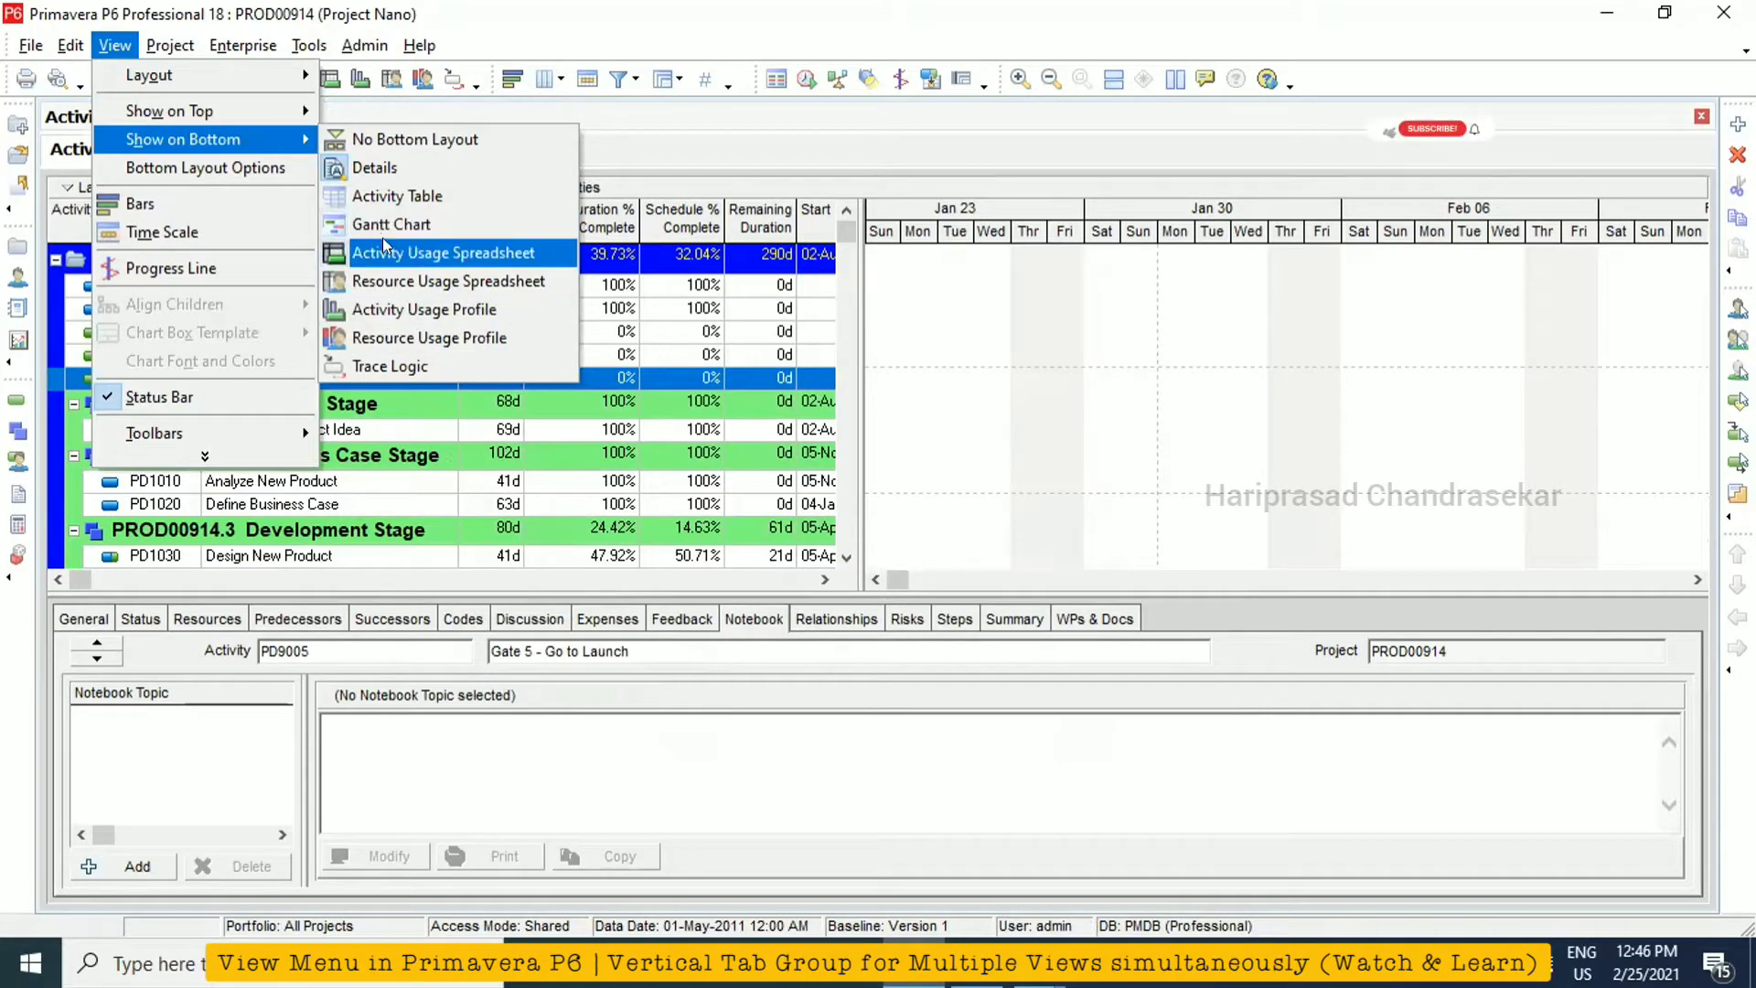
{"action": "mouse_move", "coordinate": [414, 139]}
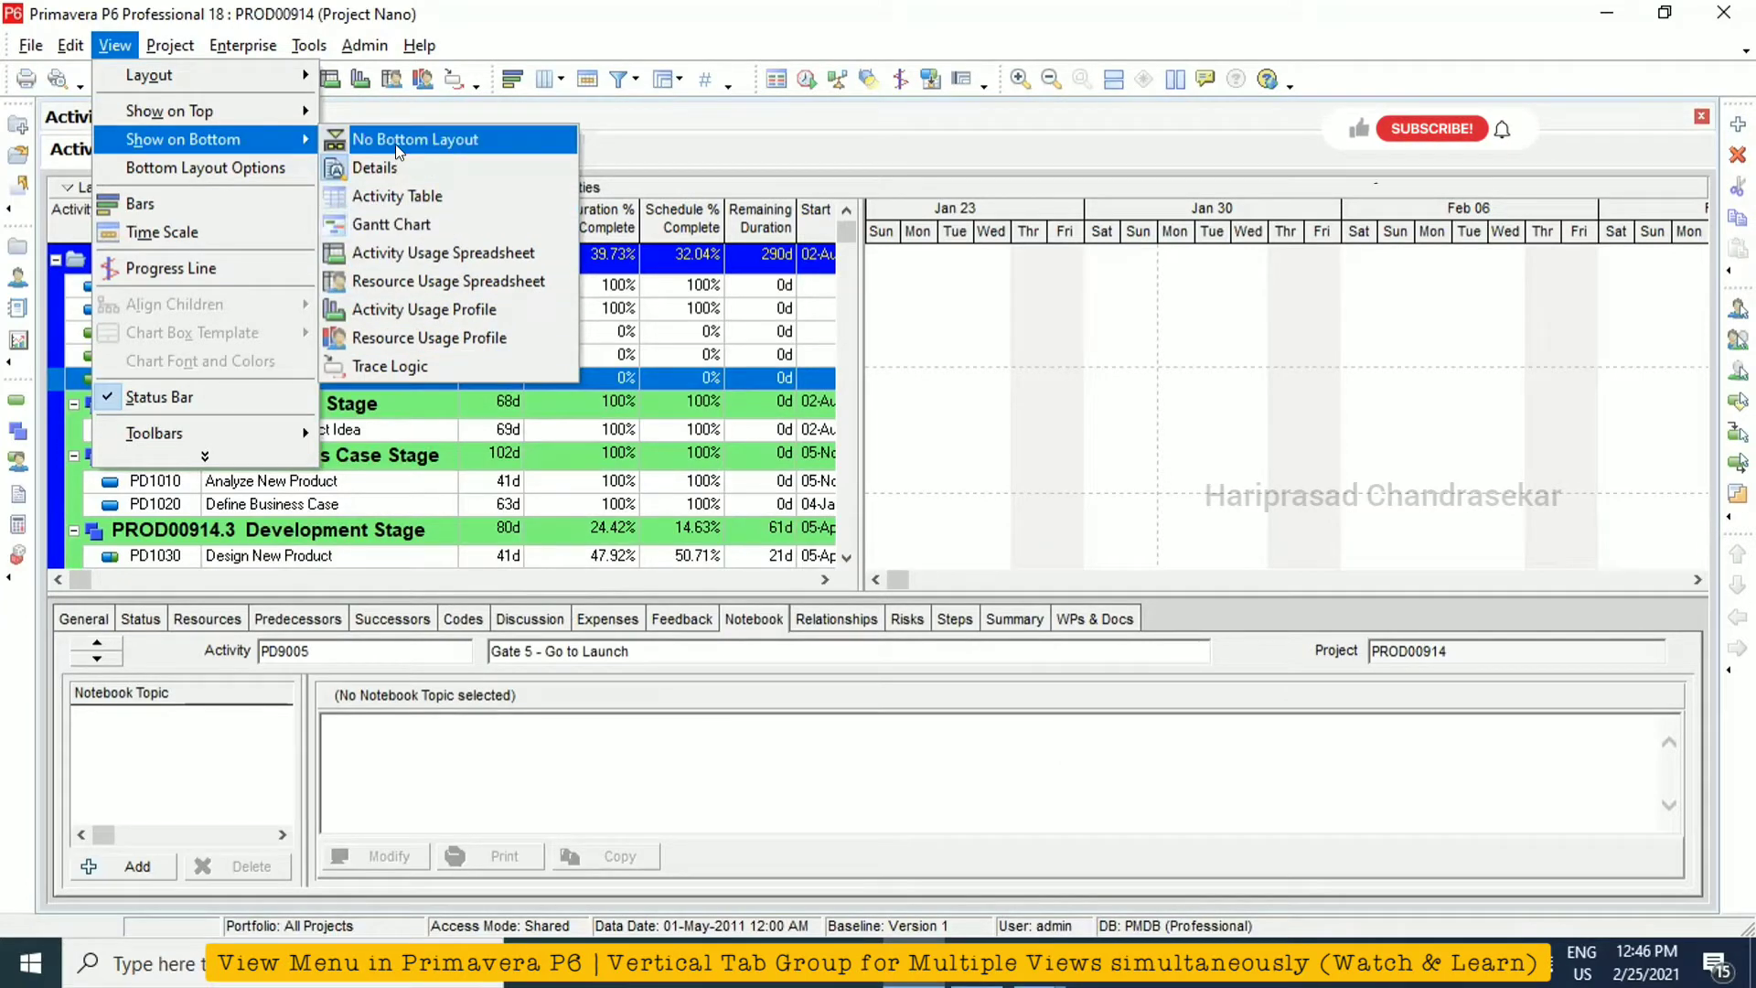
{"action": "left_click", "coordinate": [415, 139]}
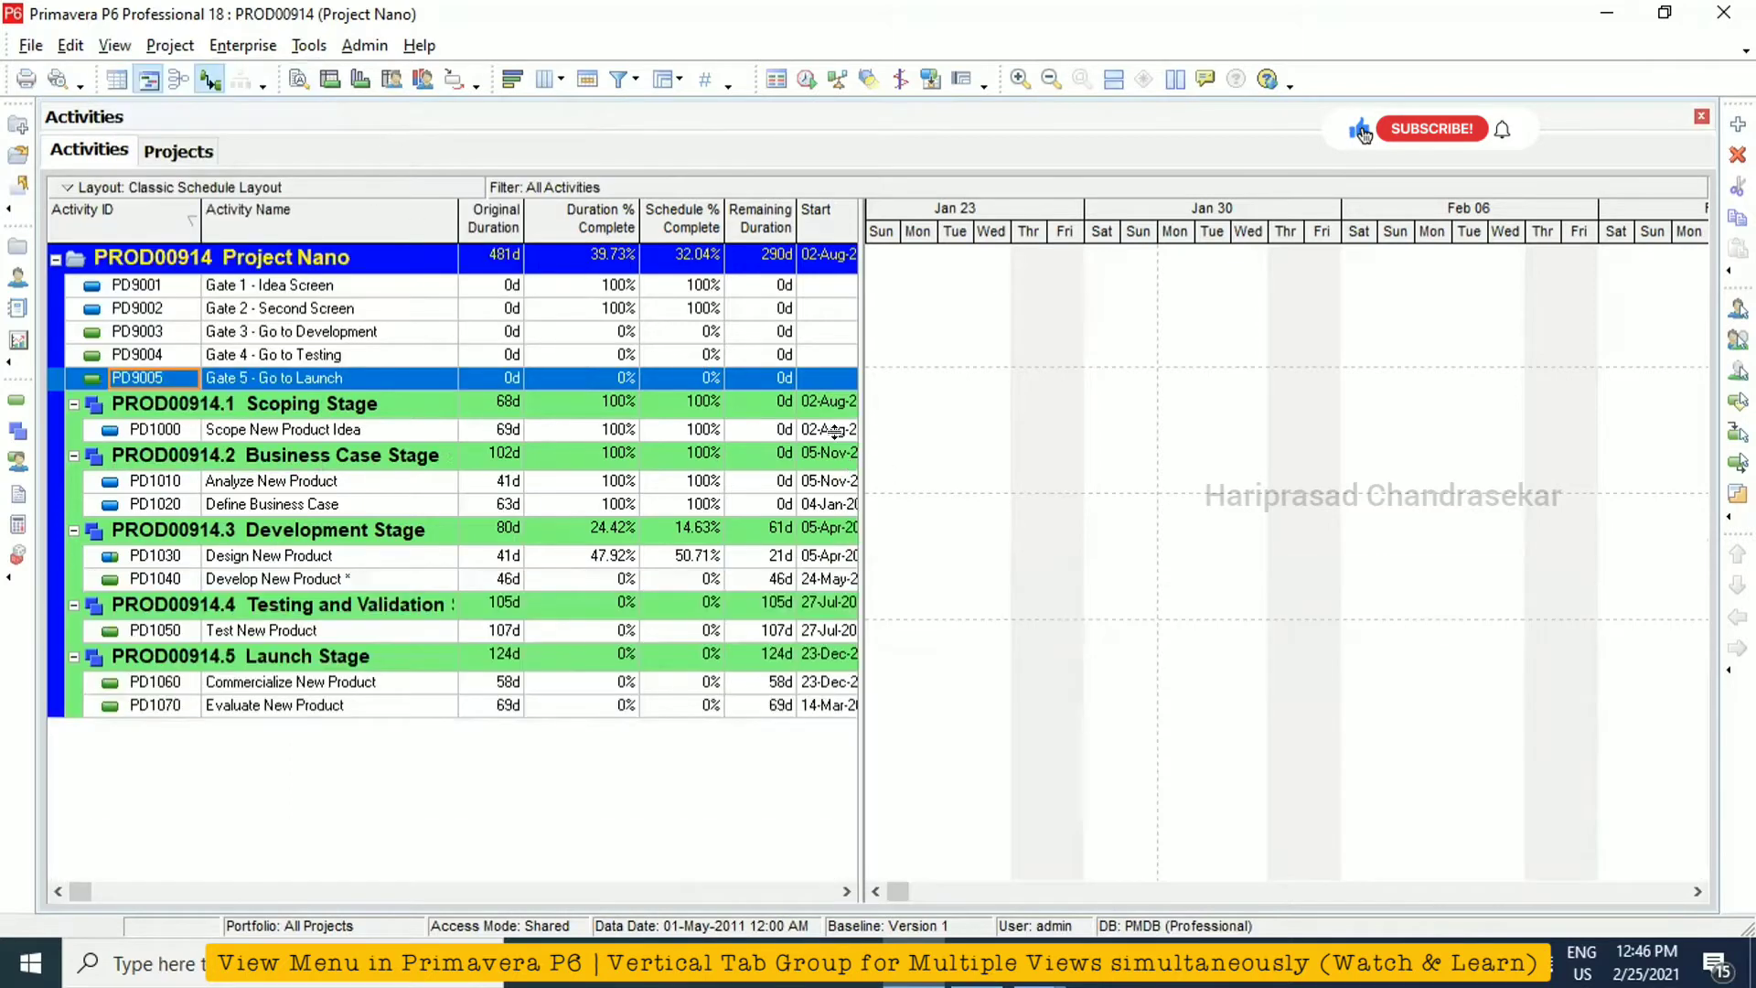
{"action": "left_click", "coordinate": [113, 44]}
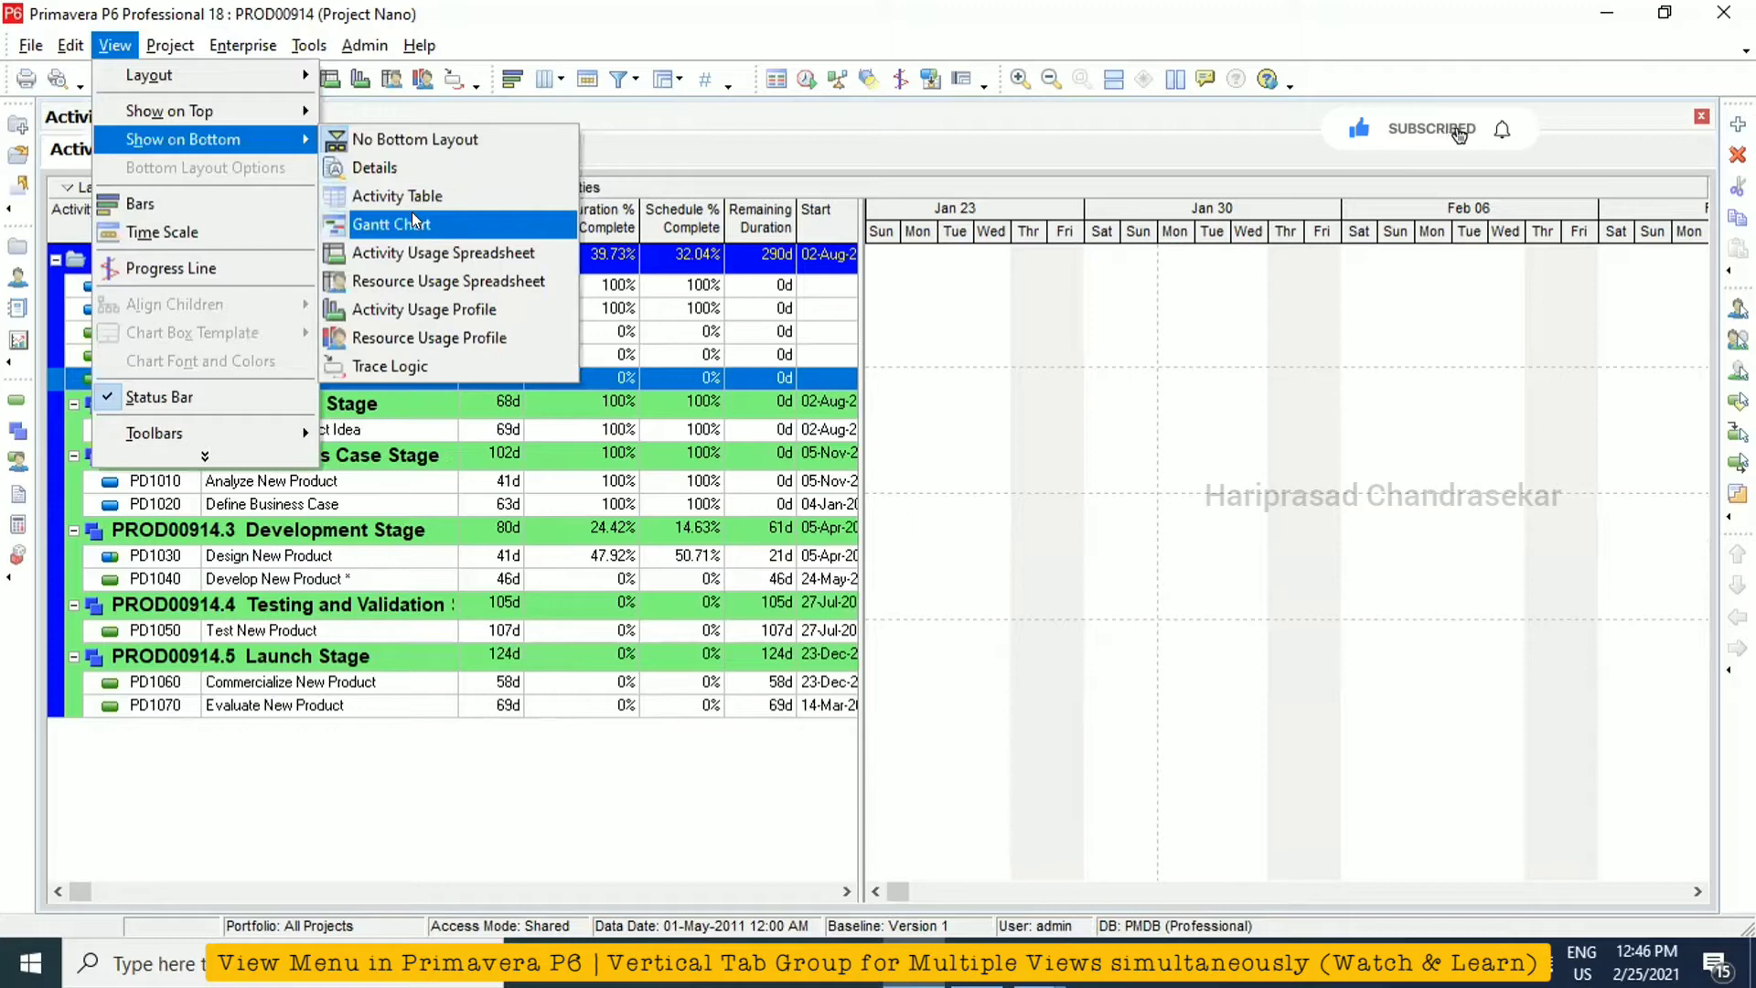
{"action": "mouse_move", "coordinate": [428, 337]}
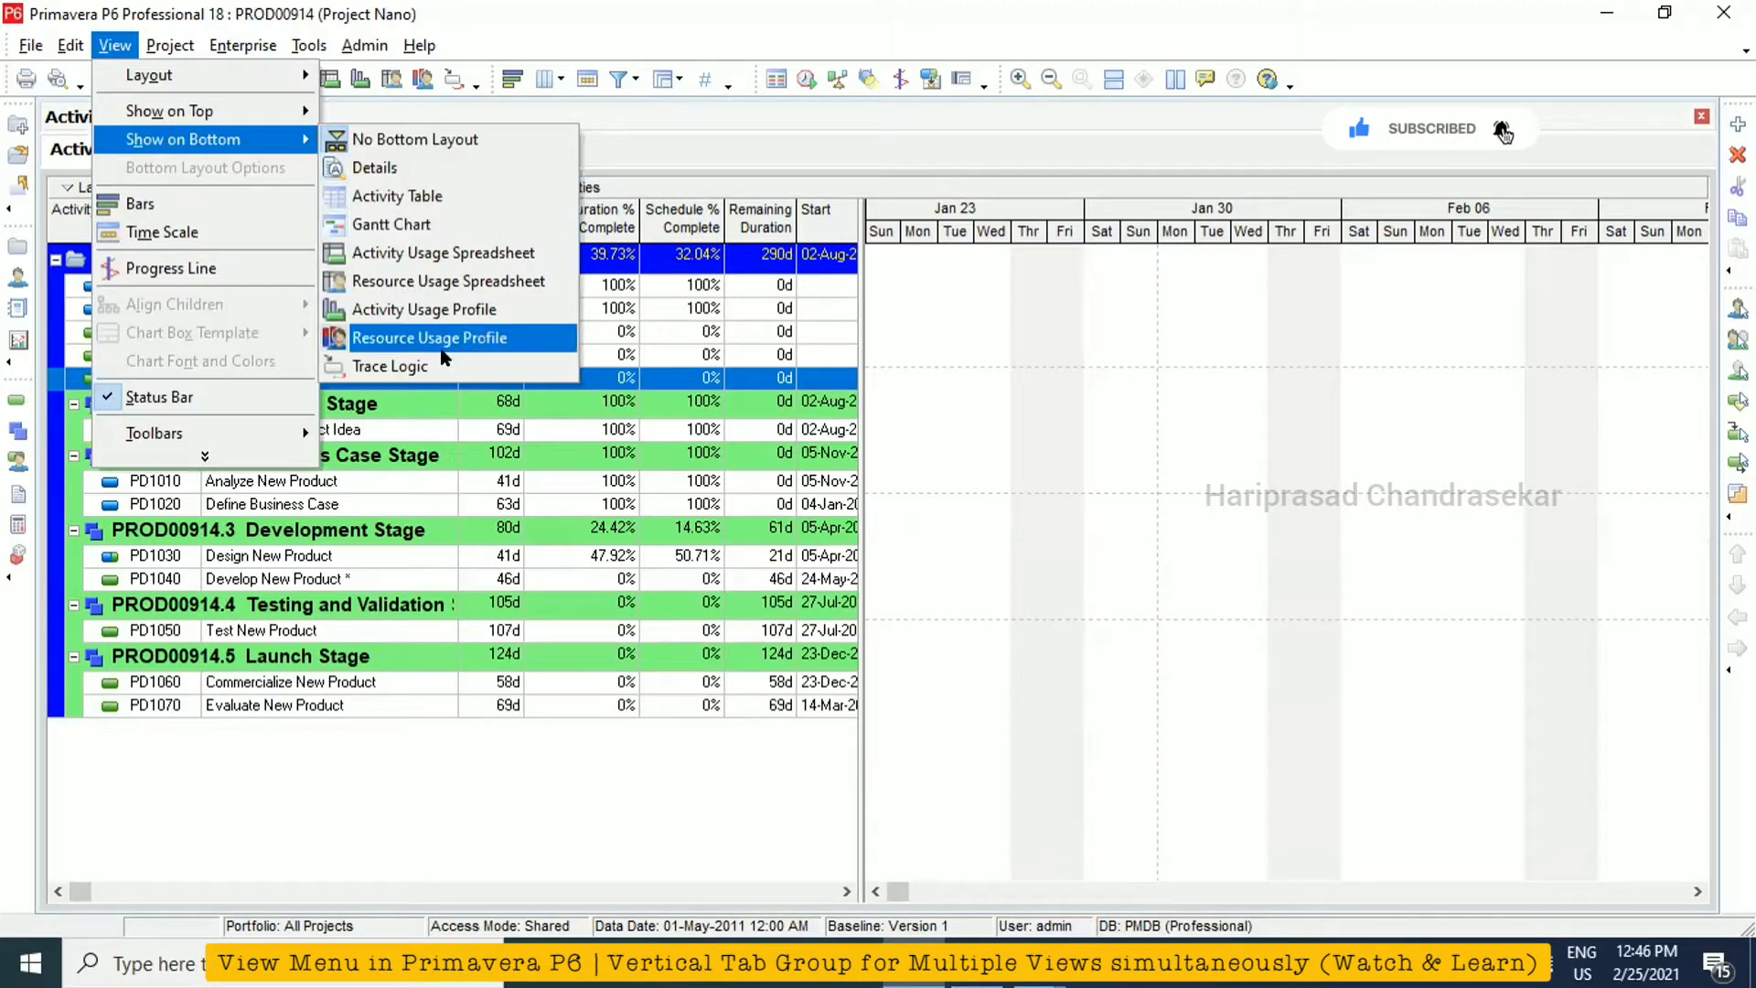
{"action": "mouse_move", "coordinate": [375, 166]}
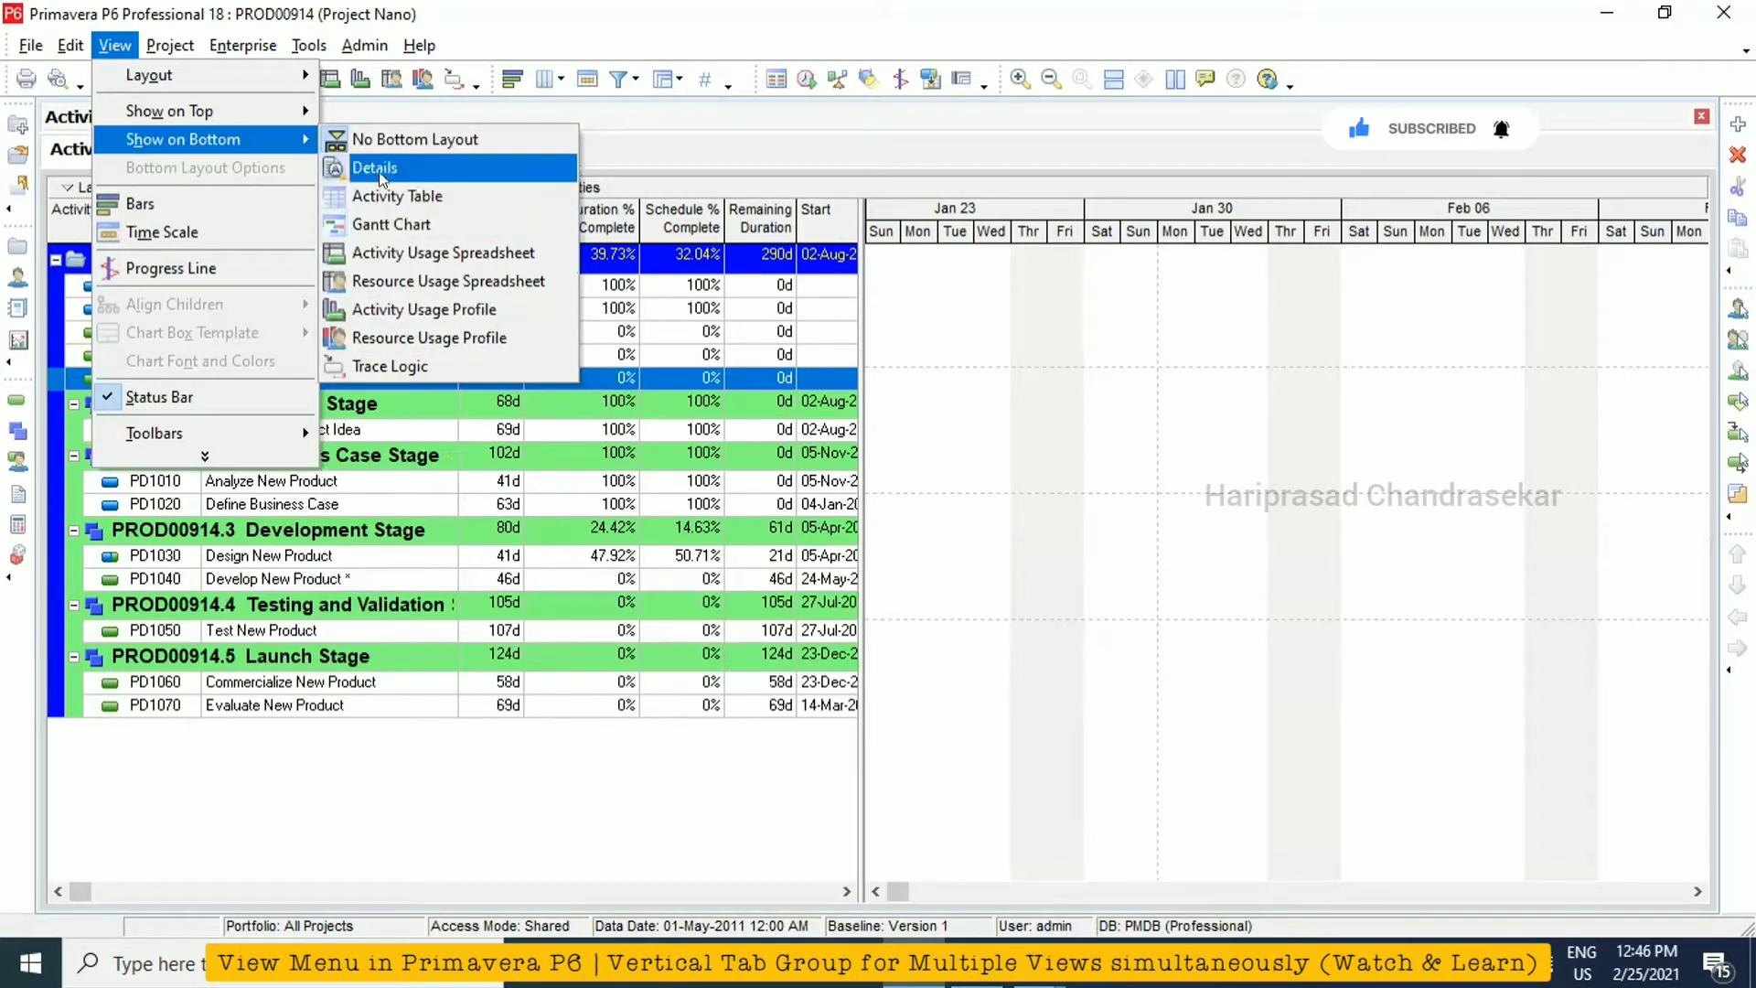
{"action": "left_click", "coordinate": [374, 166]}
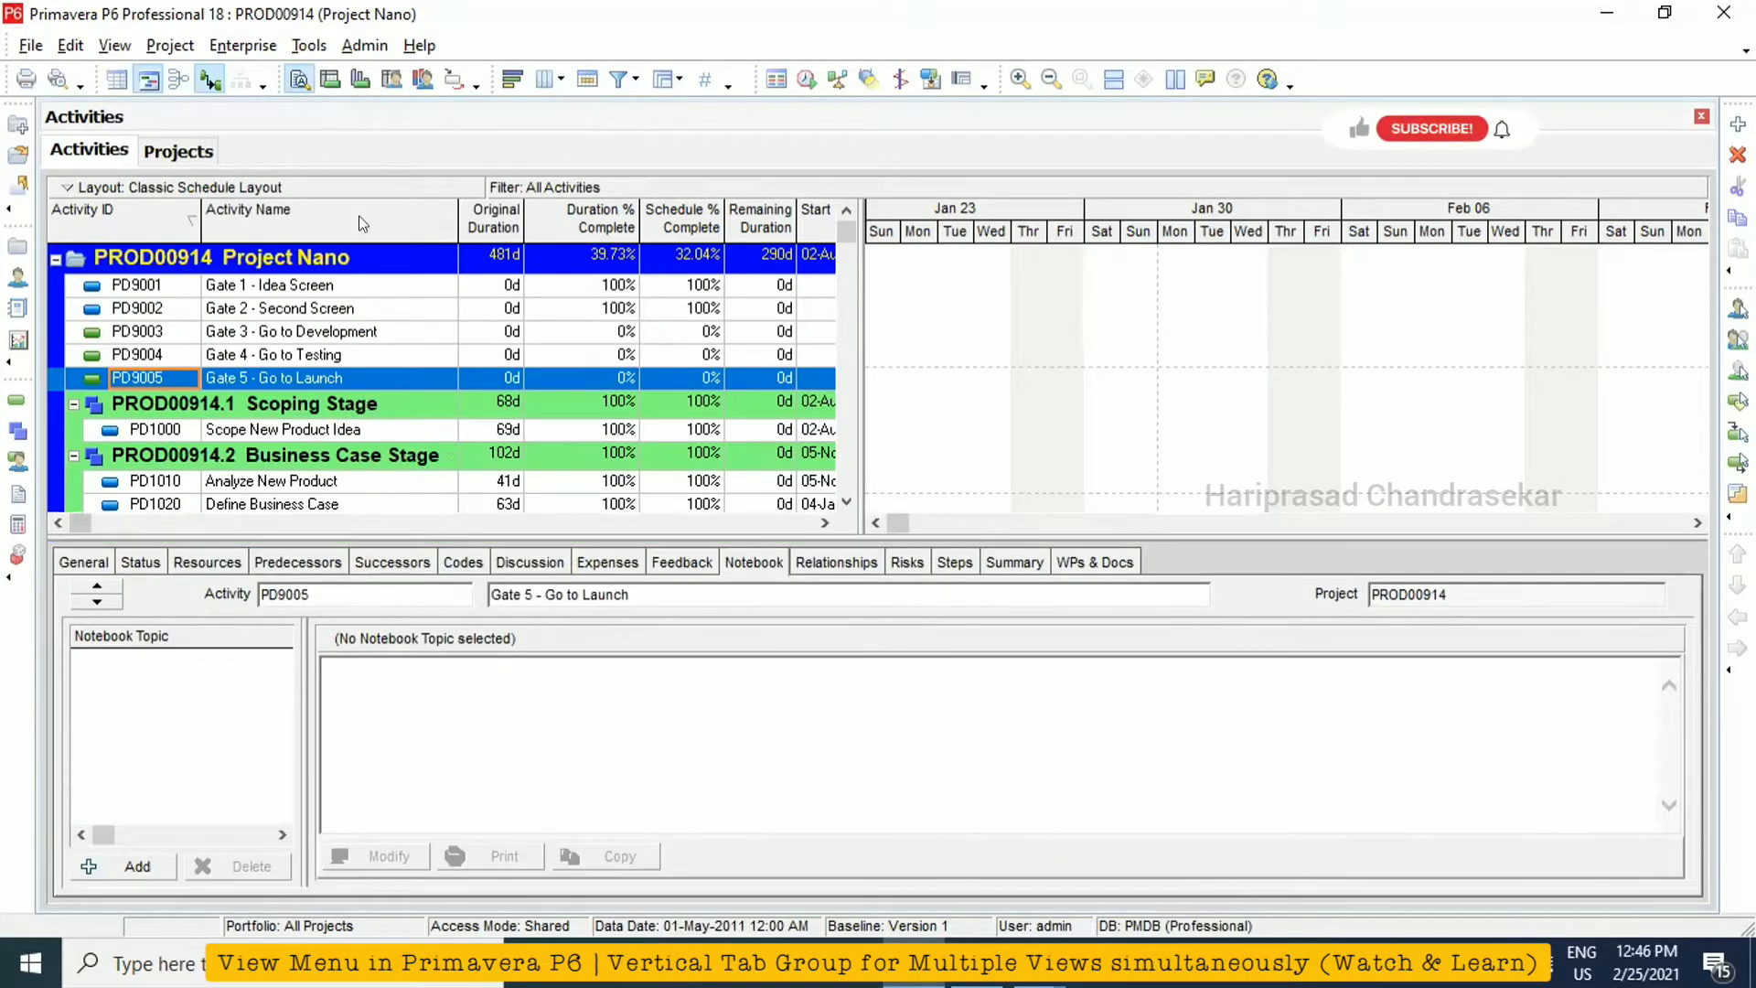
{"action": "left_click", "coordinate": [113, 43]}
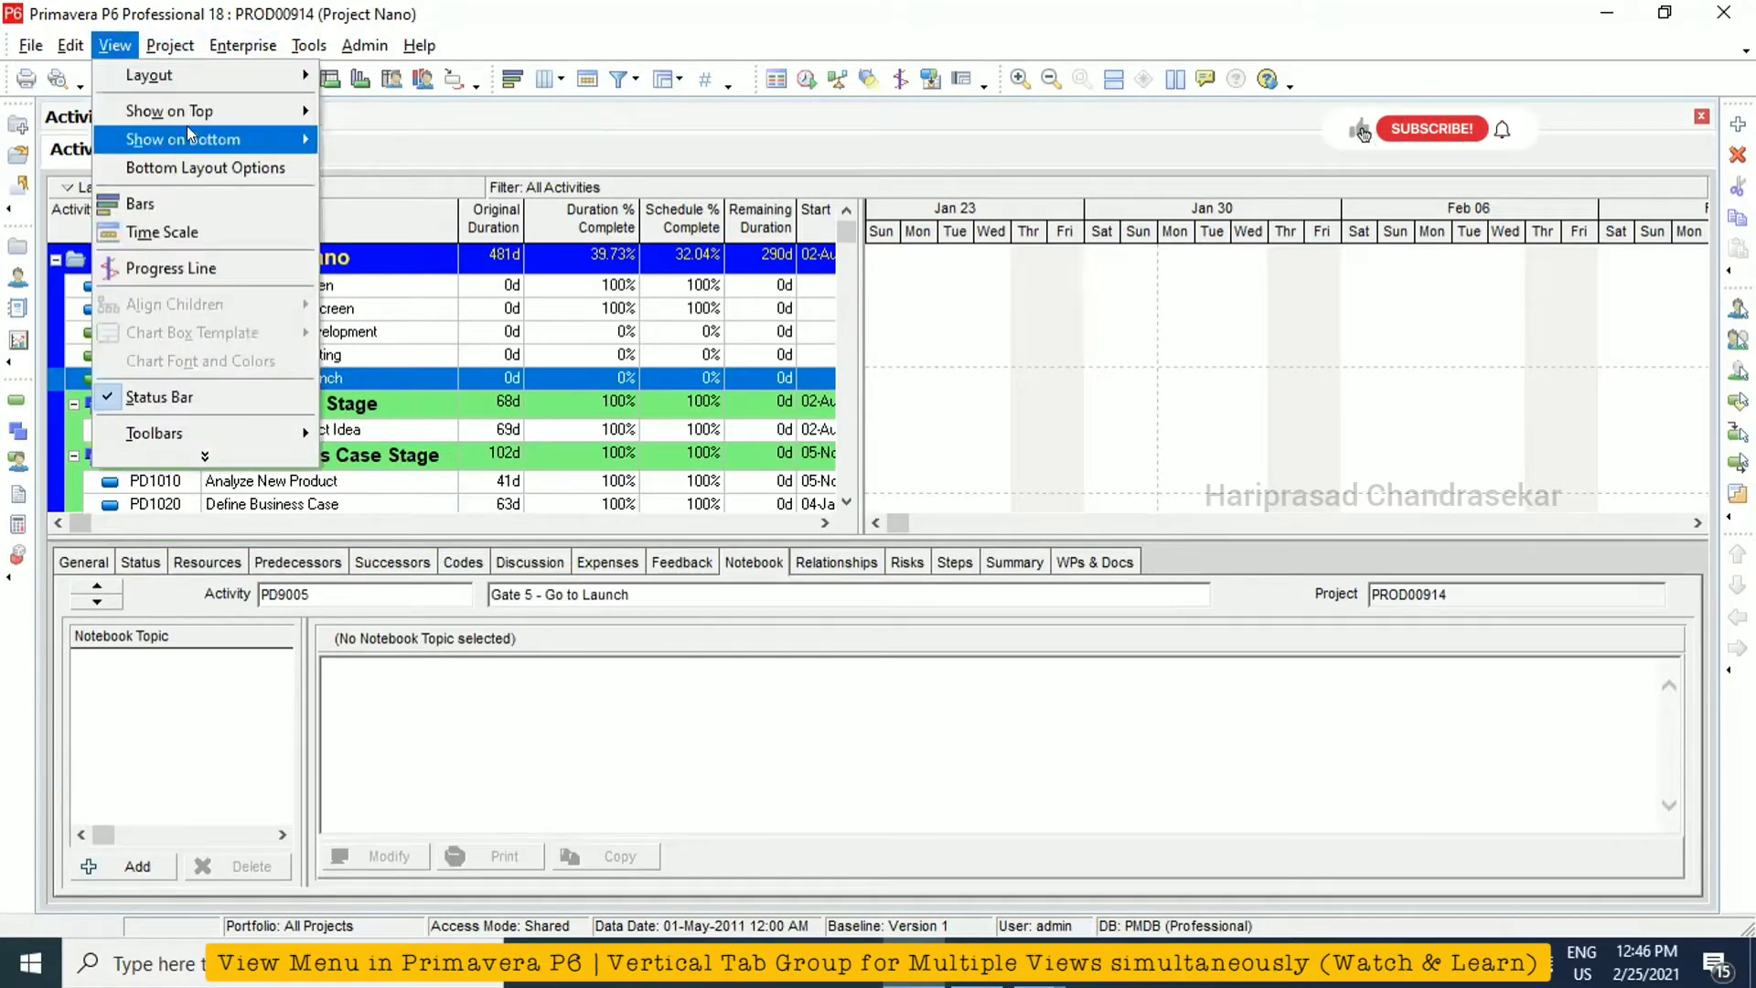
{"action": "left_click", "coordinate": [179, 139]}
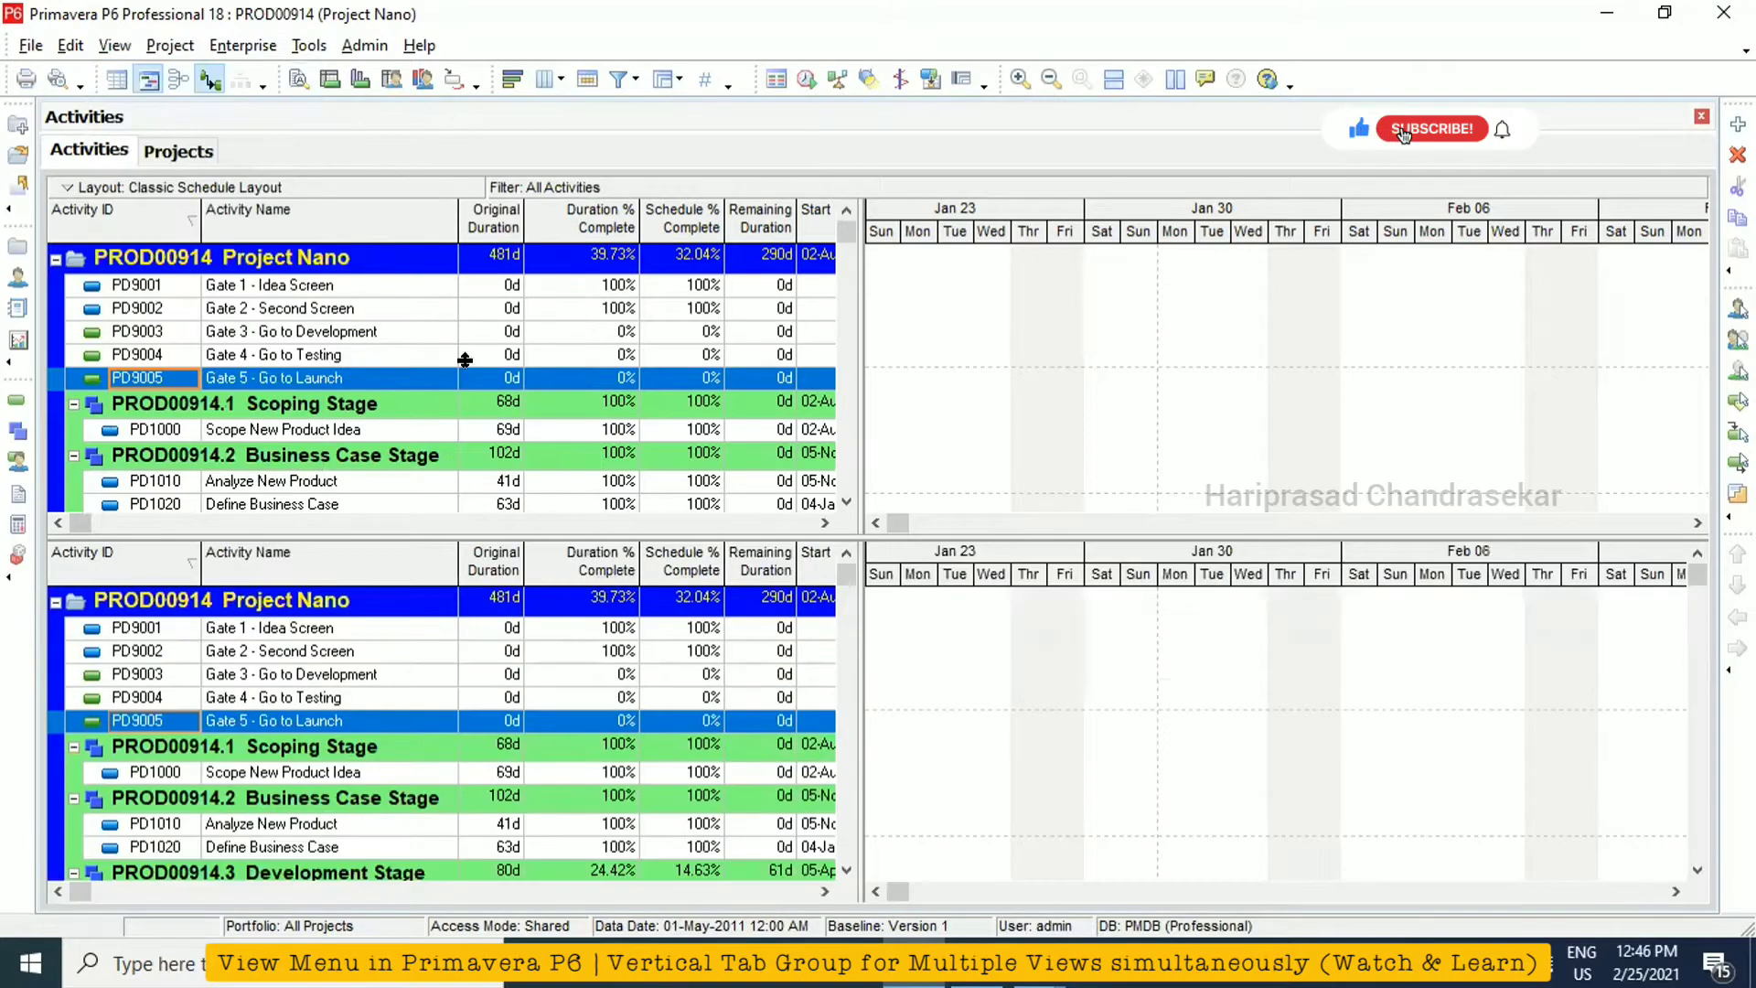
{"action": "left_click", "coordinate": [1430, 128]}
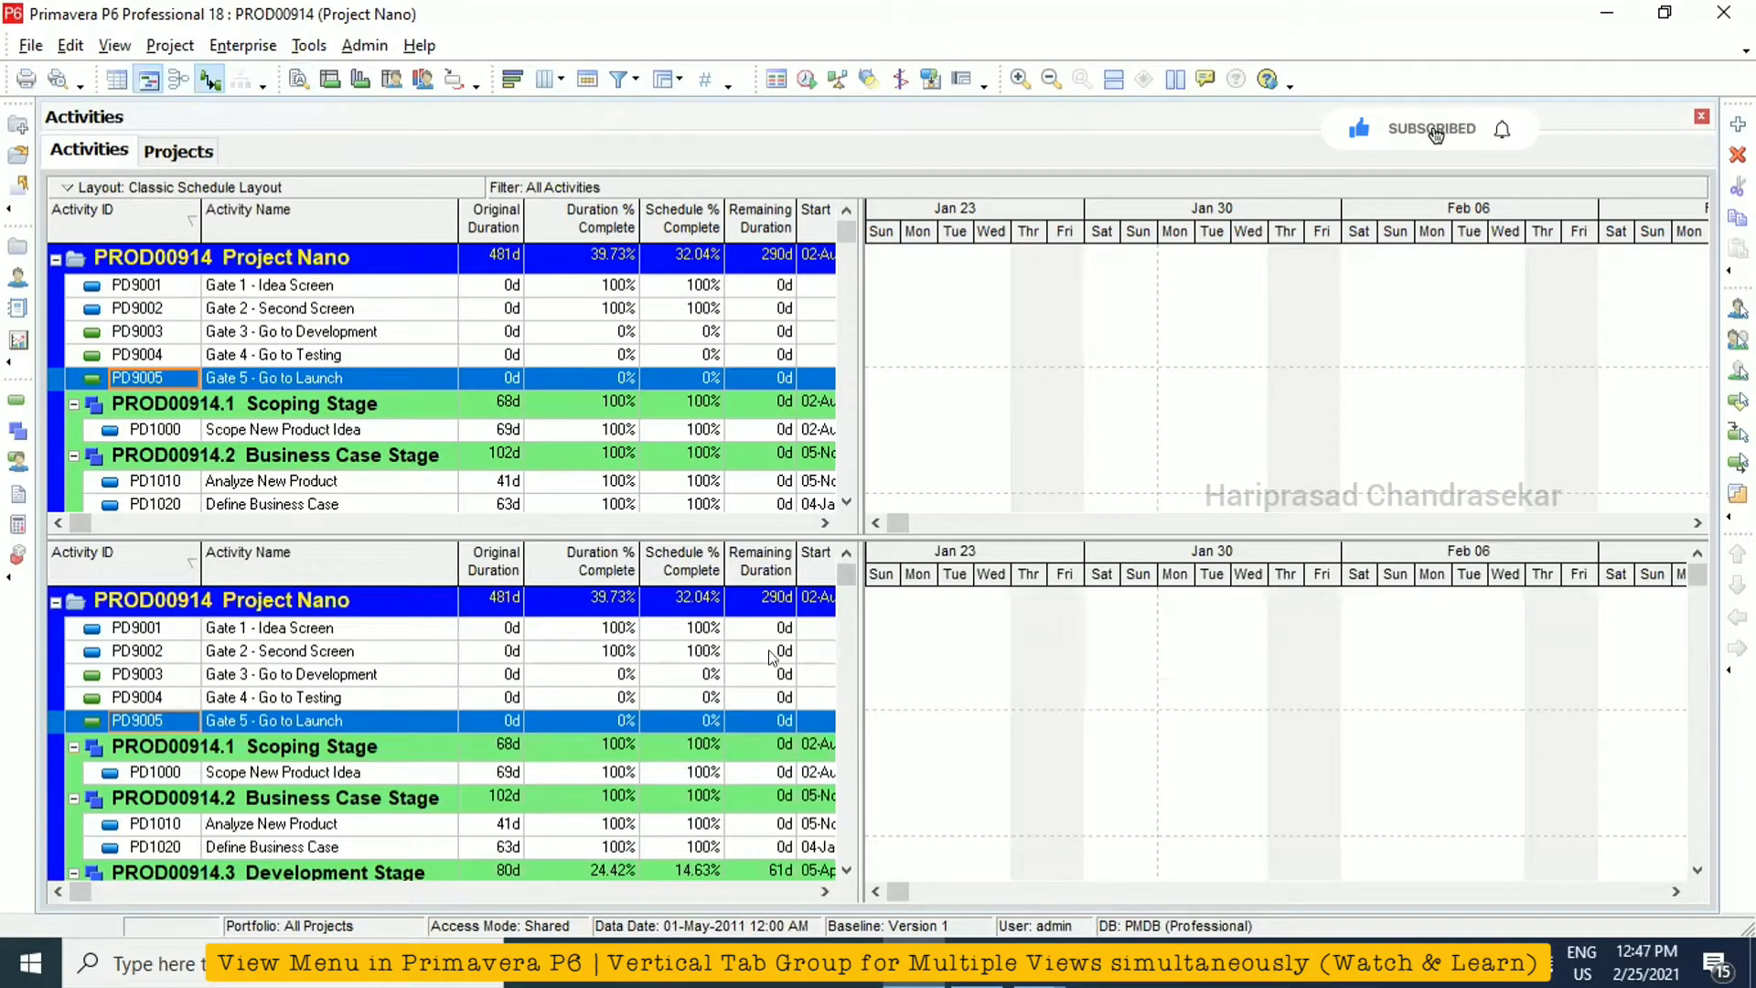
{"action": "left_click", "coordinate": [113, 44]}
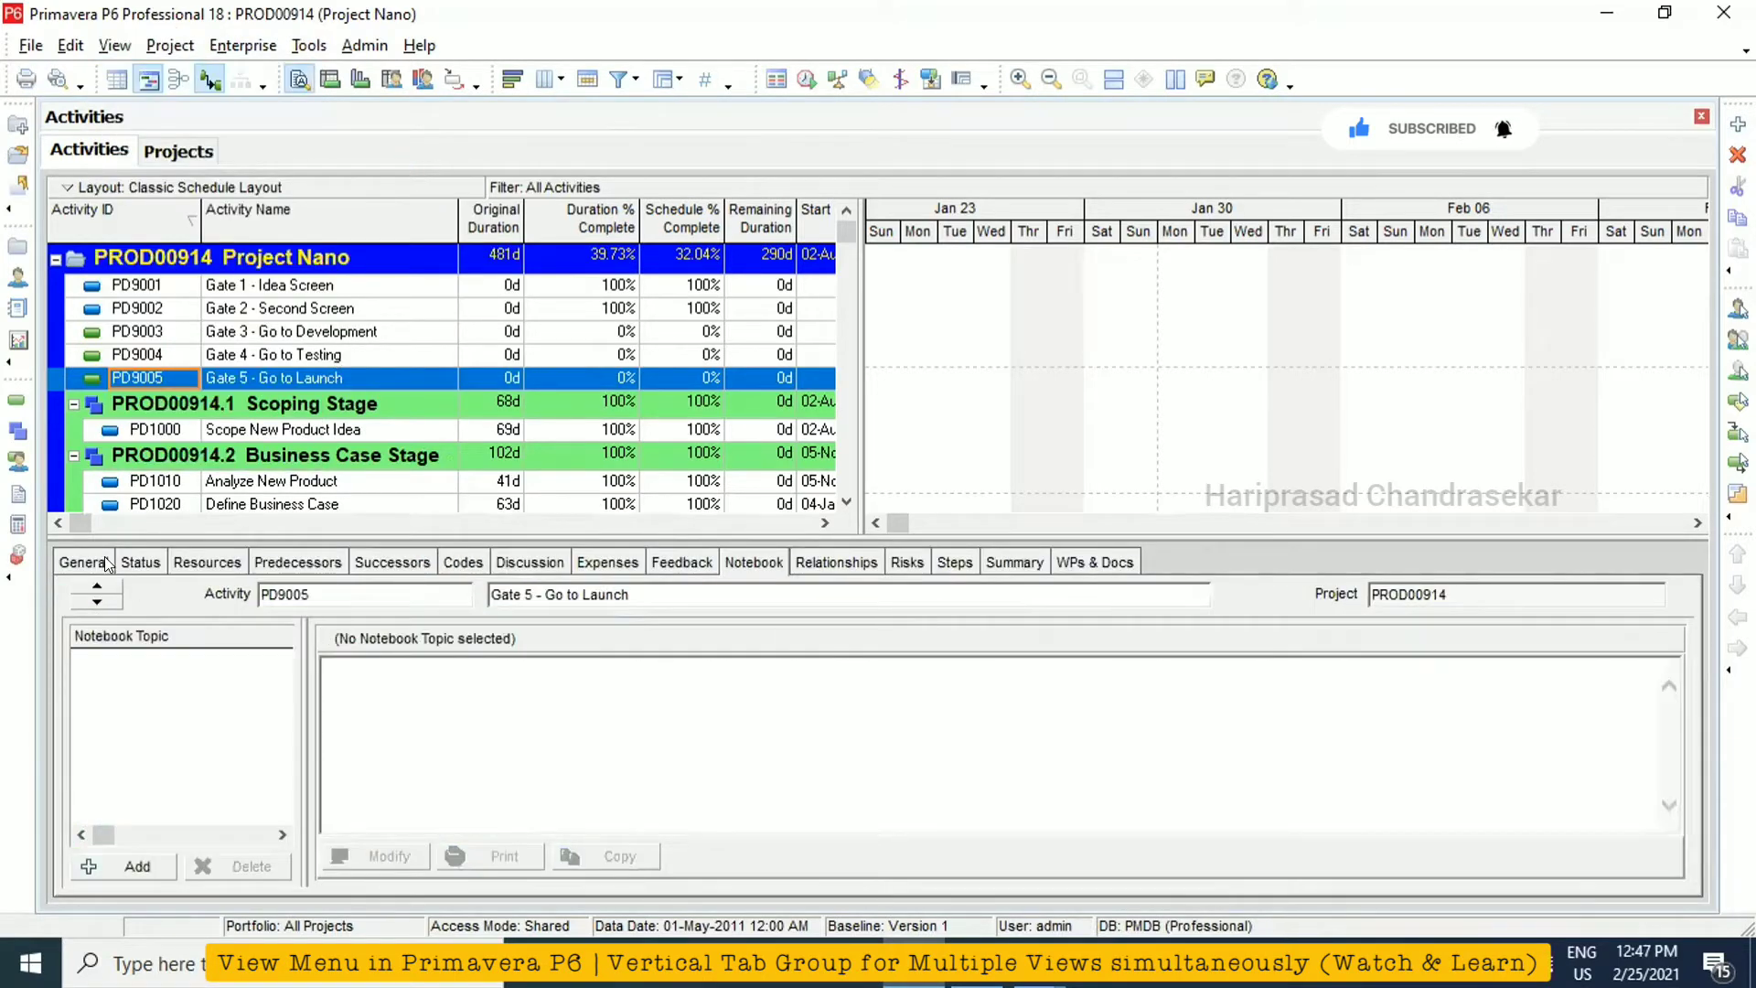
Show the activity's General details, review the bar shape settings and leave them unchanged
{"action": "left_click", "coordinate": [113, 44]}
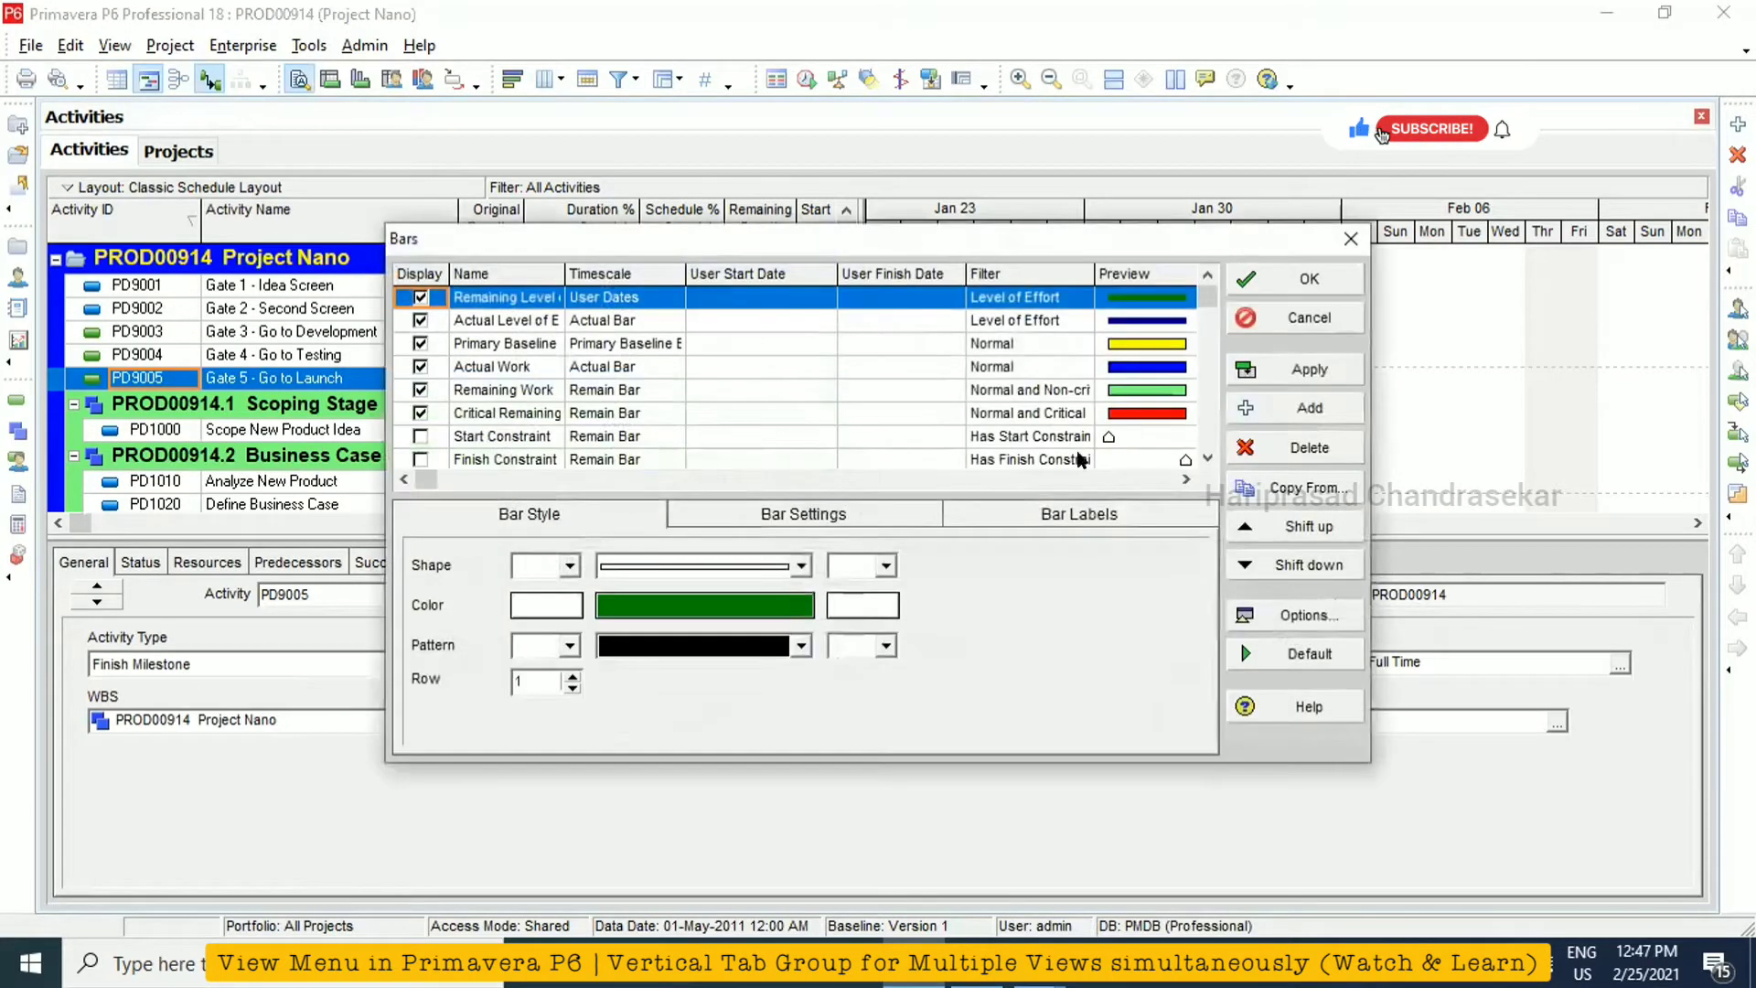
{"action": "left_click", "coordinate": [571, 564]}
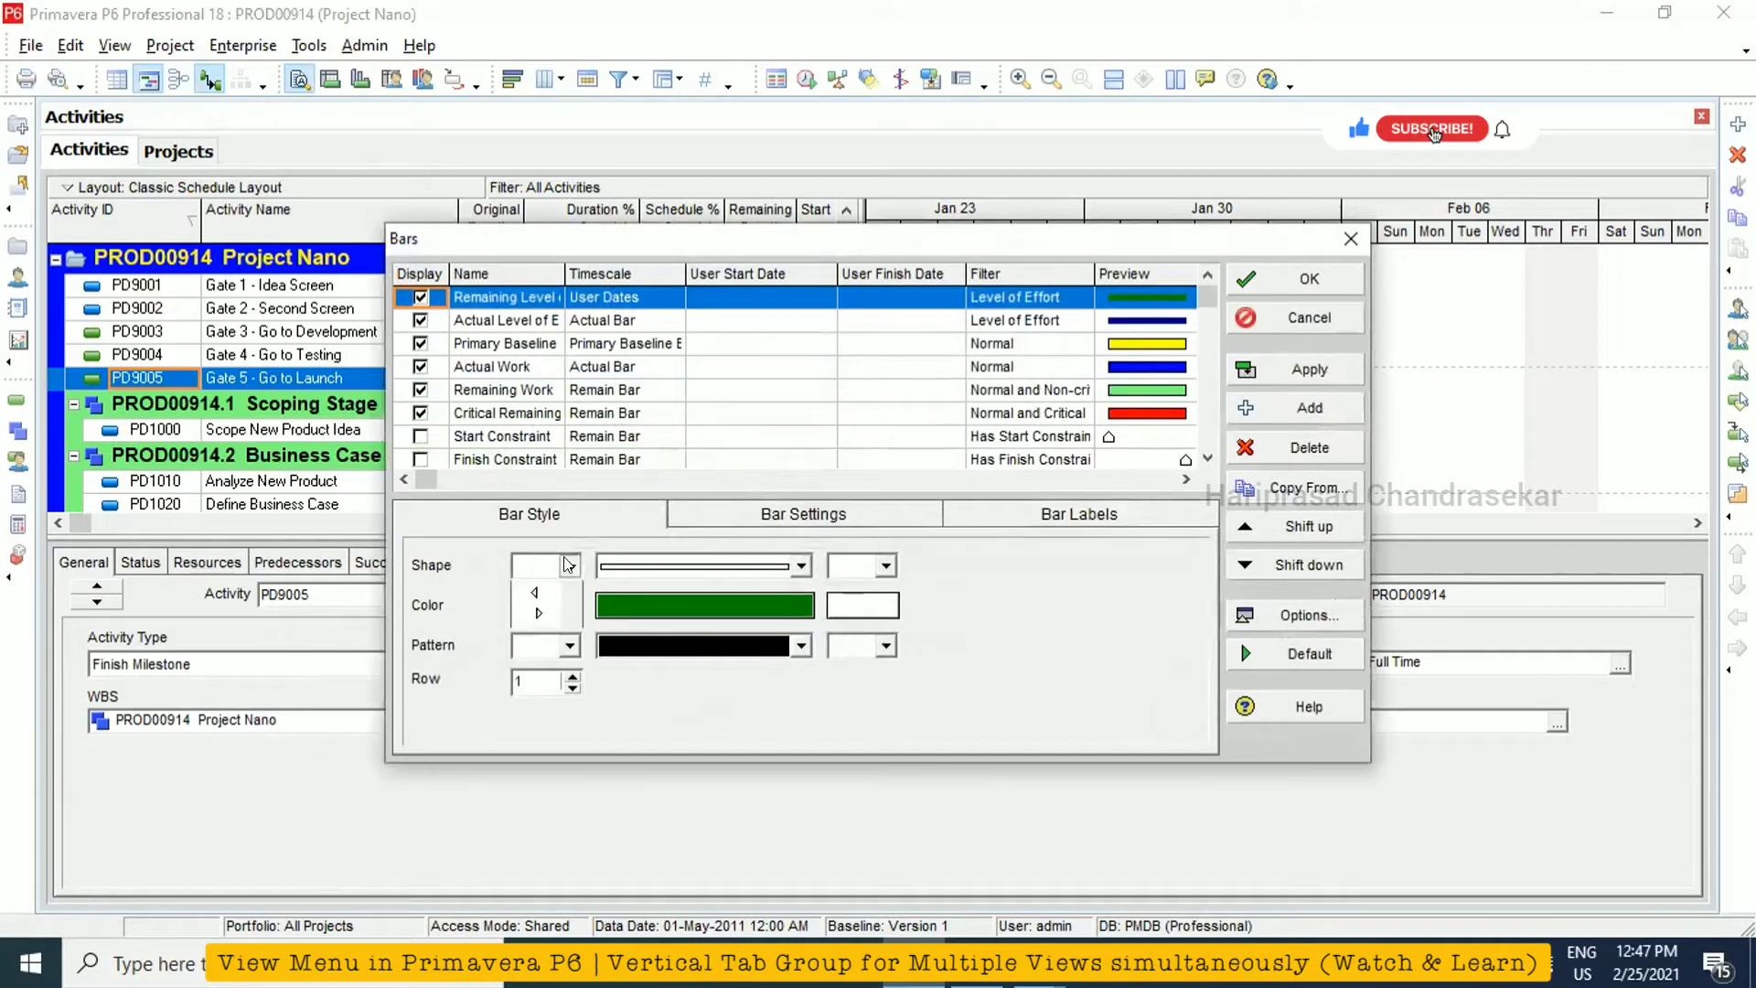
{"action": "left_click", "coordinate": [1432, 128]}
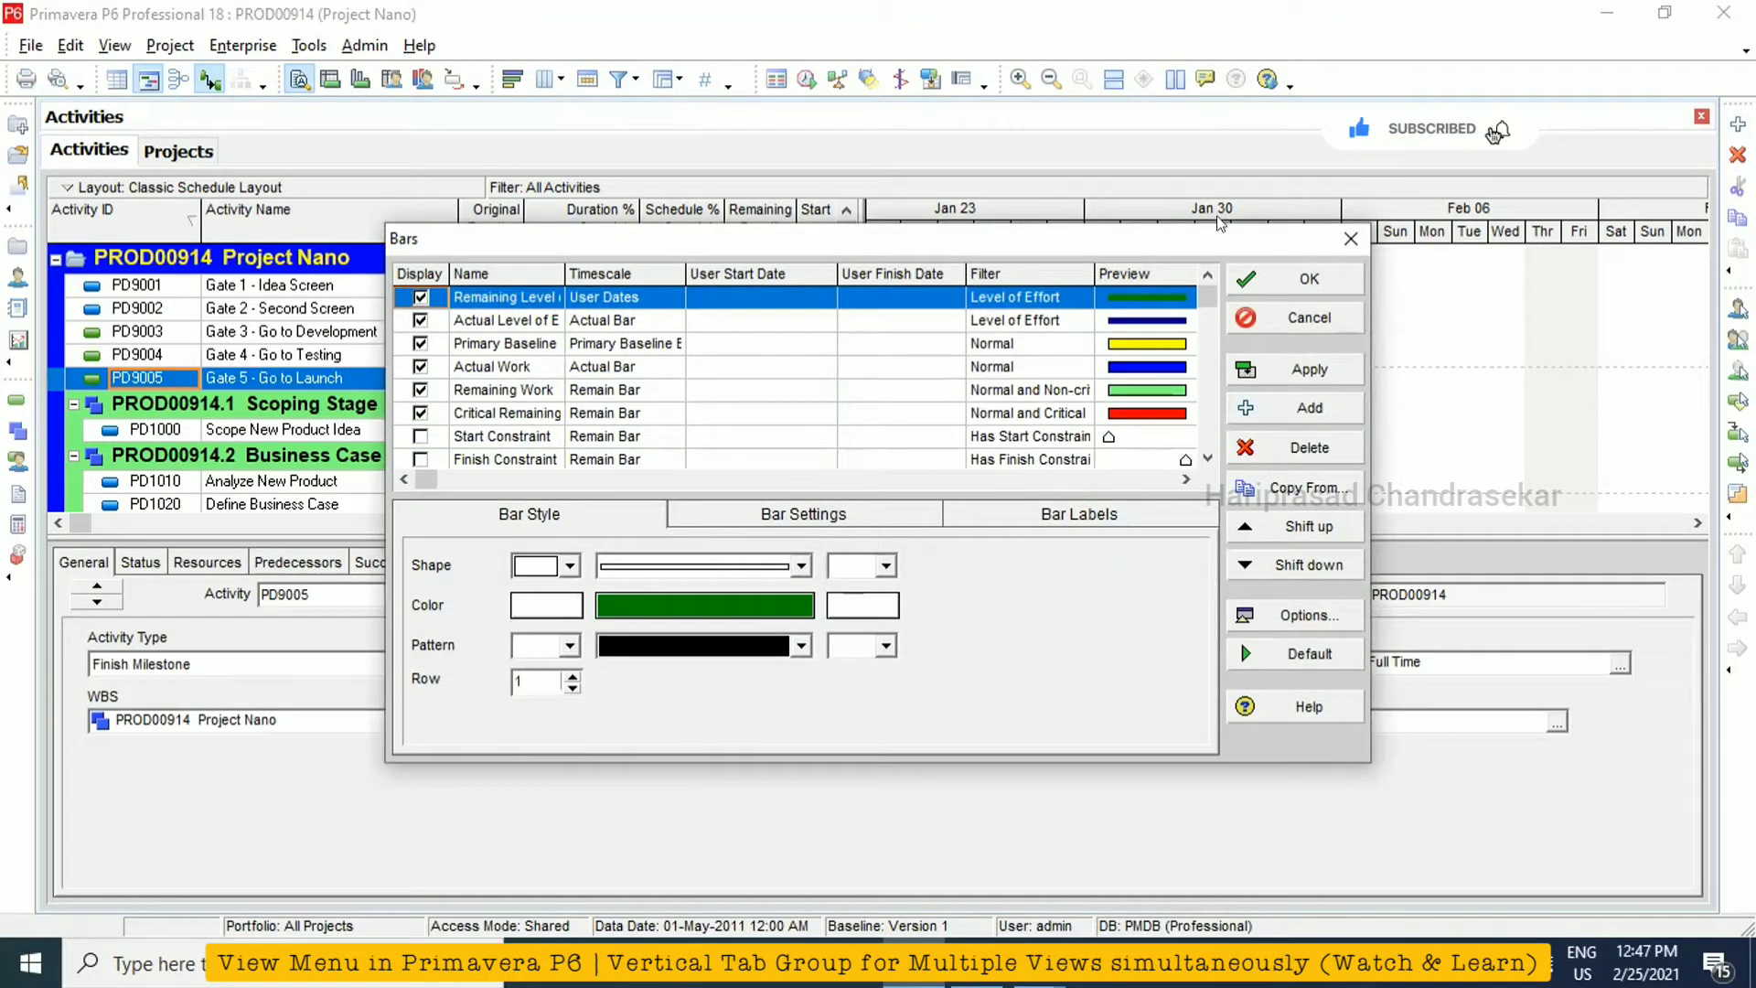
{"action": "left_click", "coordinate": [113, 44]}
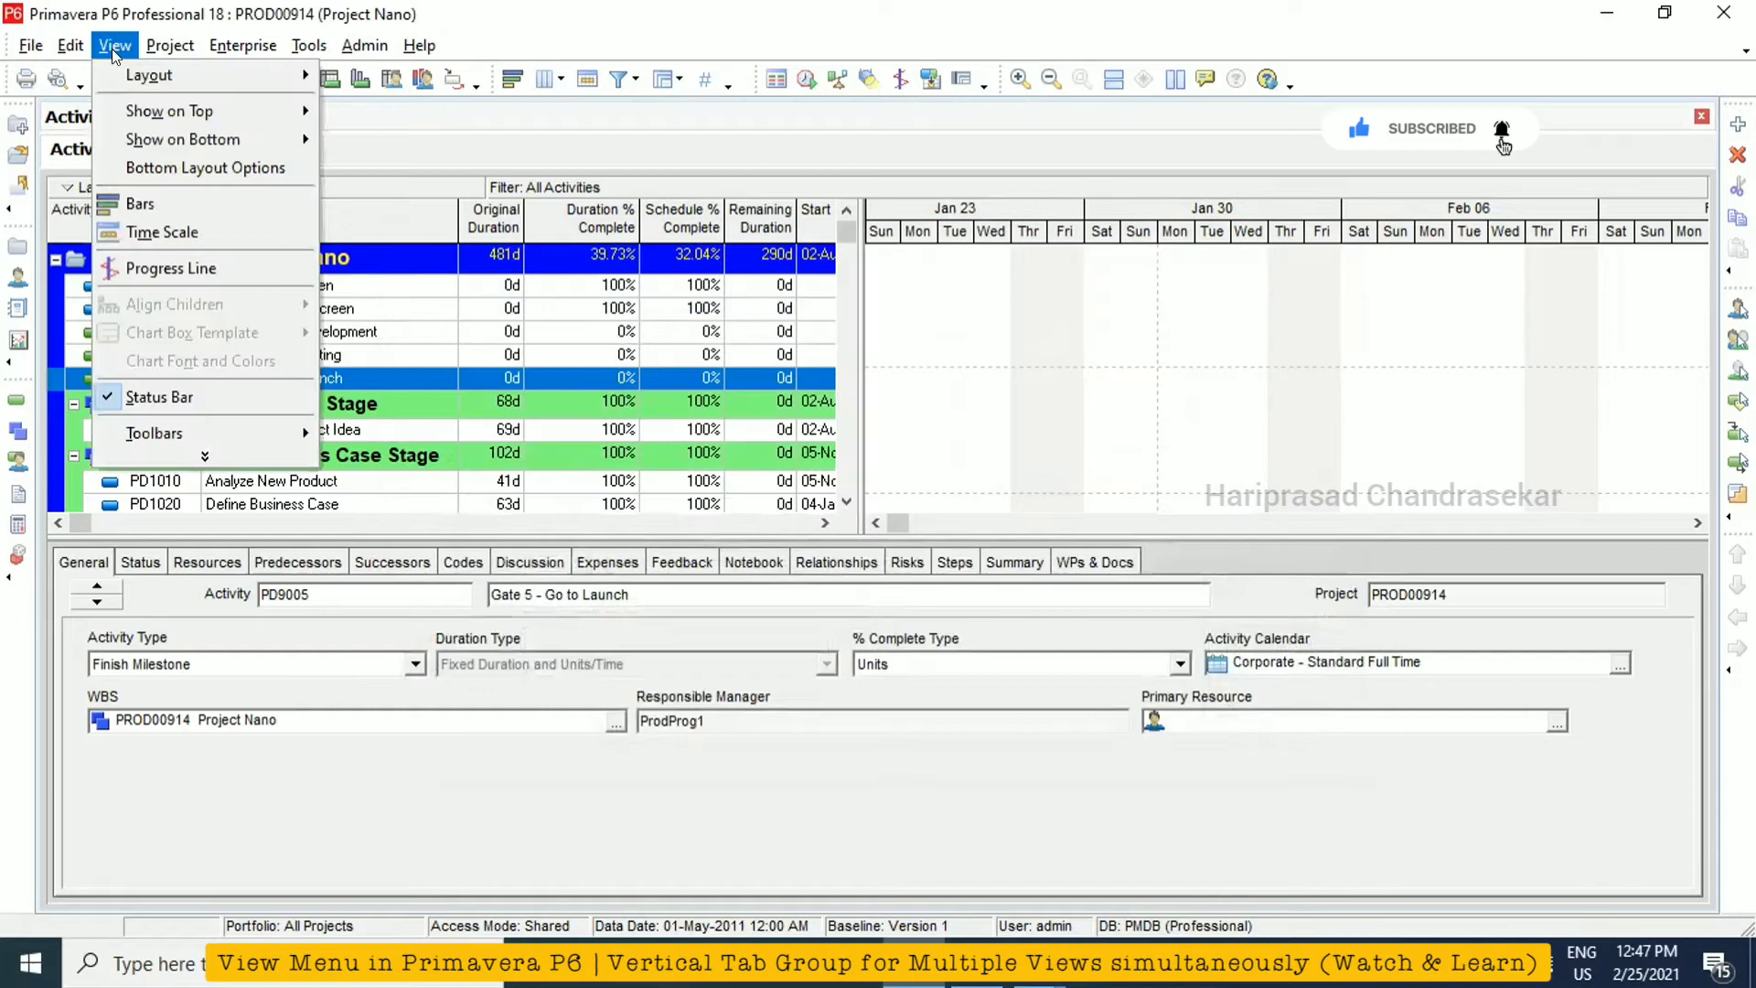
{"action": "left_click", "coordinate": [162, 234]}
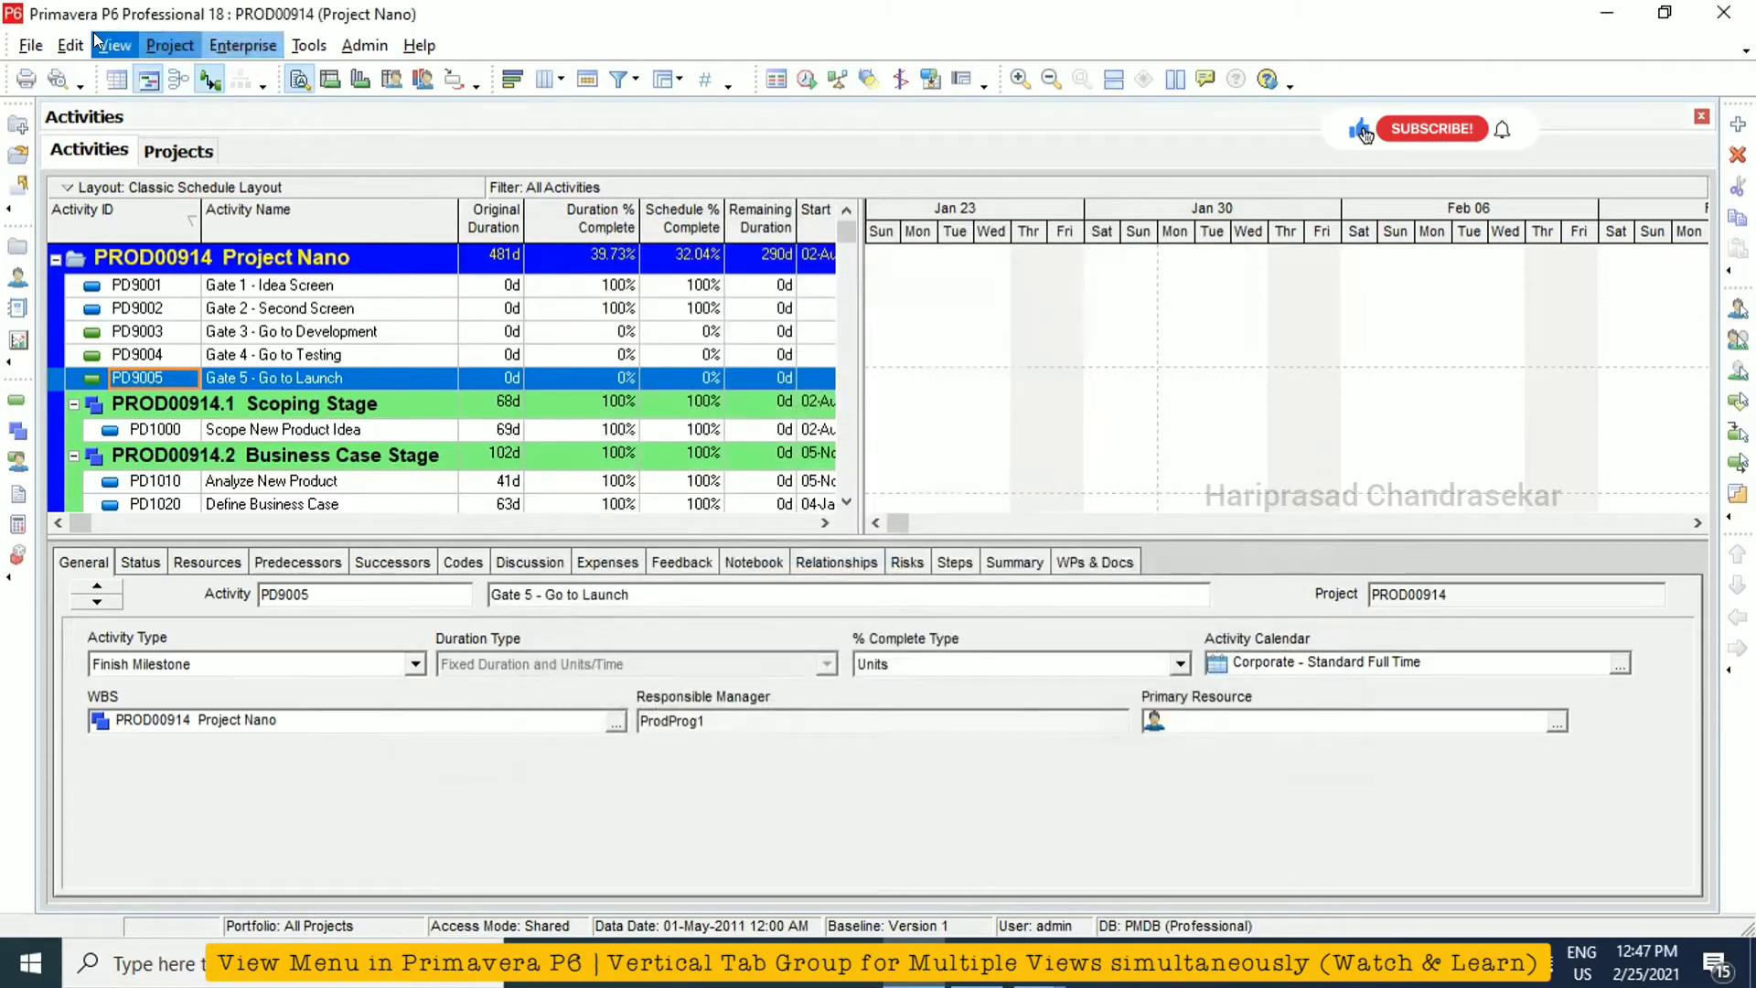
Scroll the Gantt chart to bring Project Nano's first bars, including Analyze New Product, into view
{"action": "left_click", "coordinate": [110, 44]}
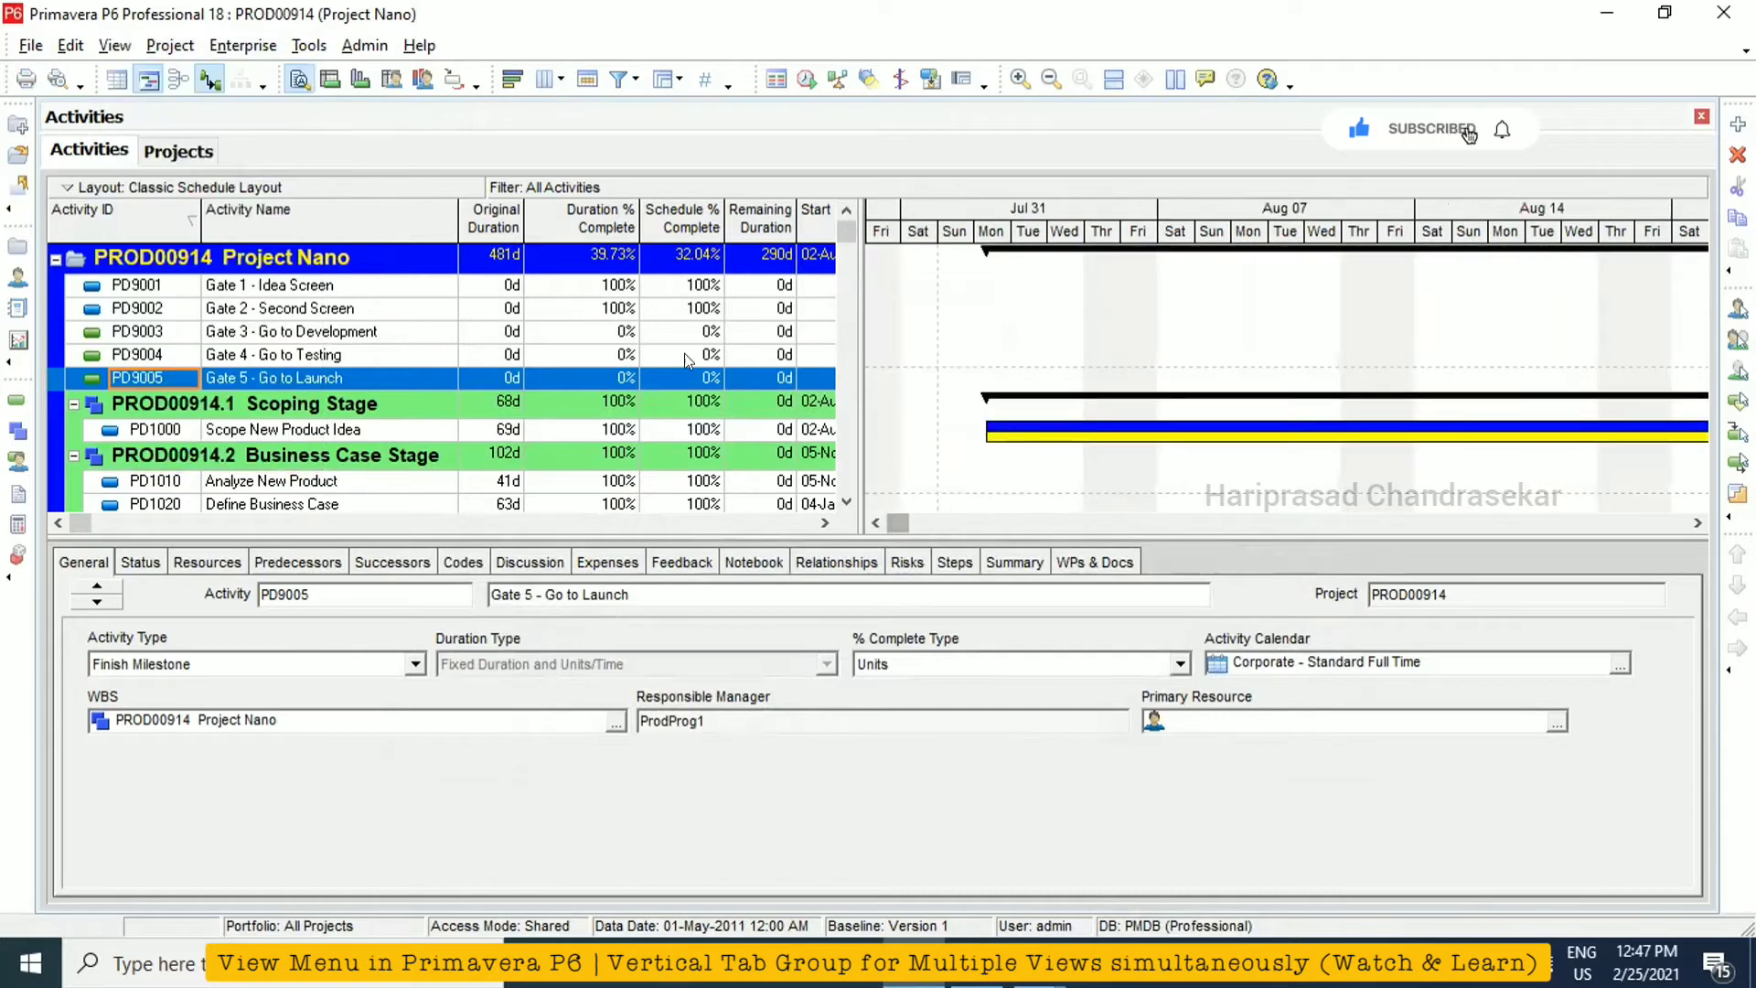
{"action": "left_click", "coordinate": [113, 44]}
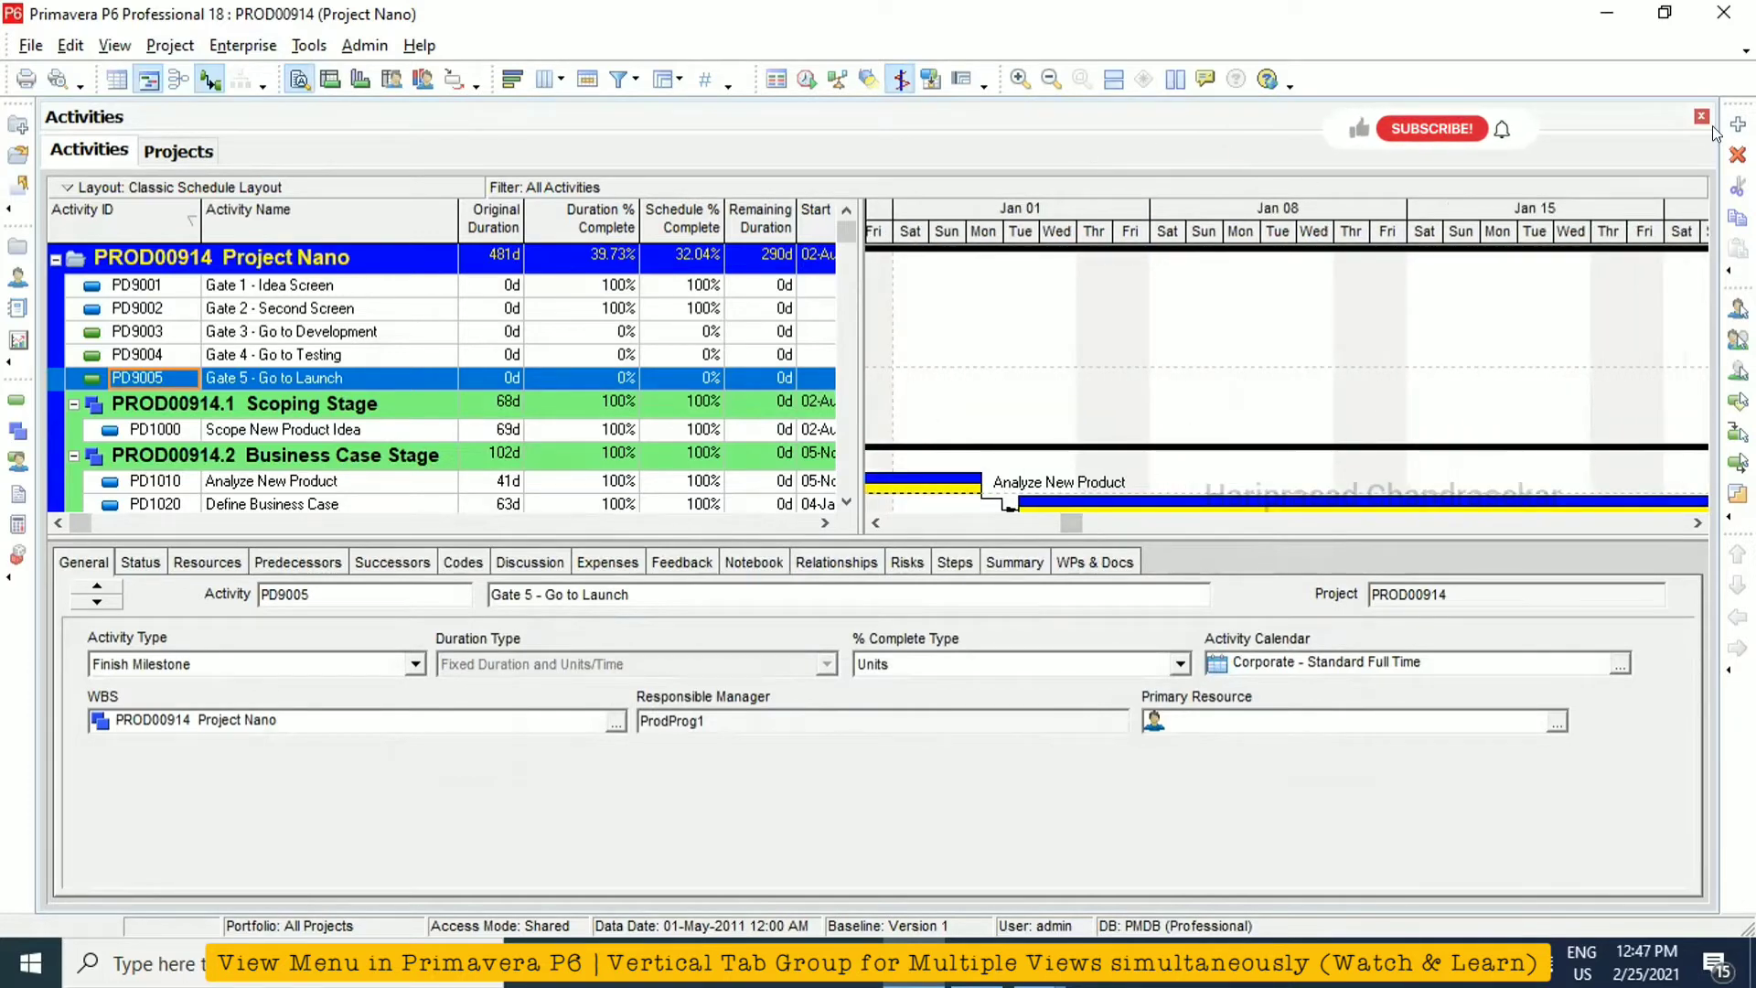
Zoom the timescale out to months over 2010–2011 and draw the progress line across the bars
{"action": "left_click", "coordinate": [1021, 78]}
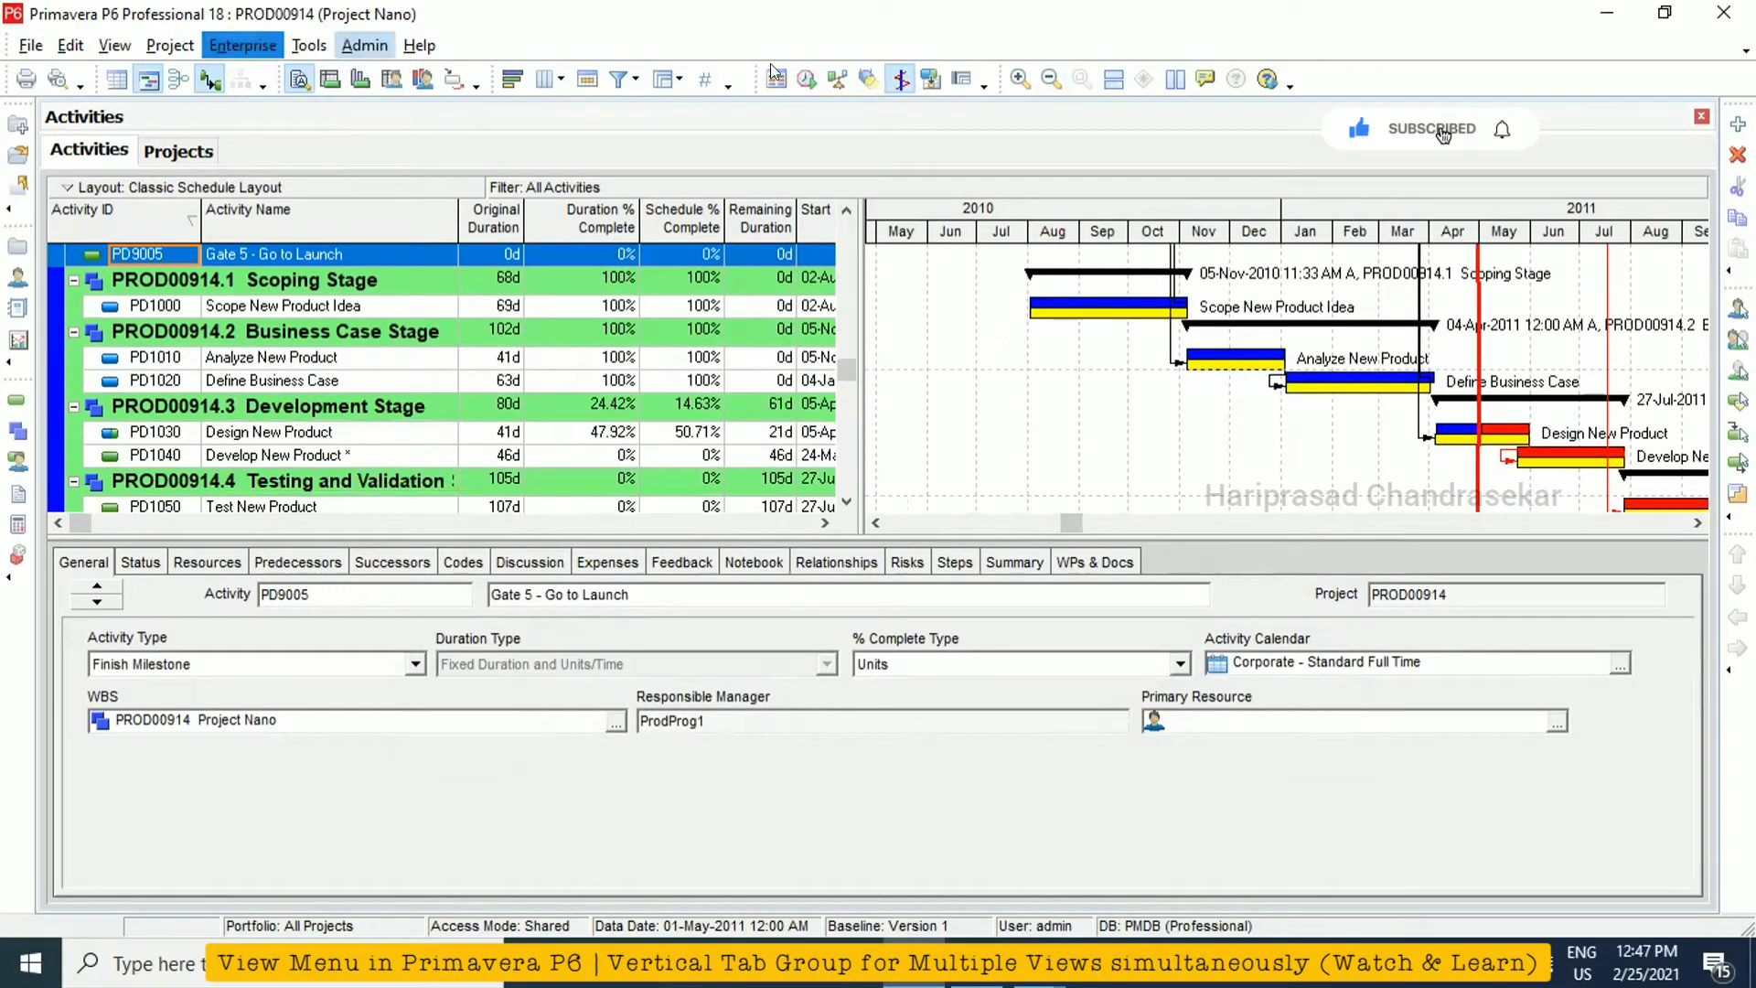
{"action": "mouse_move", "coordinate": [900, 79]}
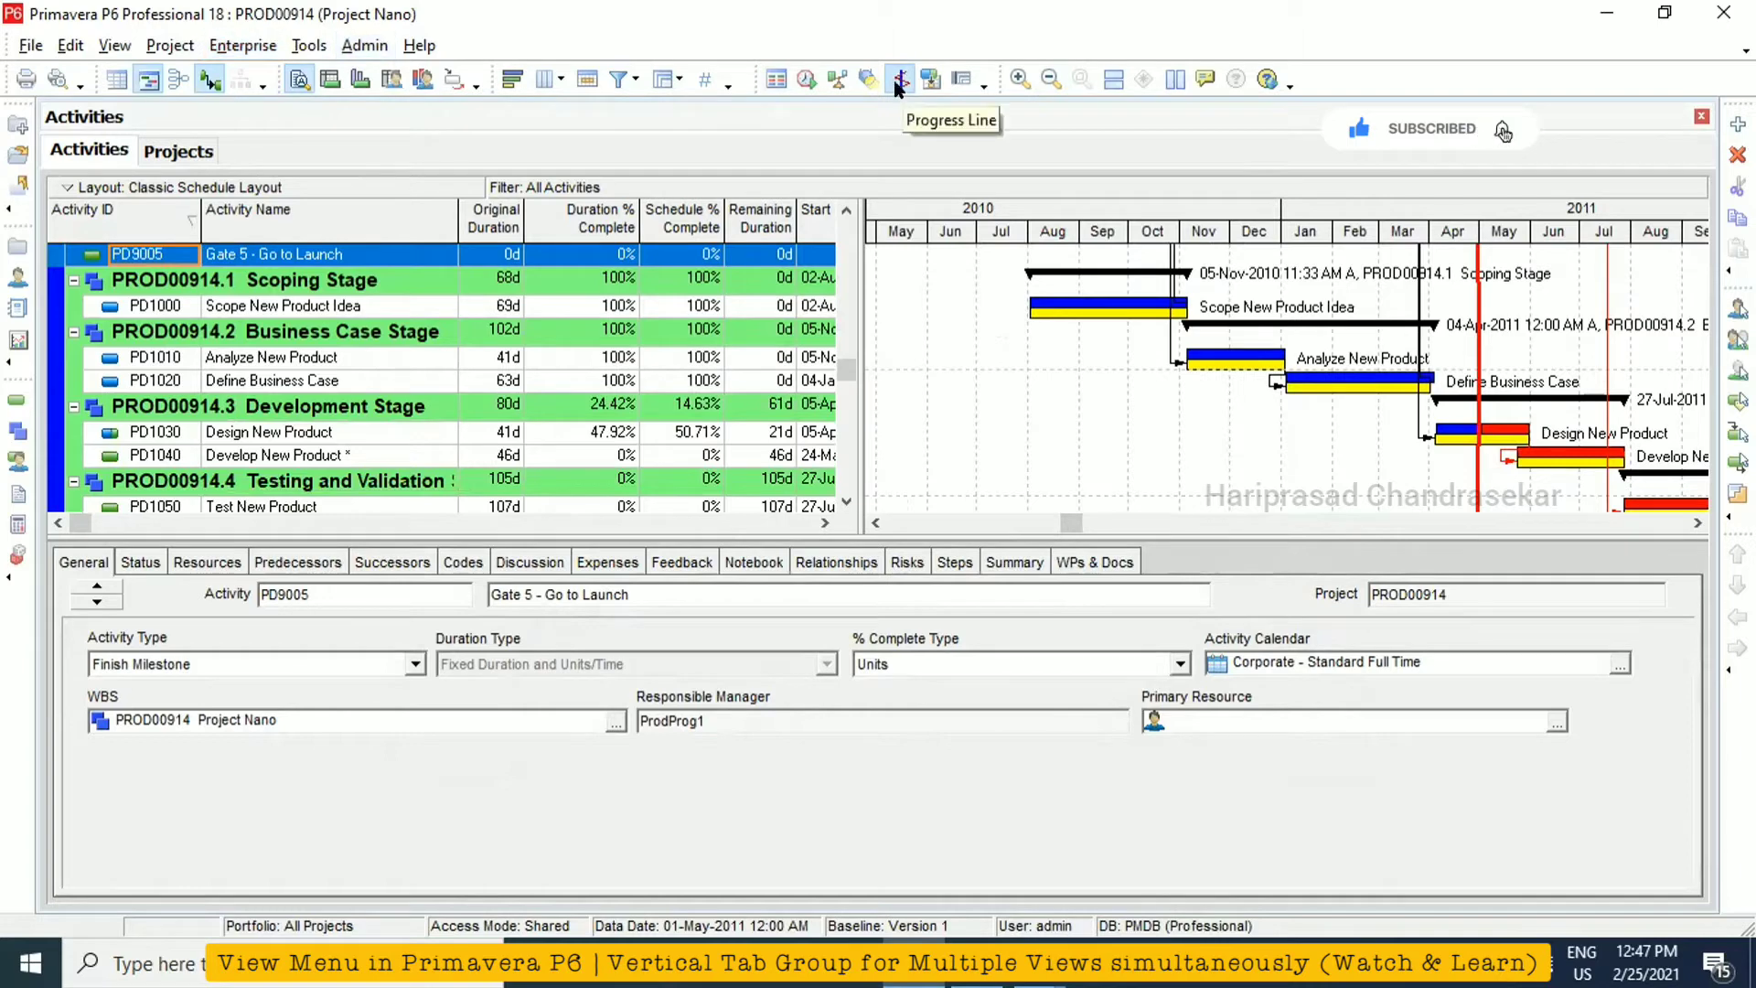
{"action": "left_click", "coordinate": [114, 44]}
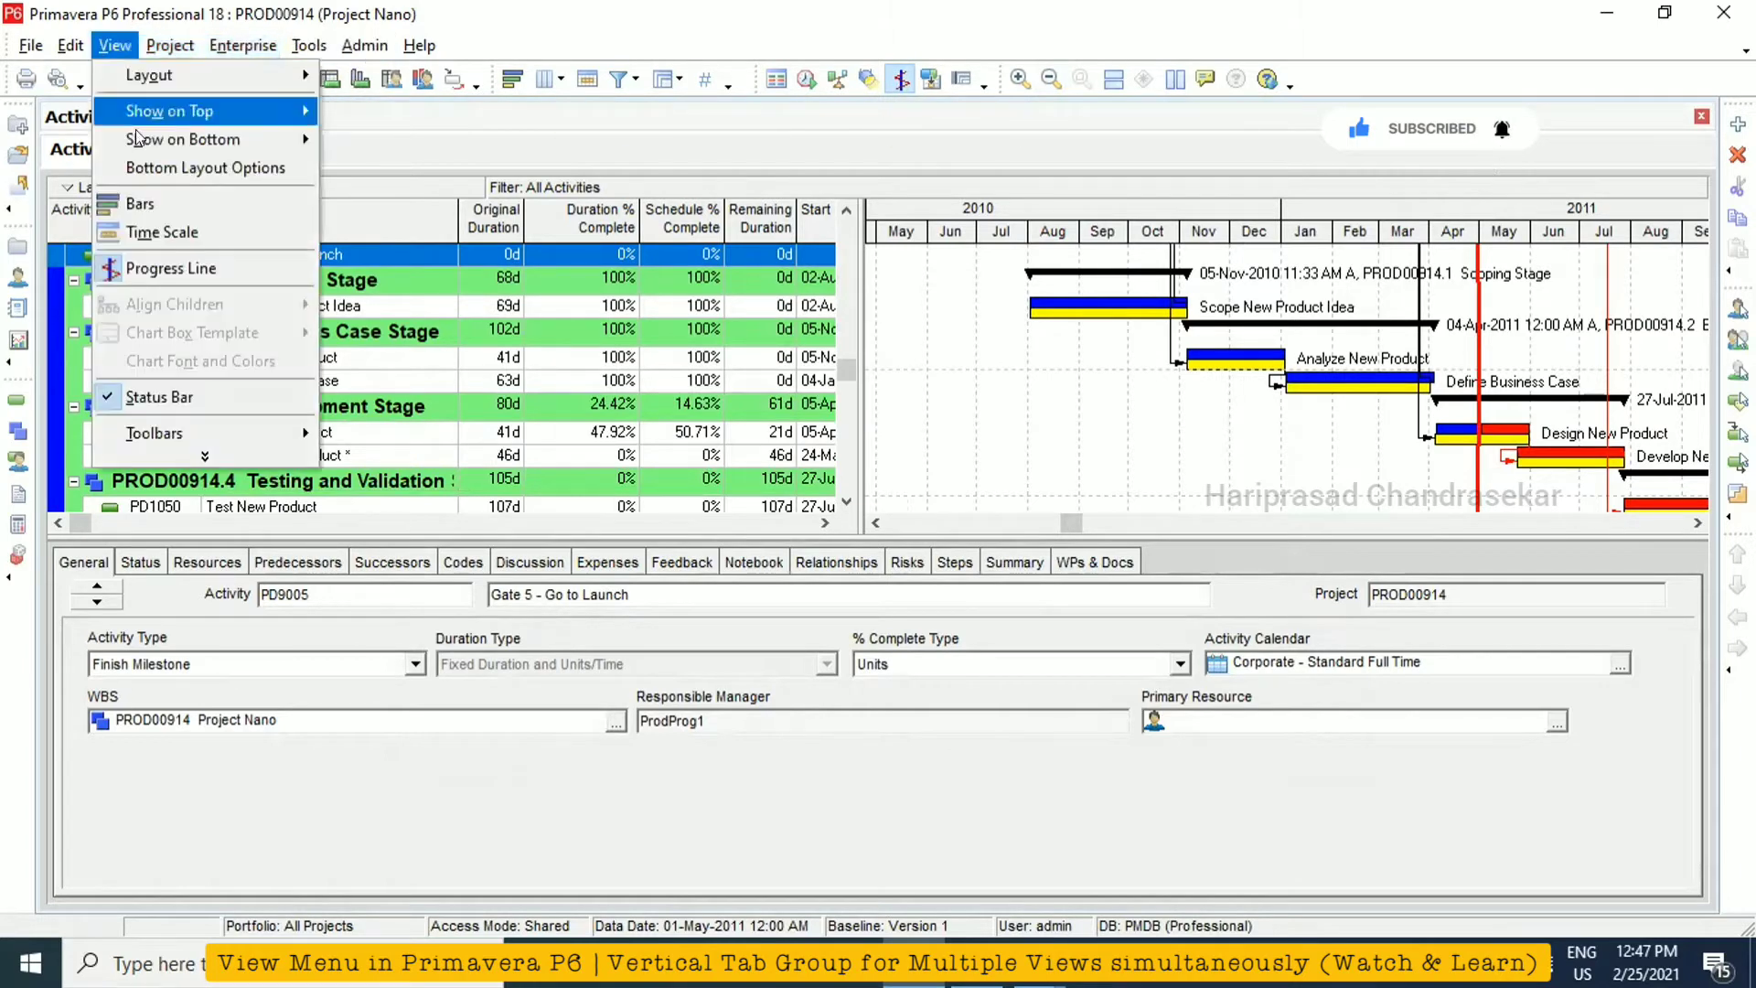
{"action": "mouse_move", "coordinate": [209, 428]}
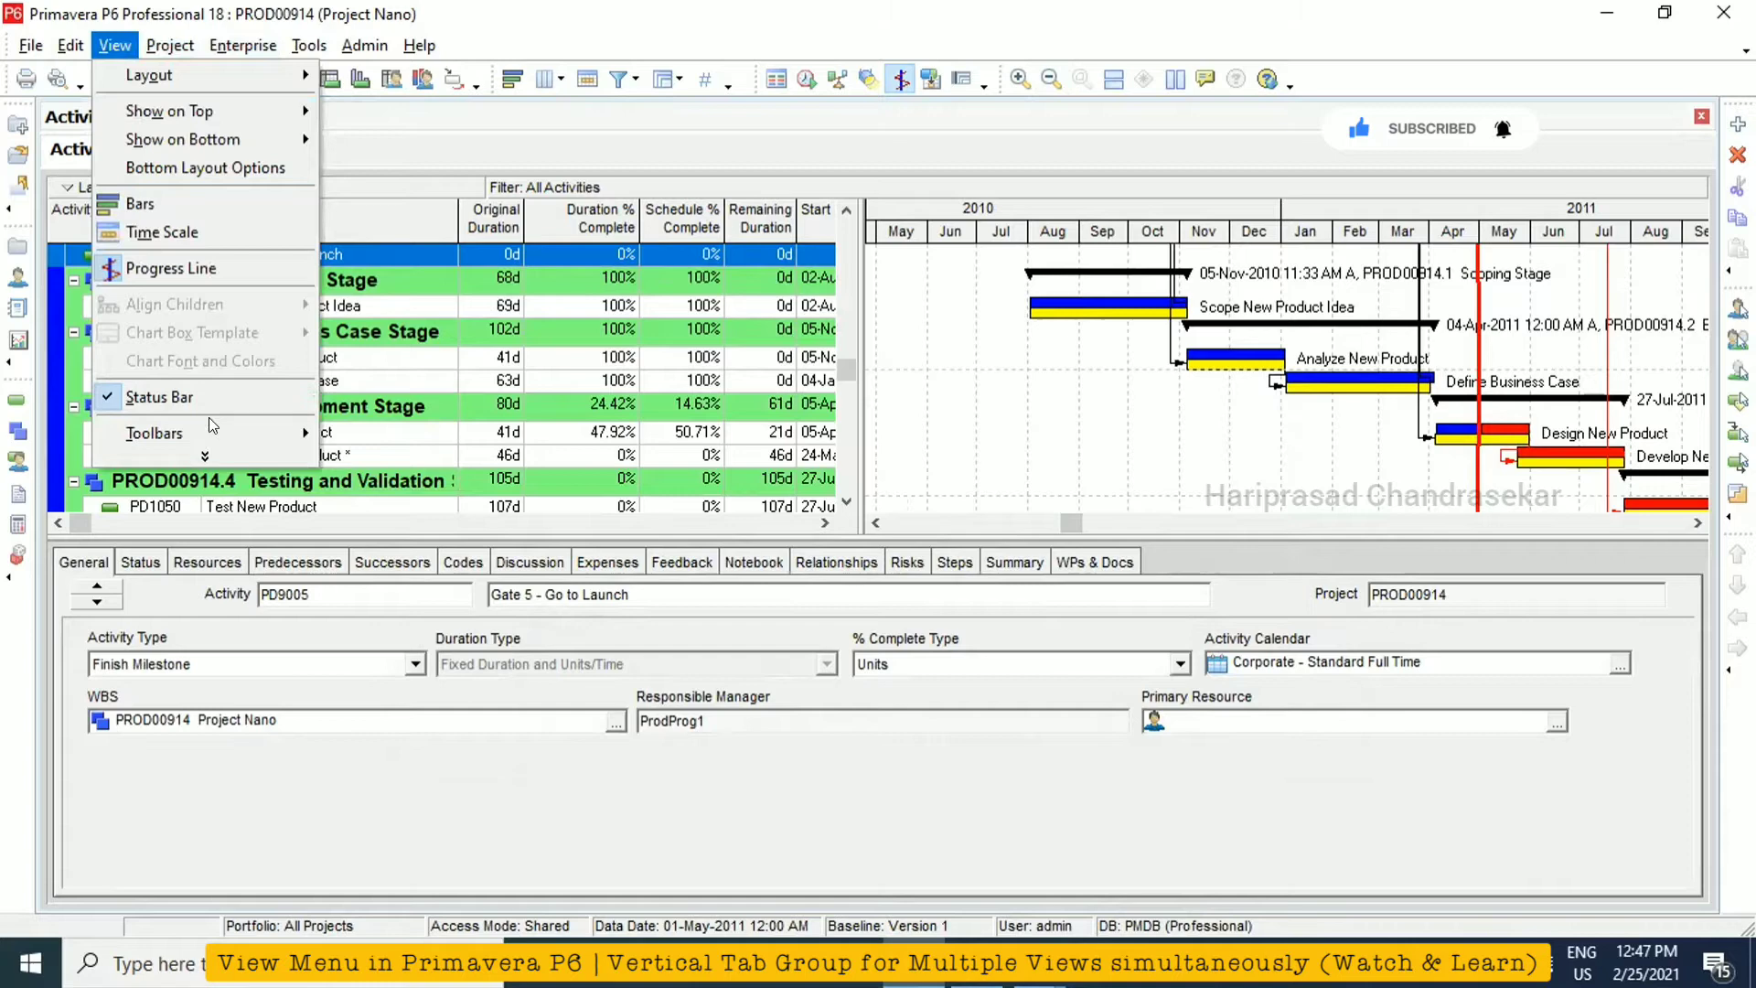
{"action": "mouse_move", "coordinate": [174, 397]}
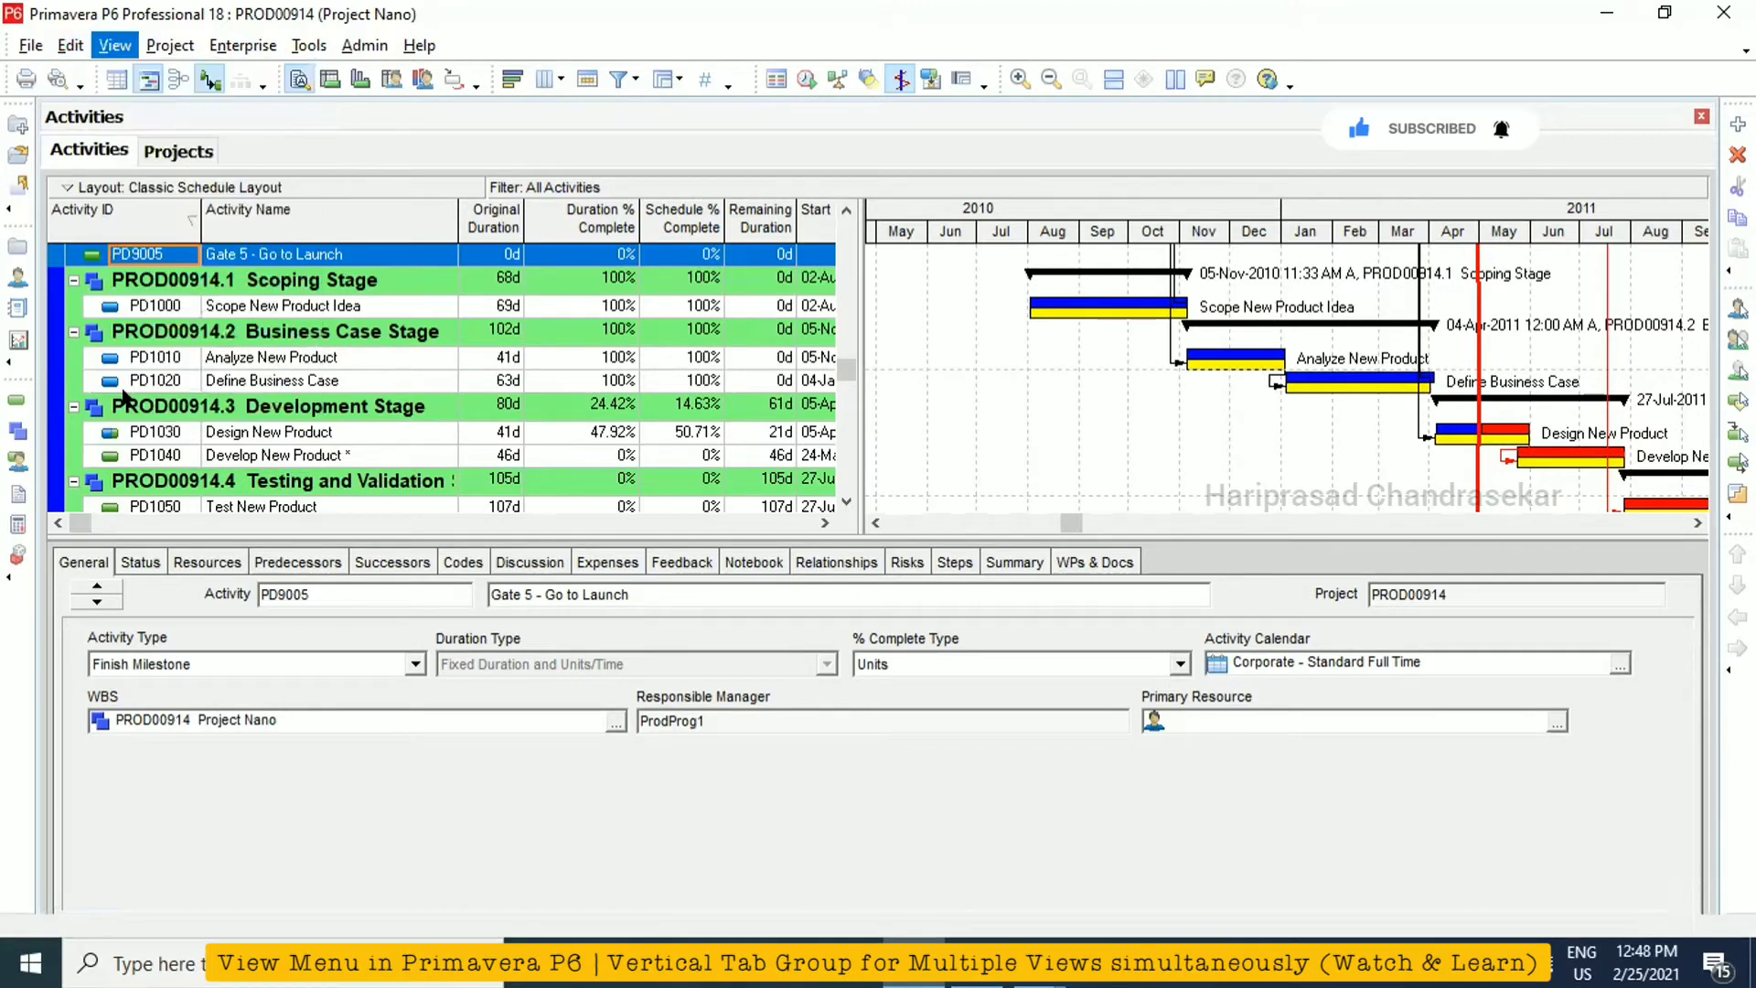
{"action": "left_click", "coordinate": [110, 44]}
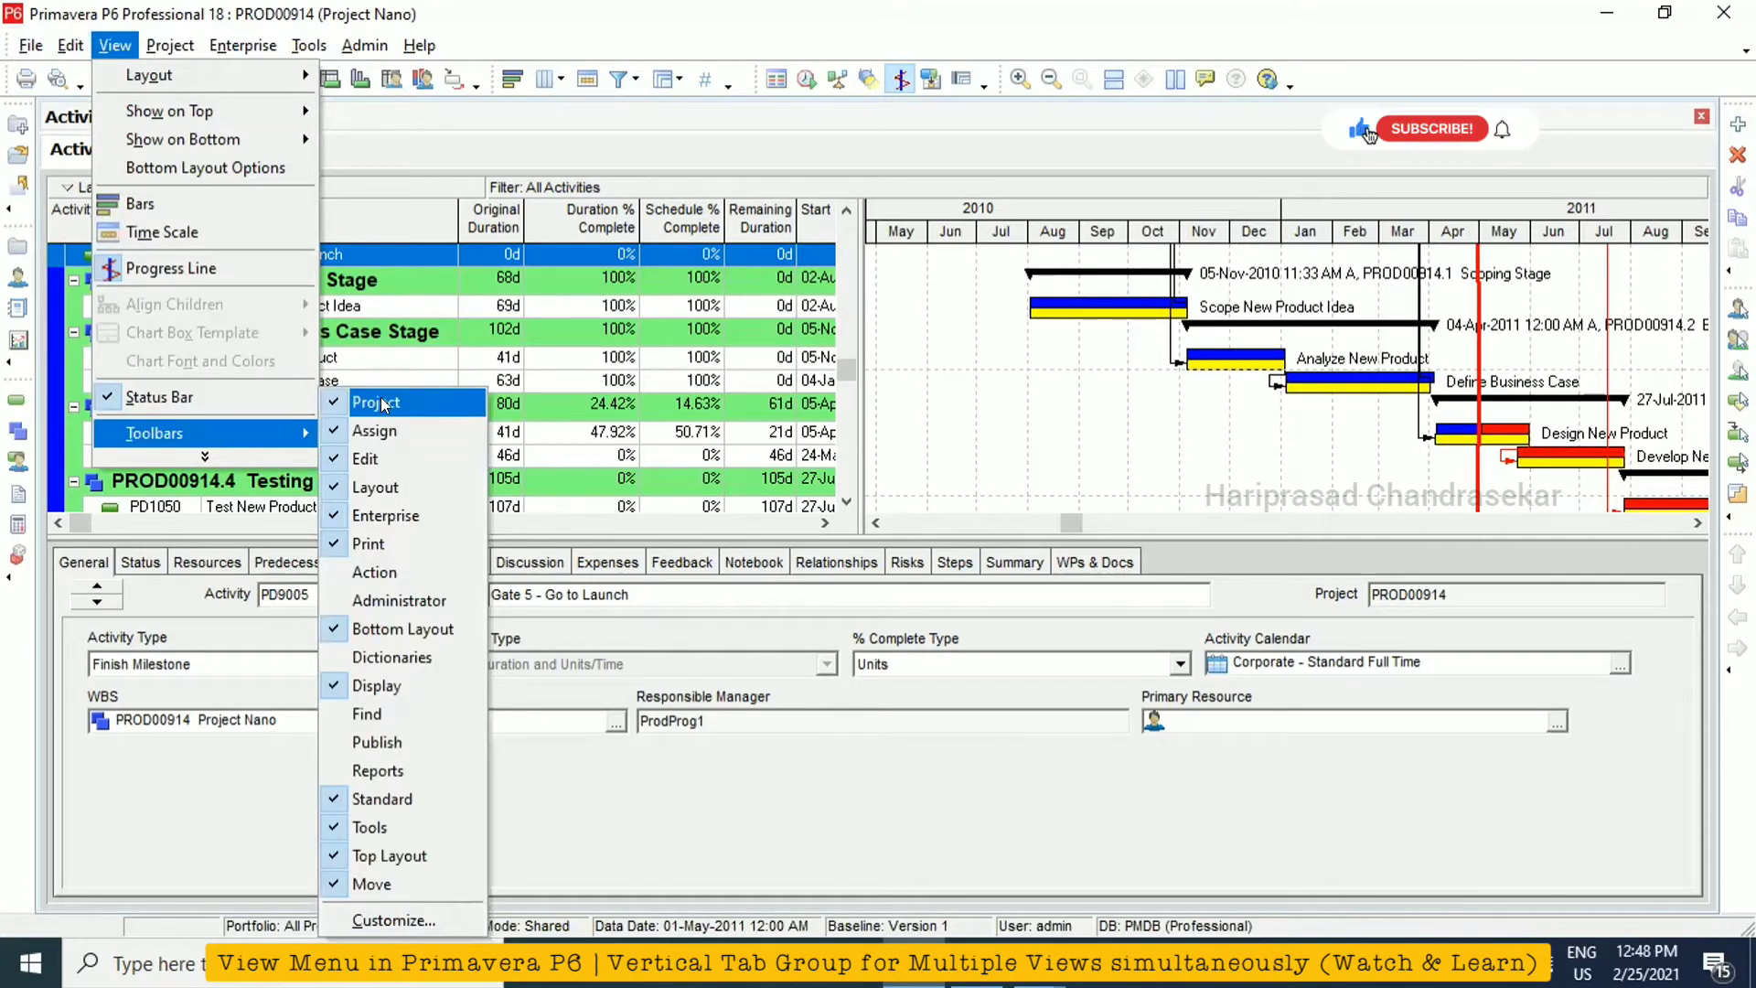
{"action": "mouse_move", "coordinate": [384, 516]}
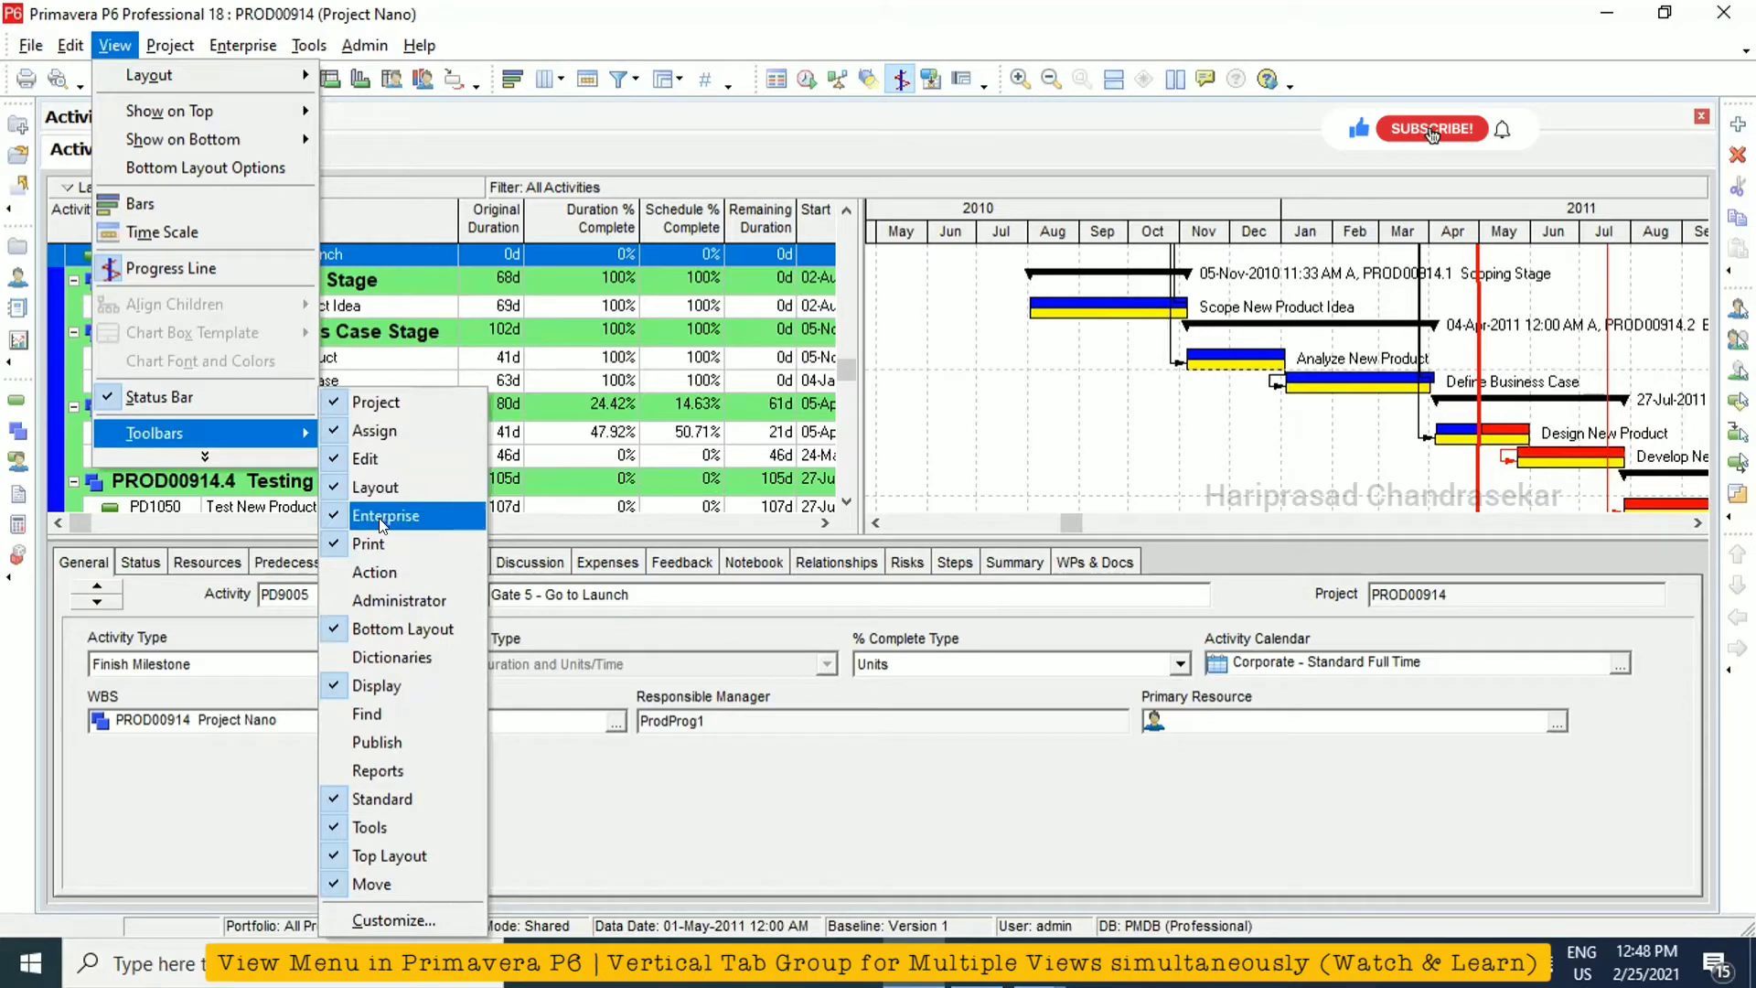
{"action": "mouse_move", "coordinate": [388, 545]}
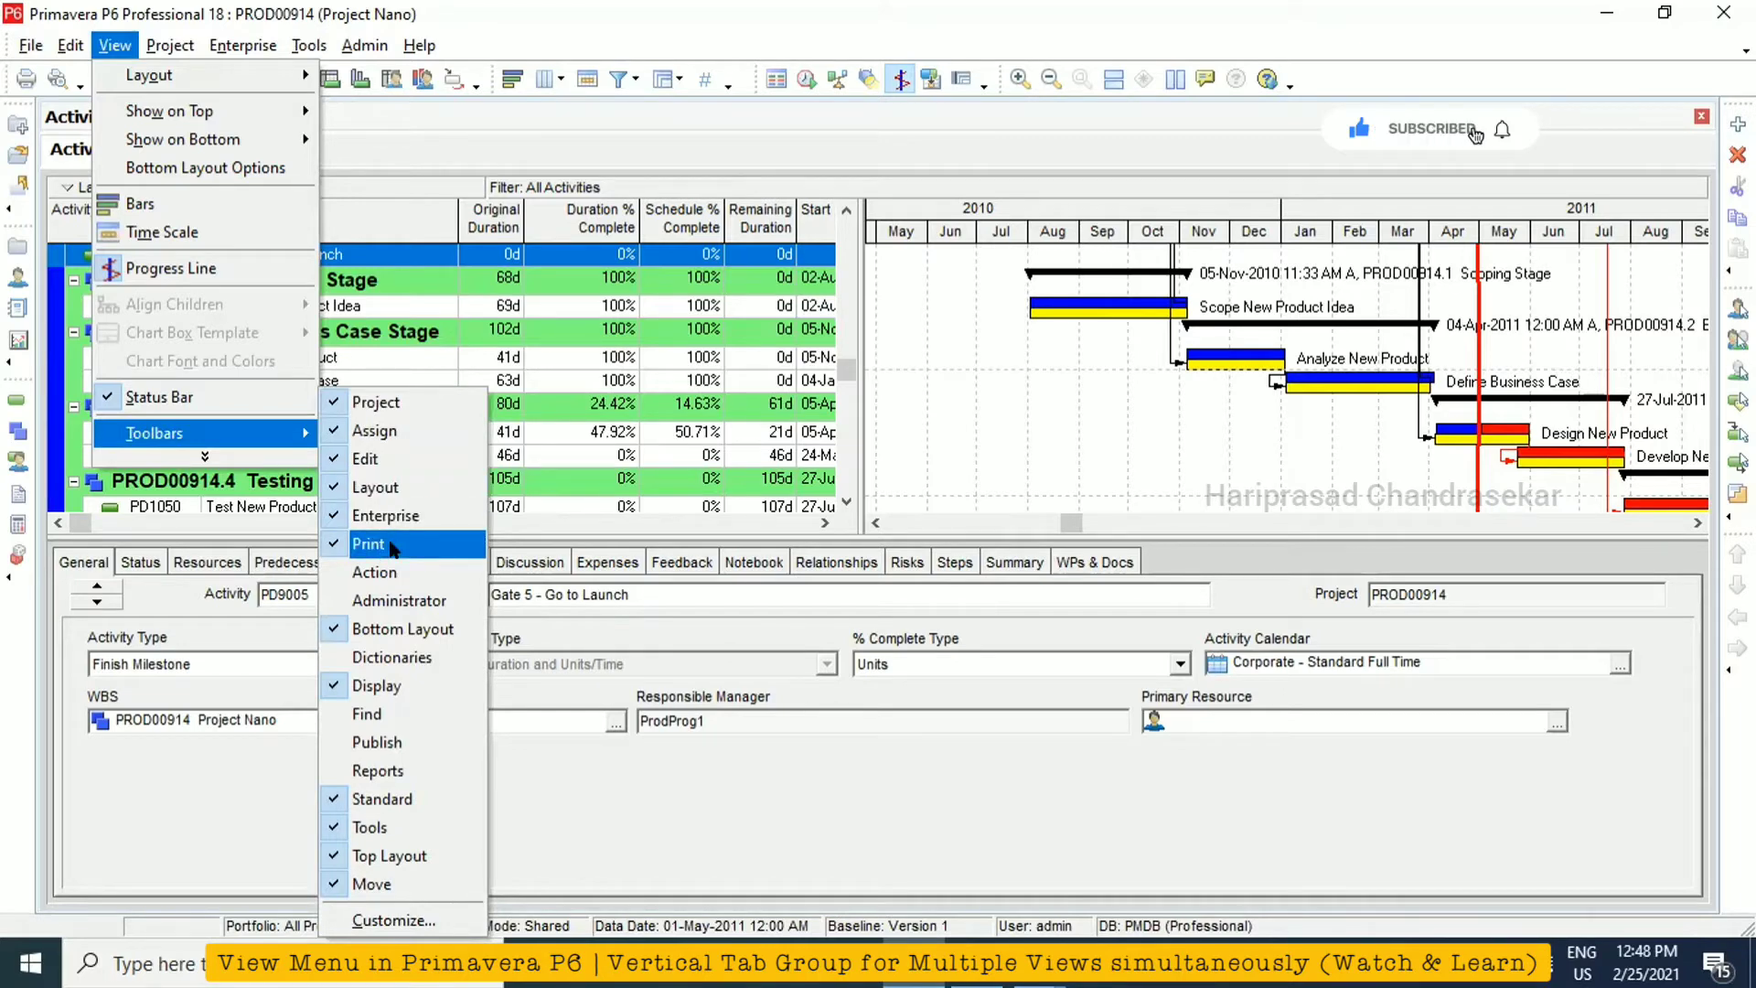
{"action": "mouse_move", "coordinate": [373, 570]}
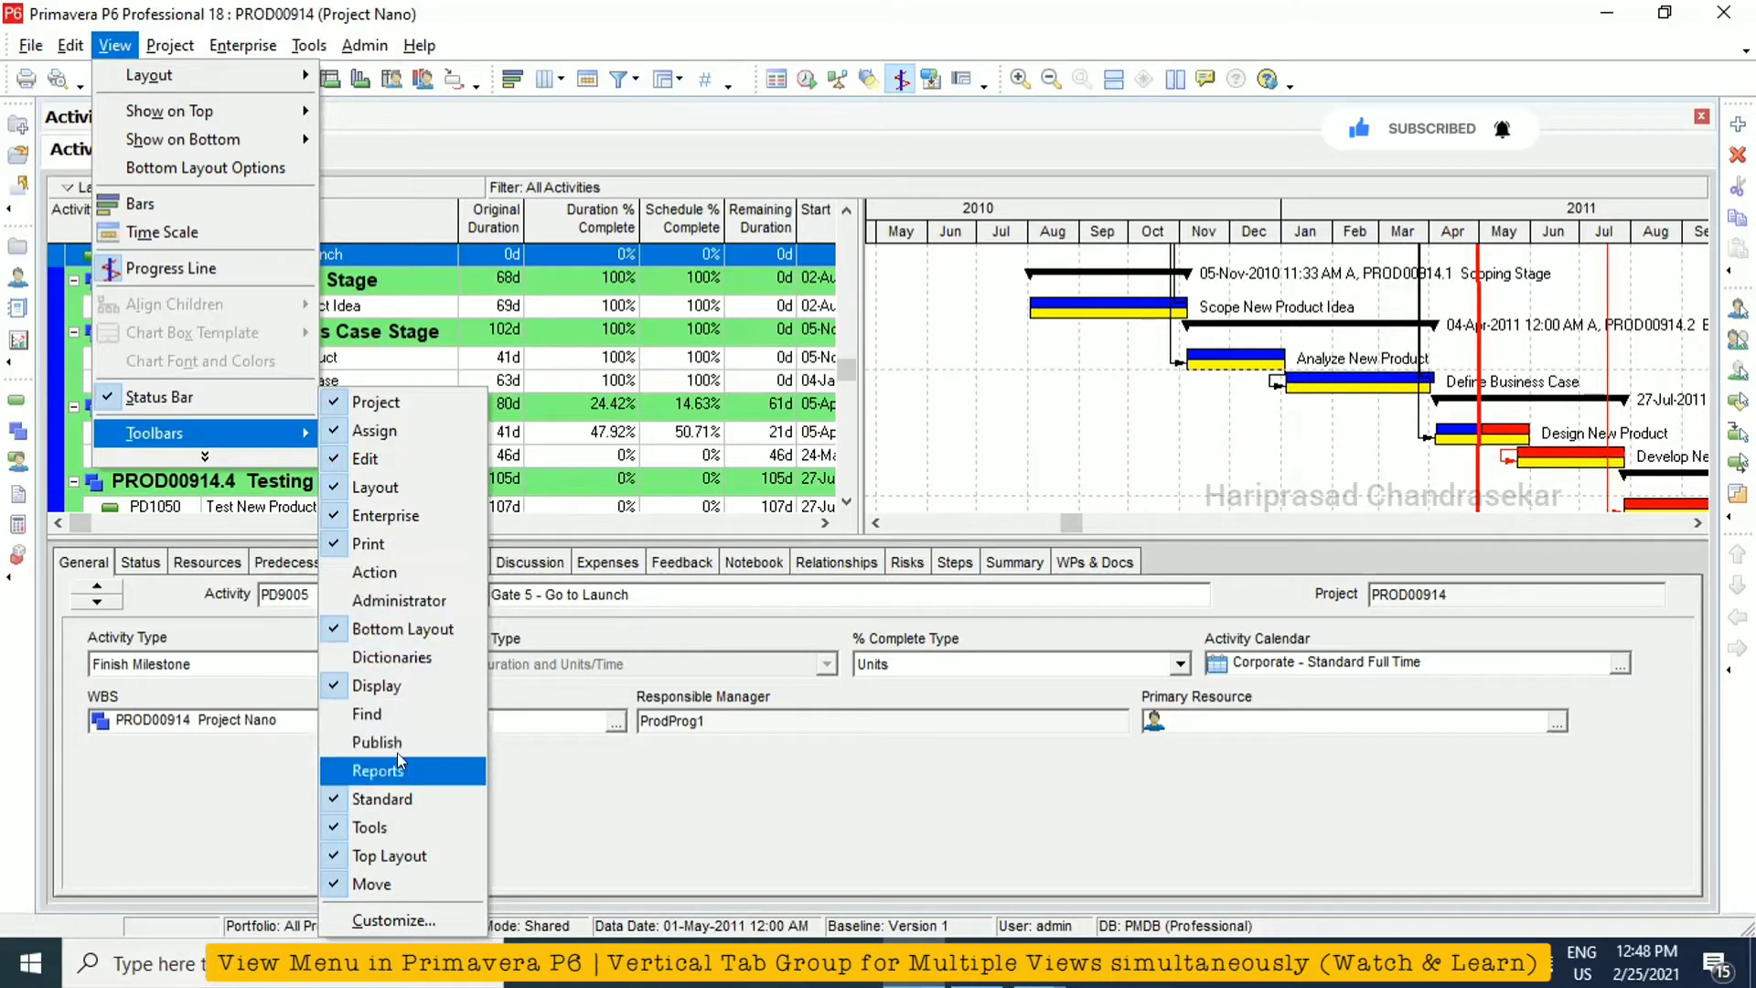
{"action": "left_click", "coordinate": [377, 770]}
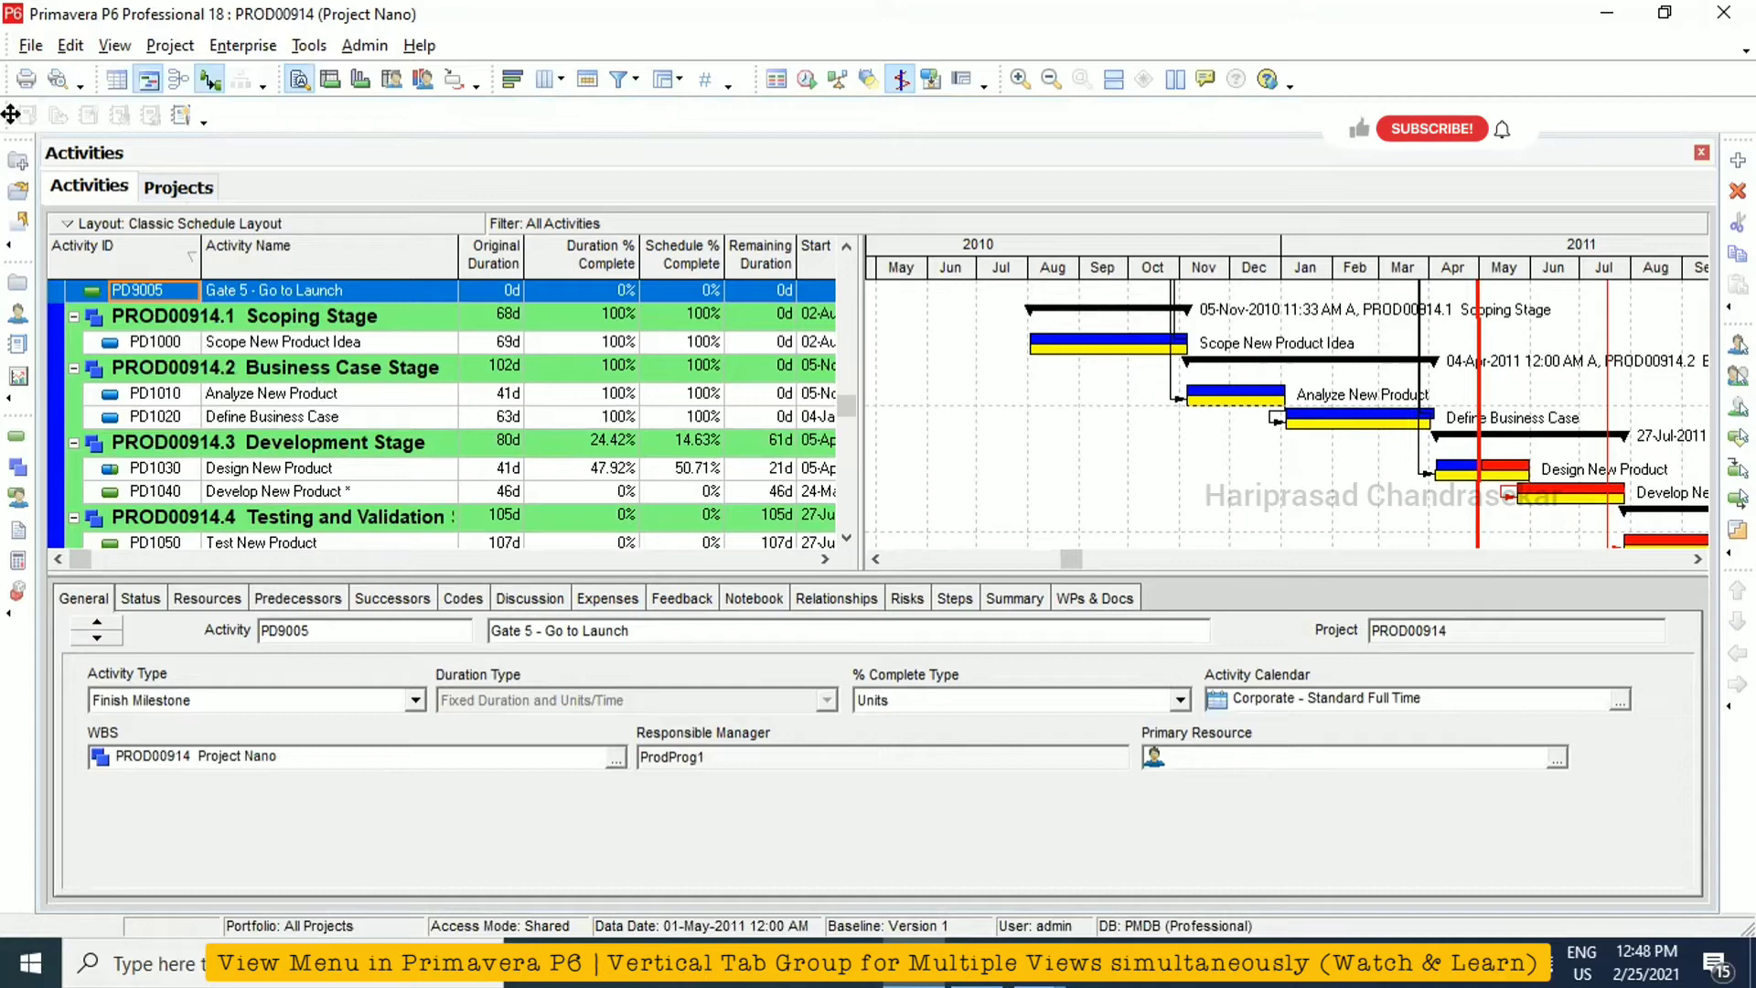
{"action": "left_click", "coordinate": [194, 118]}
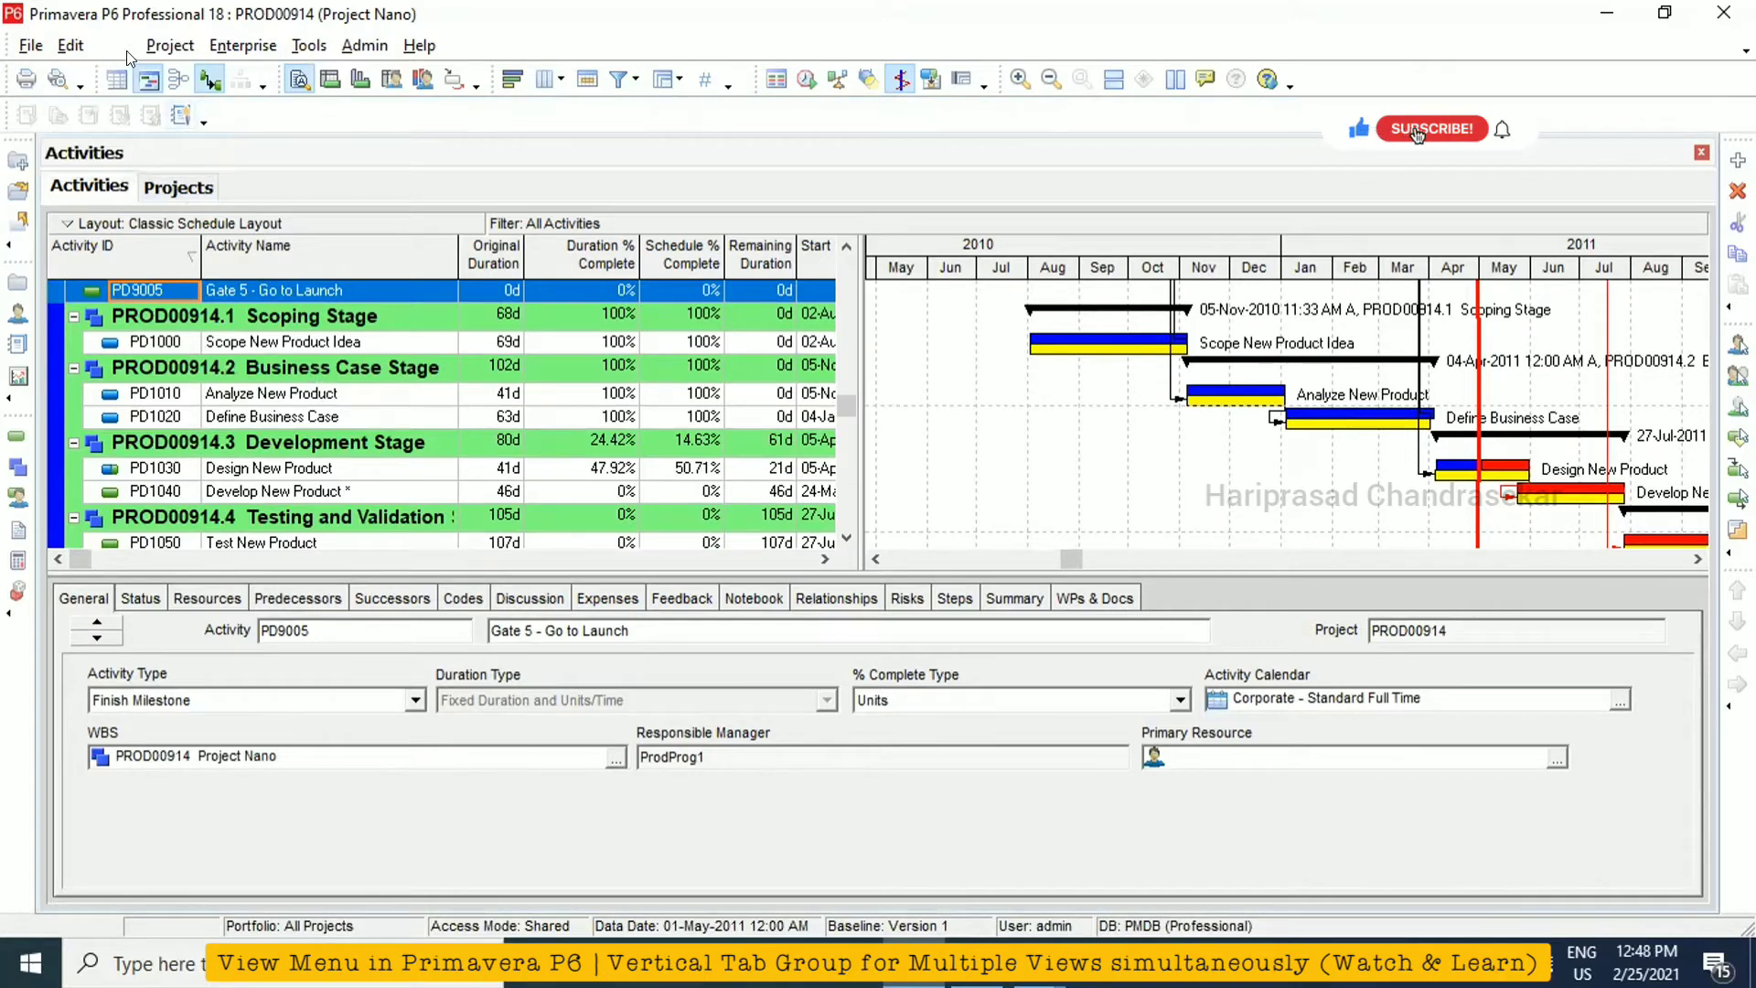
{"action": "left_click", "coordinate": [113, 44]}
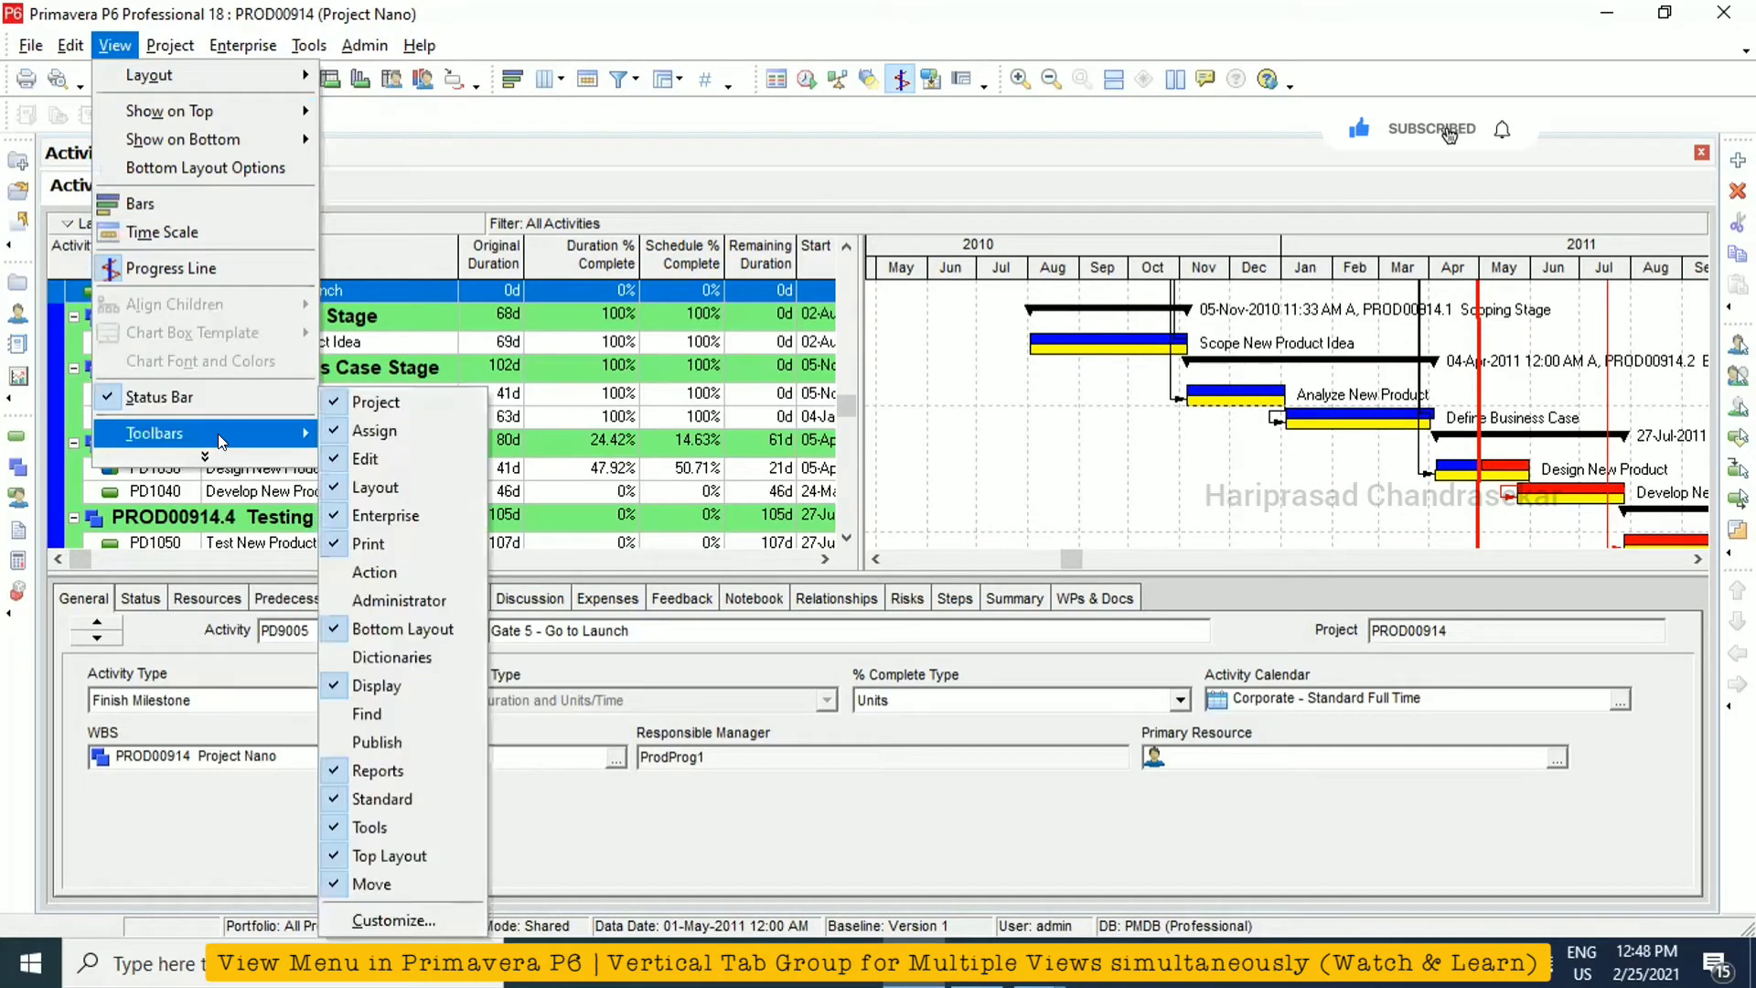
{"action": "mouse_move", "coordinate": [381, 798]}
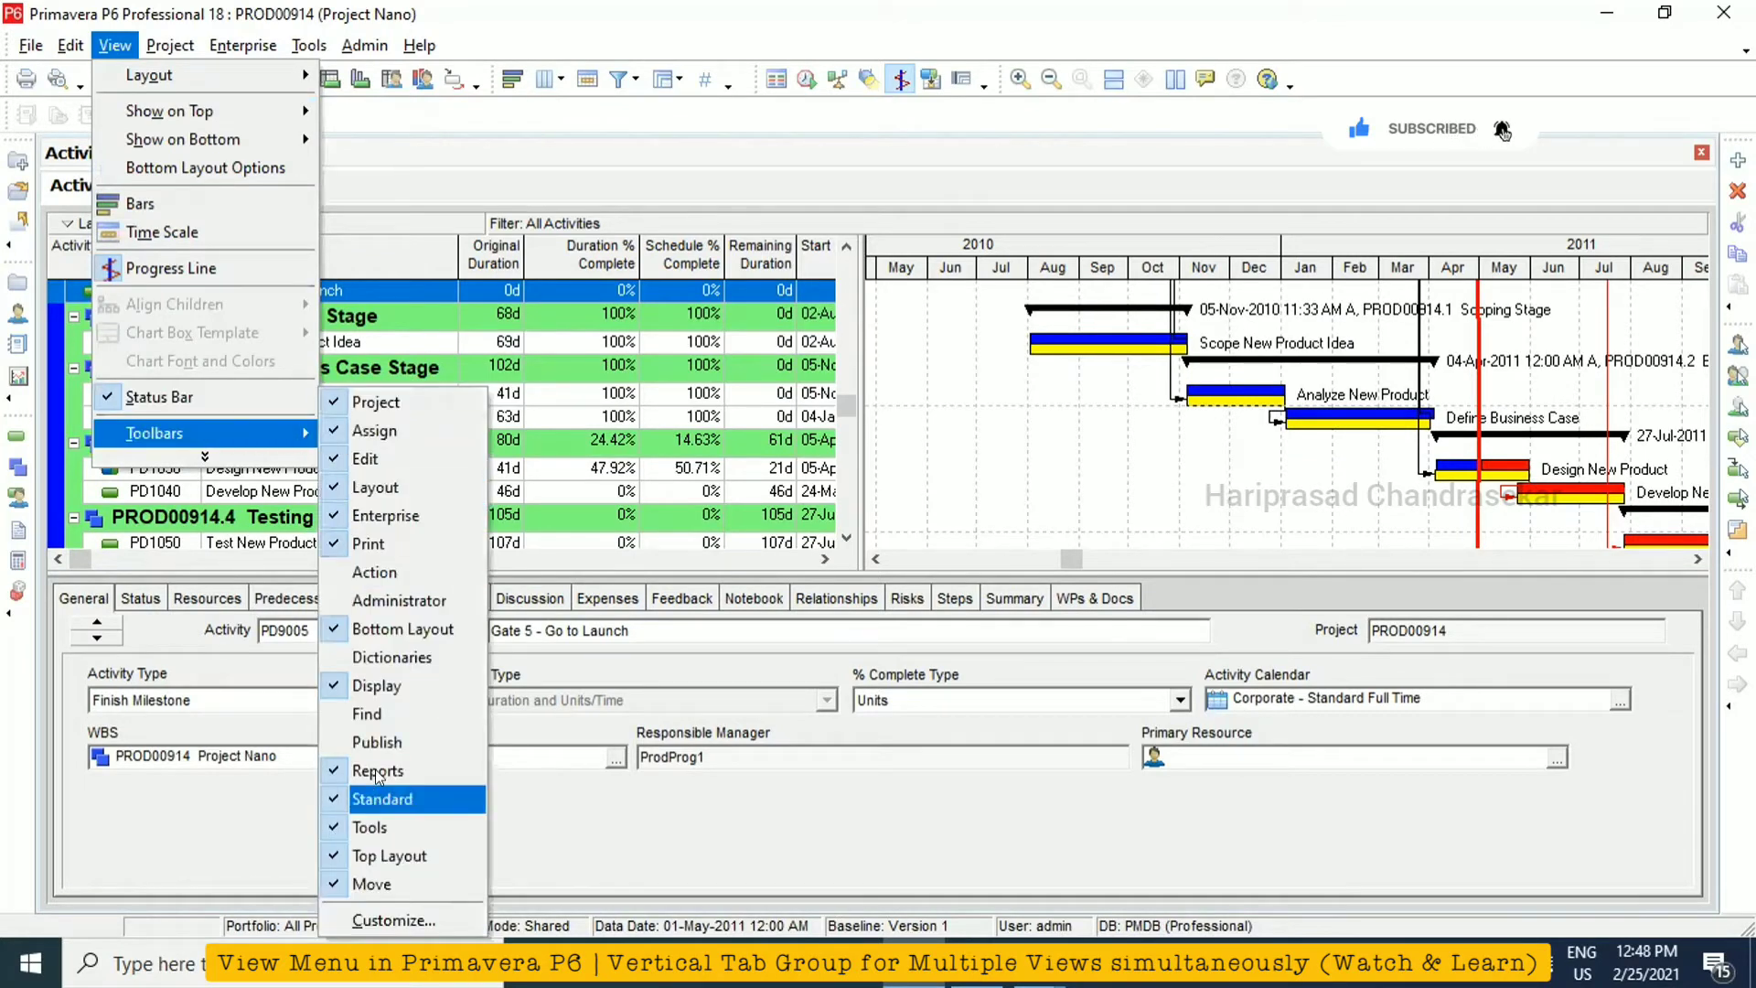
{"action": "mouse_move", "coordinate": [370, 826]}
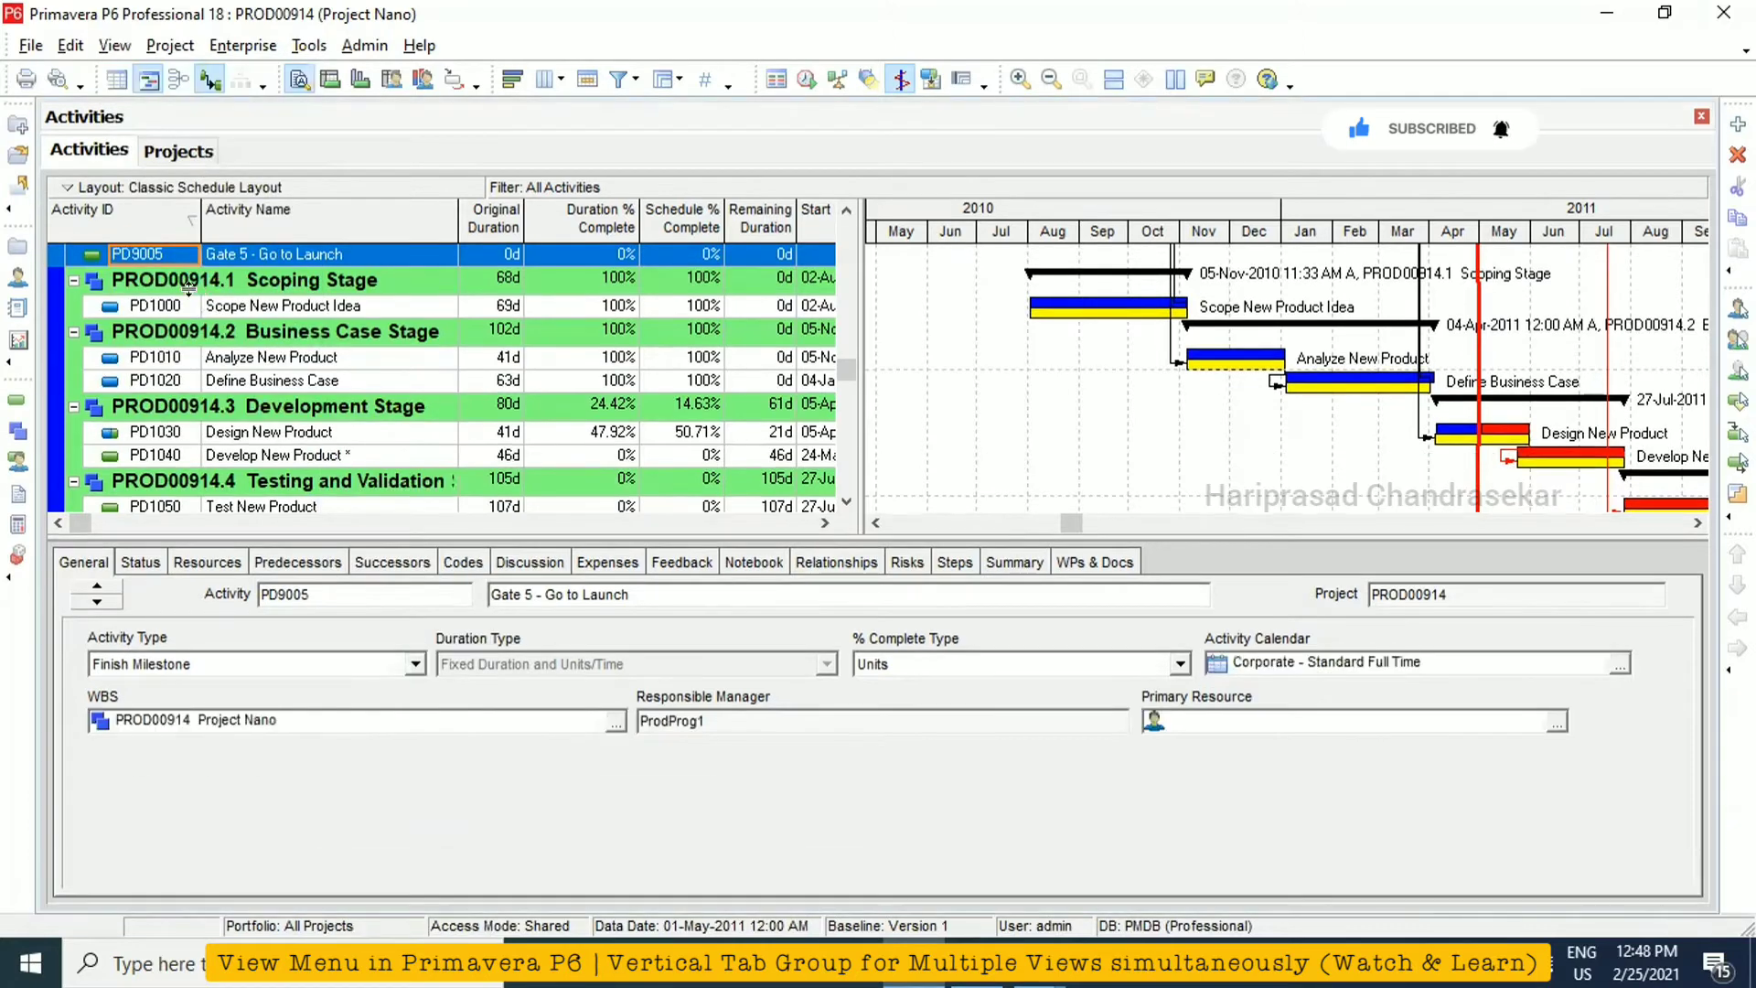
{"action": "left_click", "coordinate": [113, 44]}
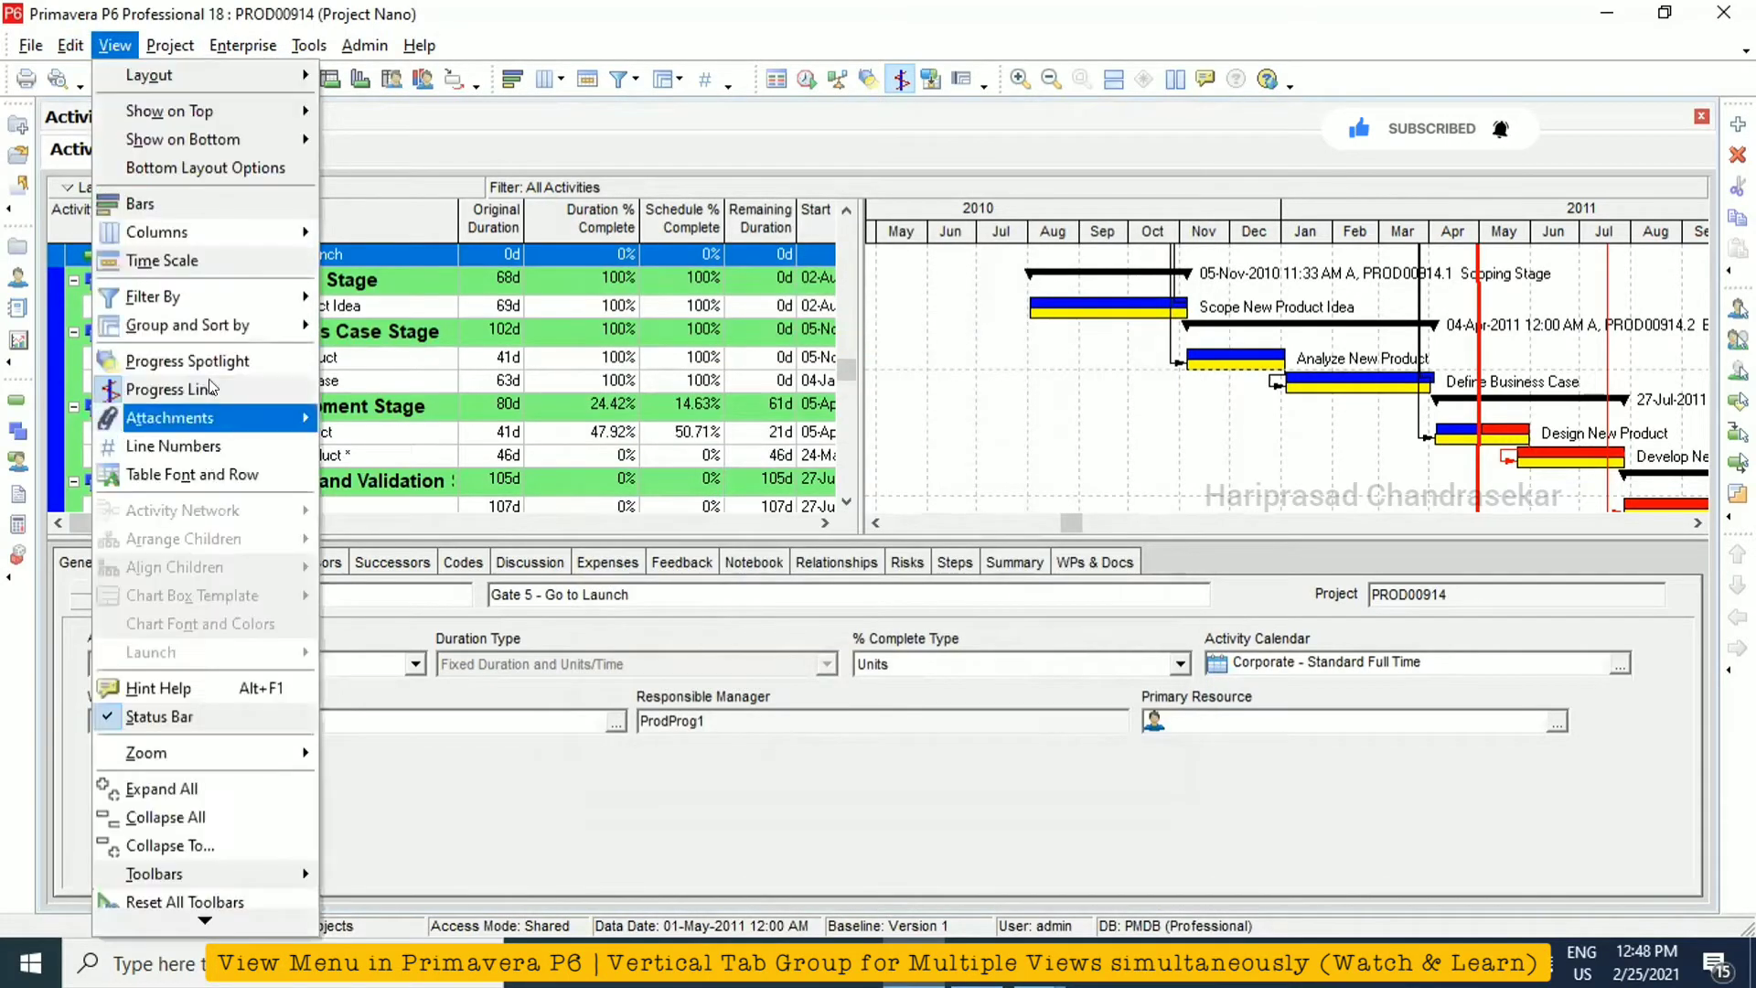
{"action": "mouse_move", "coordinate": [208, 388]}
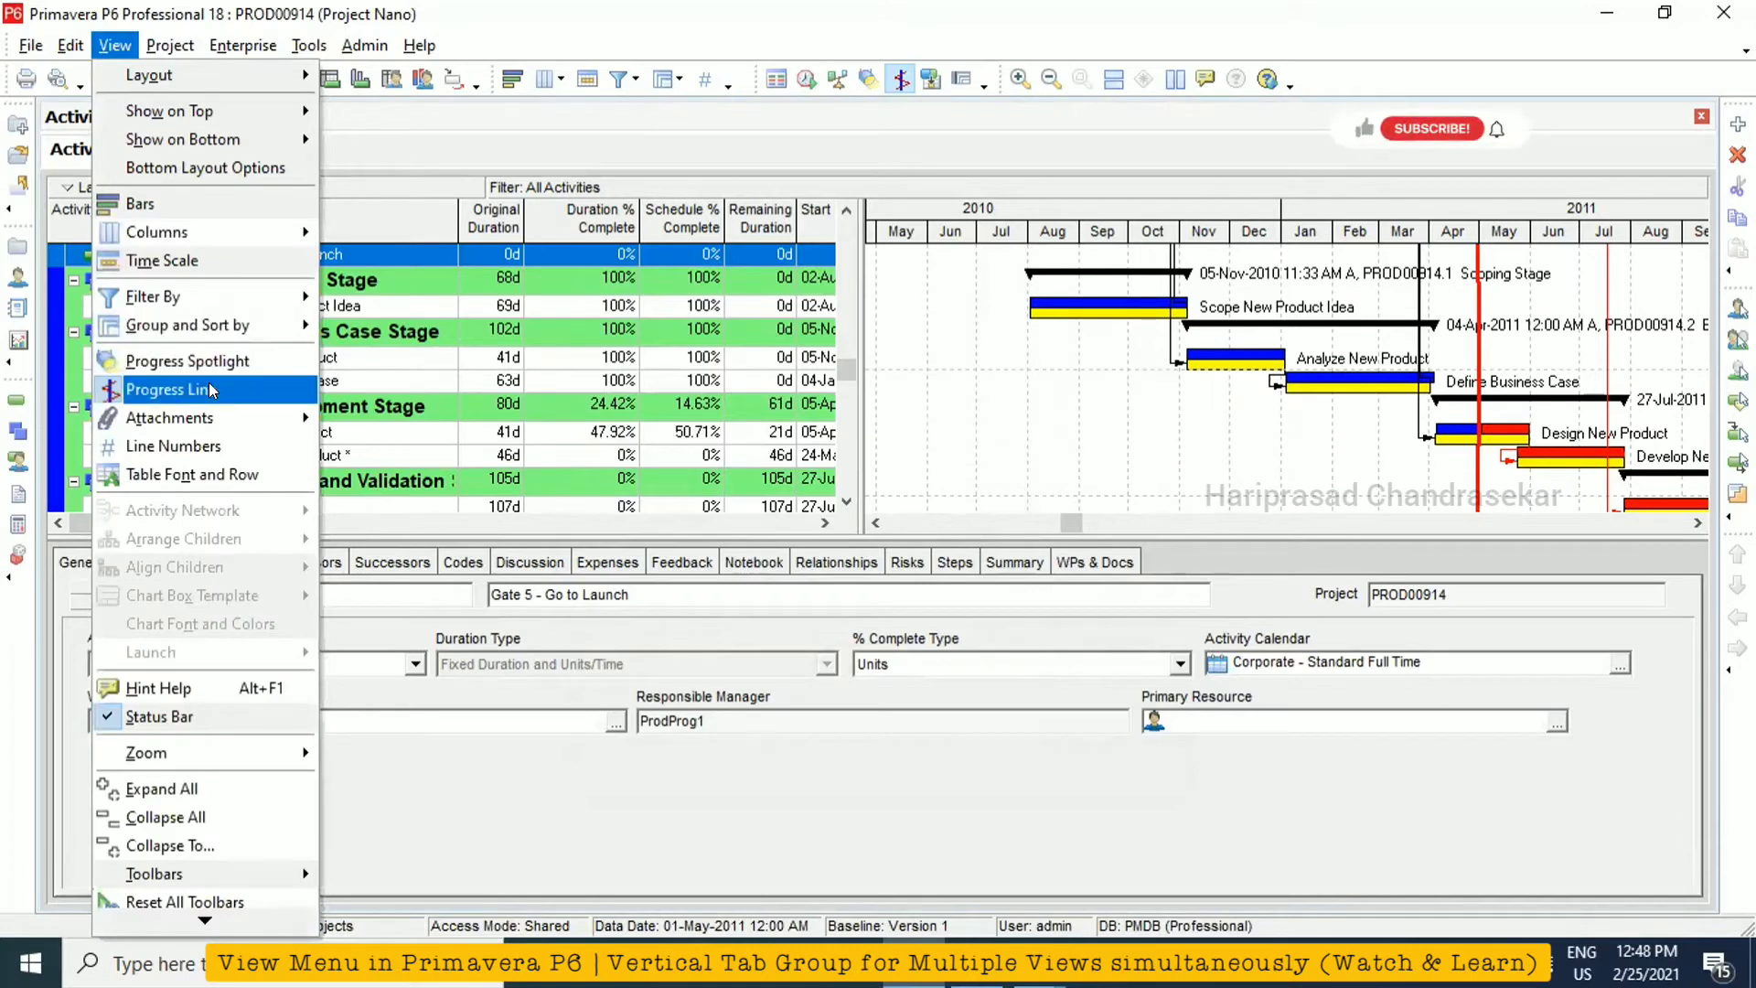
{"action": "mouse_move", "coordinate": [169, 417]}
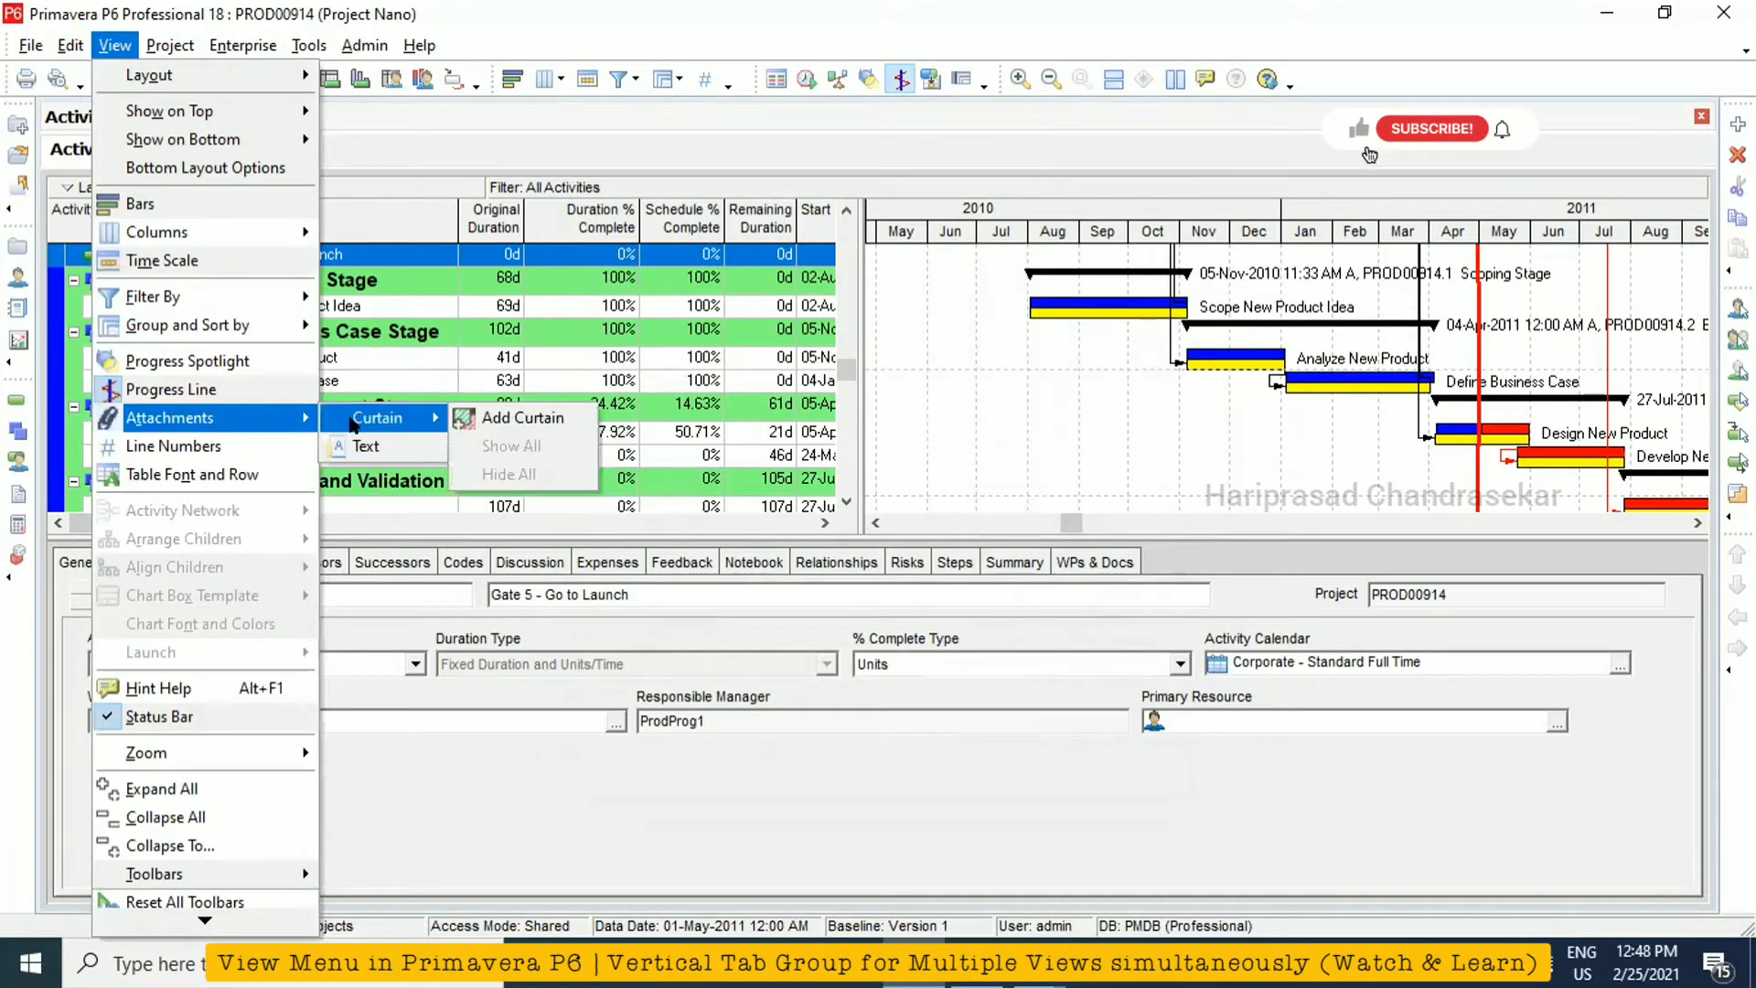
{"action": "mouse_move", "coordinate": [524, 417]}
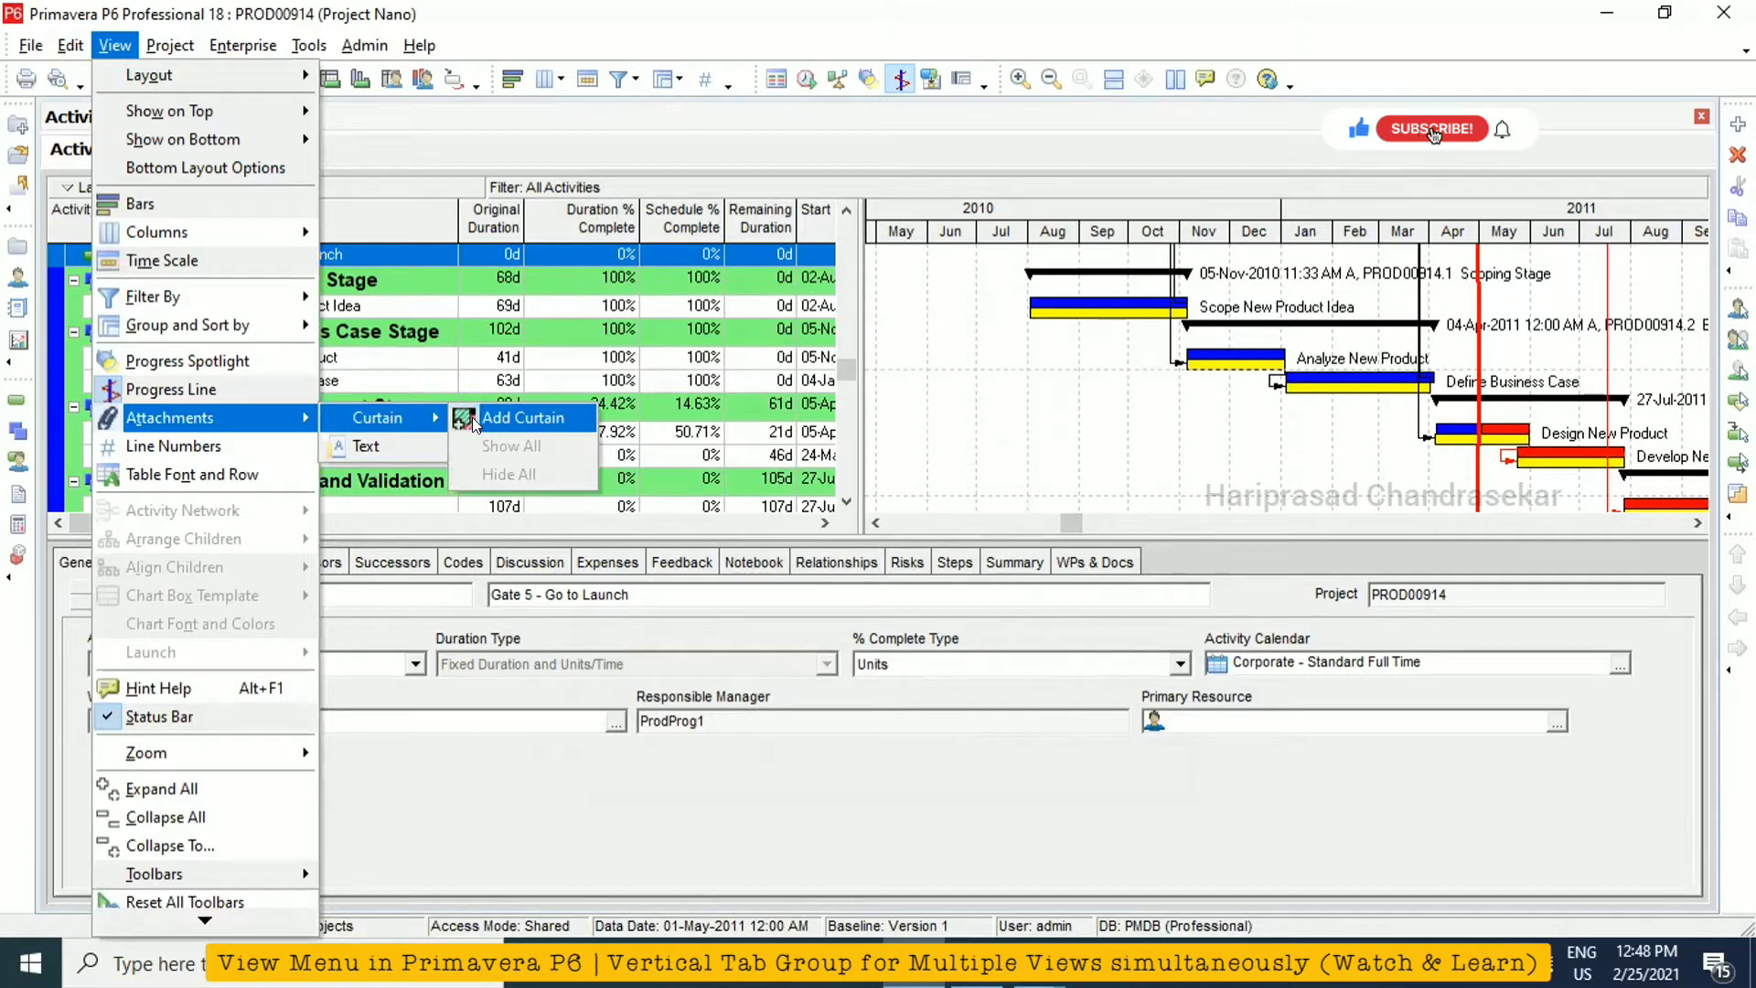
Start adding a curtain attachment, bringing up the Curtain Attachment dialog
{"action": "left_click", "coordinate": [1432, 128]}
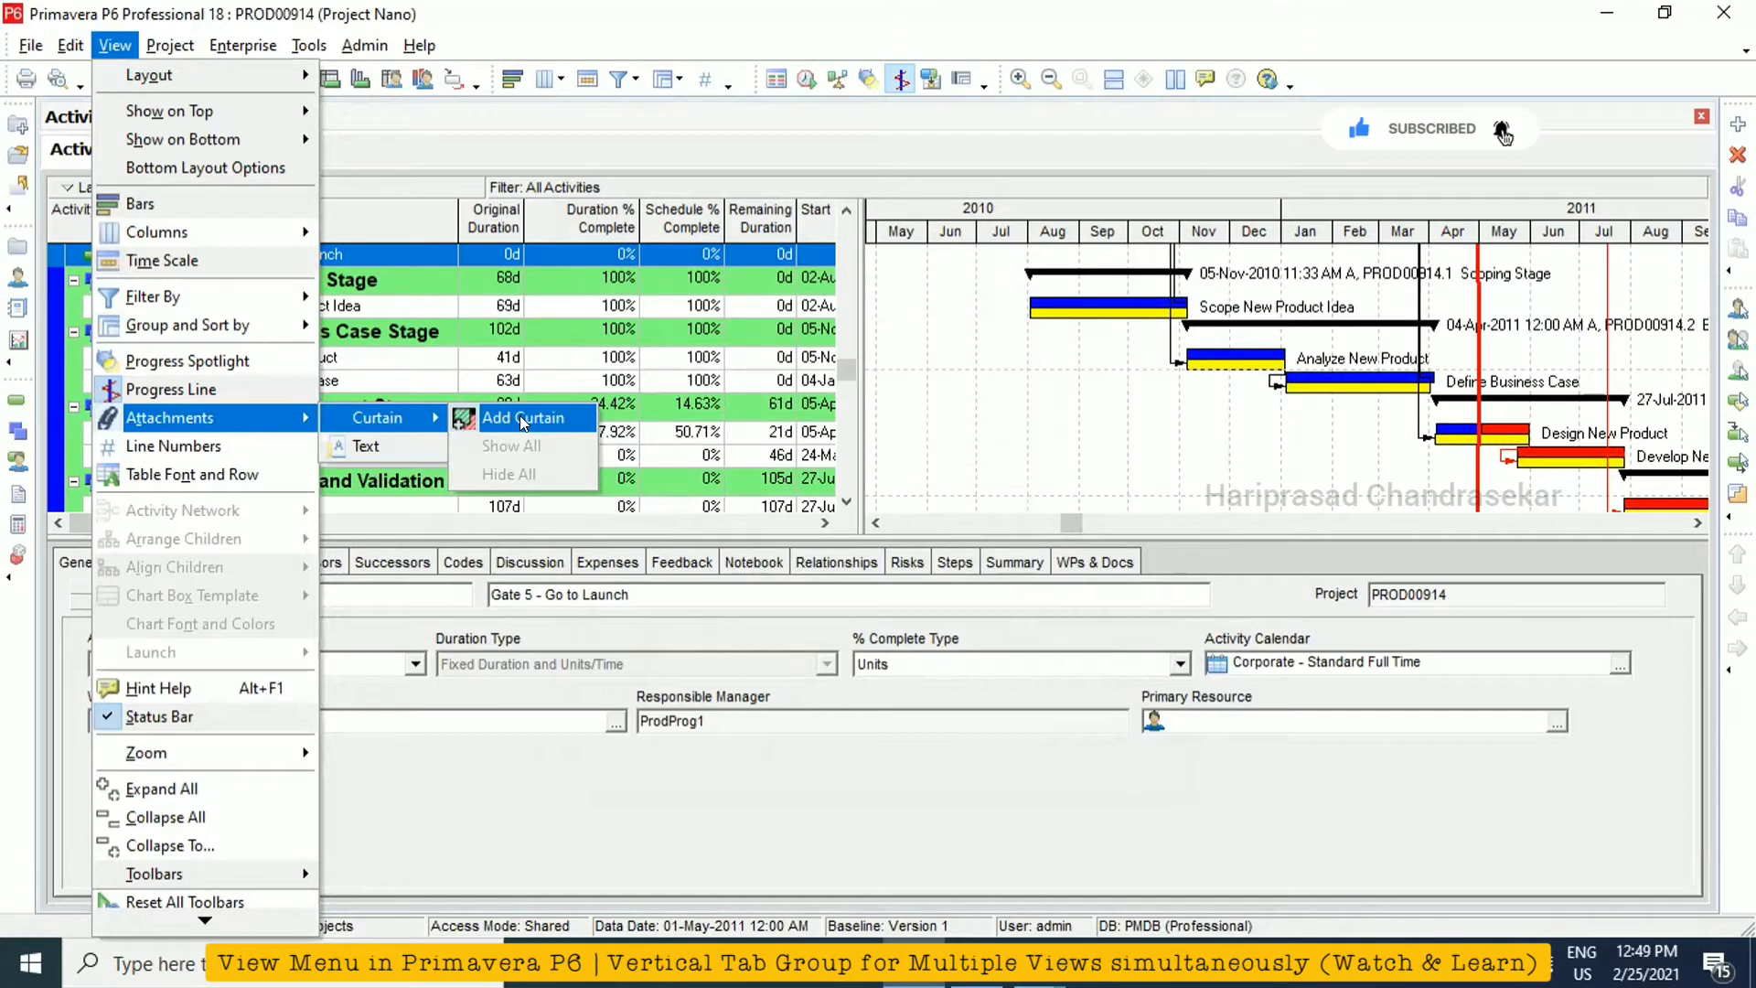
{"action": "left_click", "coordinate": [523, 418]}
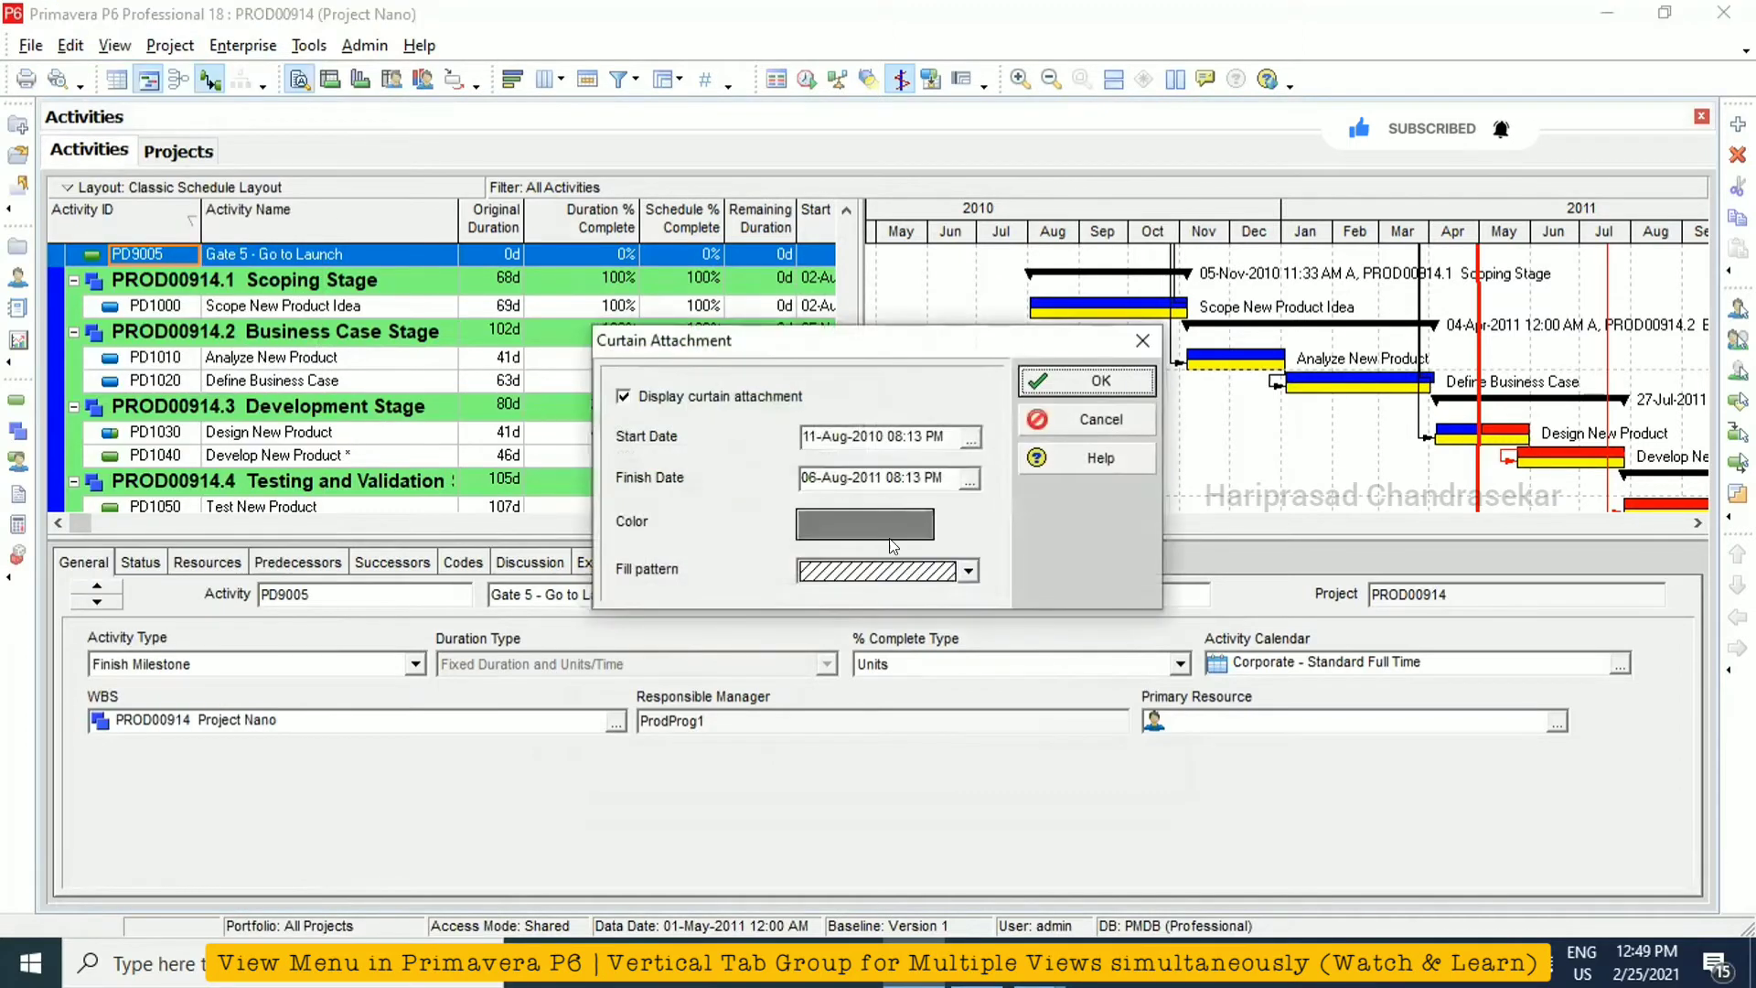
{"action": "mouse_move", "coordinate": [667, 432]}
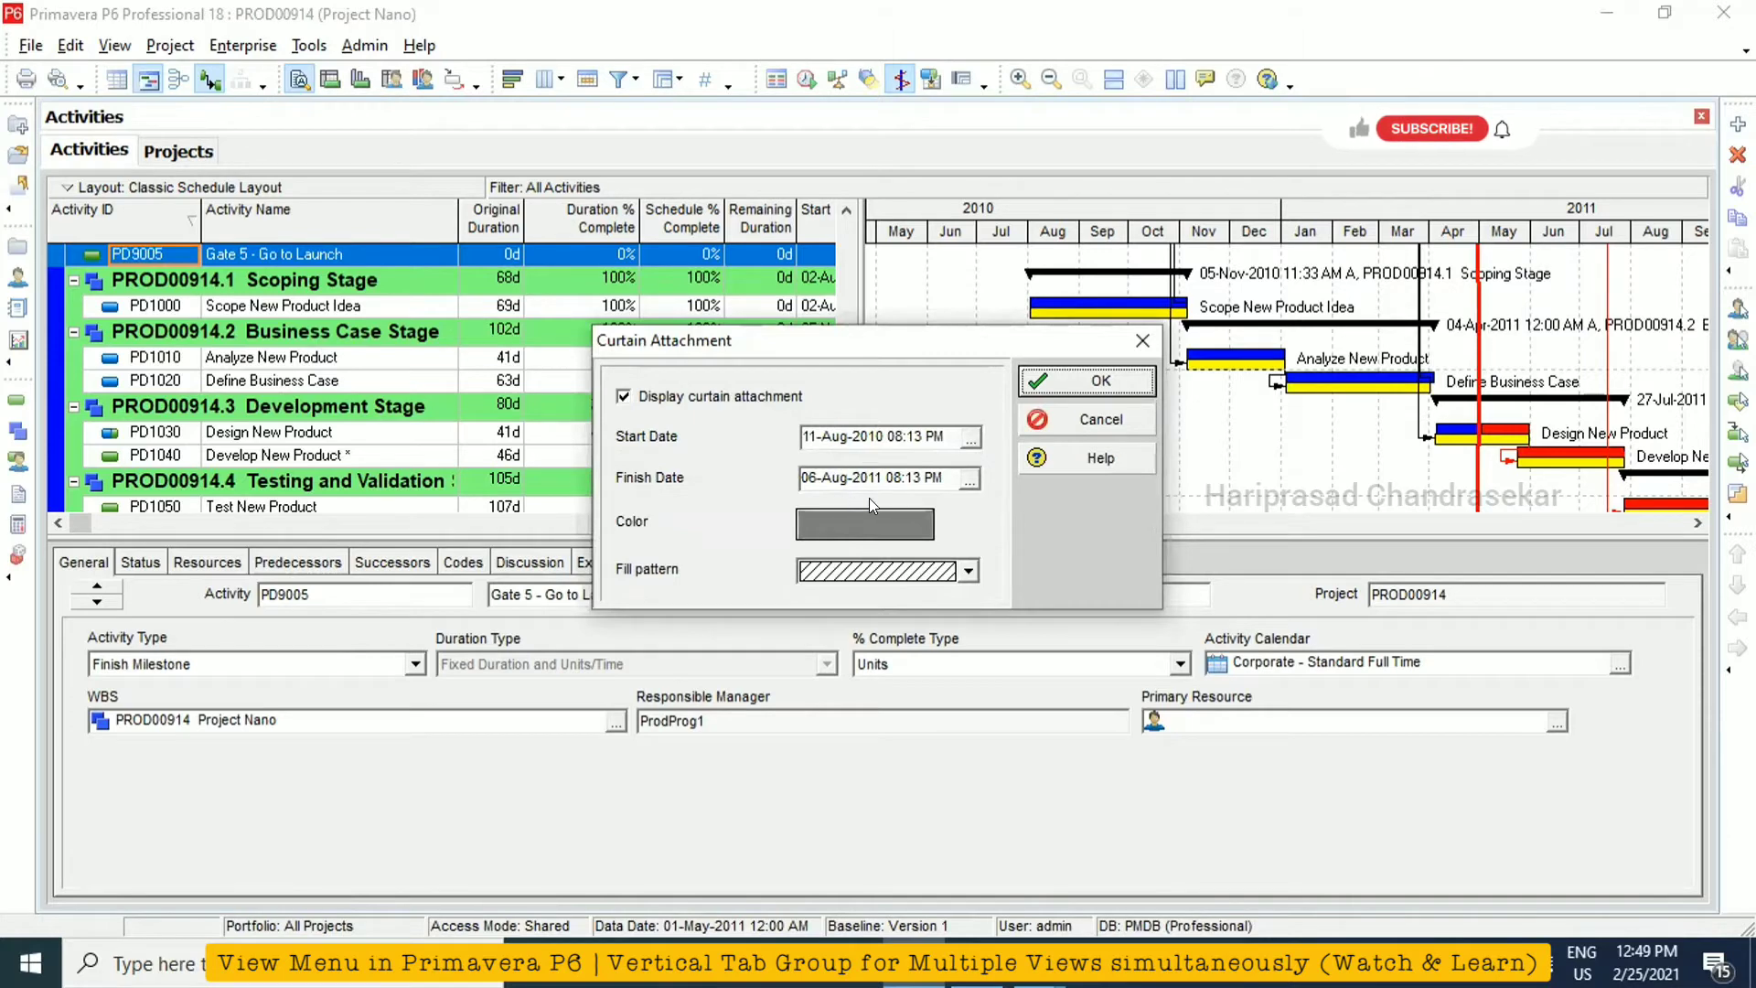
{"action": "mouse_move", "coordinate": [1302, 245]}
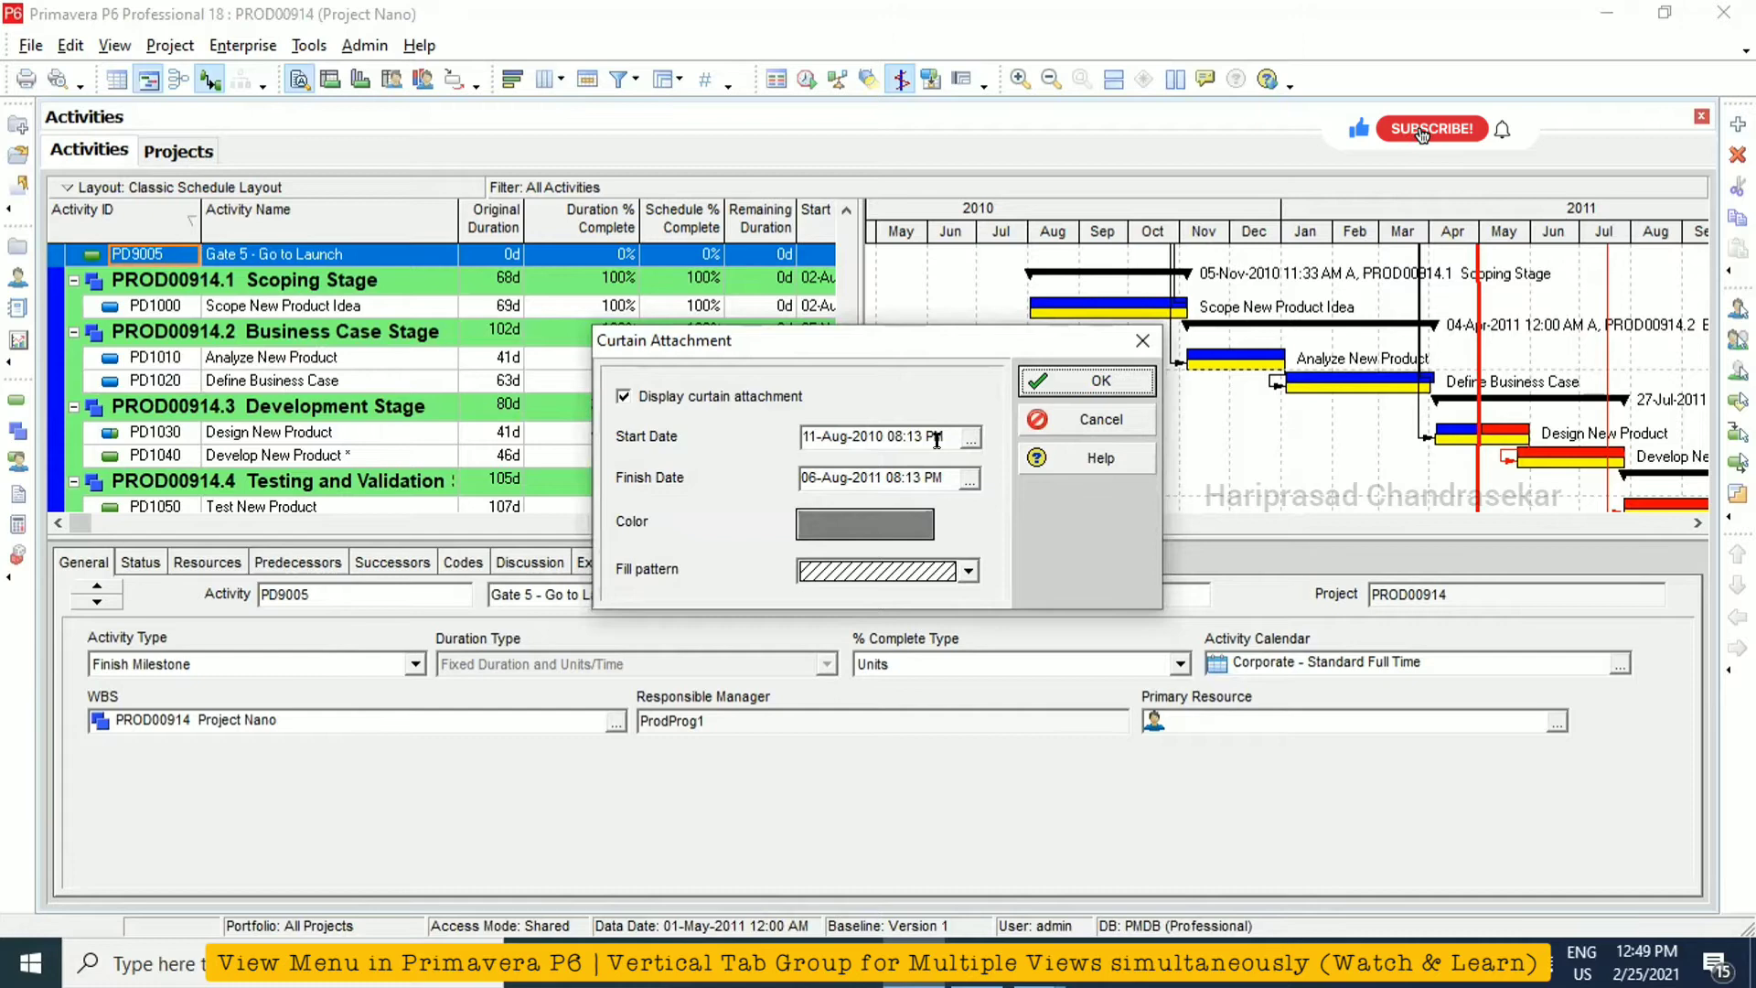
Set the curtain start to 01-Jan-2011 08:00 AM using the calendar picker
{"action": "left_click", "coordinate": [969, 436]}
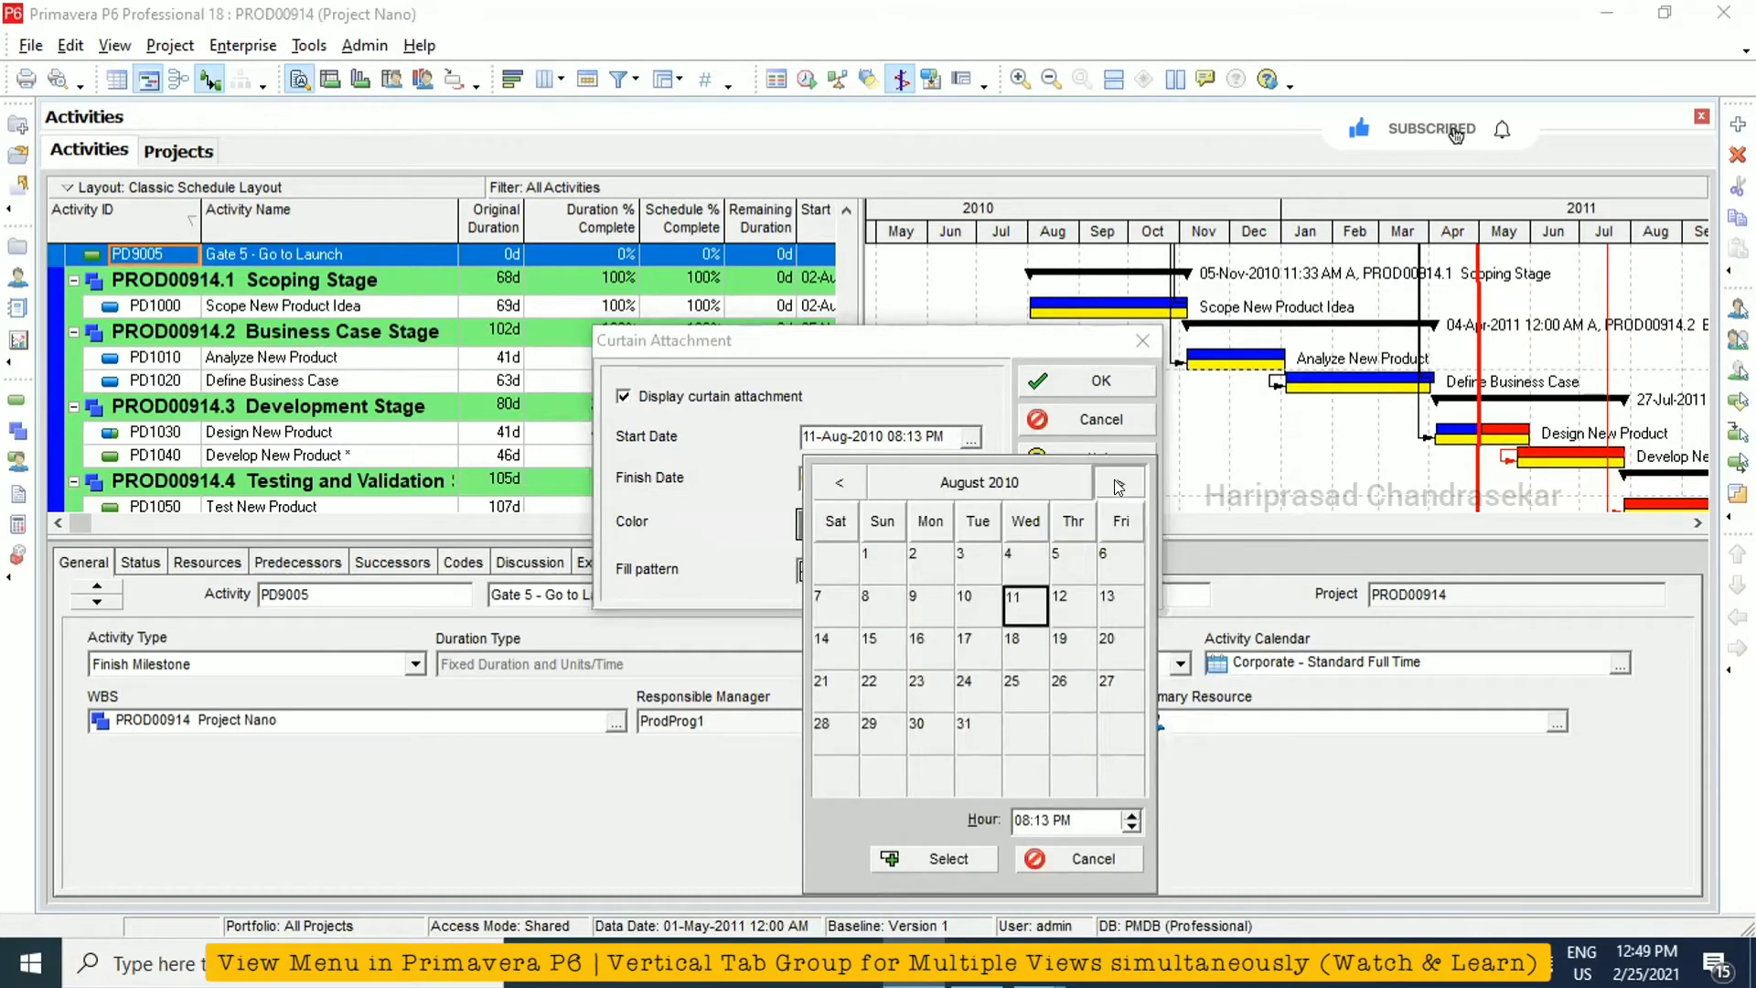
{"action": "left_click", "coordinate": [1120, 483]}
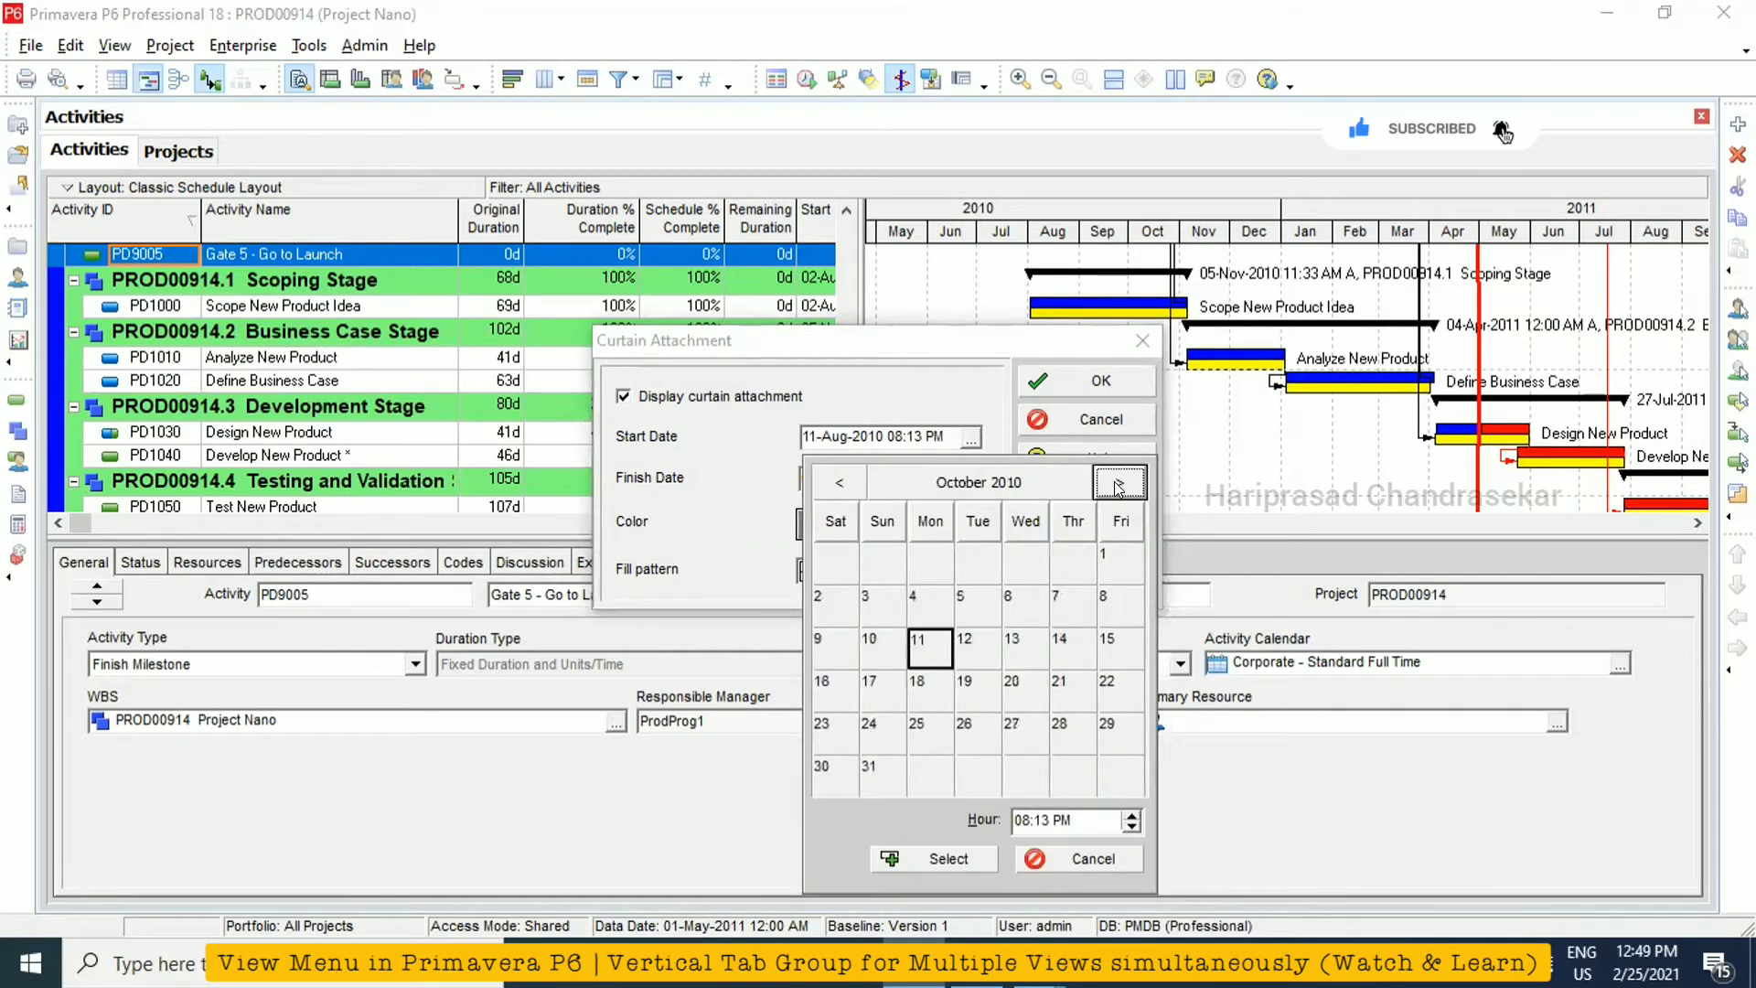
{"action": "left_click", "coordinate": [1120, 483]}
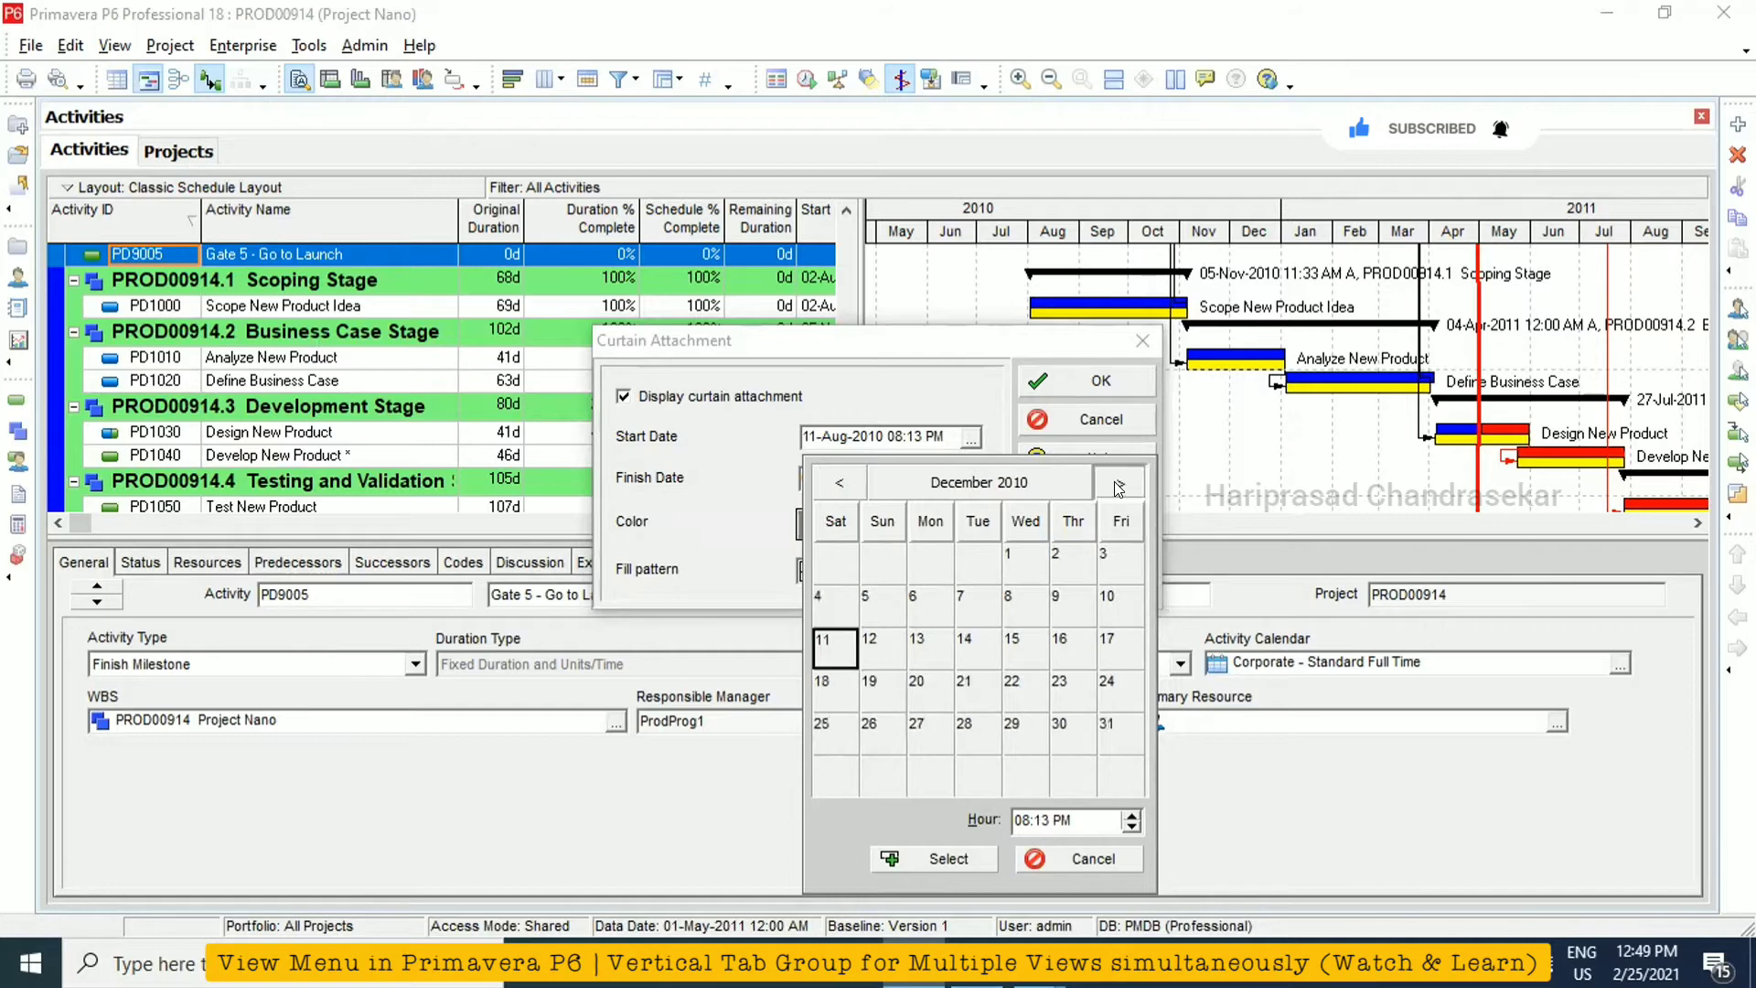
{"action": "left_click", "coordinate": [1119, 483]}
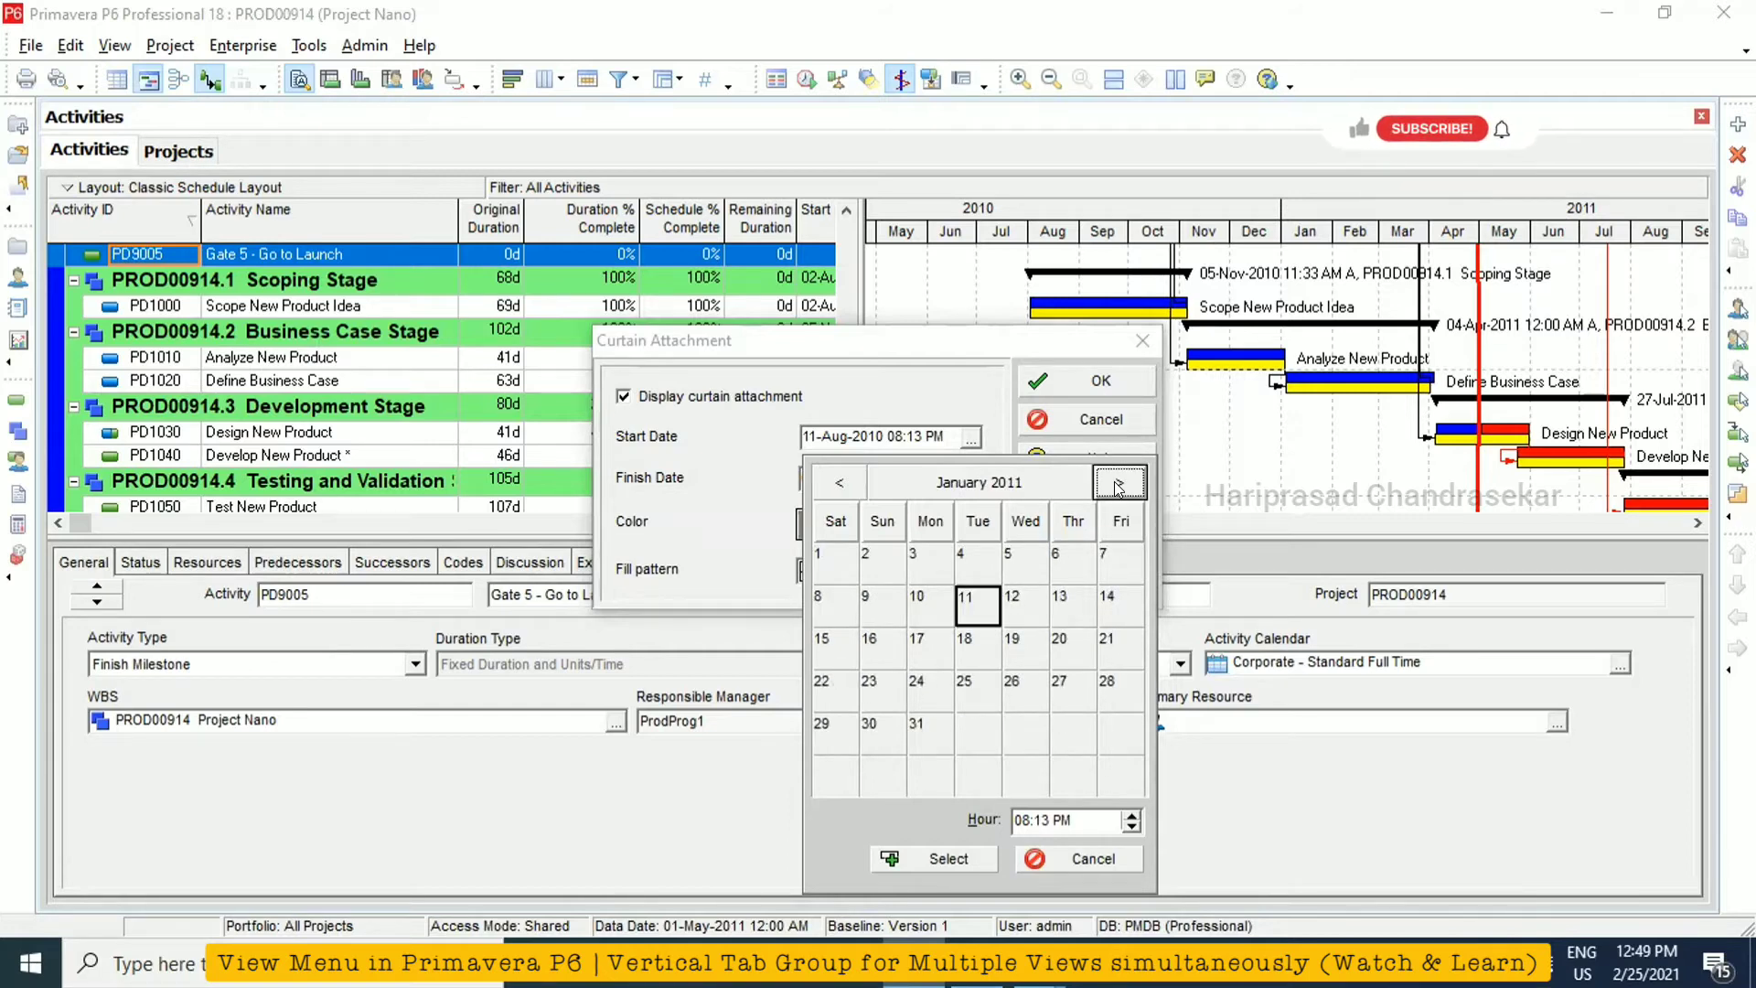
{"action": "mouse_move", "coordinate": [1359, 130]}
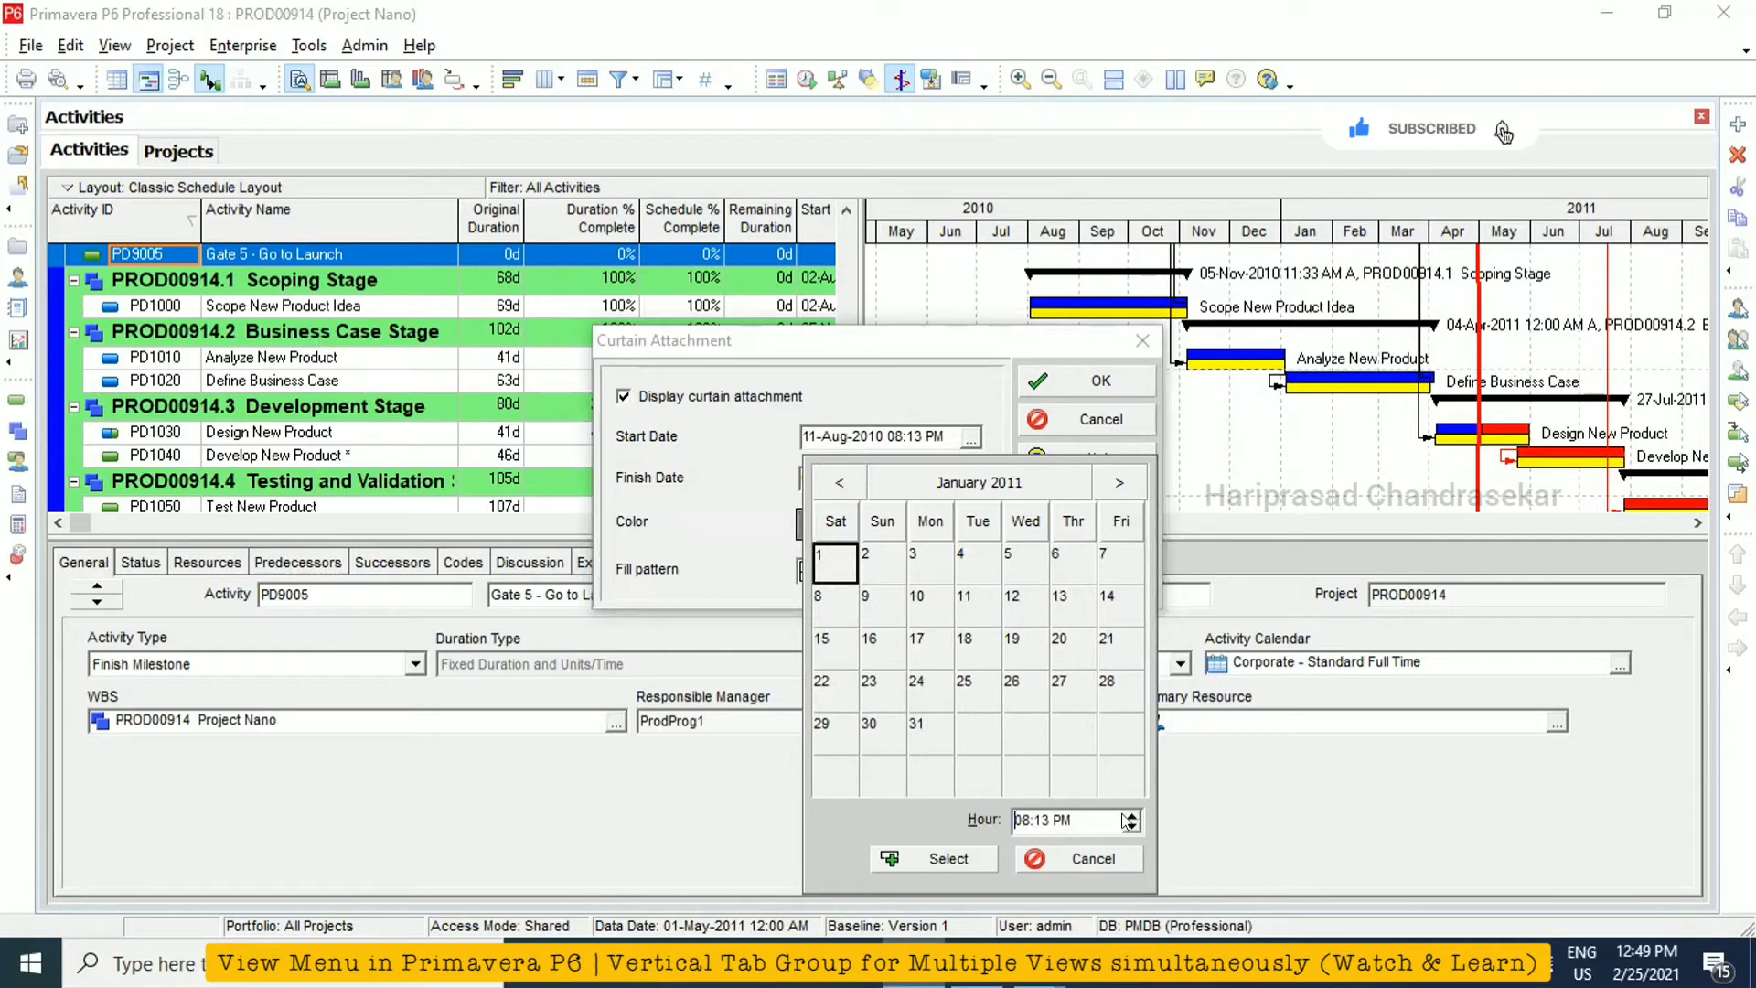
{"action": "left_click", "coordinate": [1130, 829]}
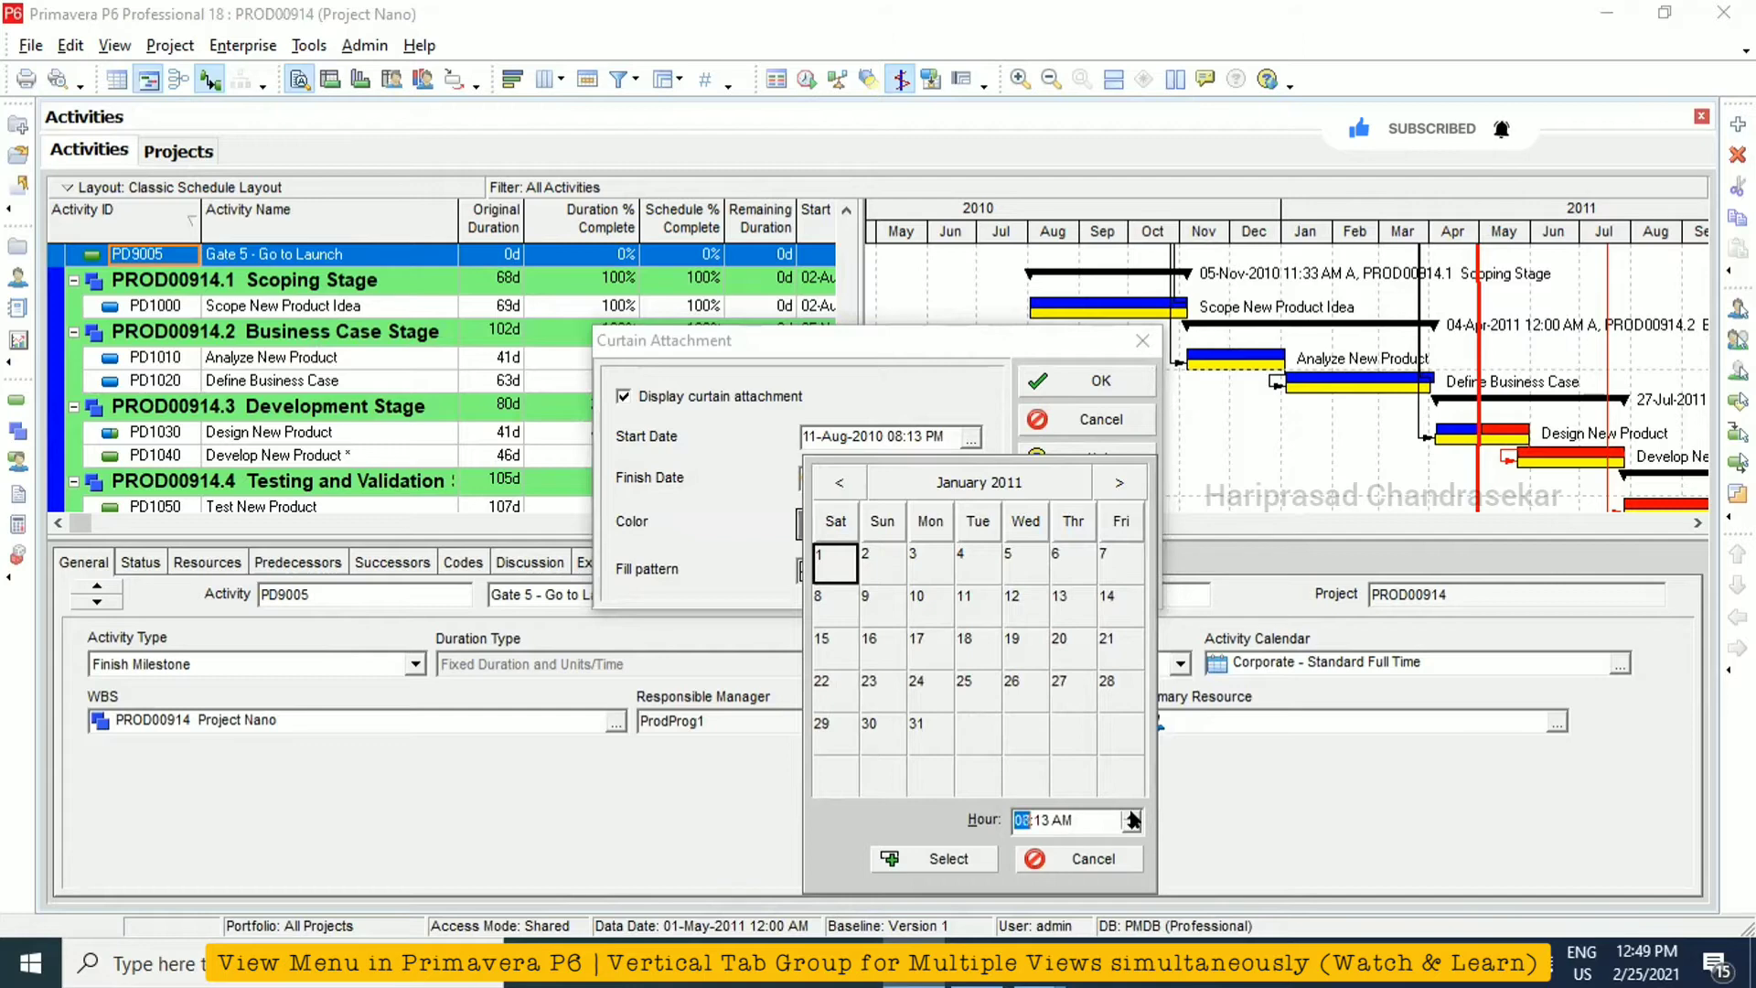
{"action": "left_click", "coordinate": [1135, 828]}
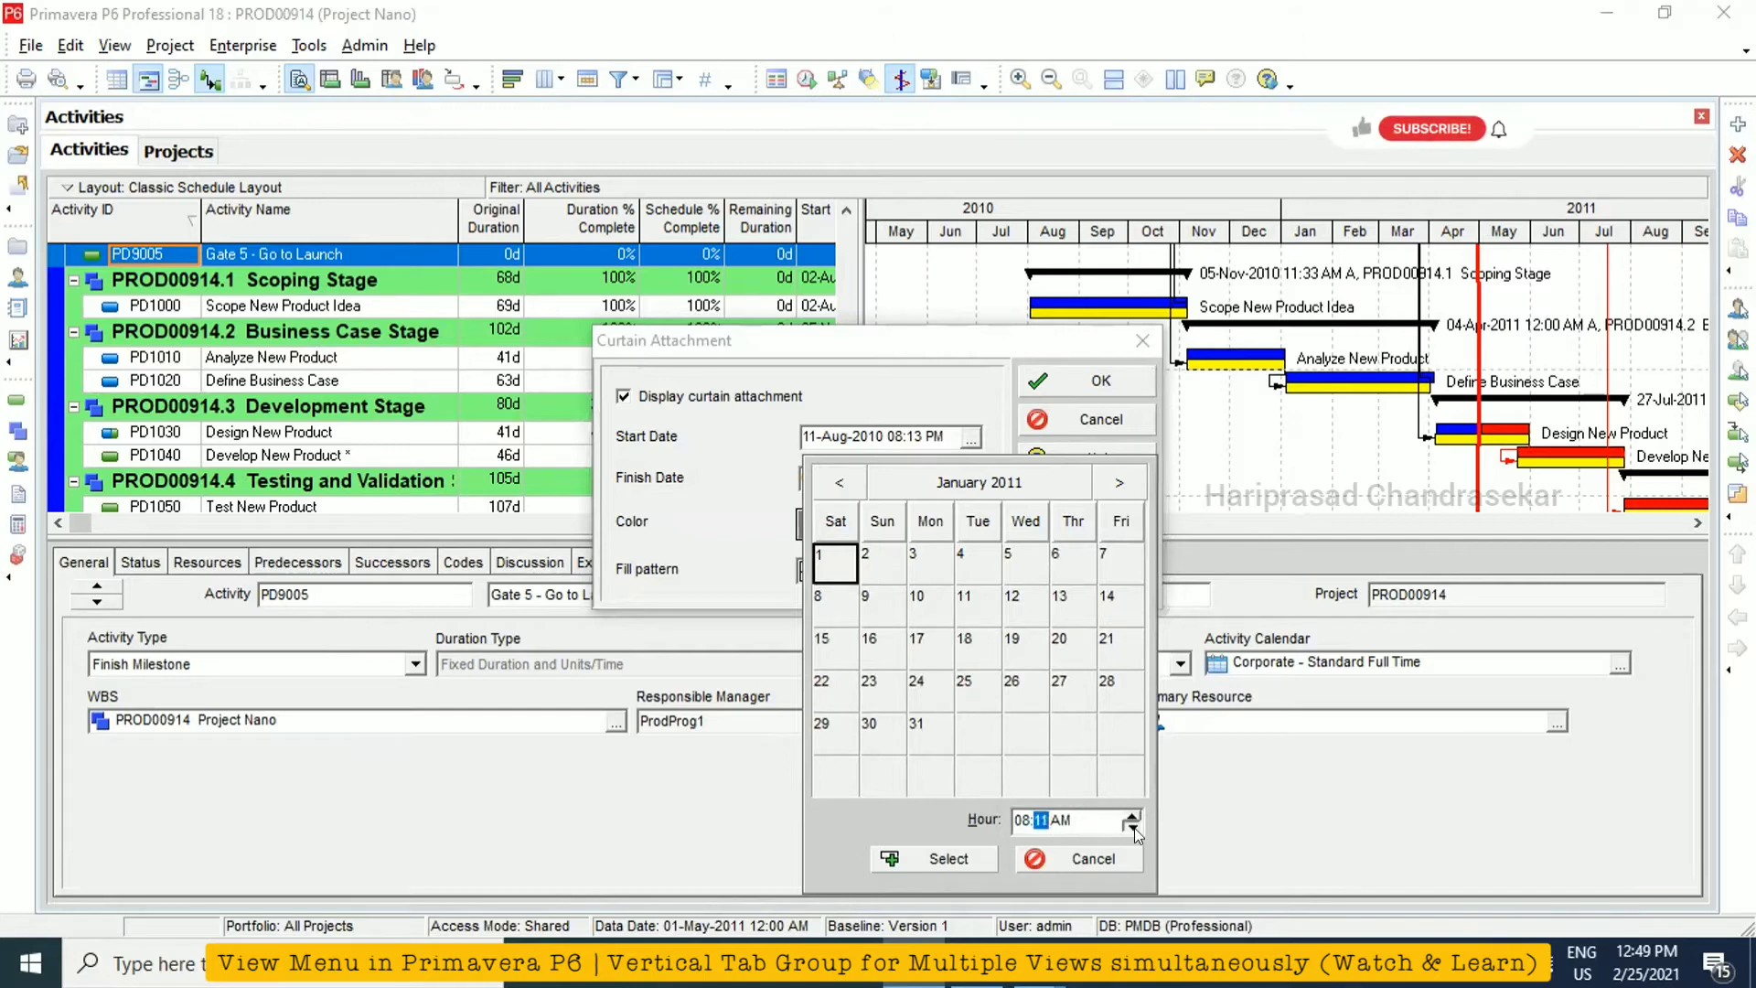
{"action": "left_click", "coordinate": [1131, 828]}
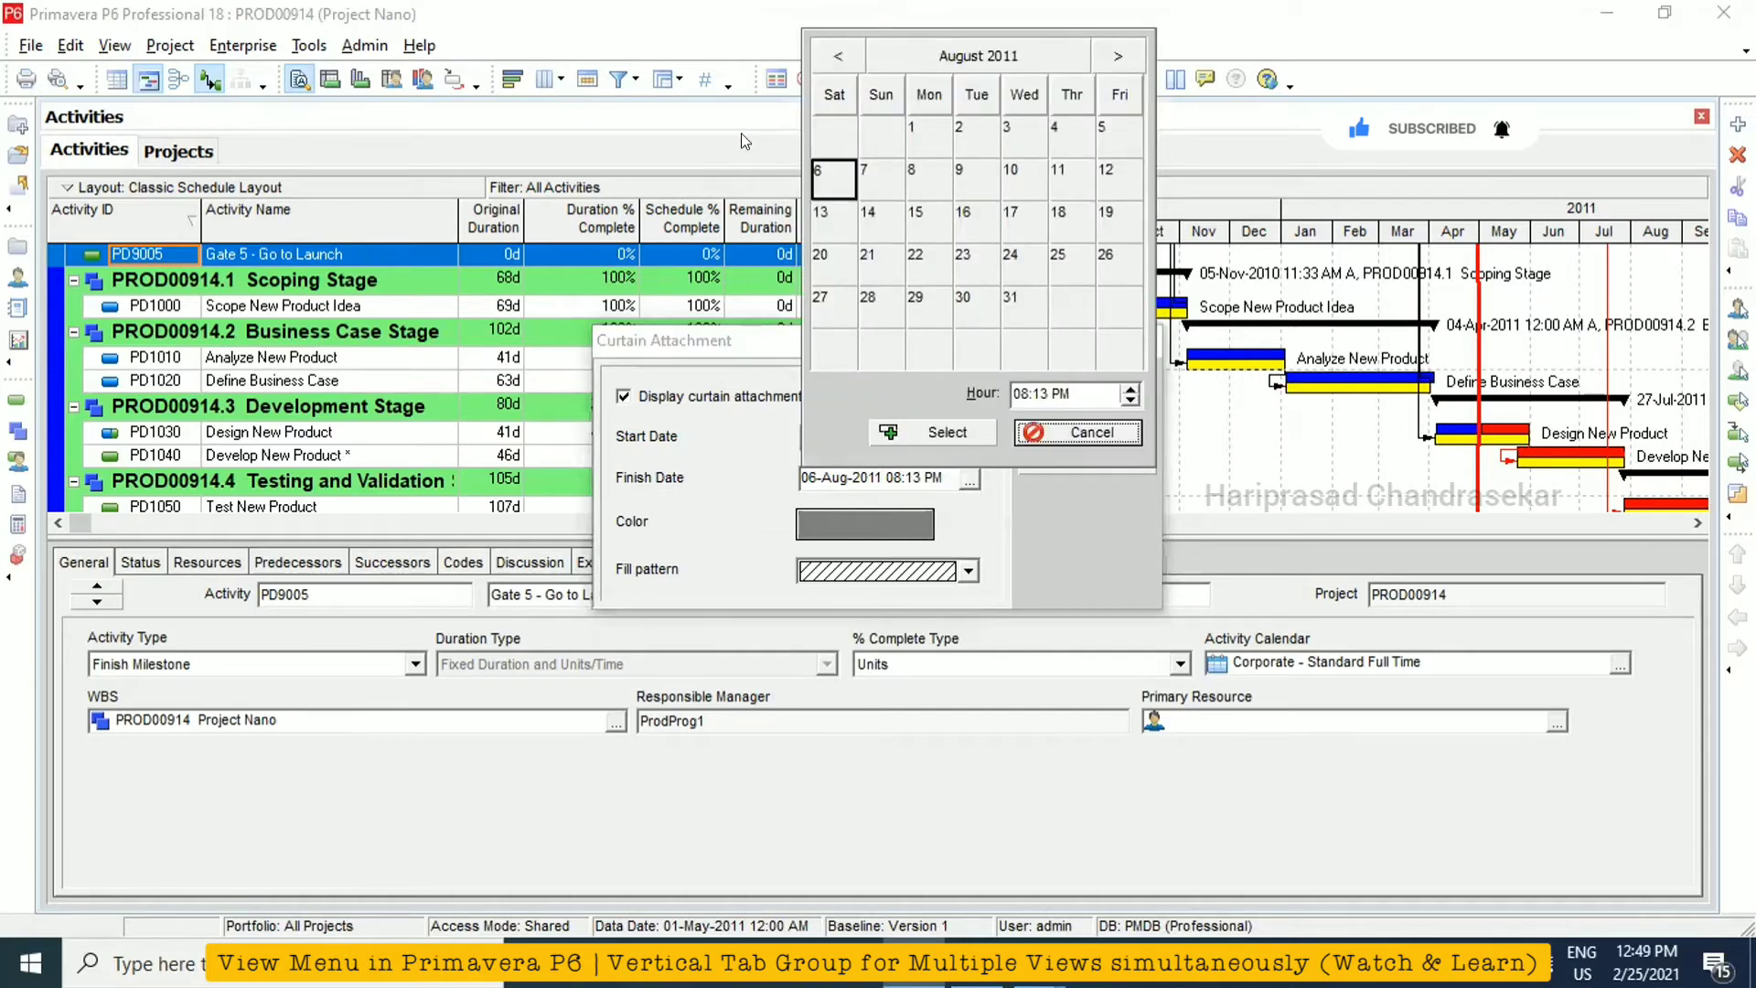
Set the curtain finish to 31-Mar-2011 08:00 PM and confirm the hatched grey curtain on the chart
{"action": "left_click", "coordinate": [839, 54]}
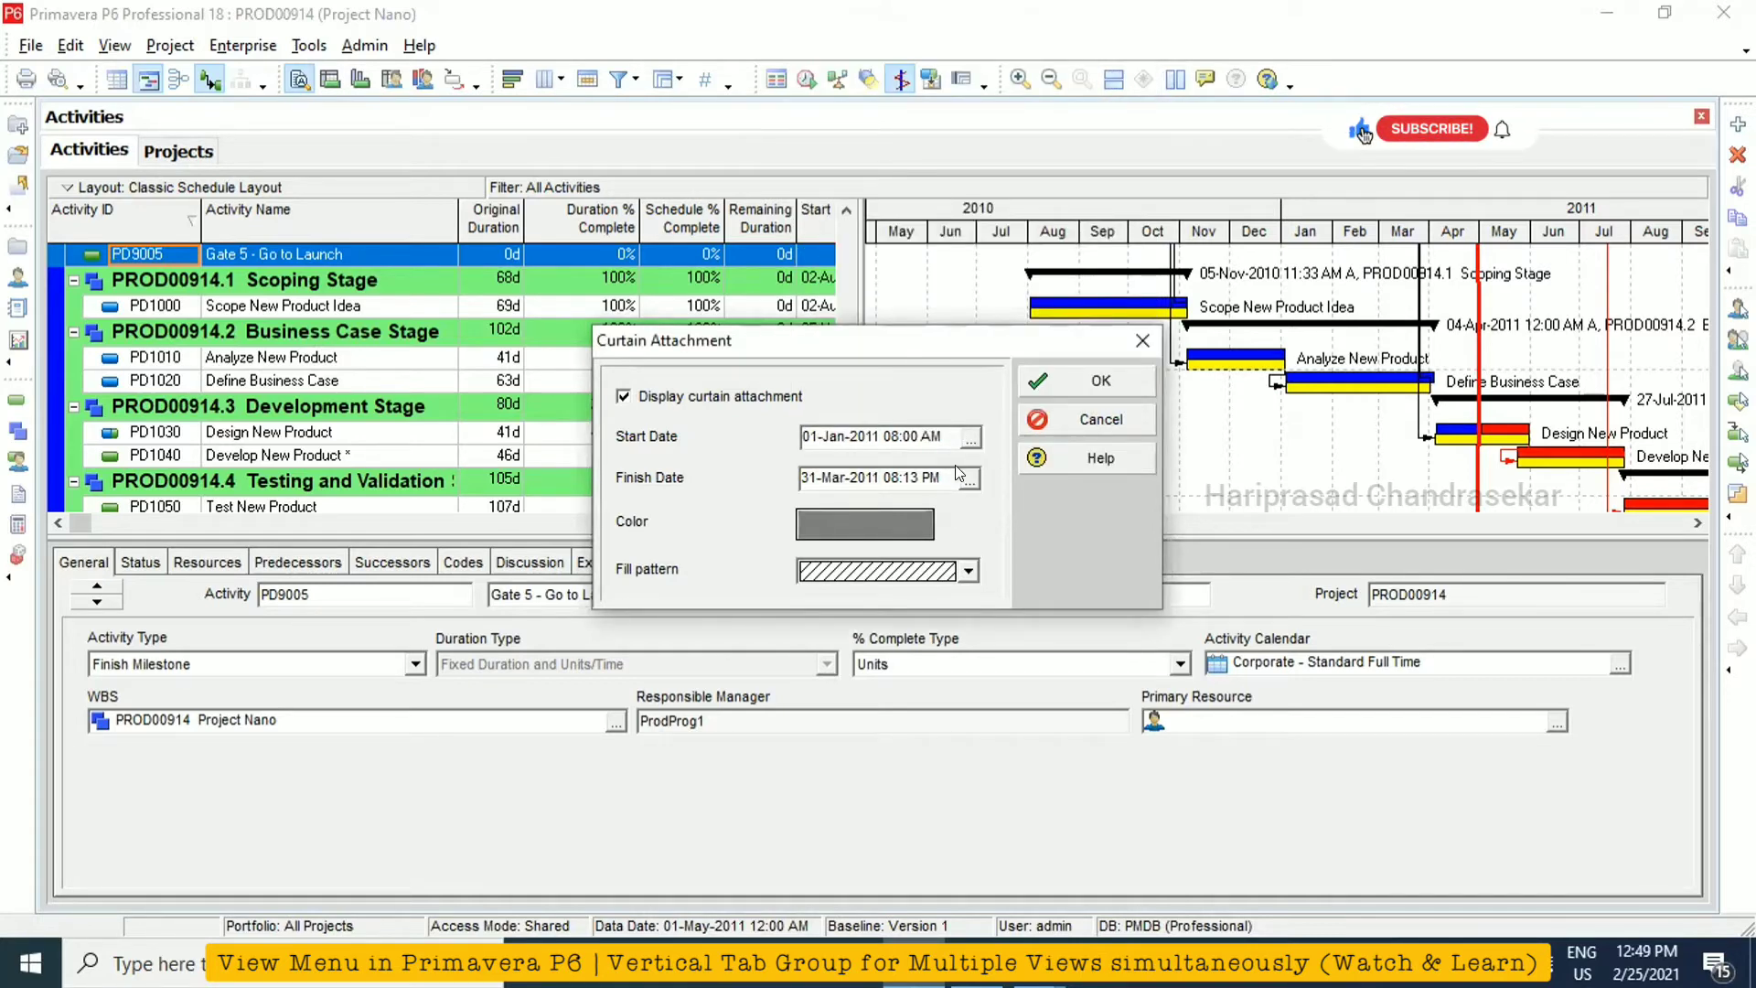
{"action": "left_click", "coordinate": [966, 477]}
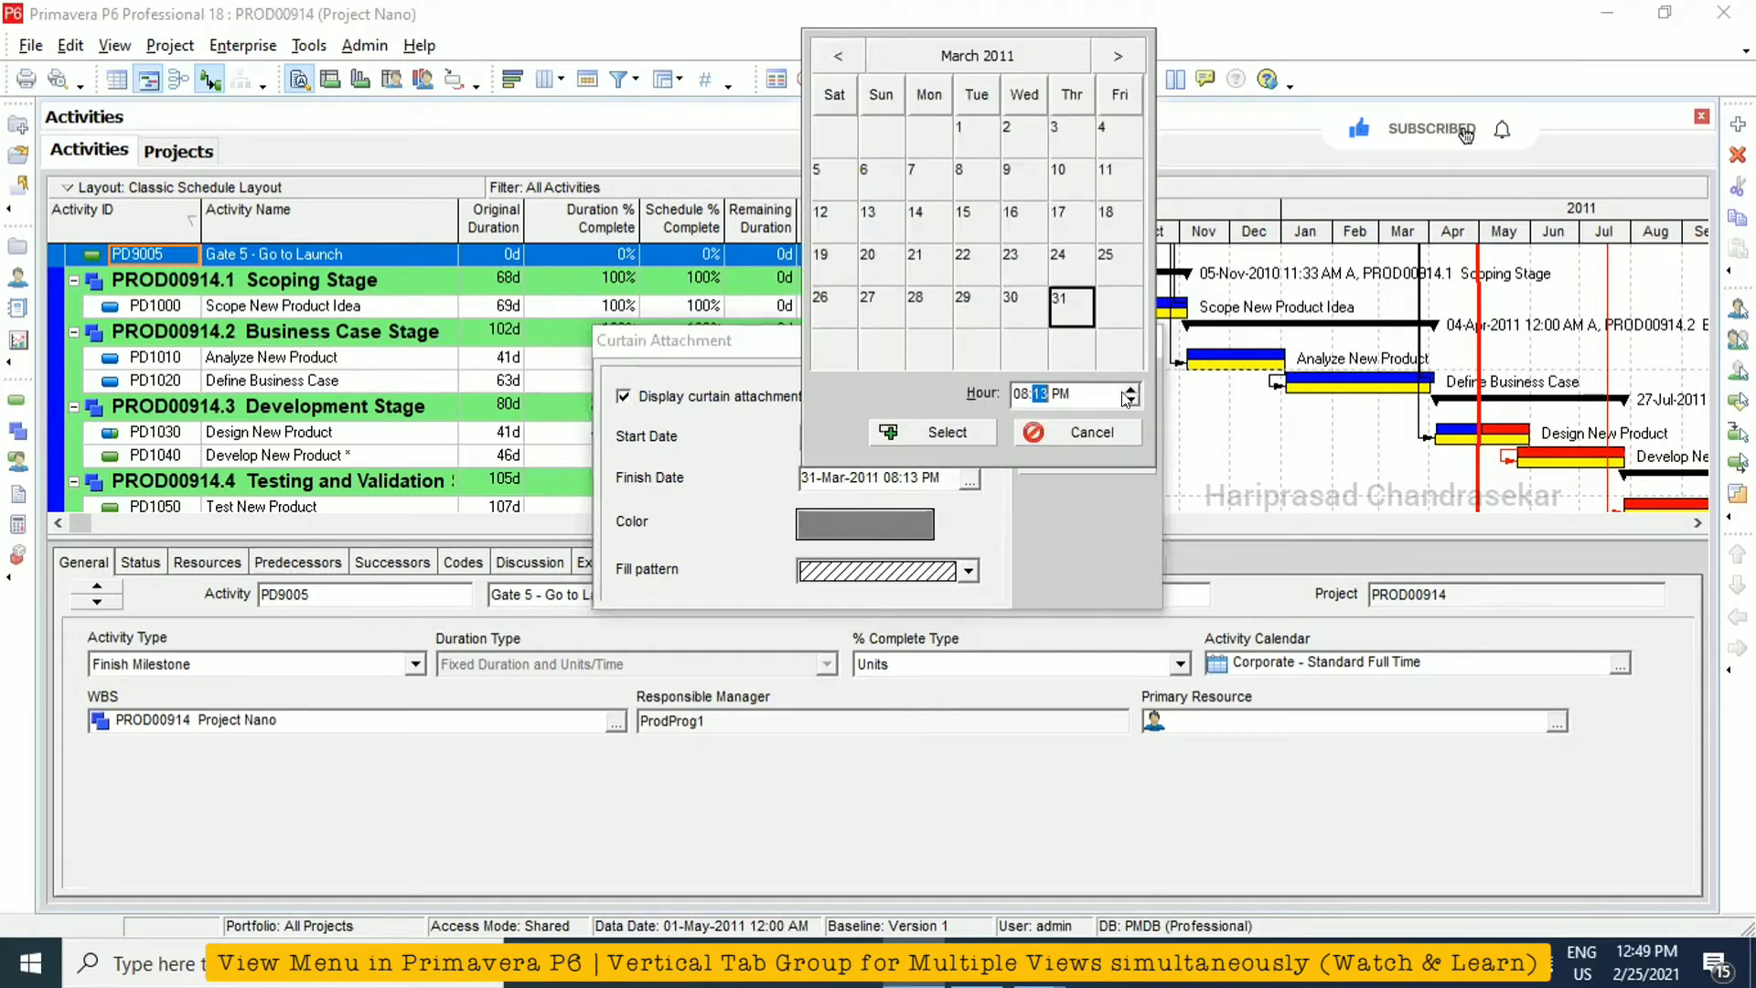
{"action": "left_click", "coordinate": [1131, 399]}
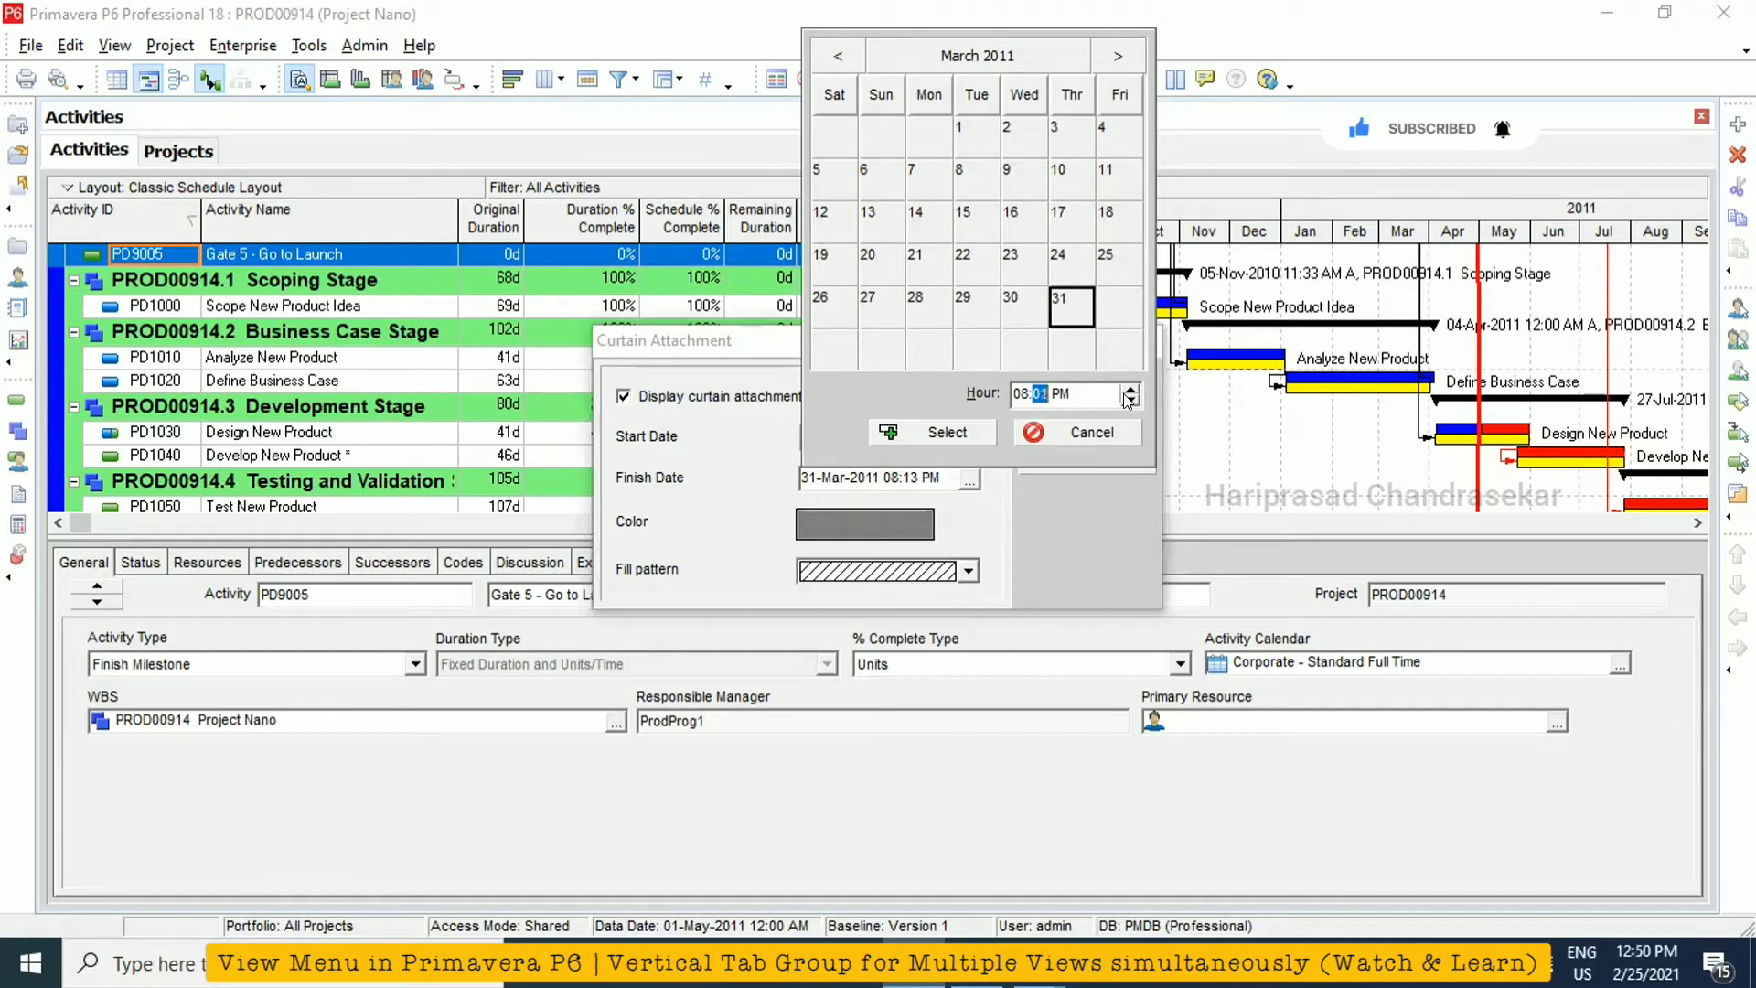
{"action": "left_click", "coordinate": [948, 431]}
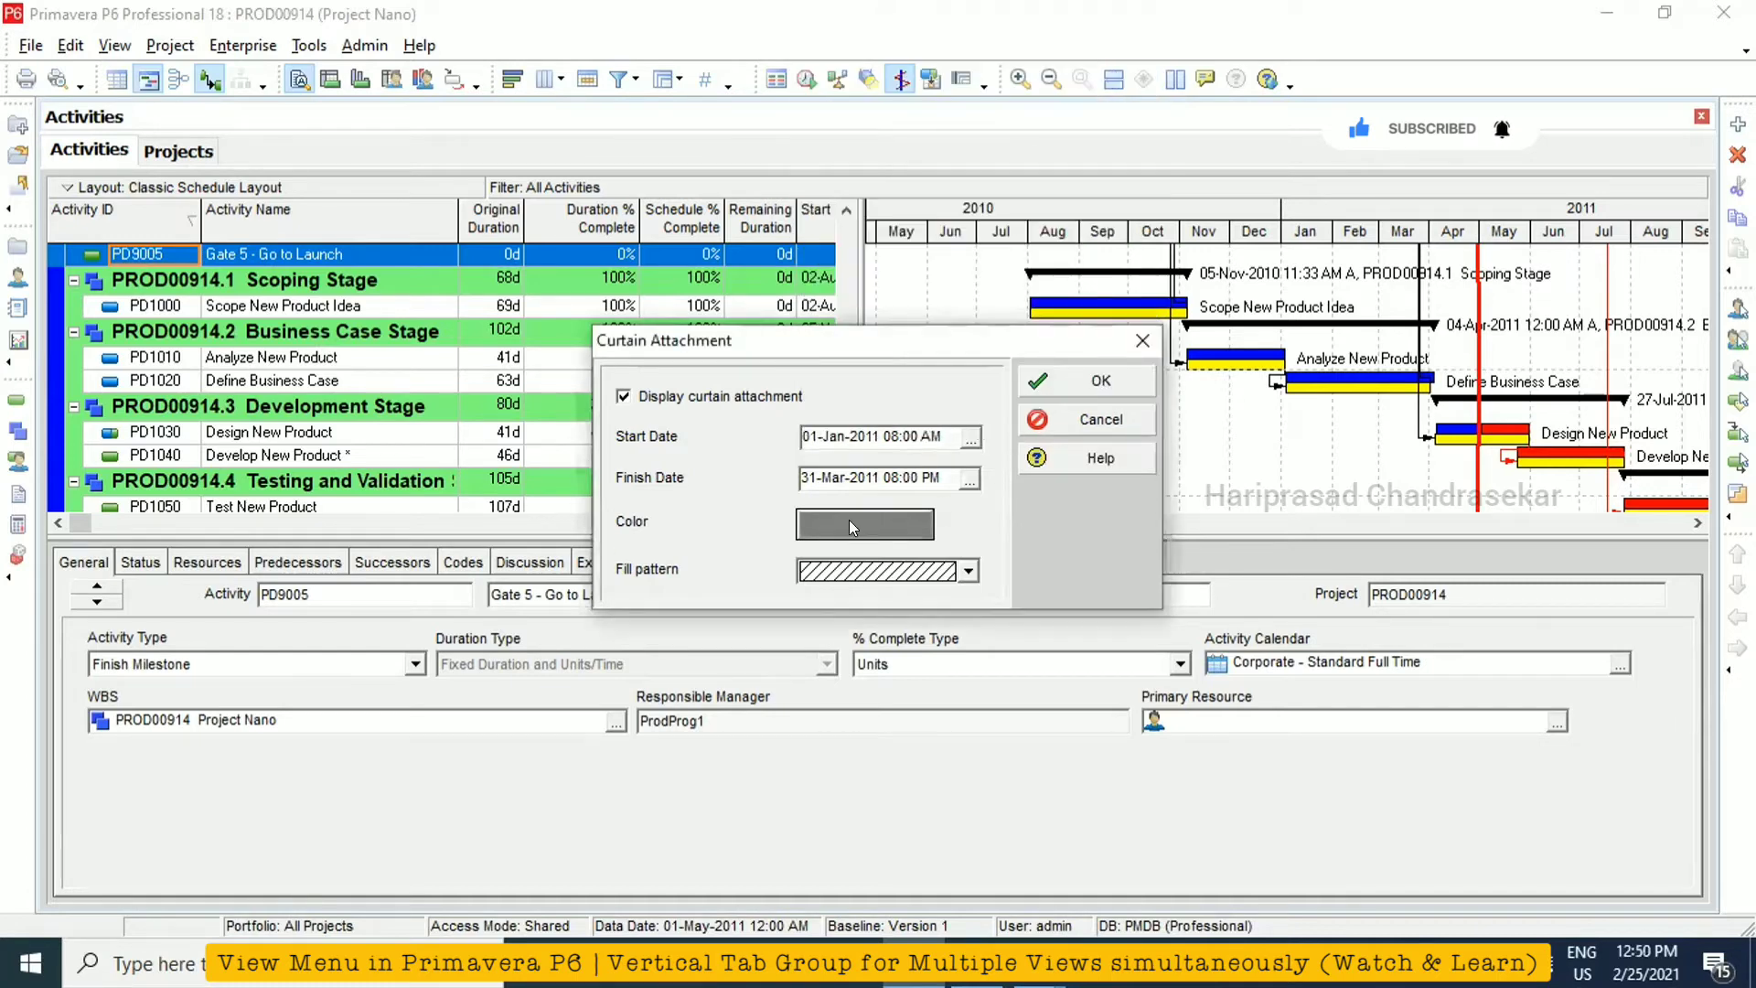
{"action": "left_click", "coordinate": [1099, 380]}
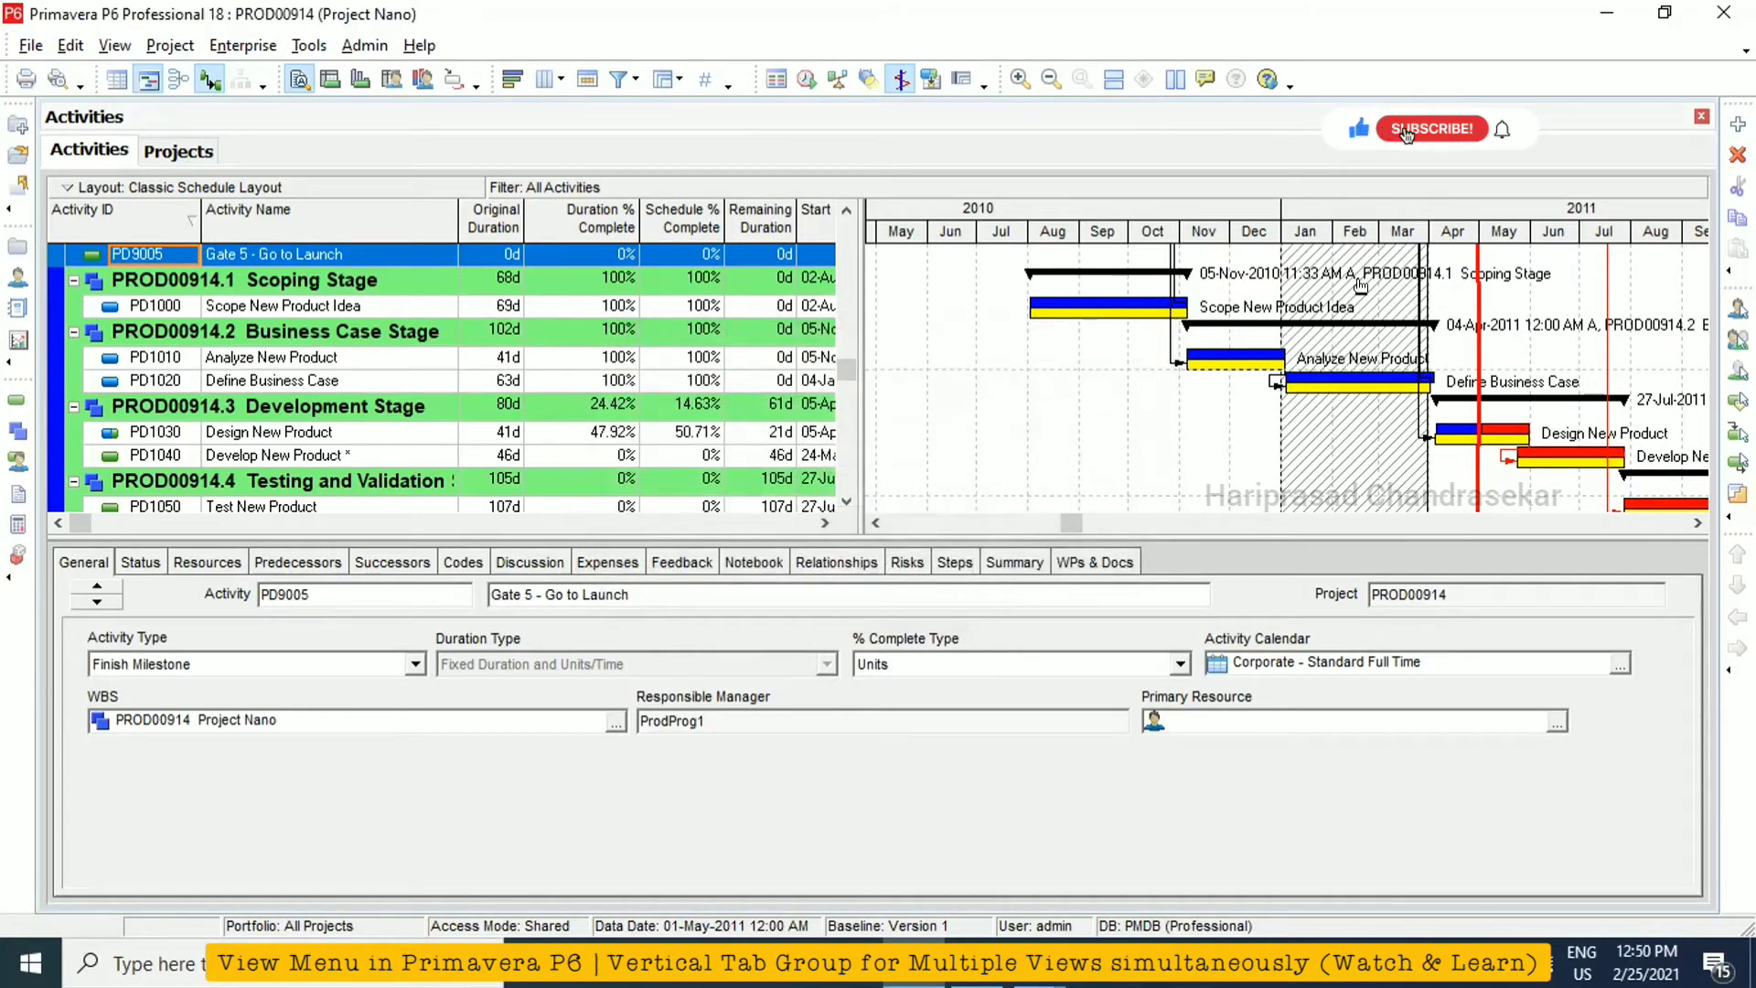
{"action": "left_click", "coordinate": [1433, 128]}
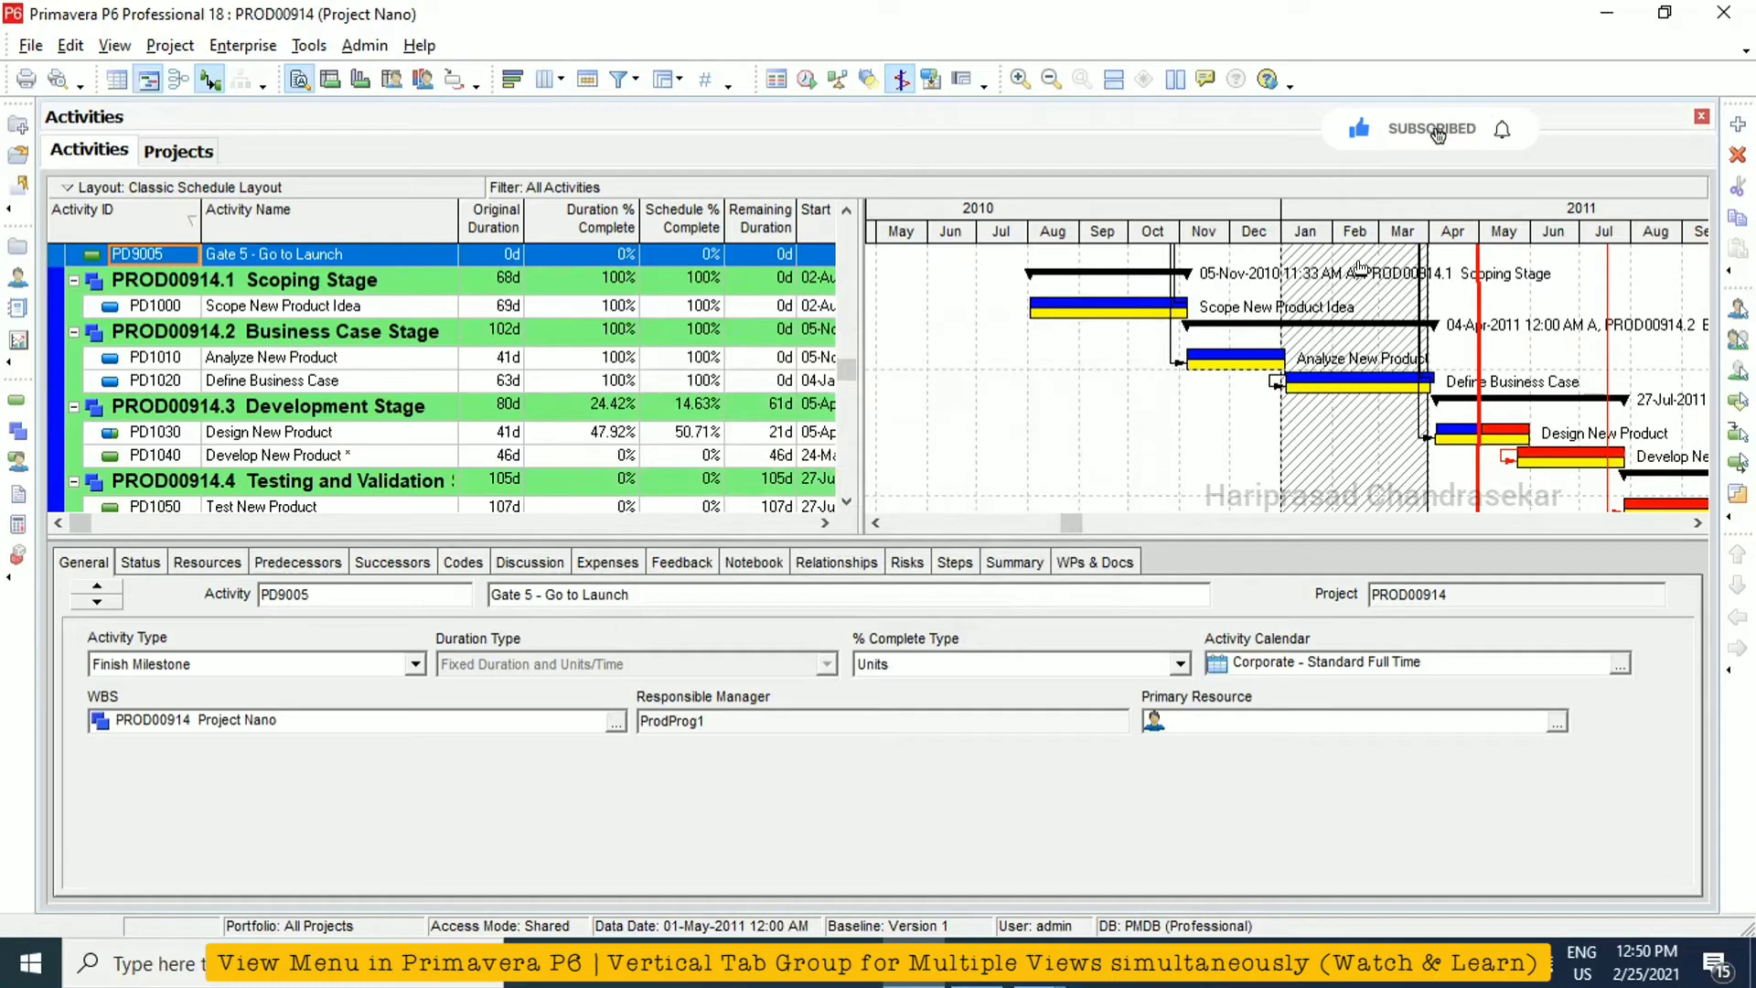
{"action": "mouse_move", "coordinate": [1503, 131]}
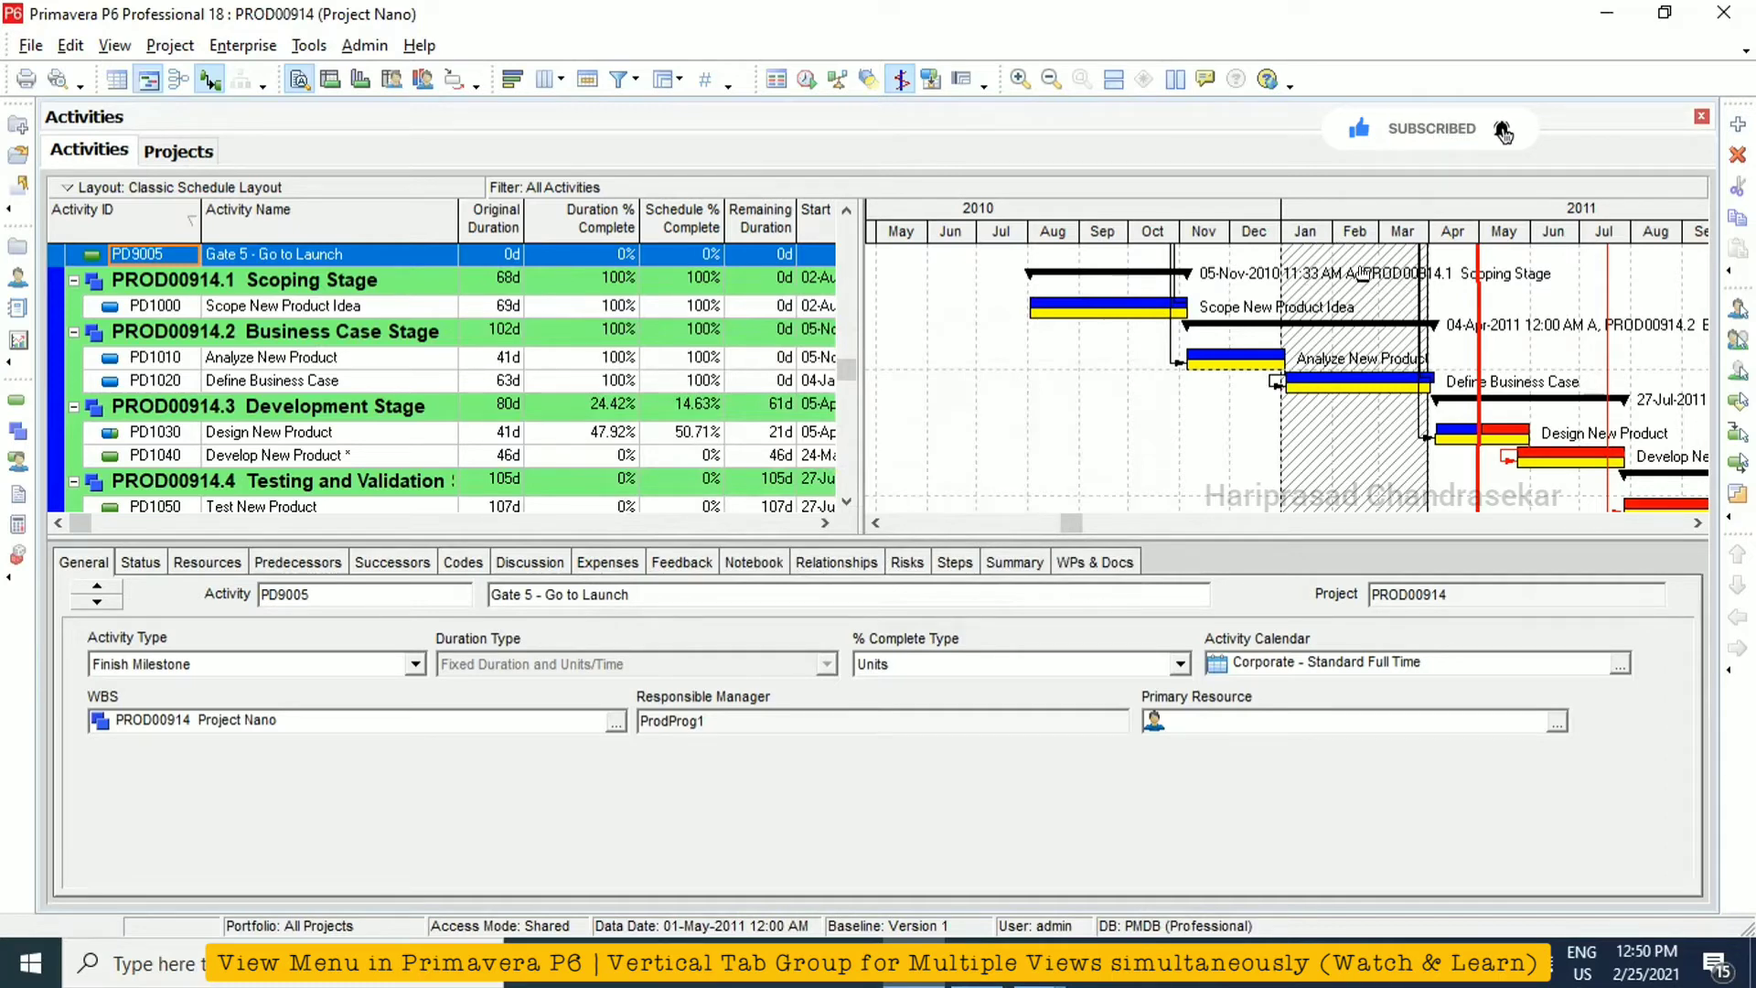
Add a text attachment reading 'dsafsagasgvsagag' for Gate 5 - Go to Launch, then select Design New Product
{"action": "left_click", "coordinate": [70, 44]}
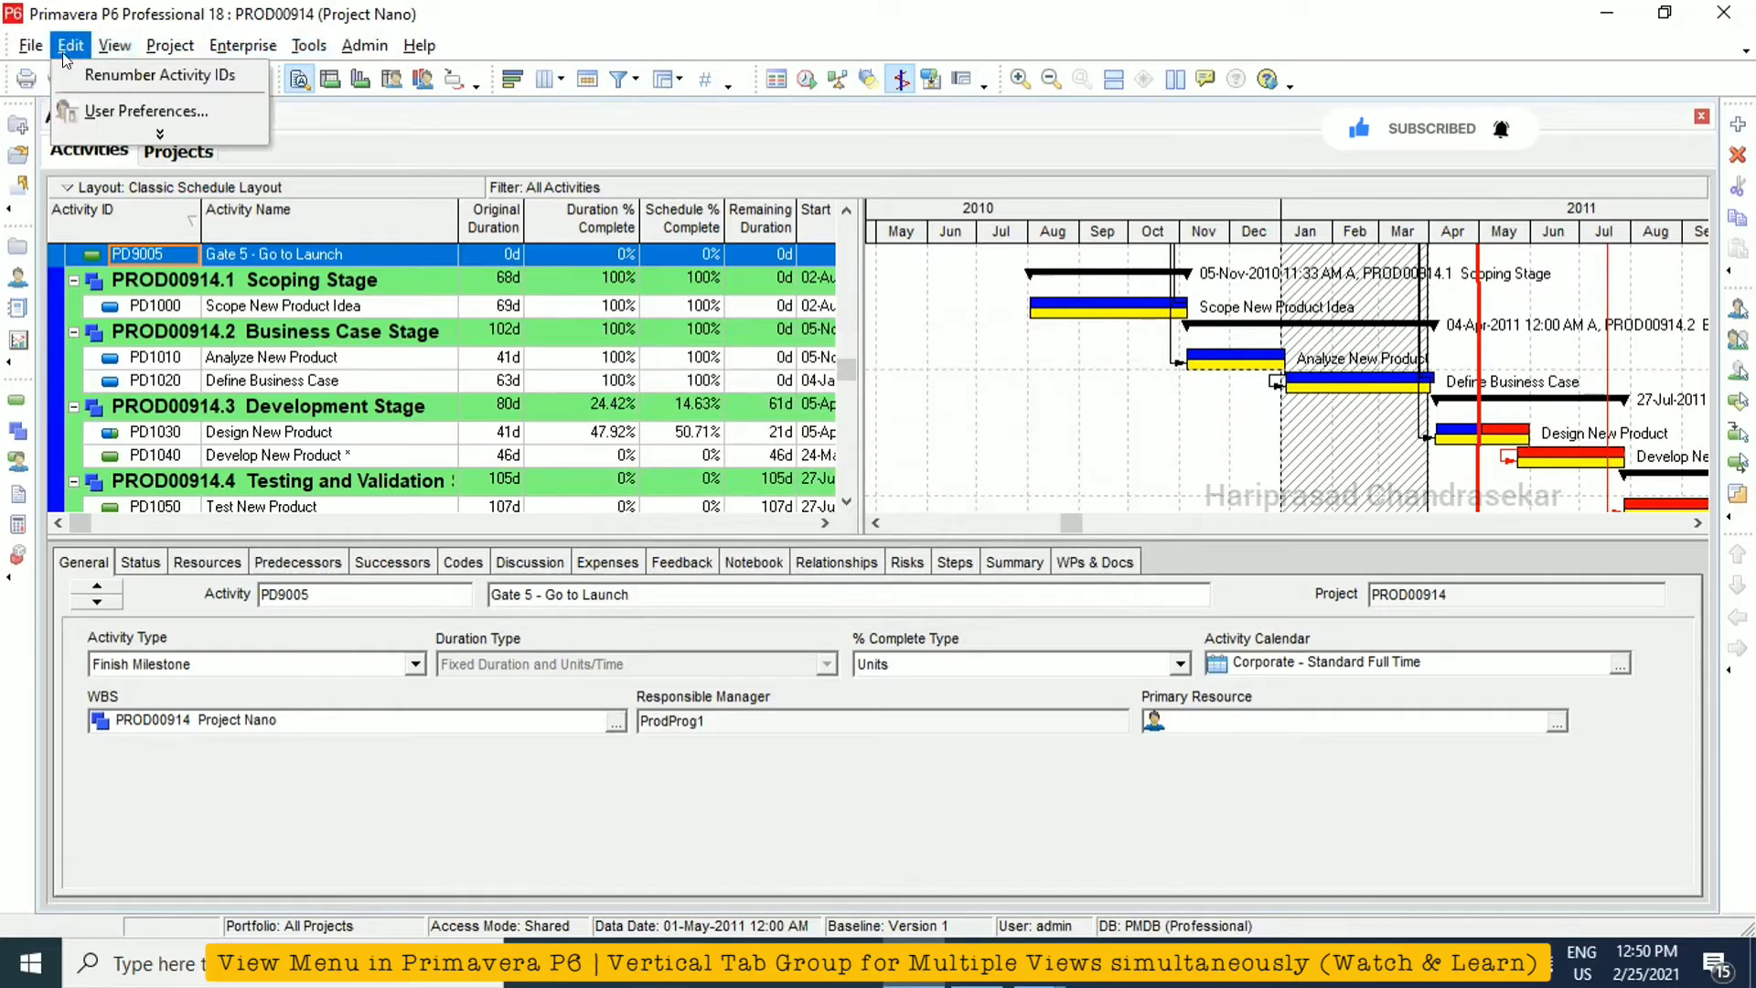
{"action": "left_click", "coordinate": [116, 43]}
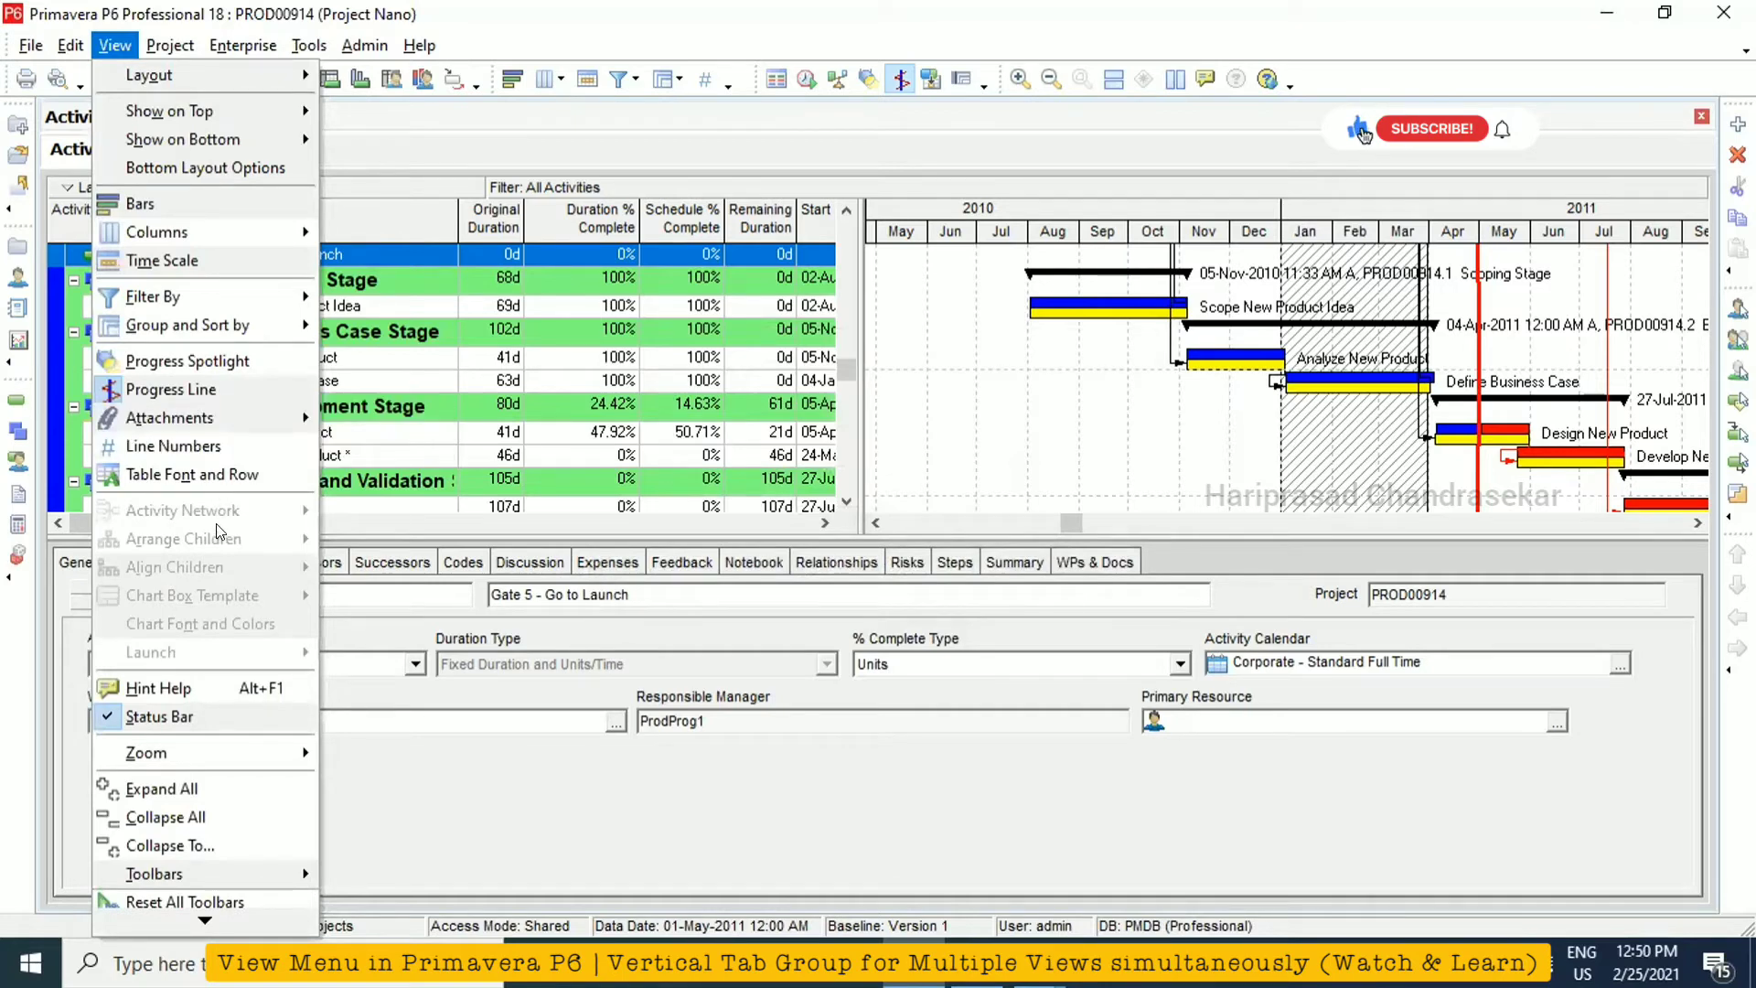
{"action": "mouse_move", "coordinate": [174, 446]}
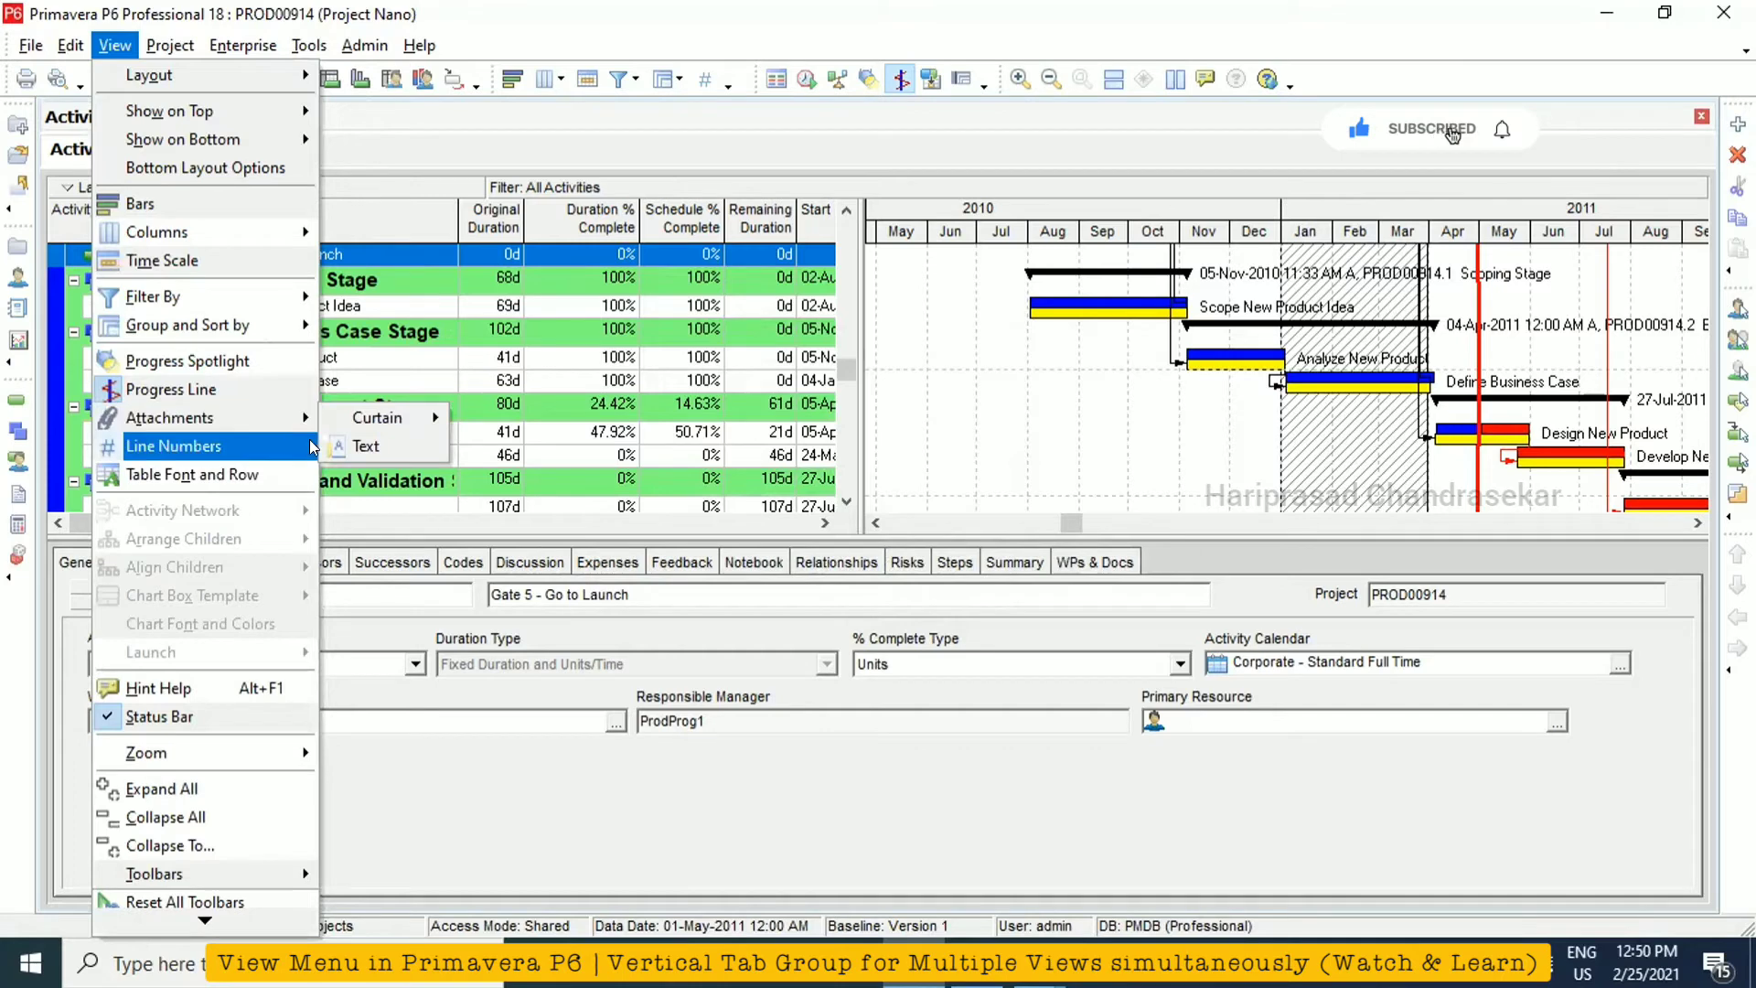
{"action": "left_click", "coordinate": [364, 447]}
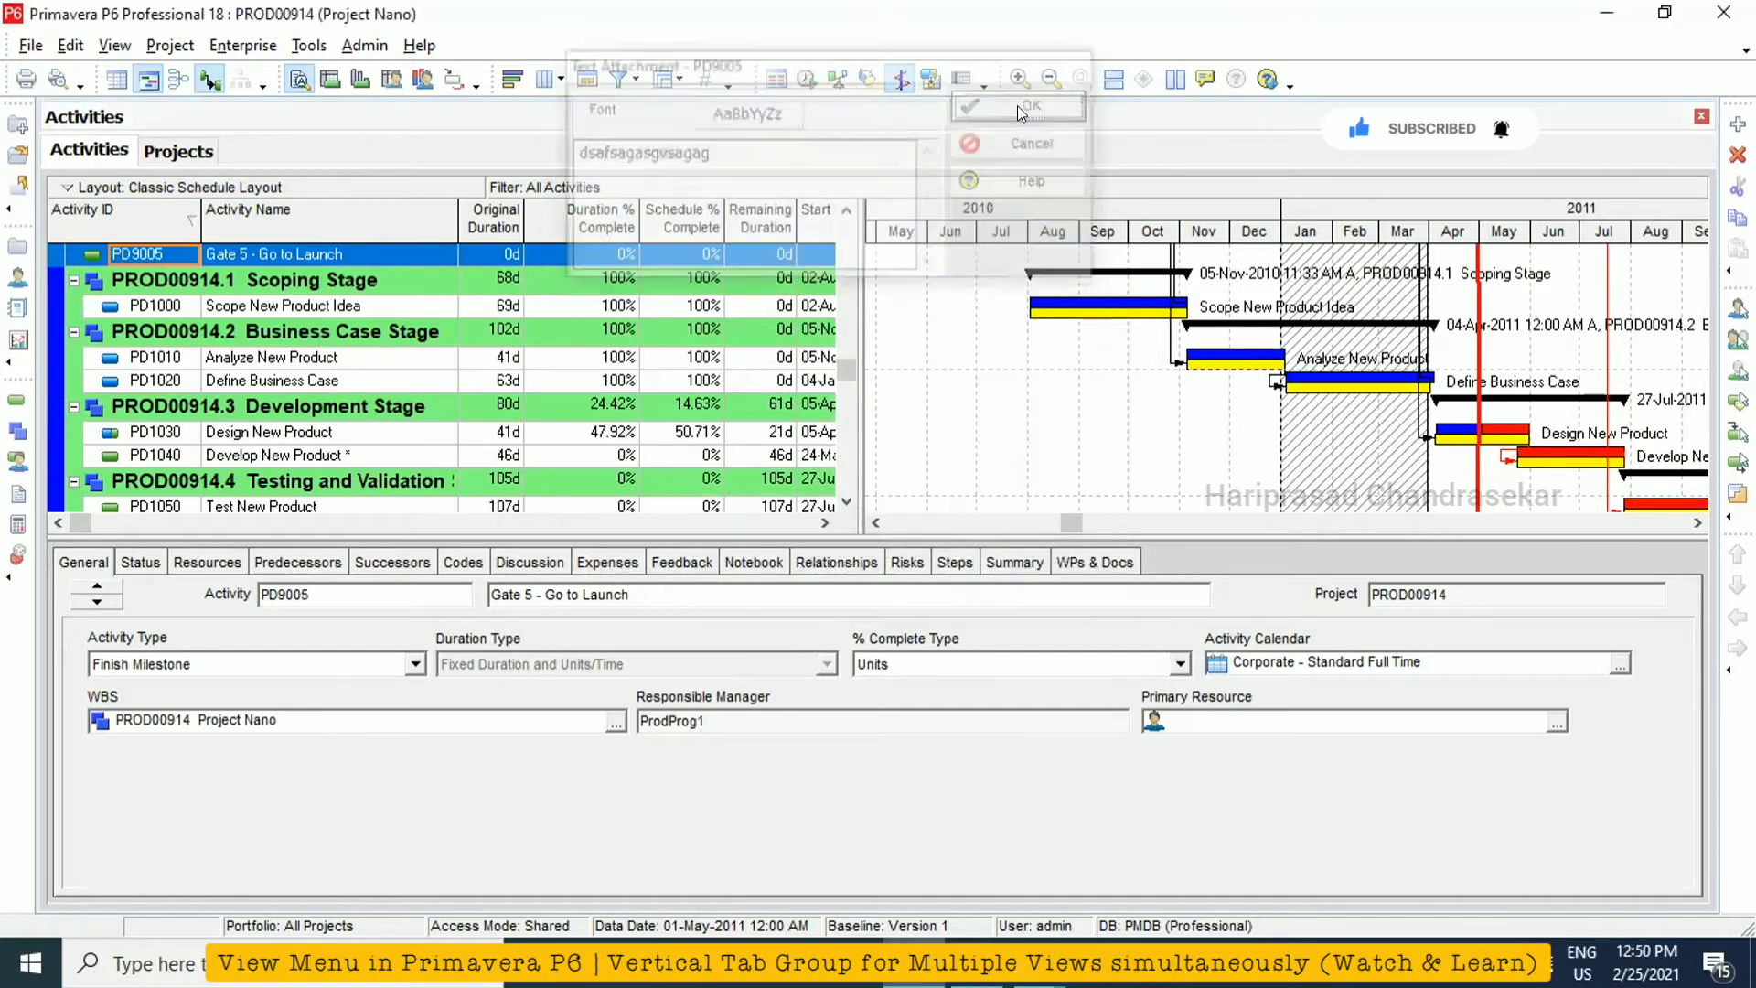
{"action": "left_click", "coordinate": [1017, 106]}
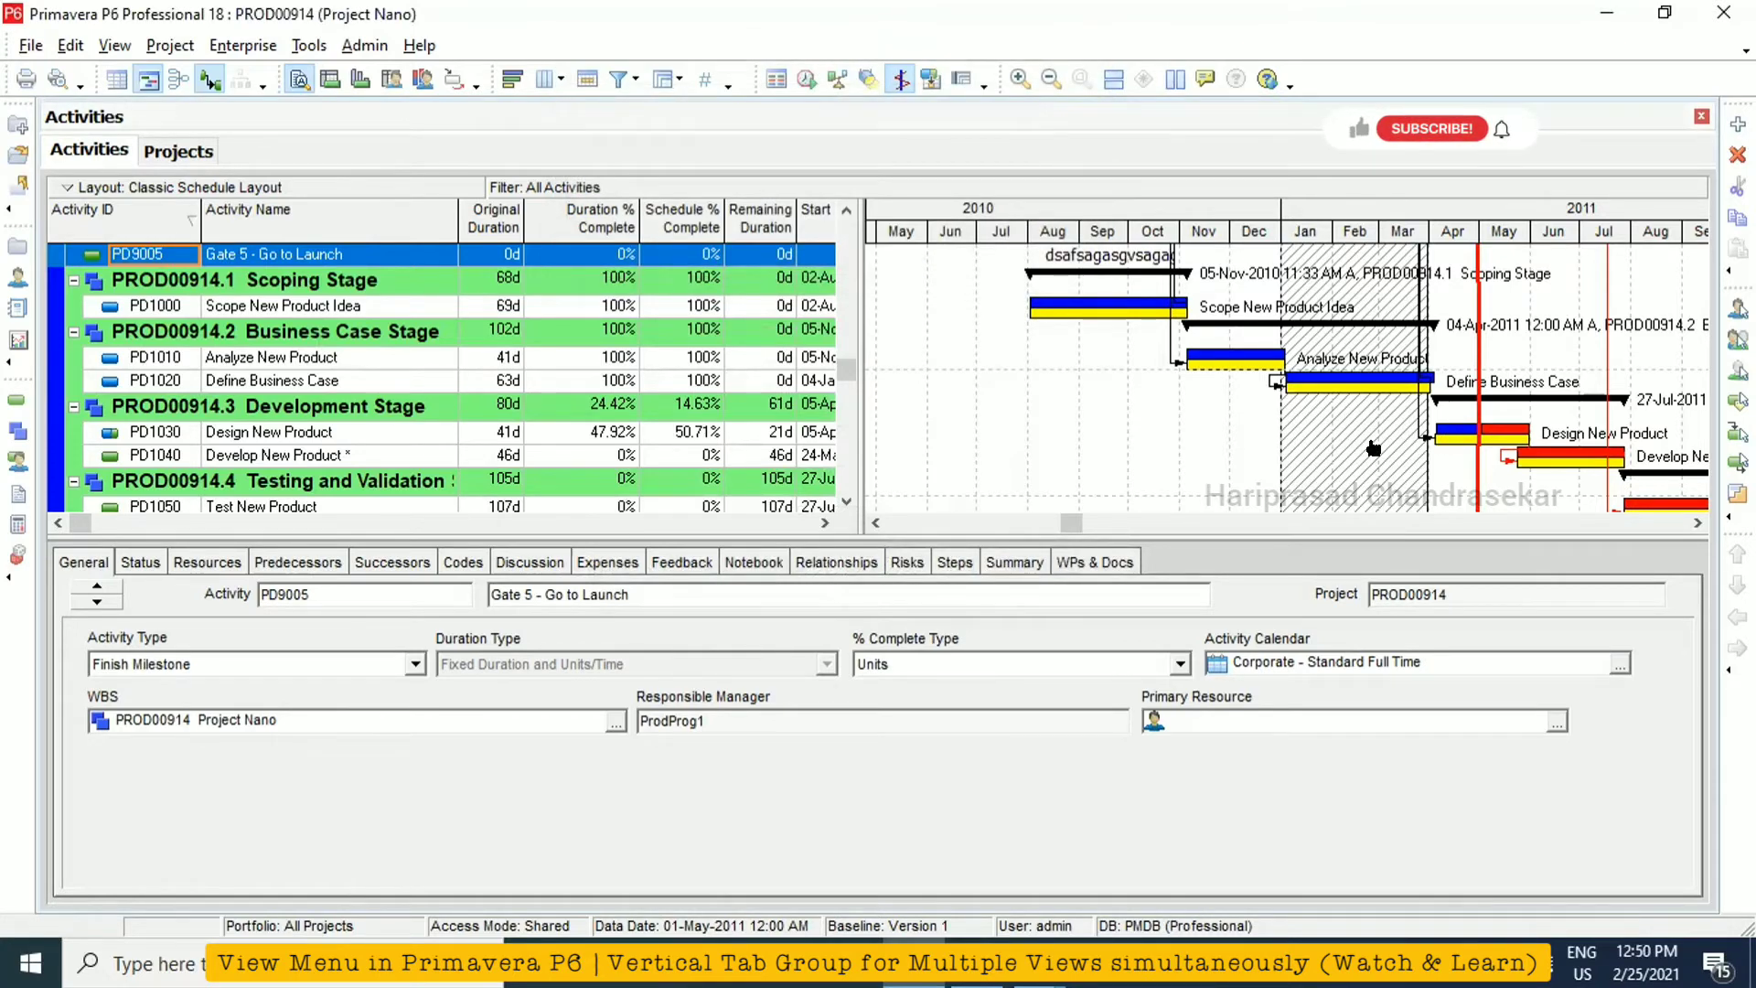
{"action": "left_click", "coordinate": [267, 432]}
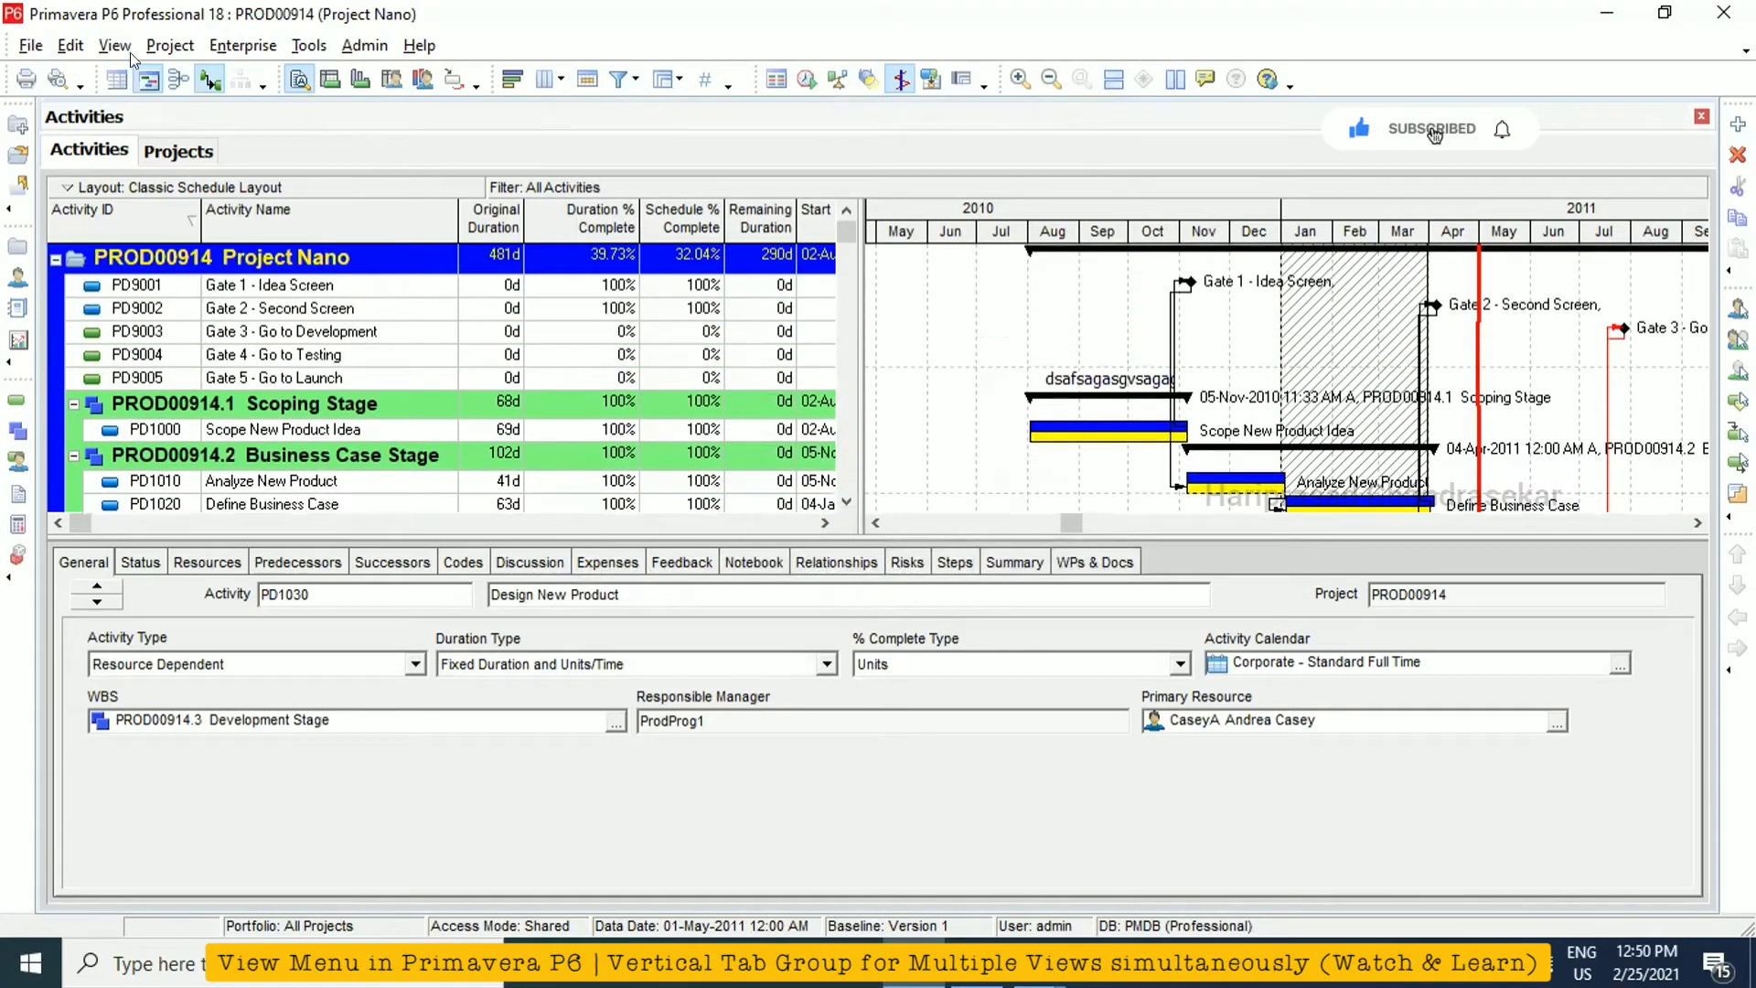
{"action": "left_click", "coordinate": [113, 44]}
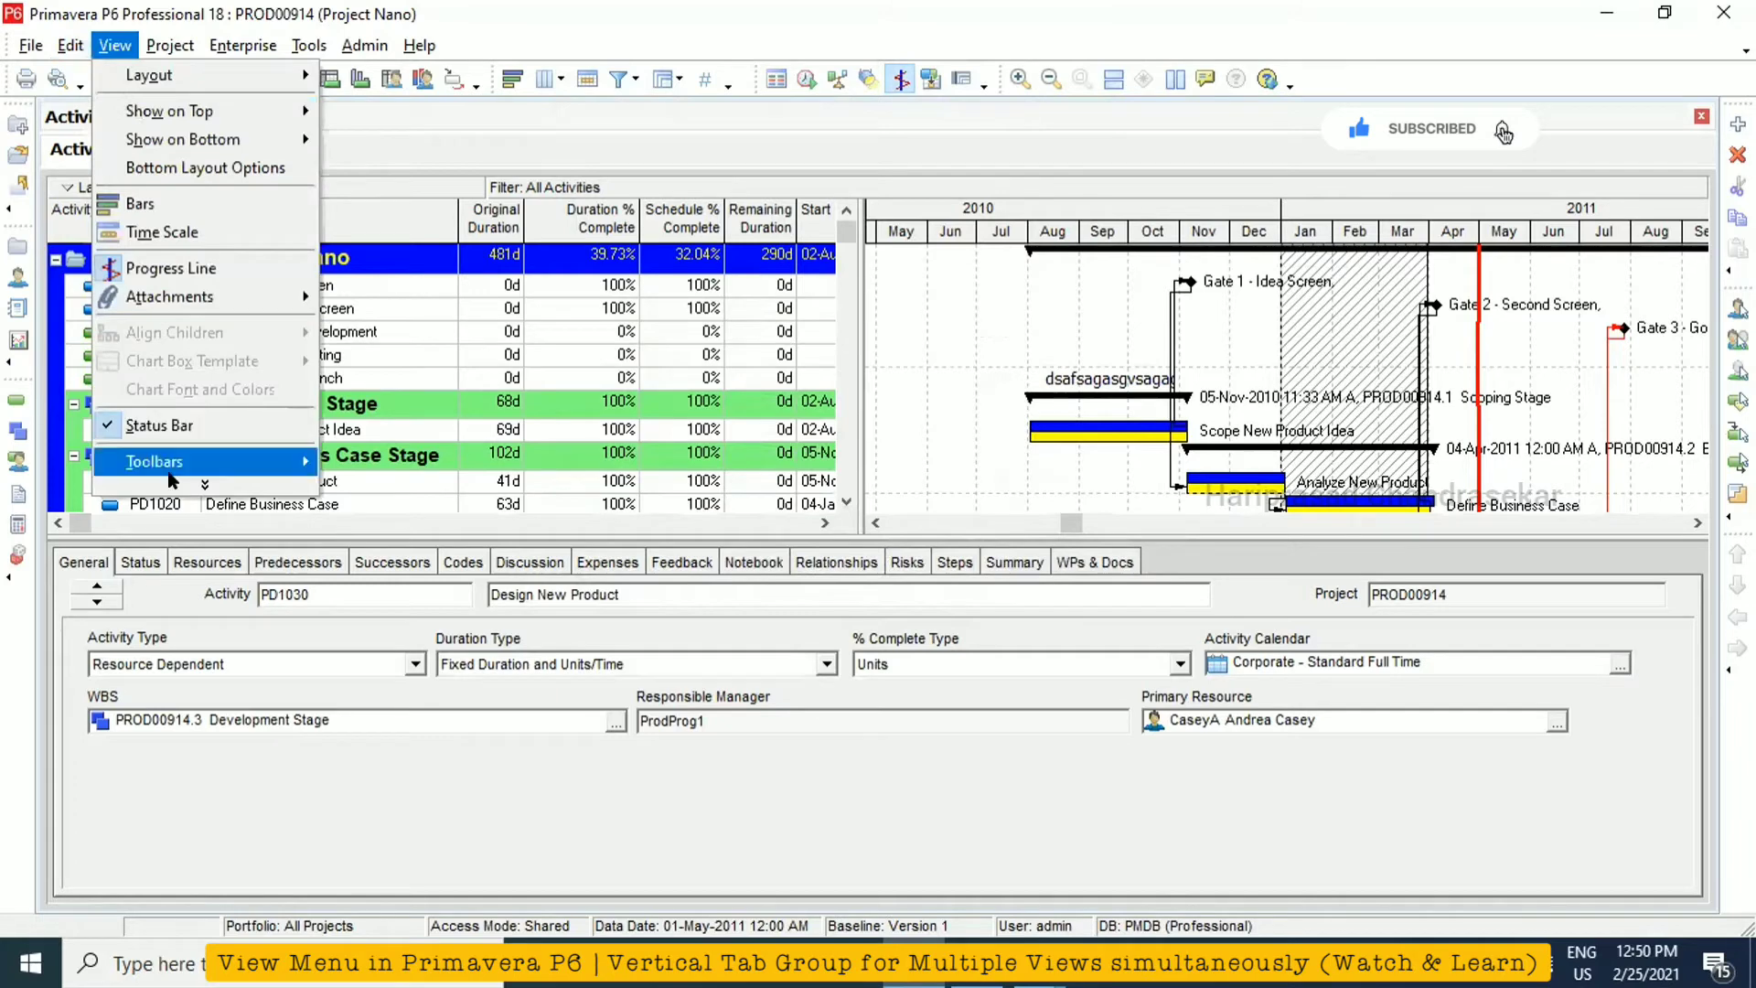
{"action": "mouse_move", "coordinate": [170, 417]}
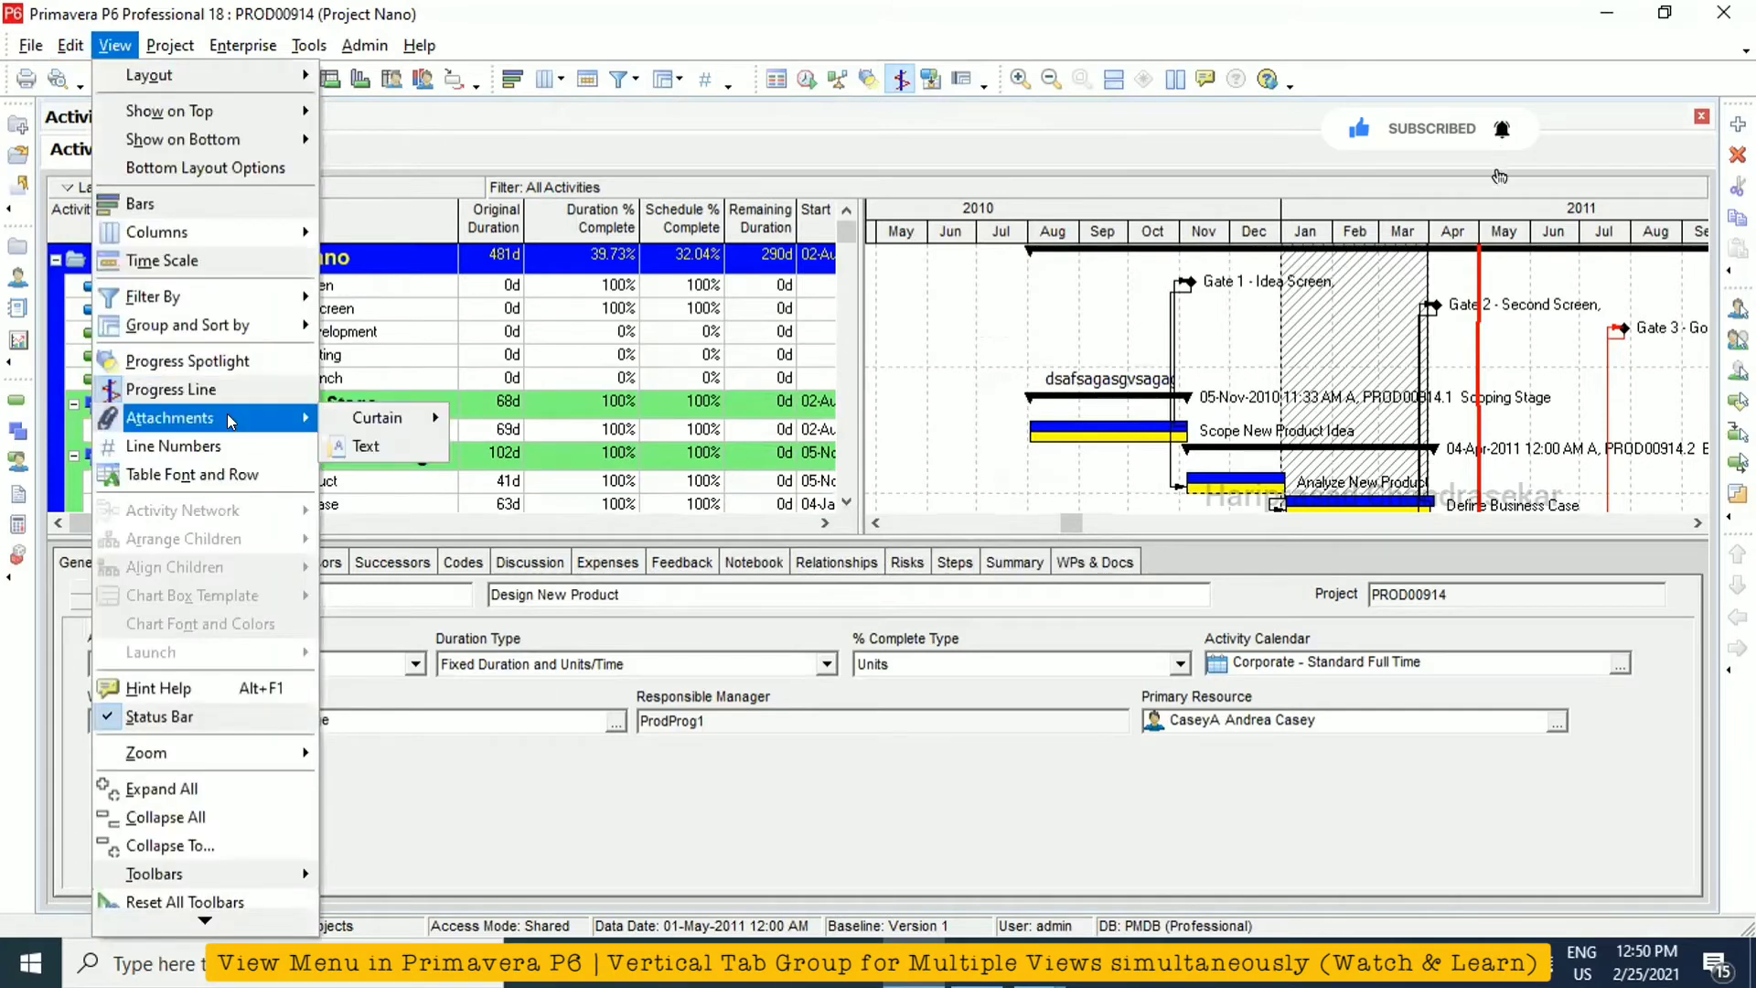
Add a text attachment reading 'gvsgsabhsdbhdsgdsgv' to Design New Product with the default font
{"action": "left_click", "coordinate": [364, 446]}
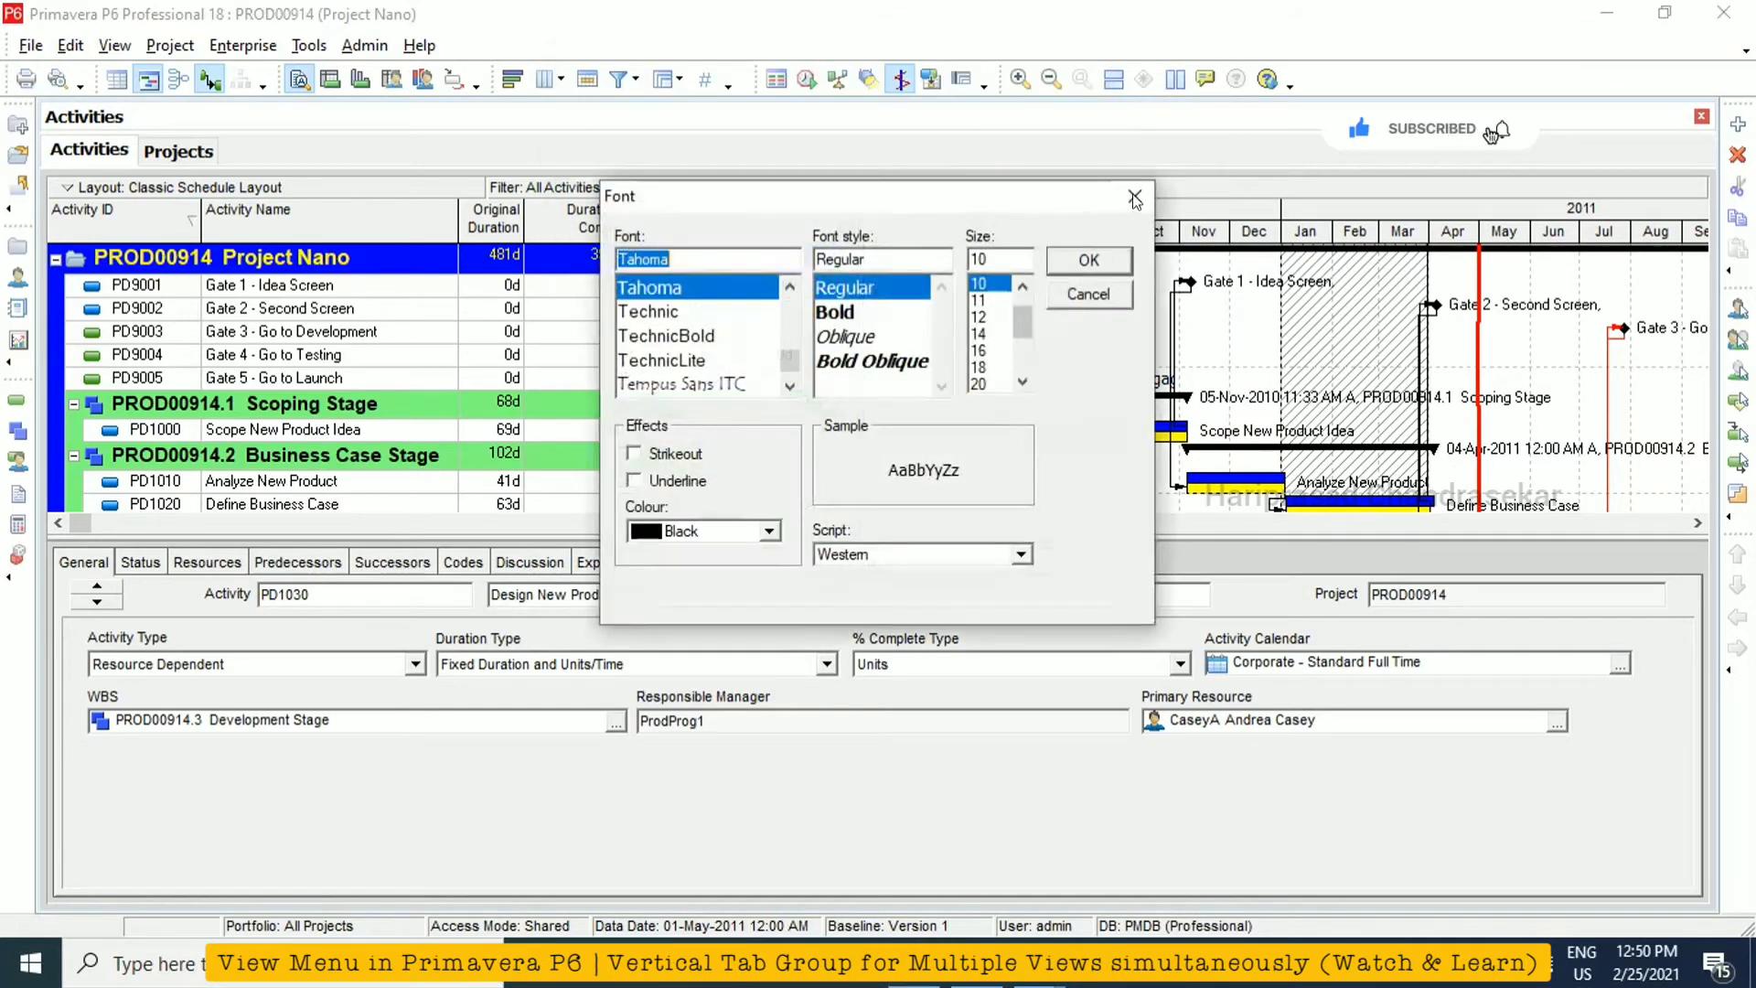
{"action": "left_click", "coordinate": [1089, 260]}
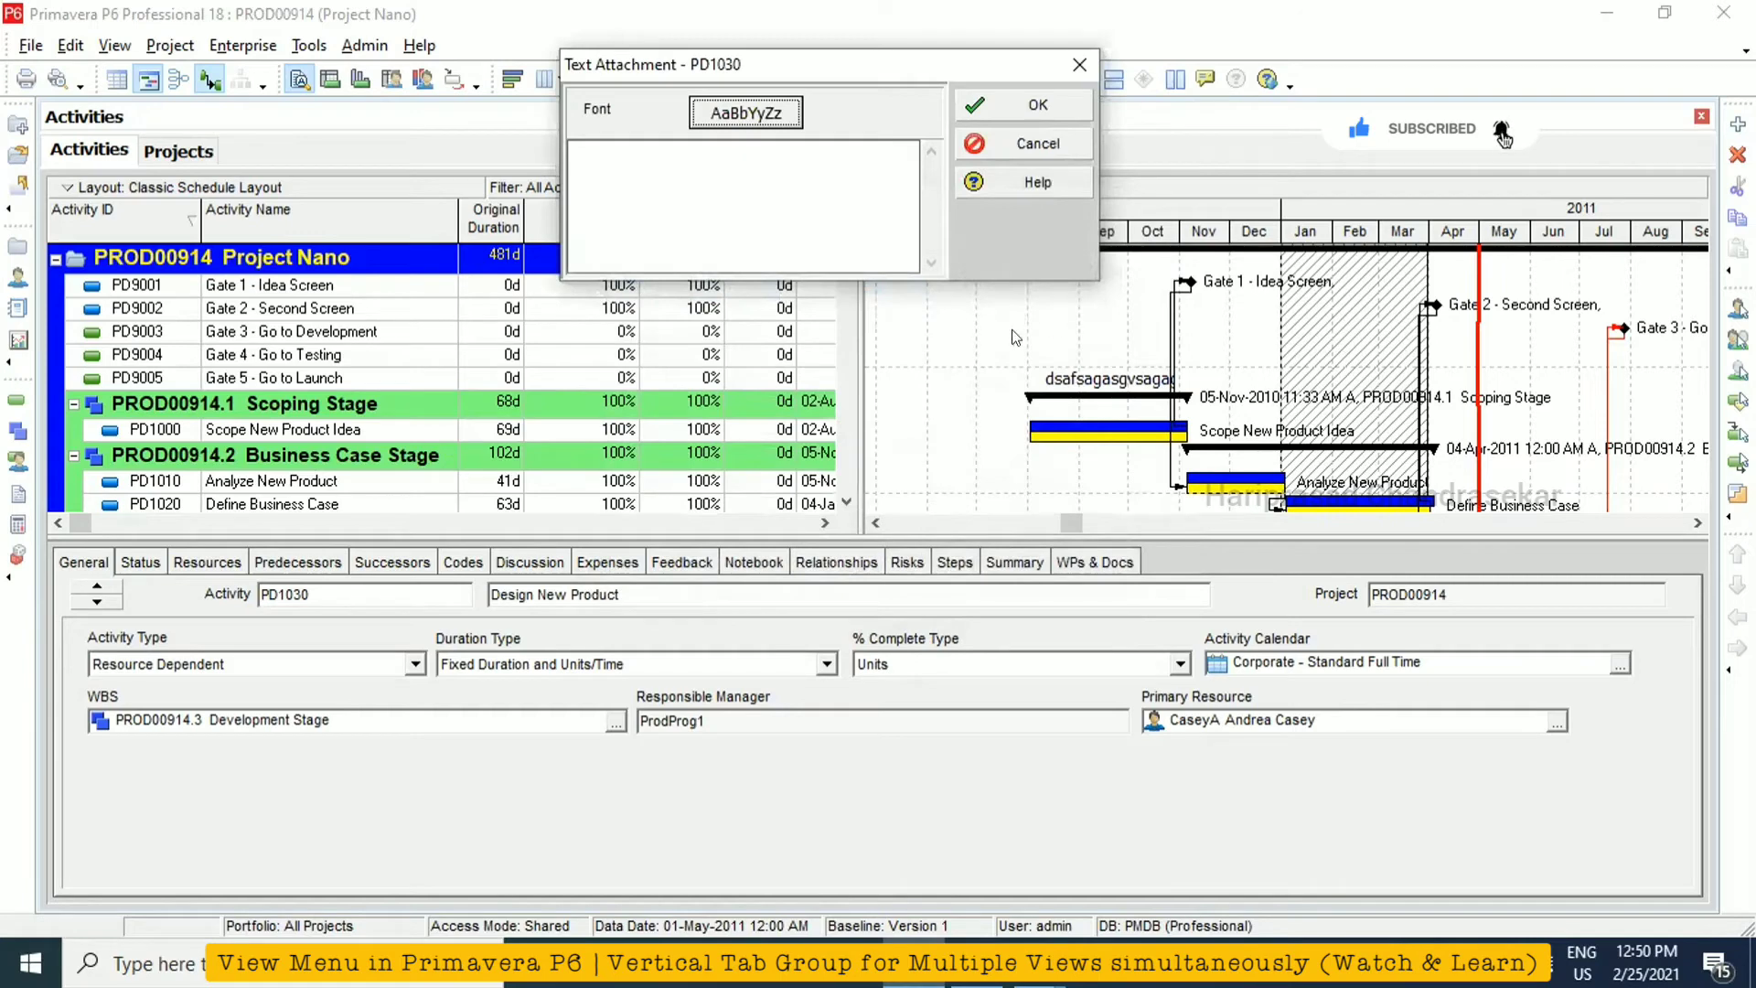
{"action": "left_click", "coordinate": [779, 163]}
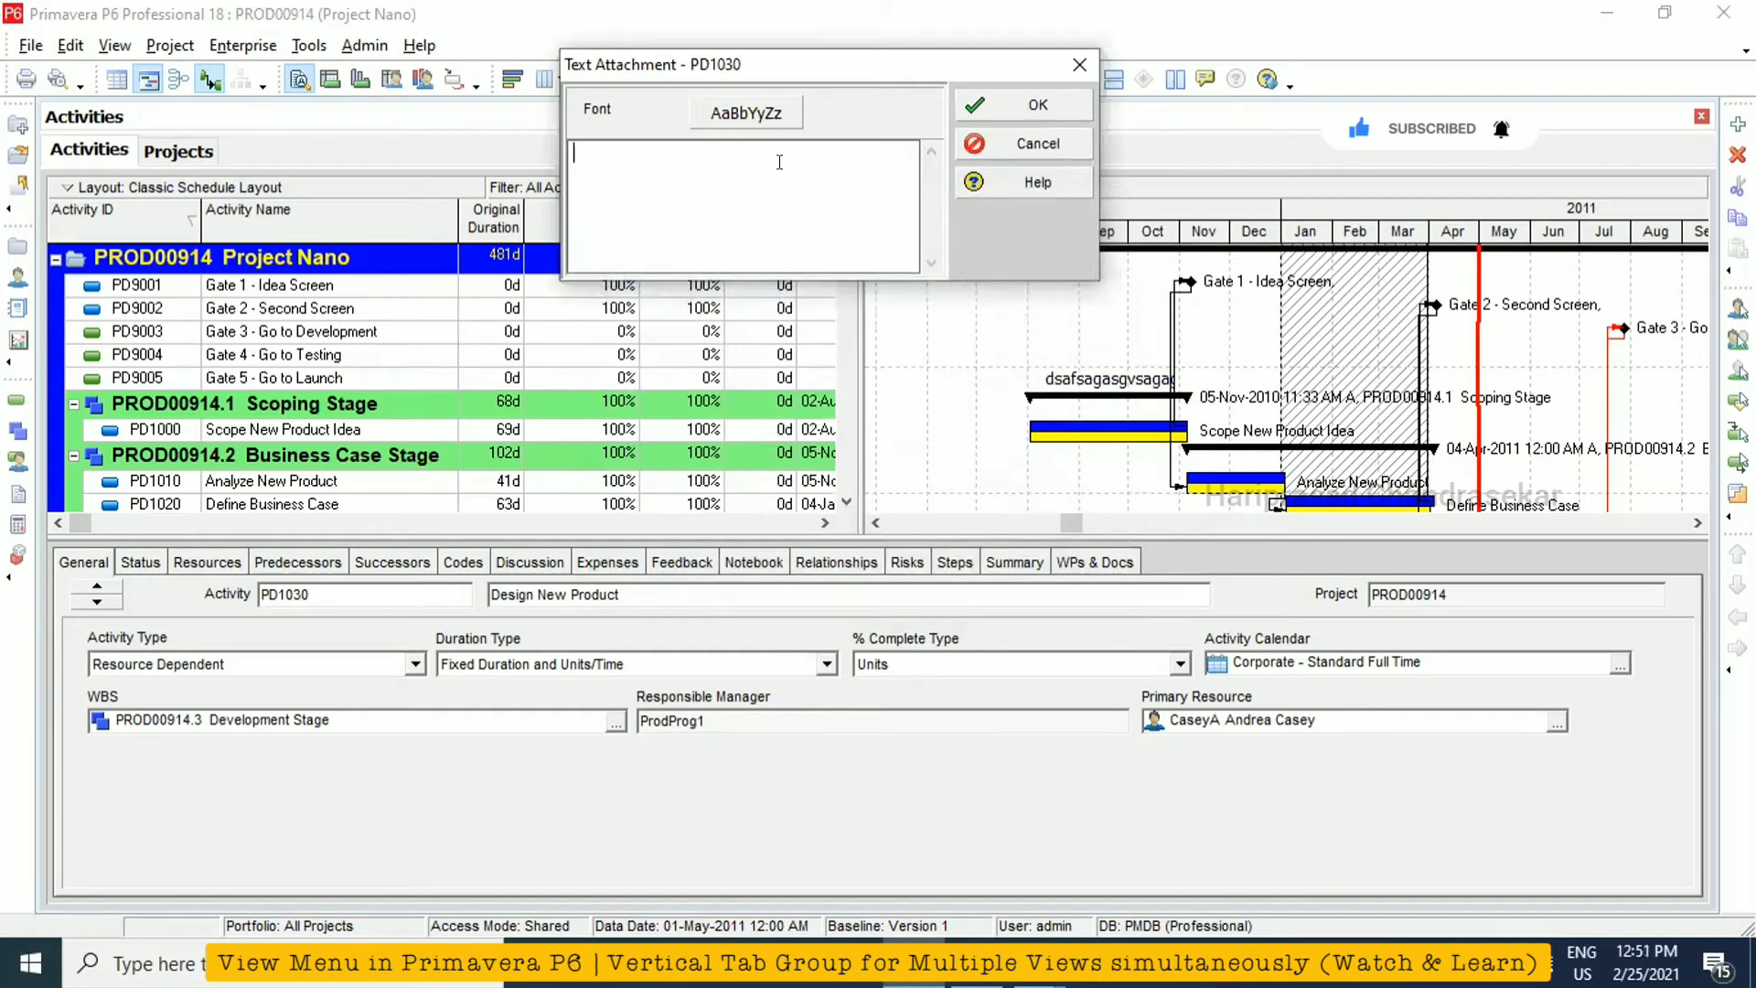
{"action": "type", "text": "gvsgsabhsdbhdsgdsgv"}
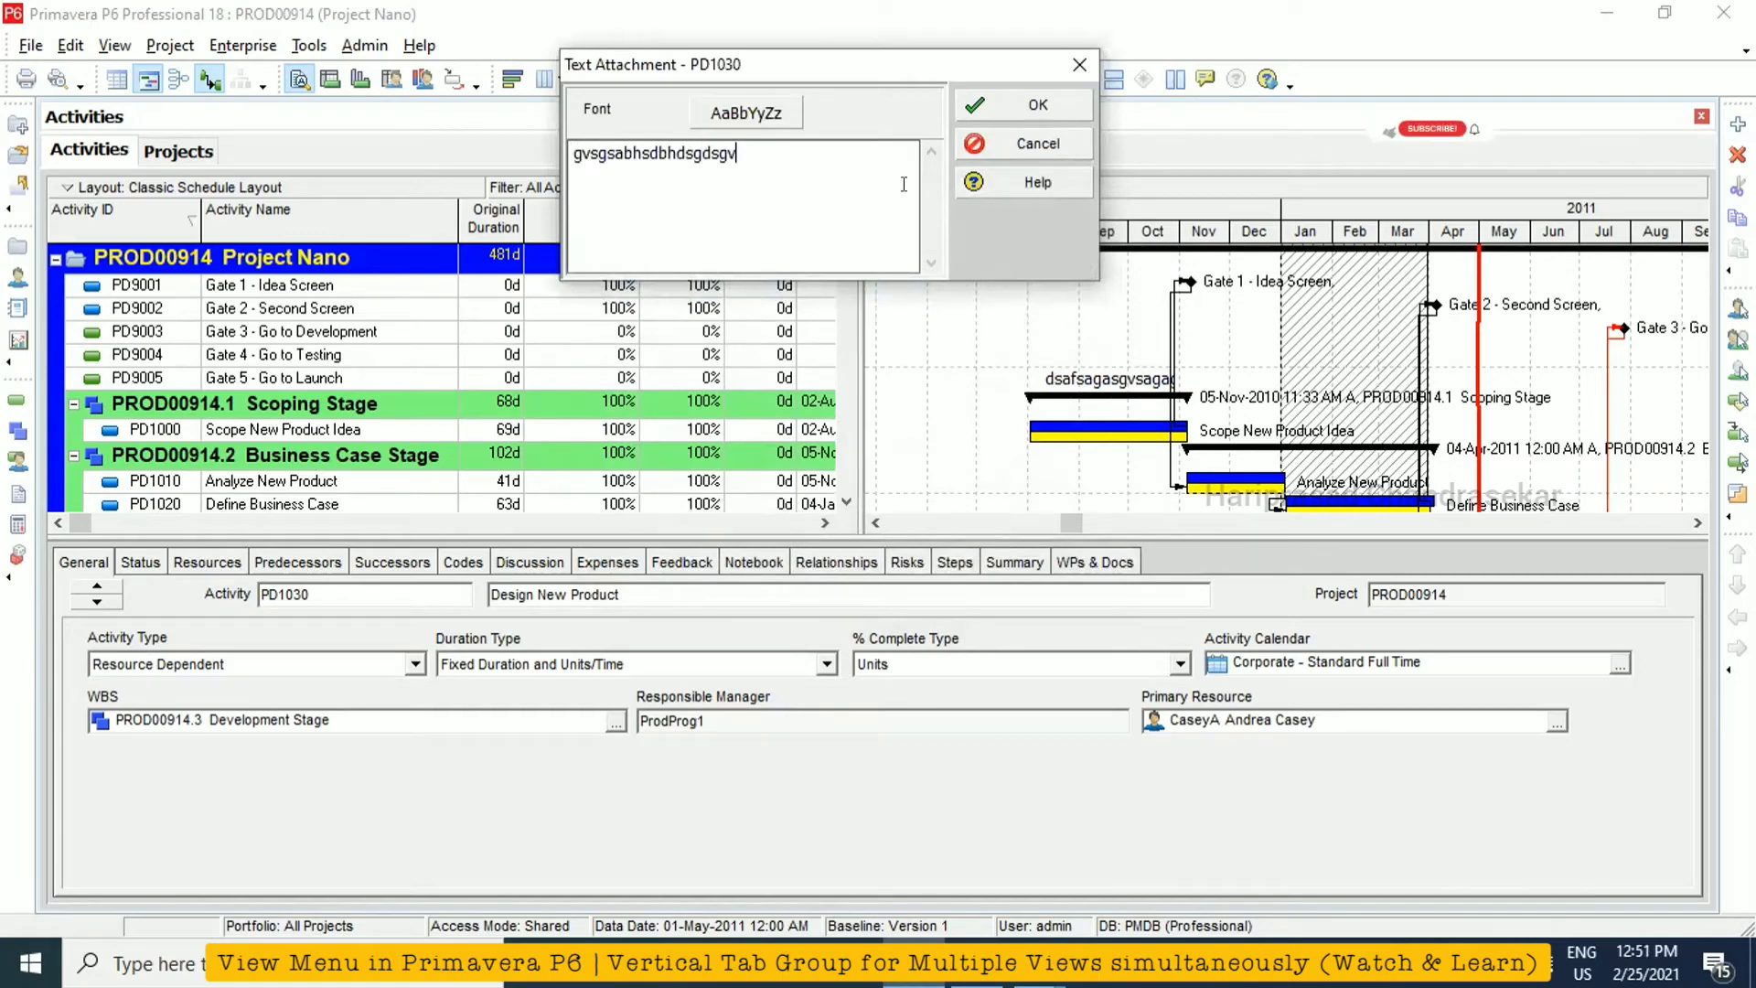
{"action": "left_click", "coordinate": [1025, 104]}
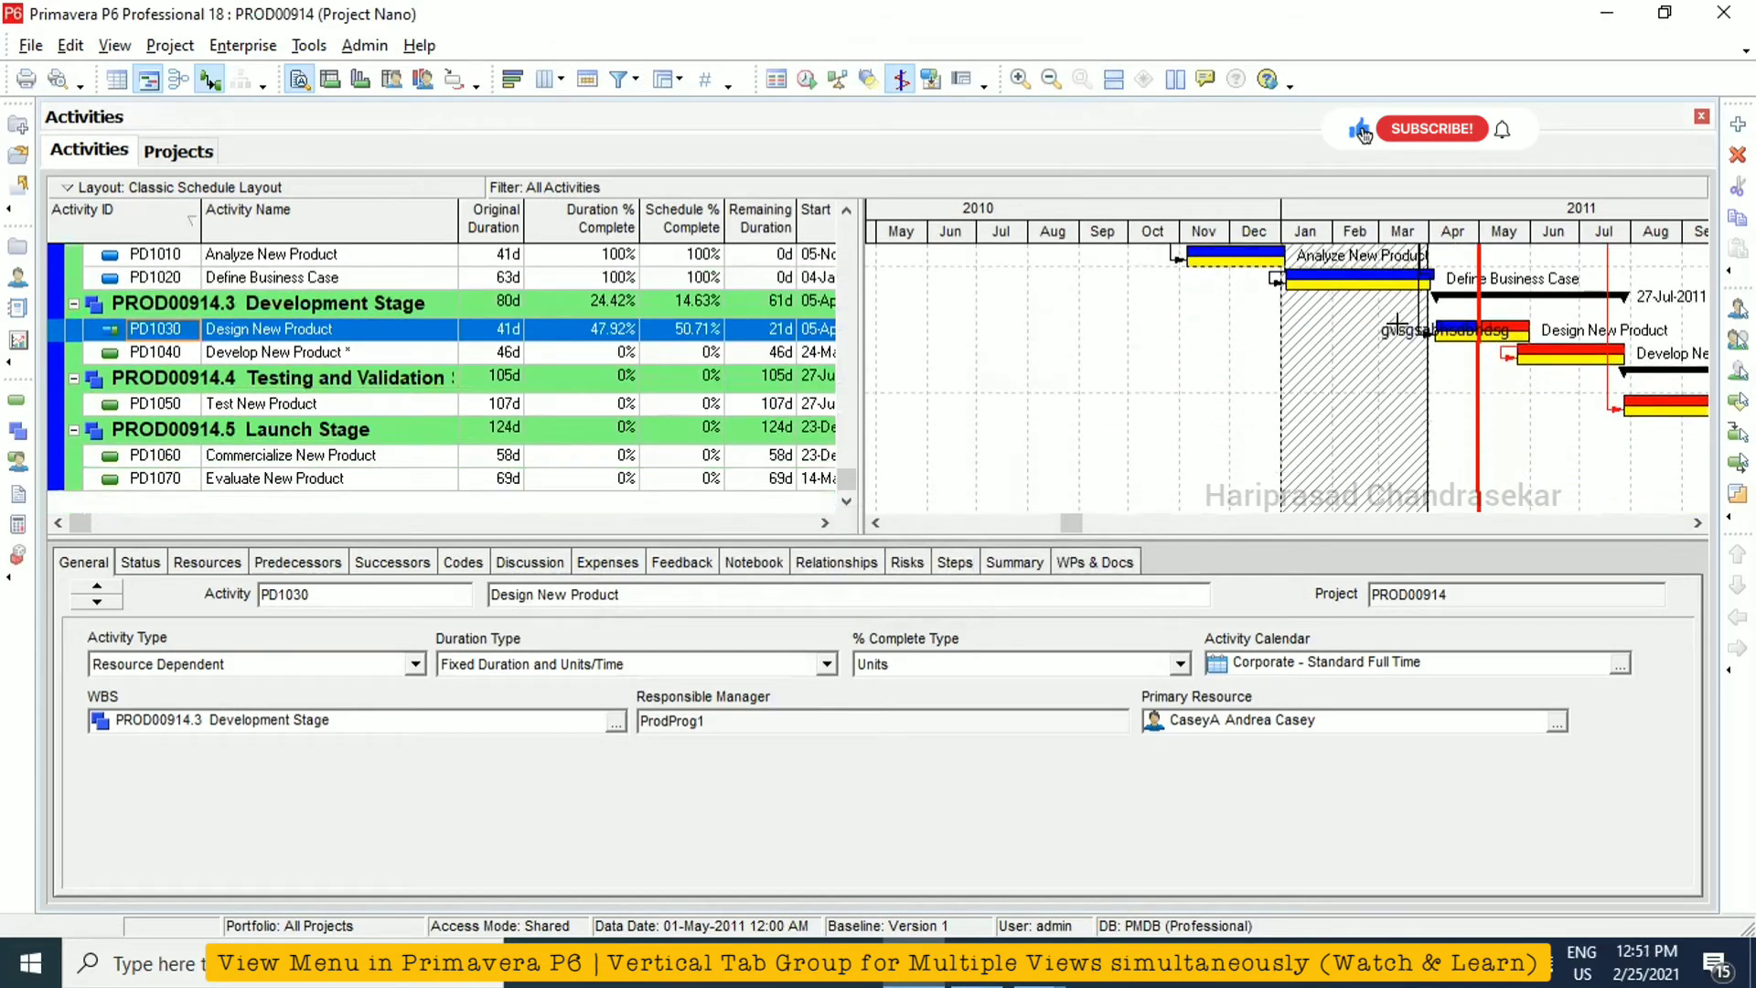
{"action": "mouse_move", "coordinate": [1427, 135]}
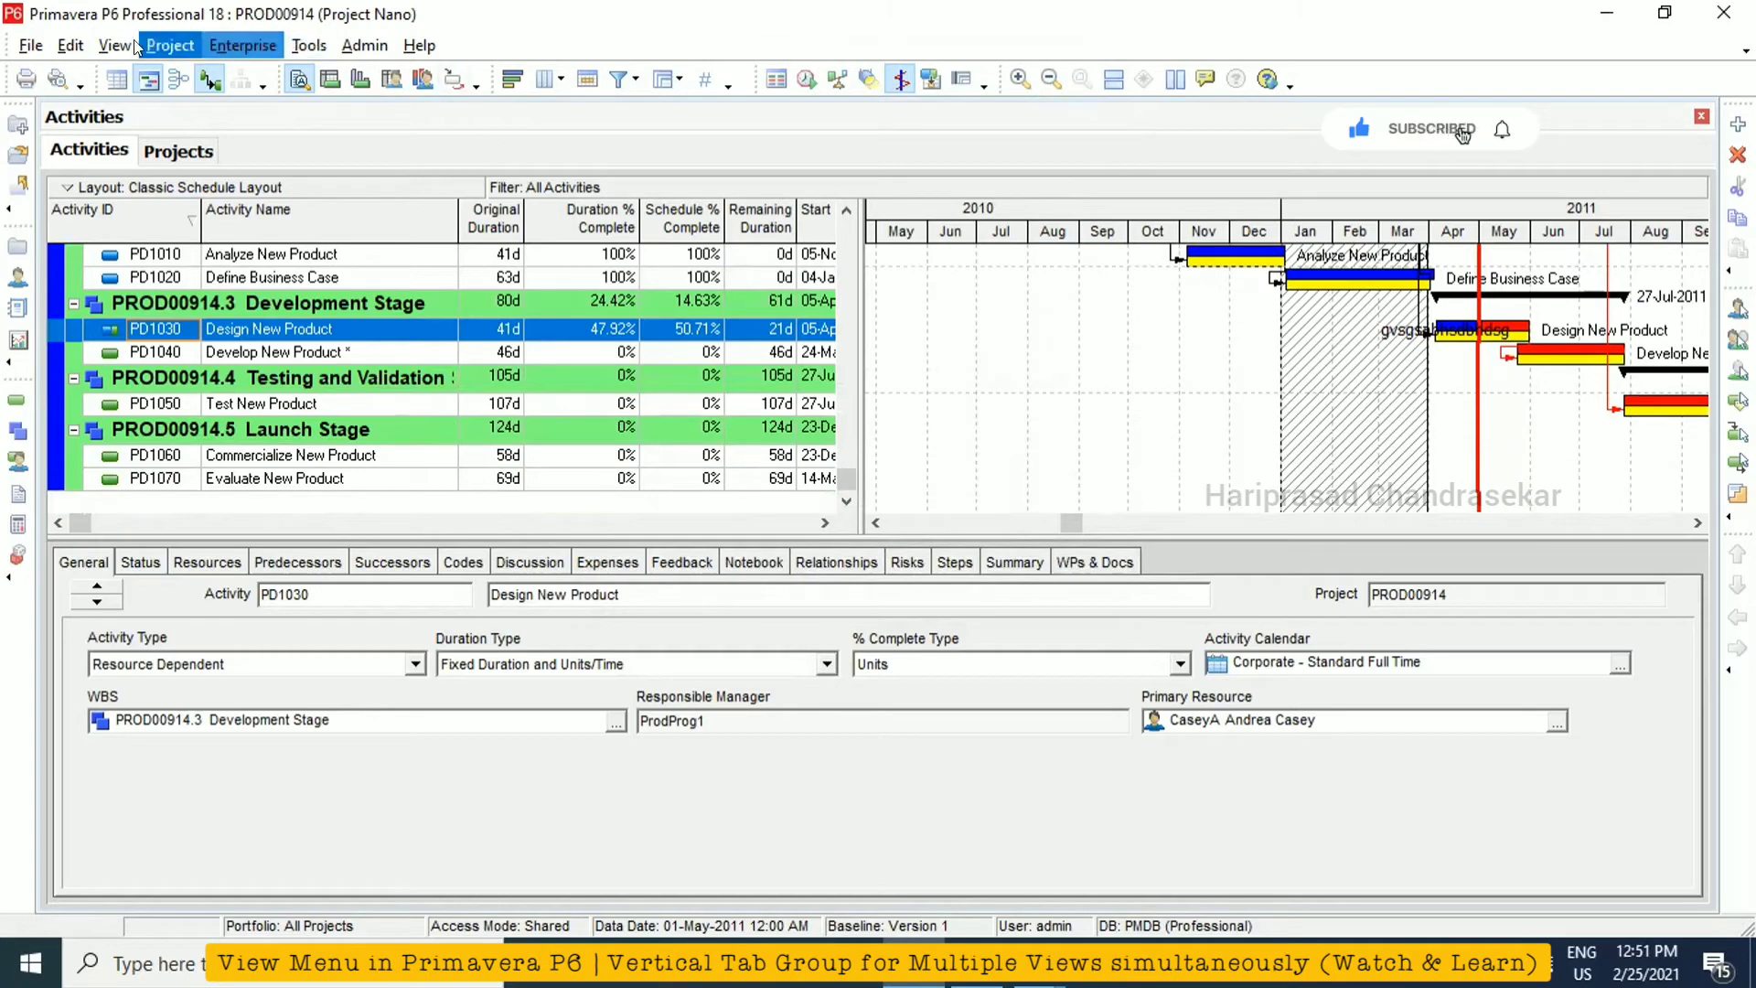
Add a 'Covid Pandemic' text attachment in bold purple Tahoma for Design New Product
{"action": "left_click", "coordinate": [113, 44]}
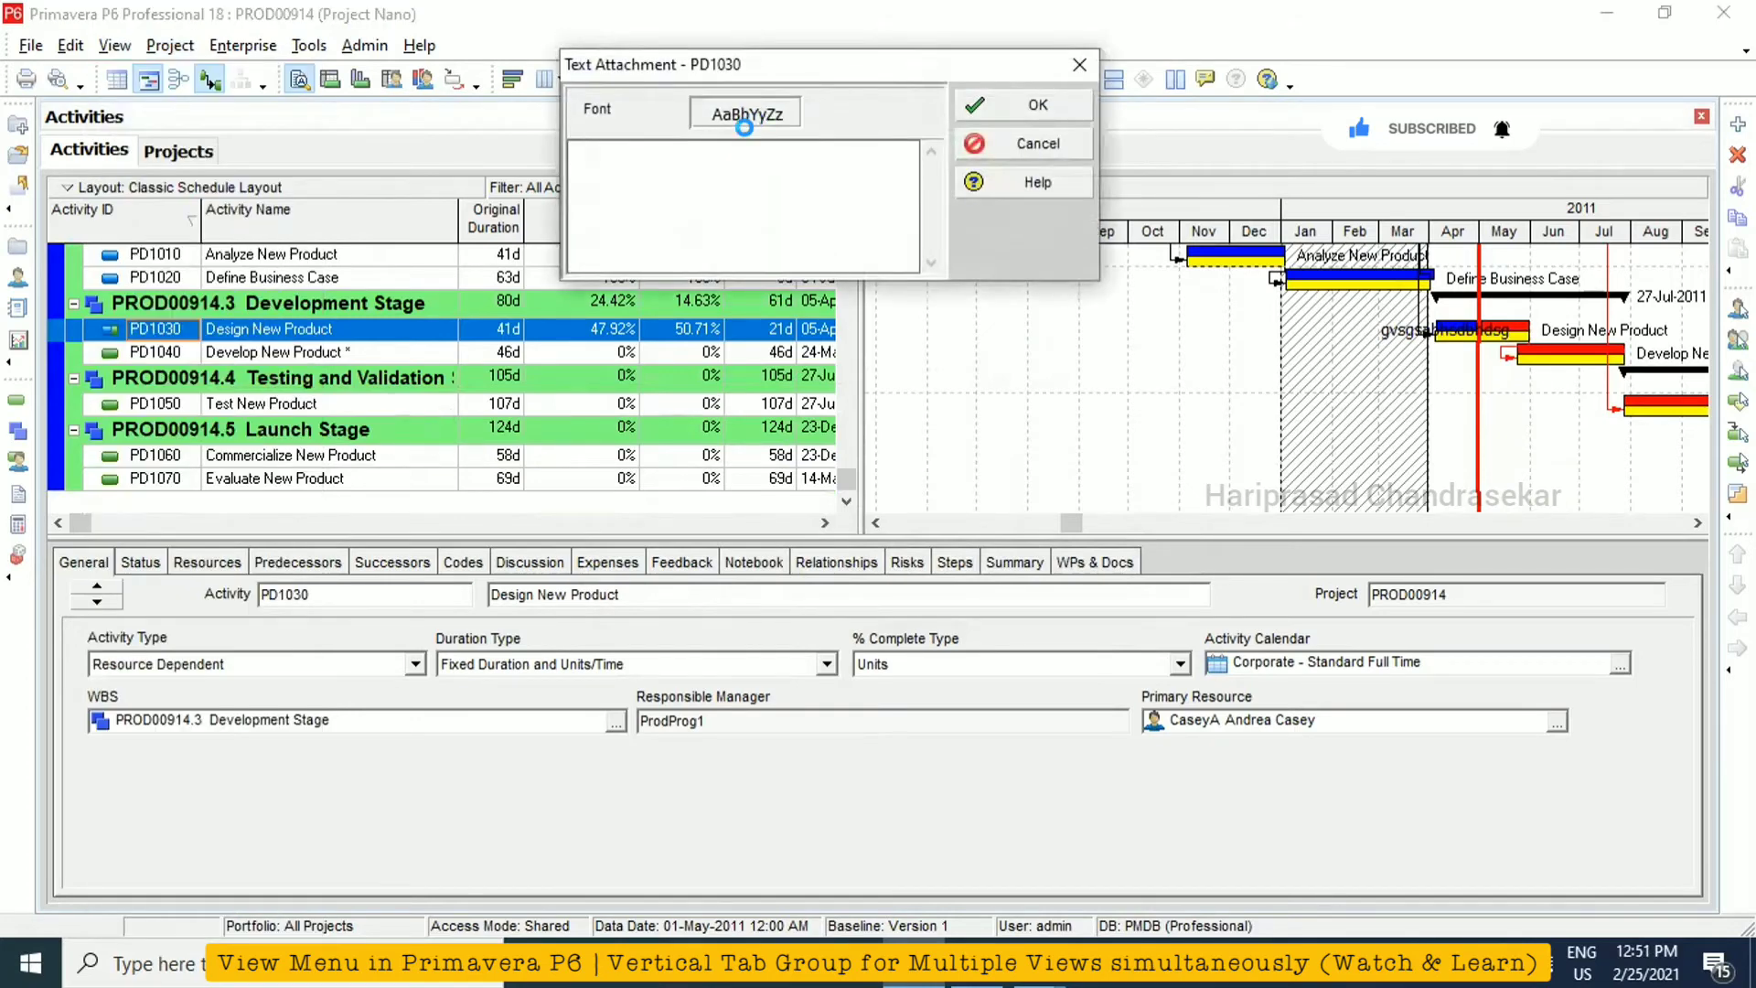
{"action": "left_click", "coordinate": [745, 111]}
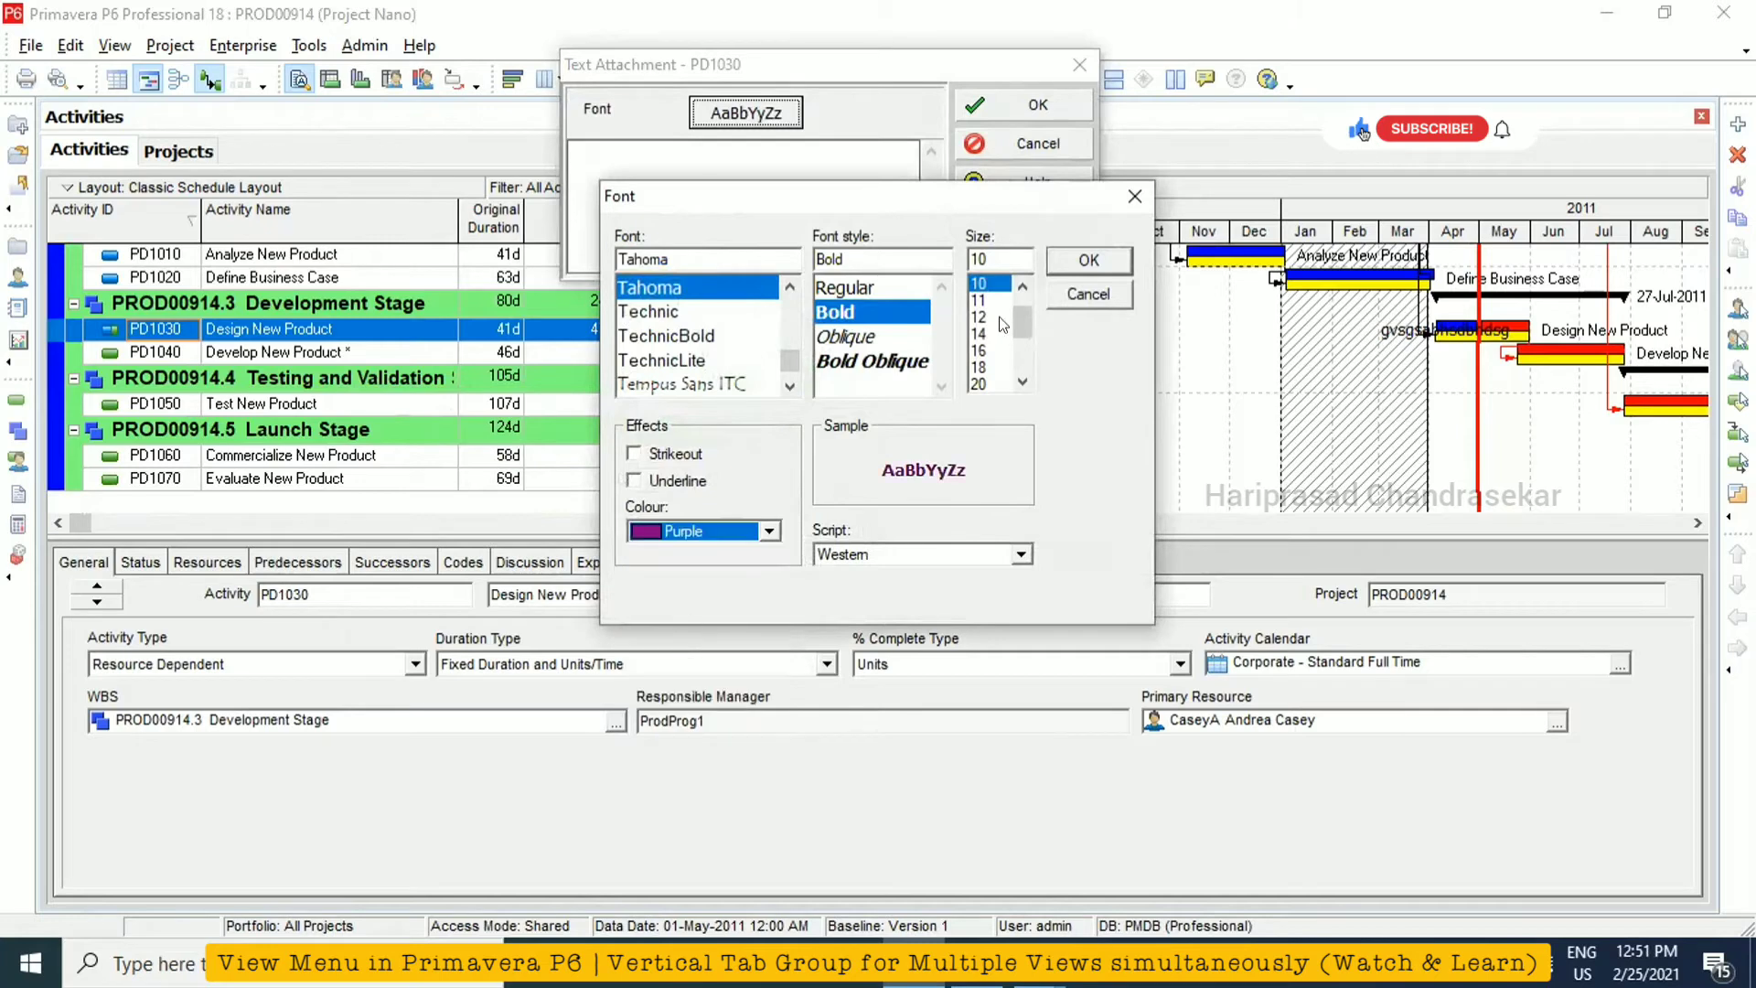
{"action": "left_click", "coordinate": [1089, 260]}
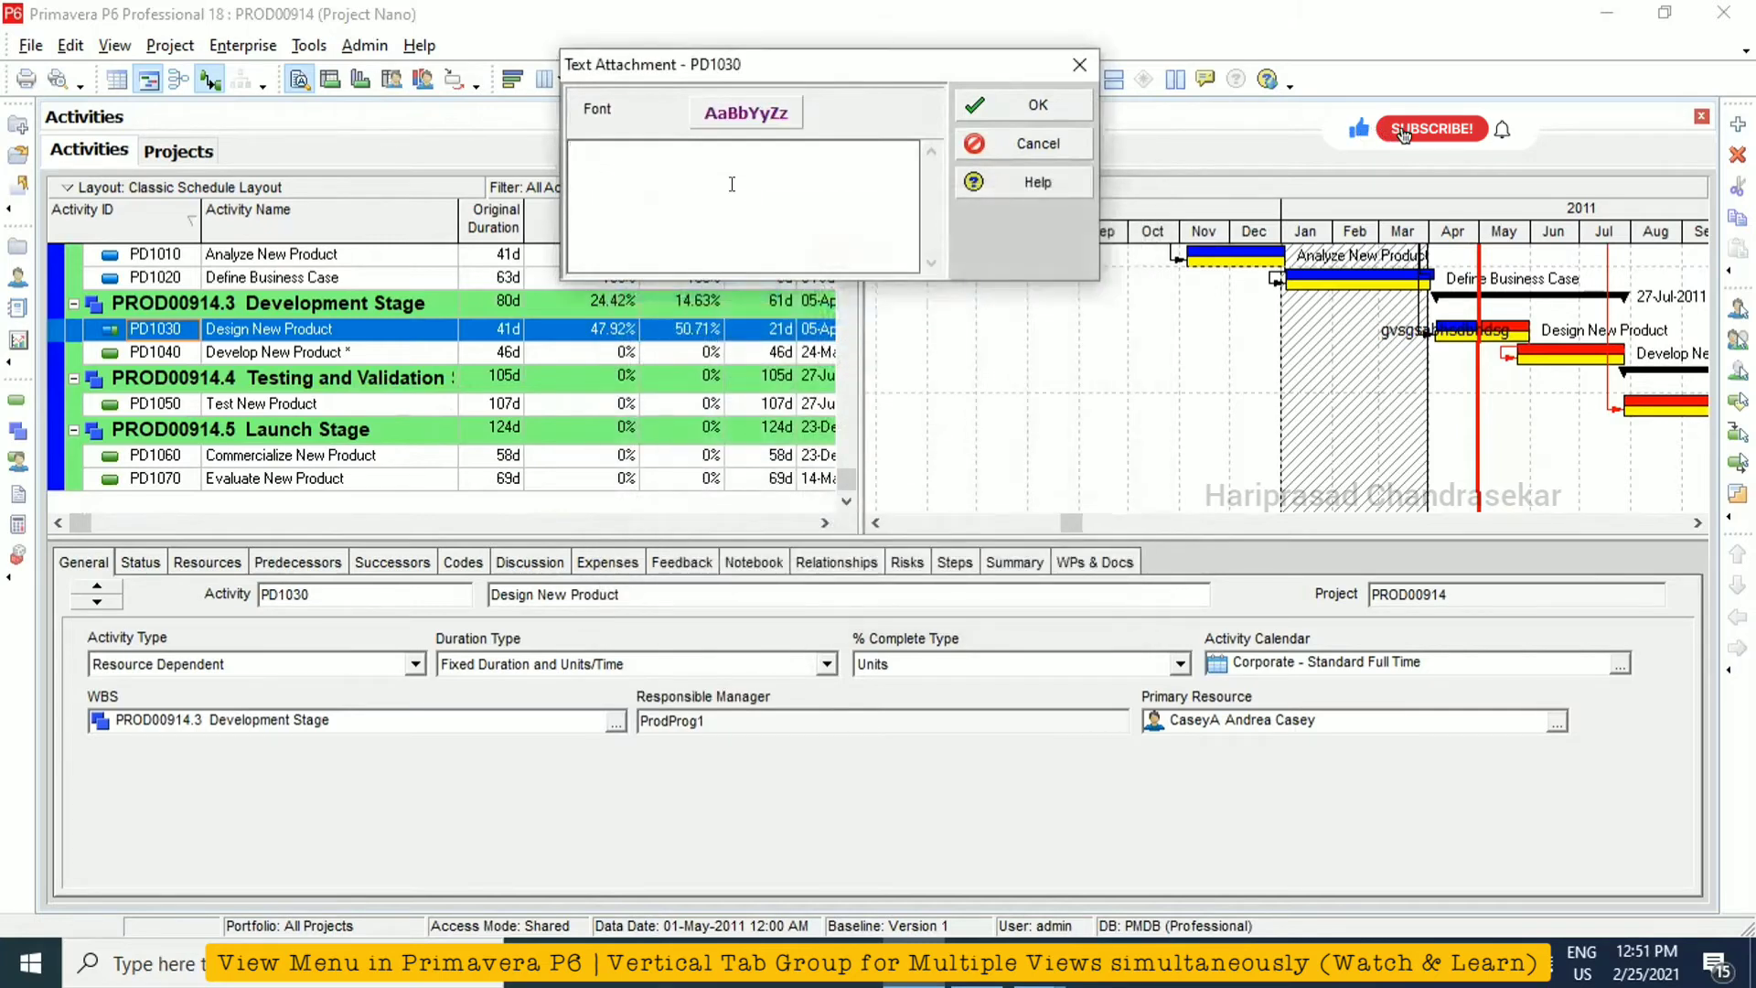
{"action": "type", "text": "u"}
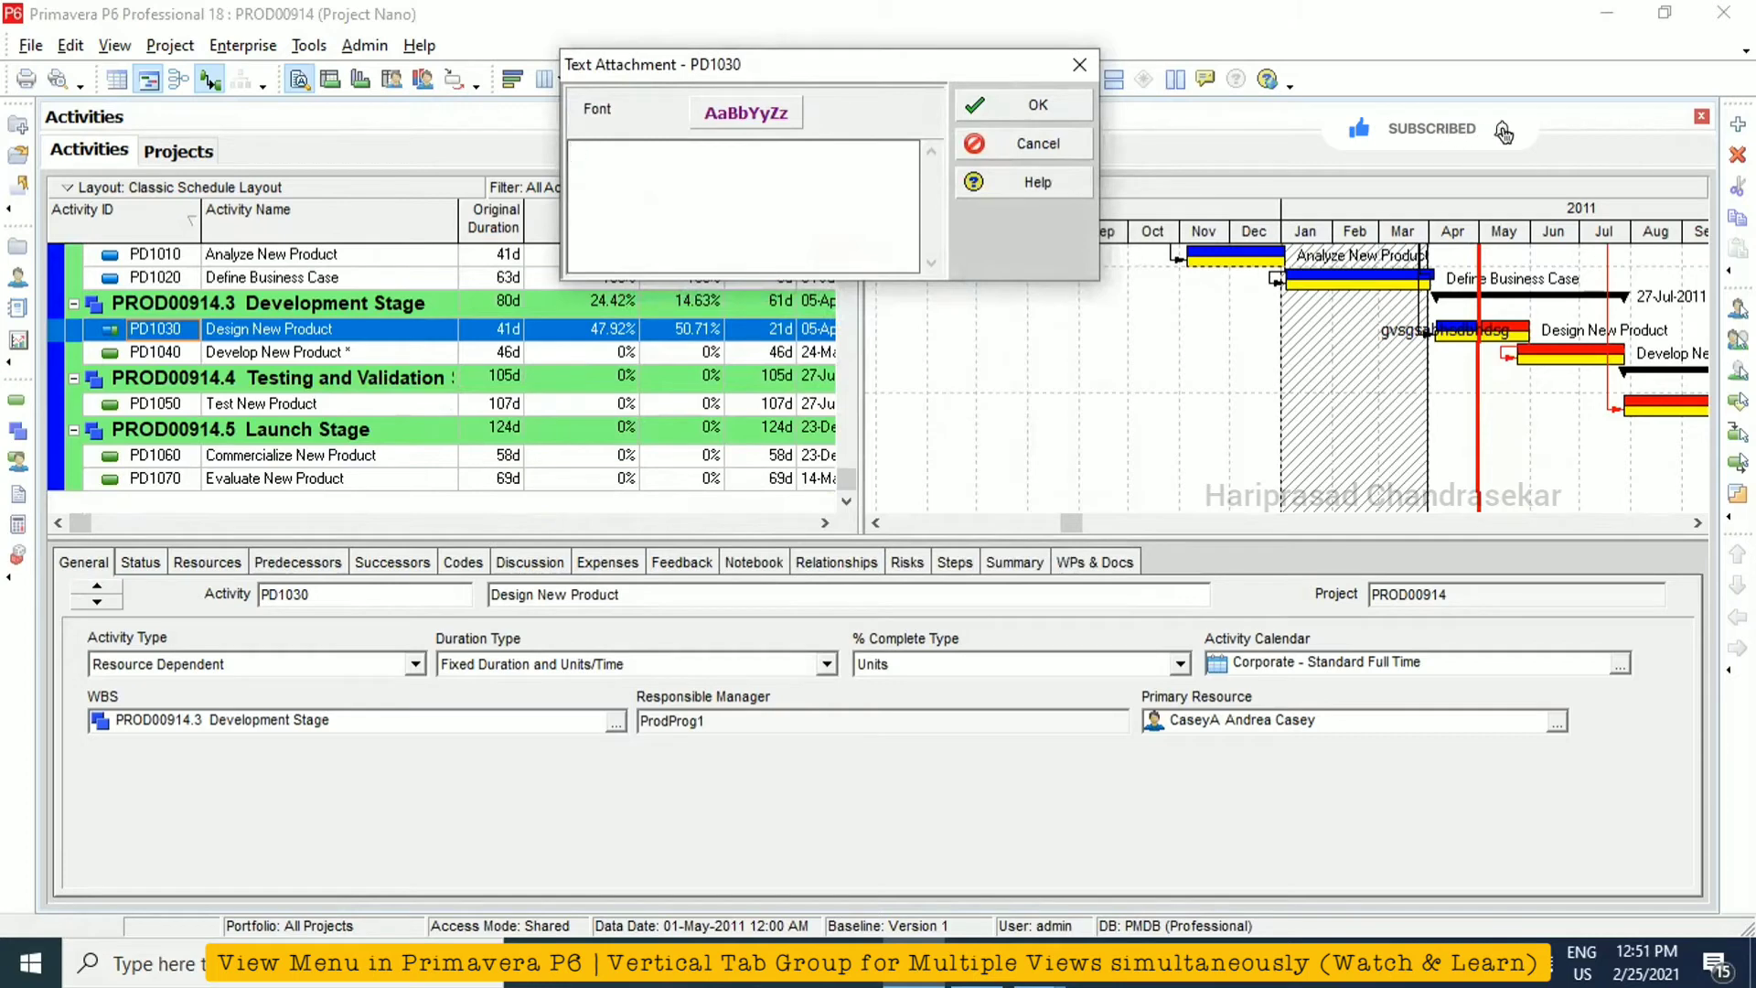
{"action": "type", "text": "Covid Pandemic"}
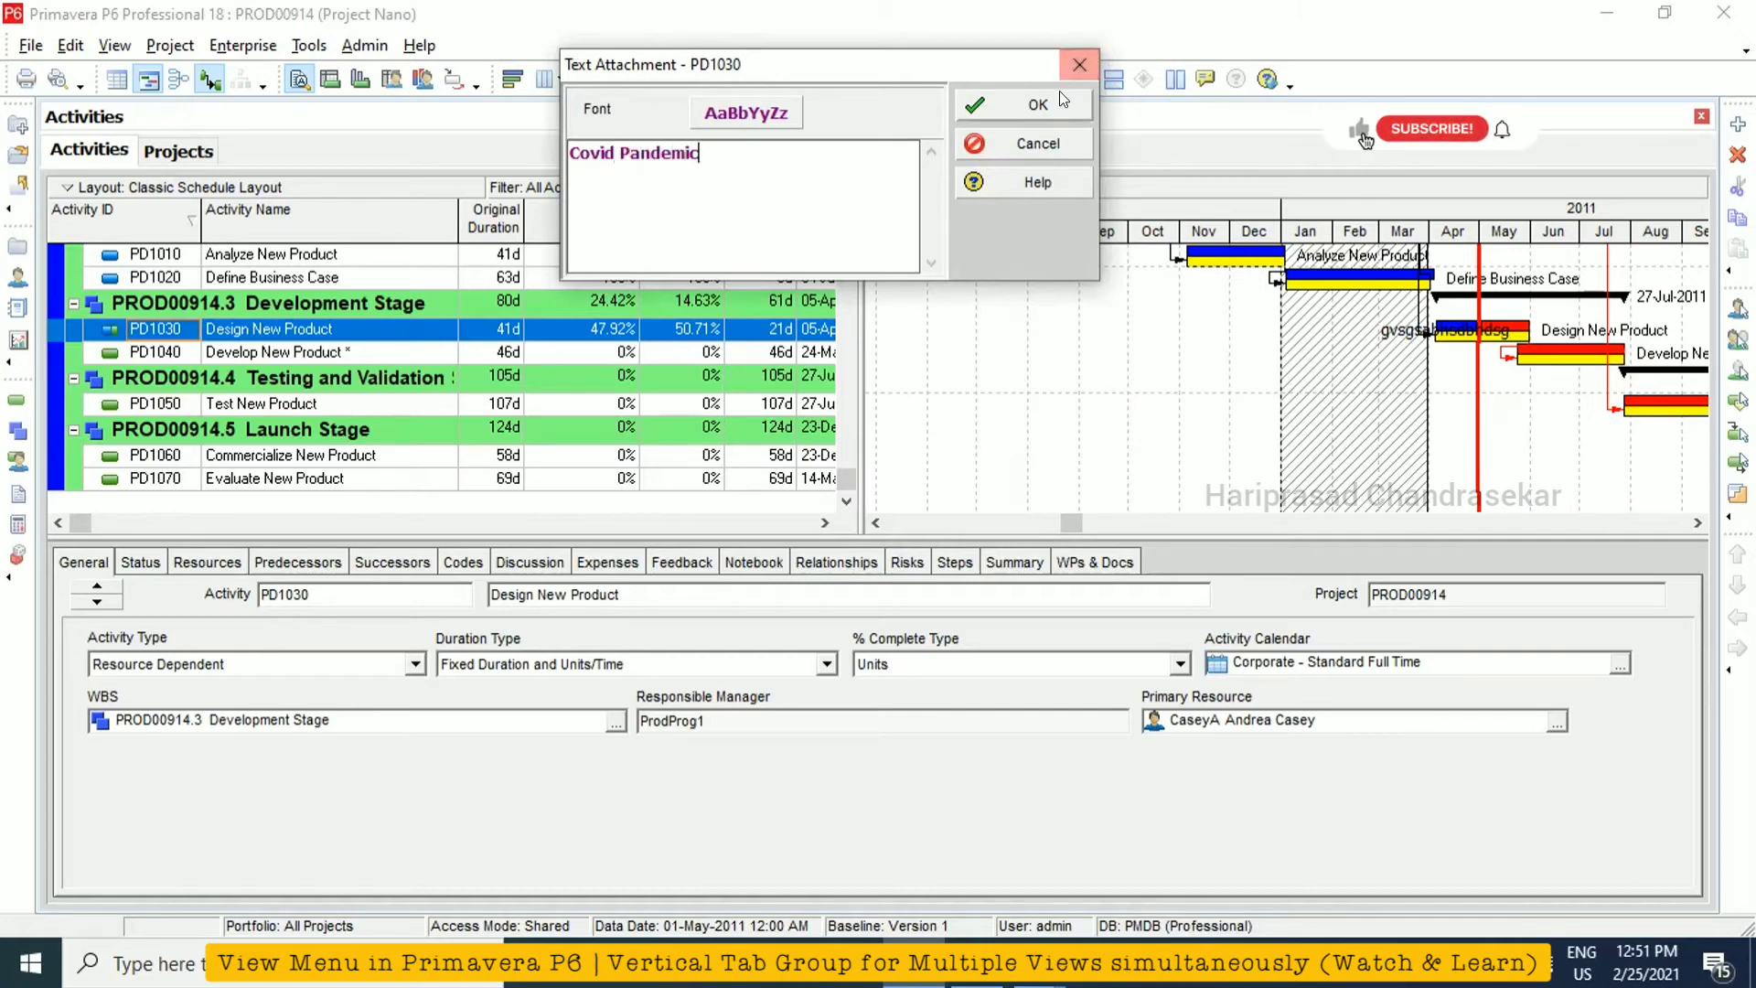
{"action": "left_click", "coordinate": [1024, 105]}
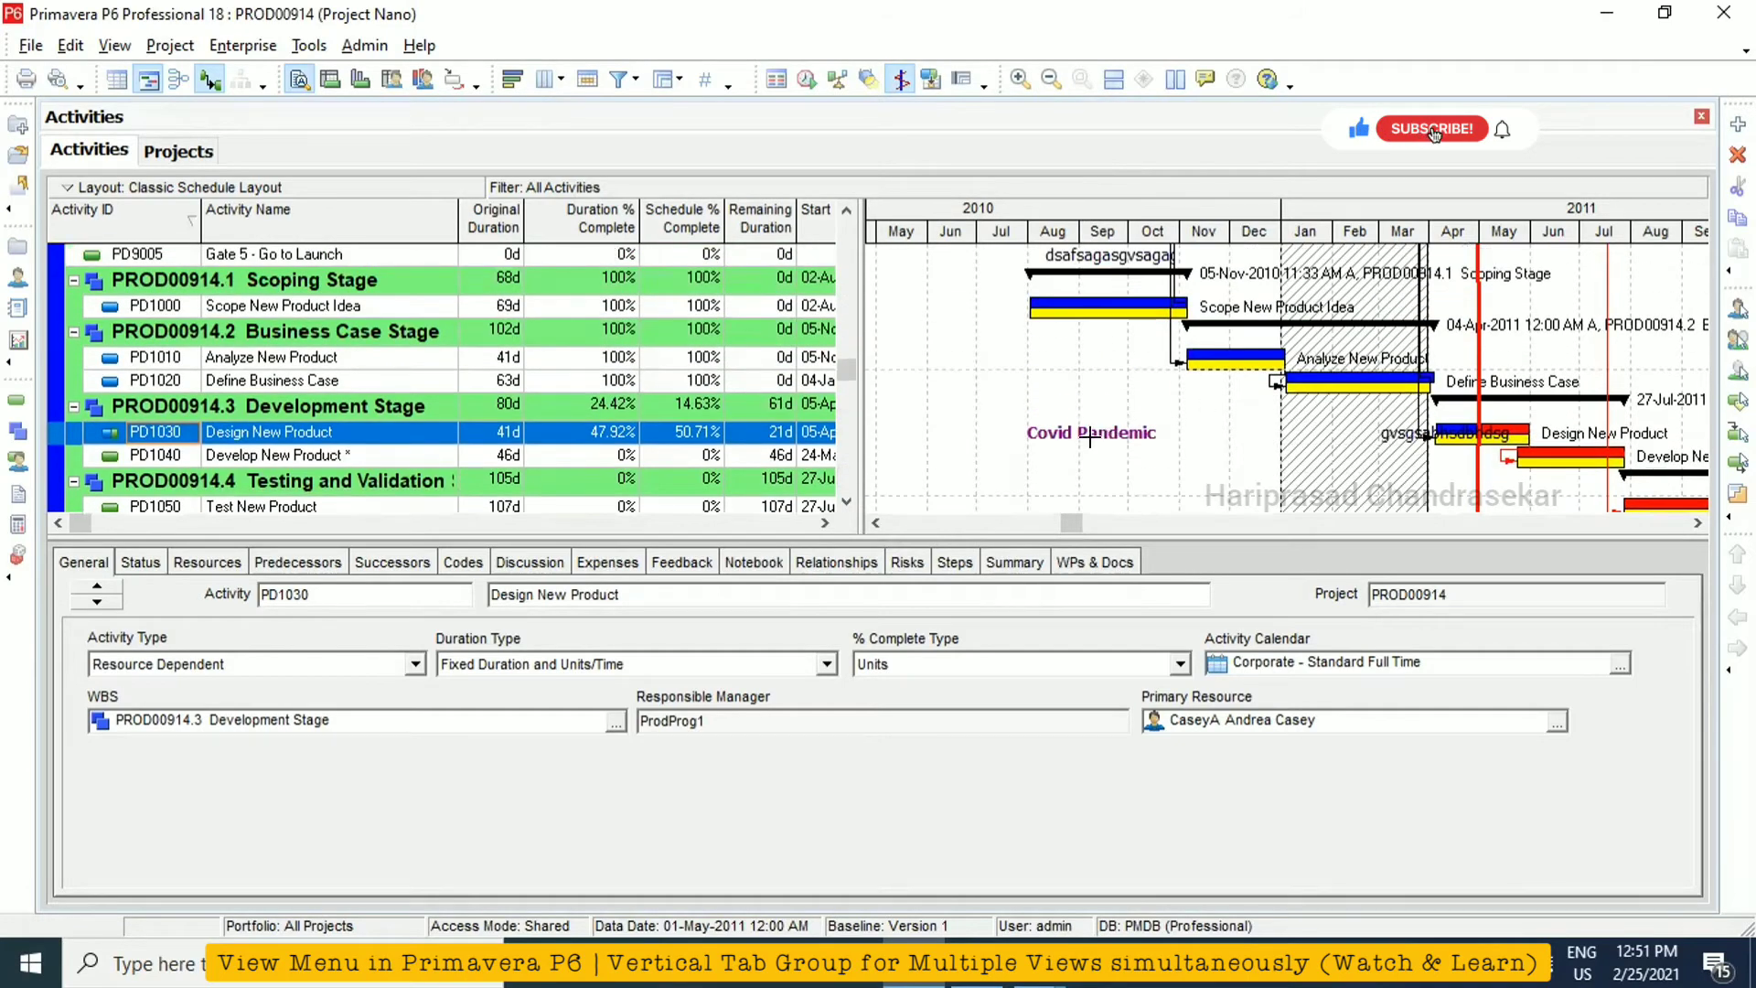
Drag the Covid Pandemic note onto the hatched curtain period of the chart
{"action": "left_click", "coordinate": [1433, 128]}
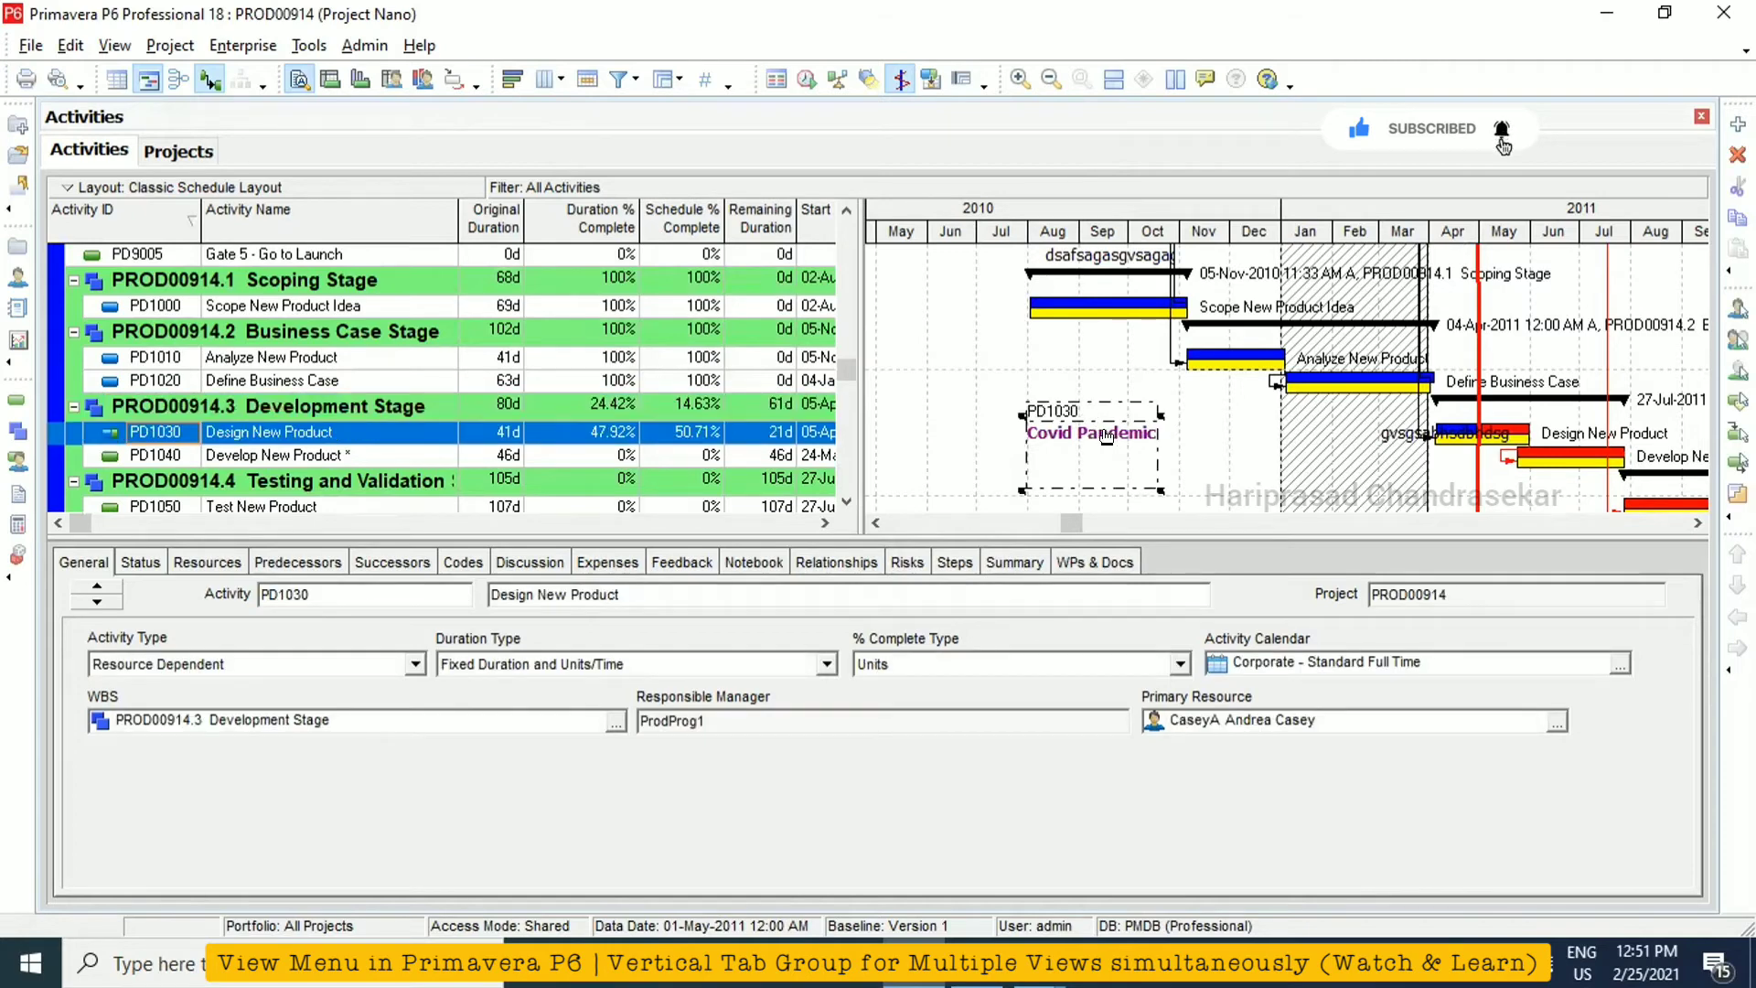
{"action": "left_click_drag", "start_coordinate": [1092, 433], "coordinate": [1356, 471]}
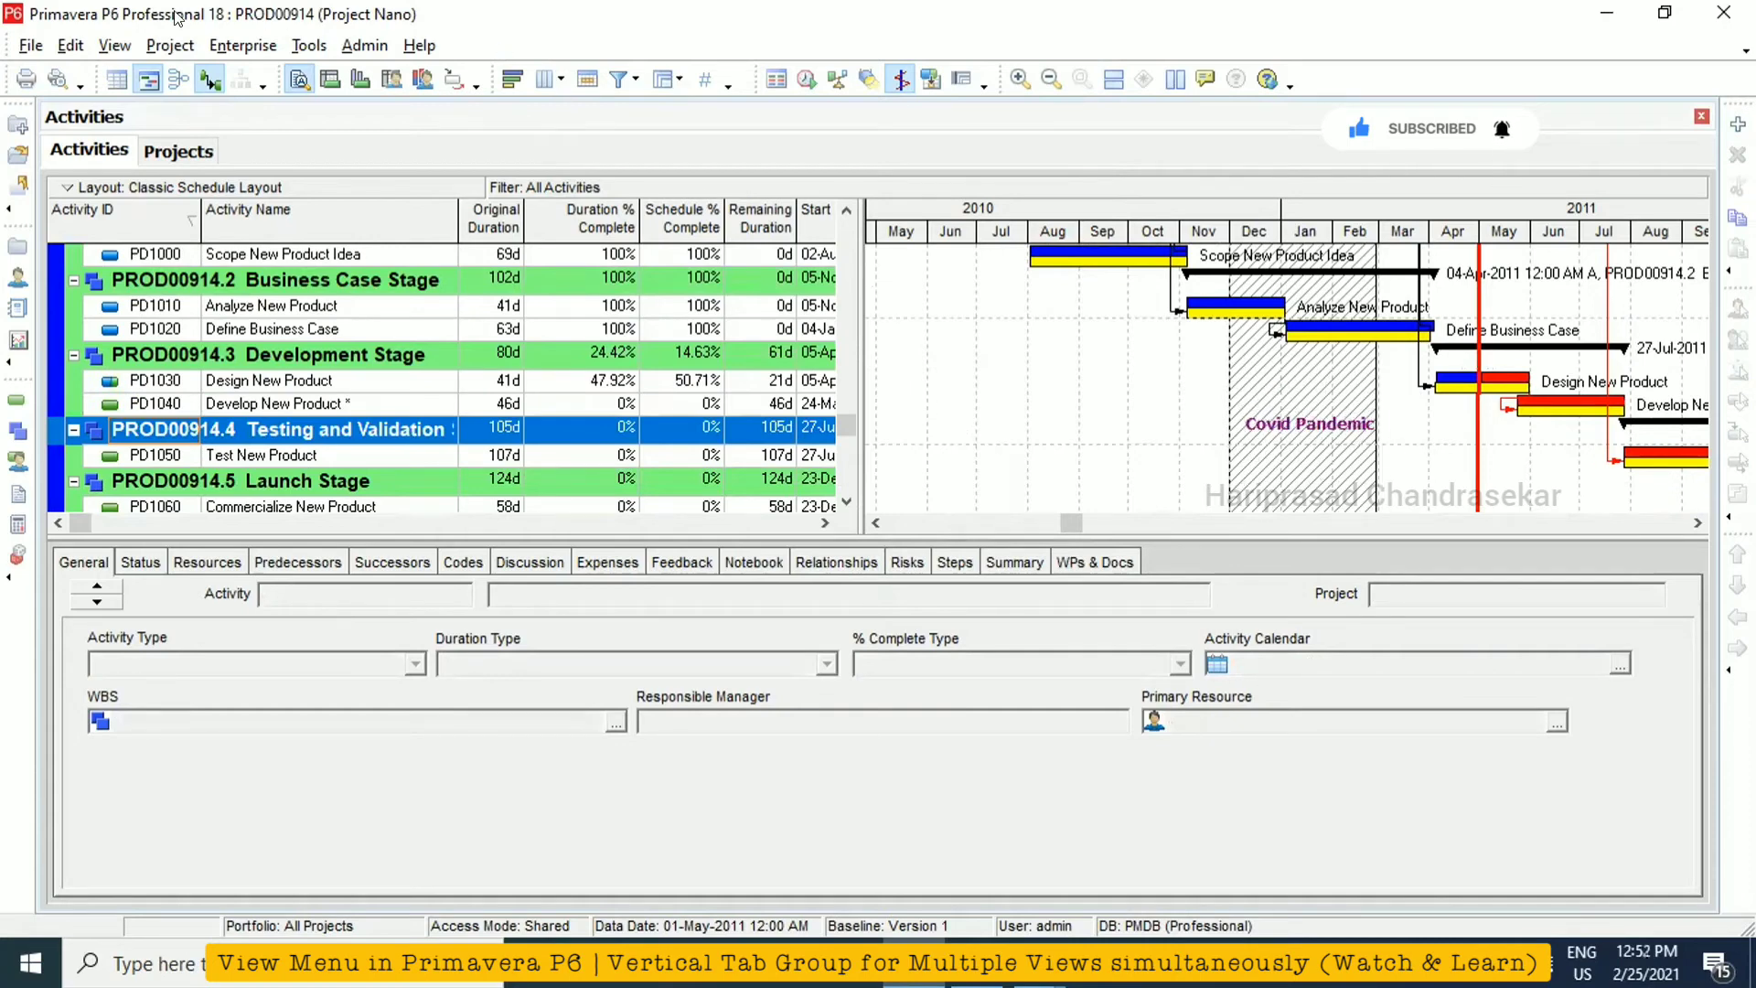
Toggle line numbers on in the activity table, then toggle them off again
{"action": "left_click", "coordinate": [114, 44]}
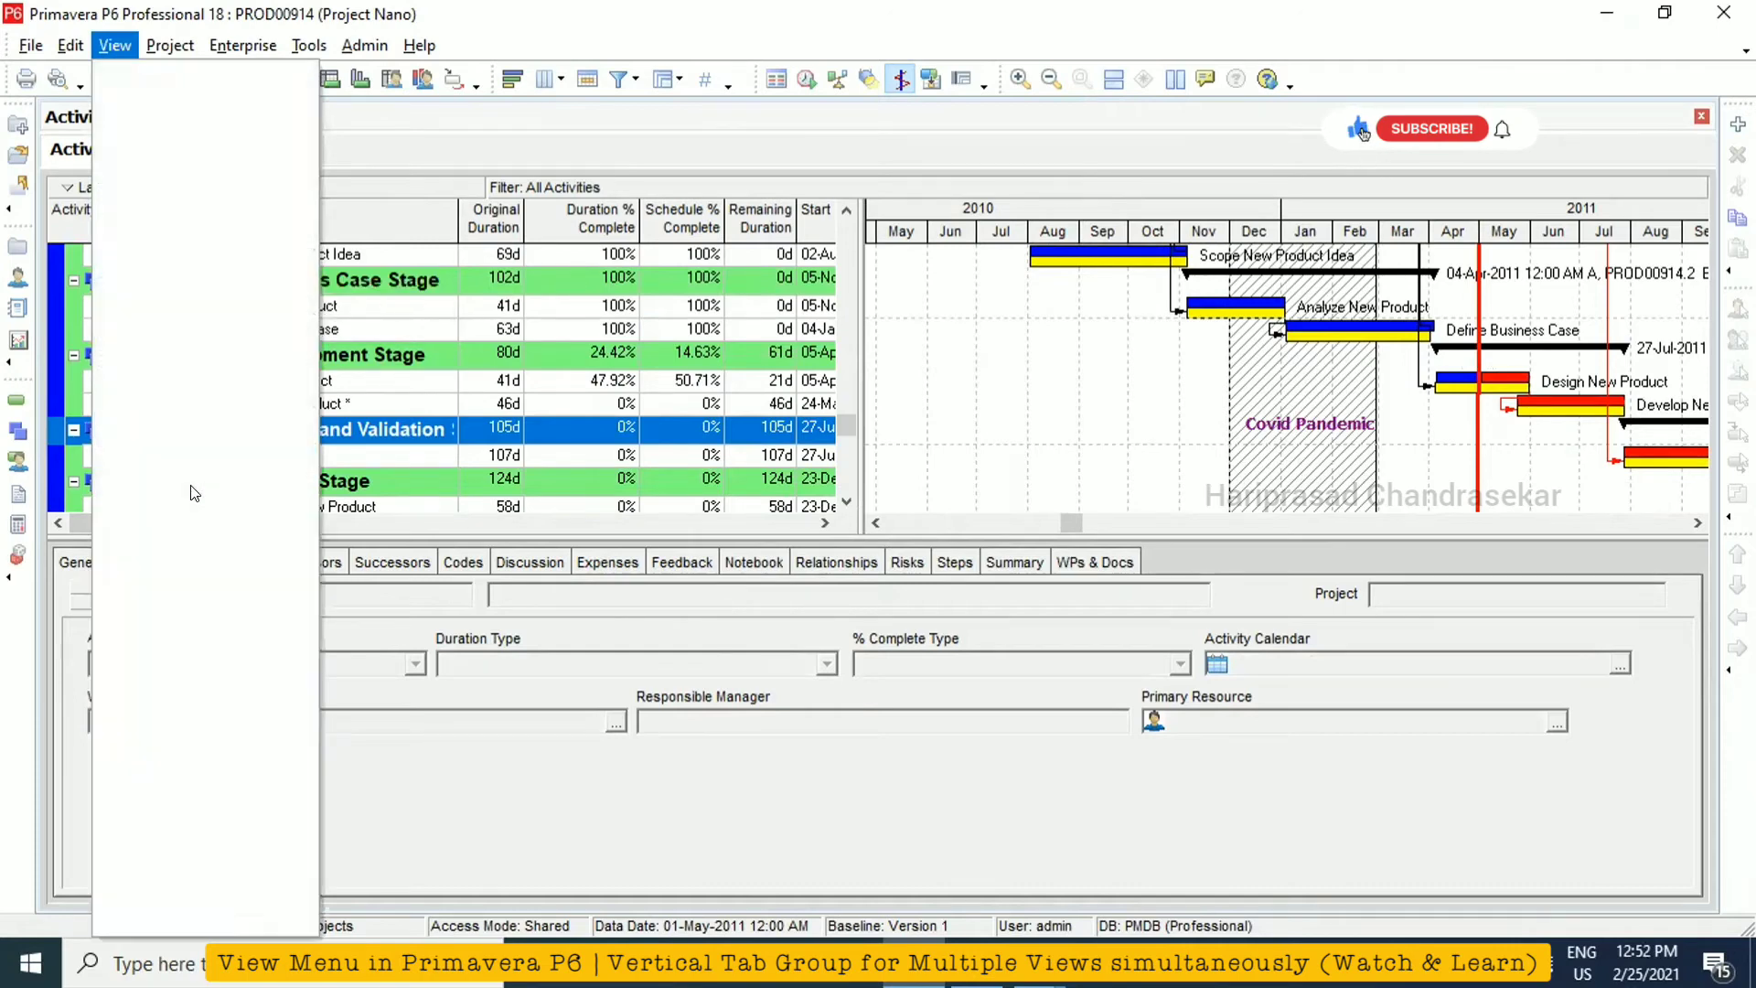
{"action": "left_click", "coordinate": [114, 44]}
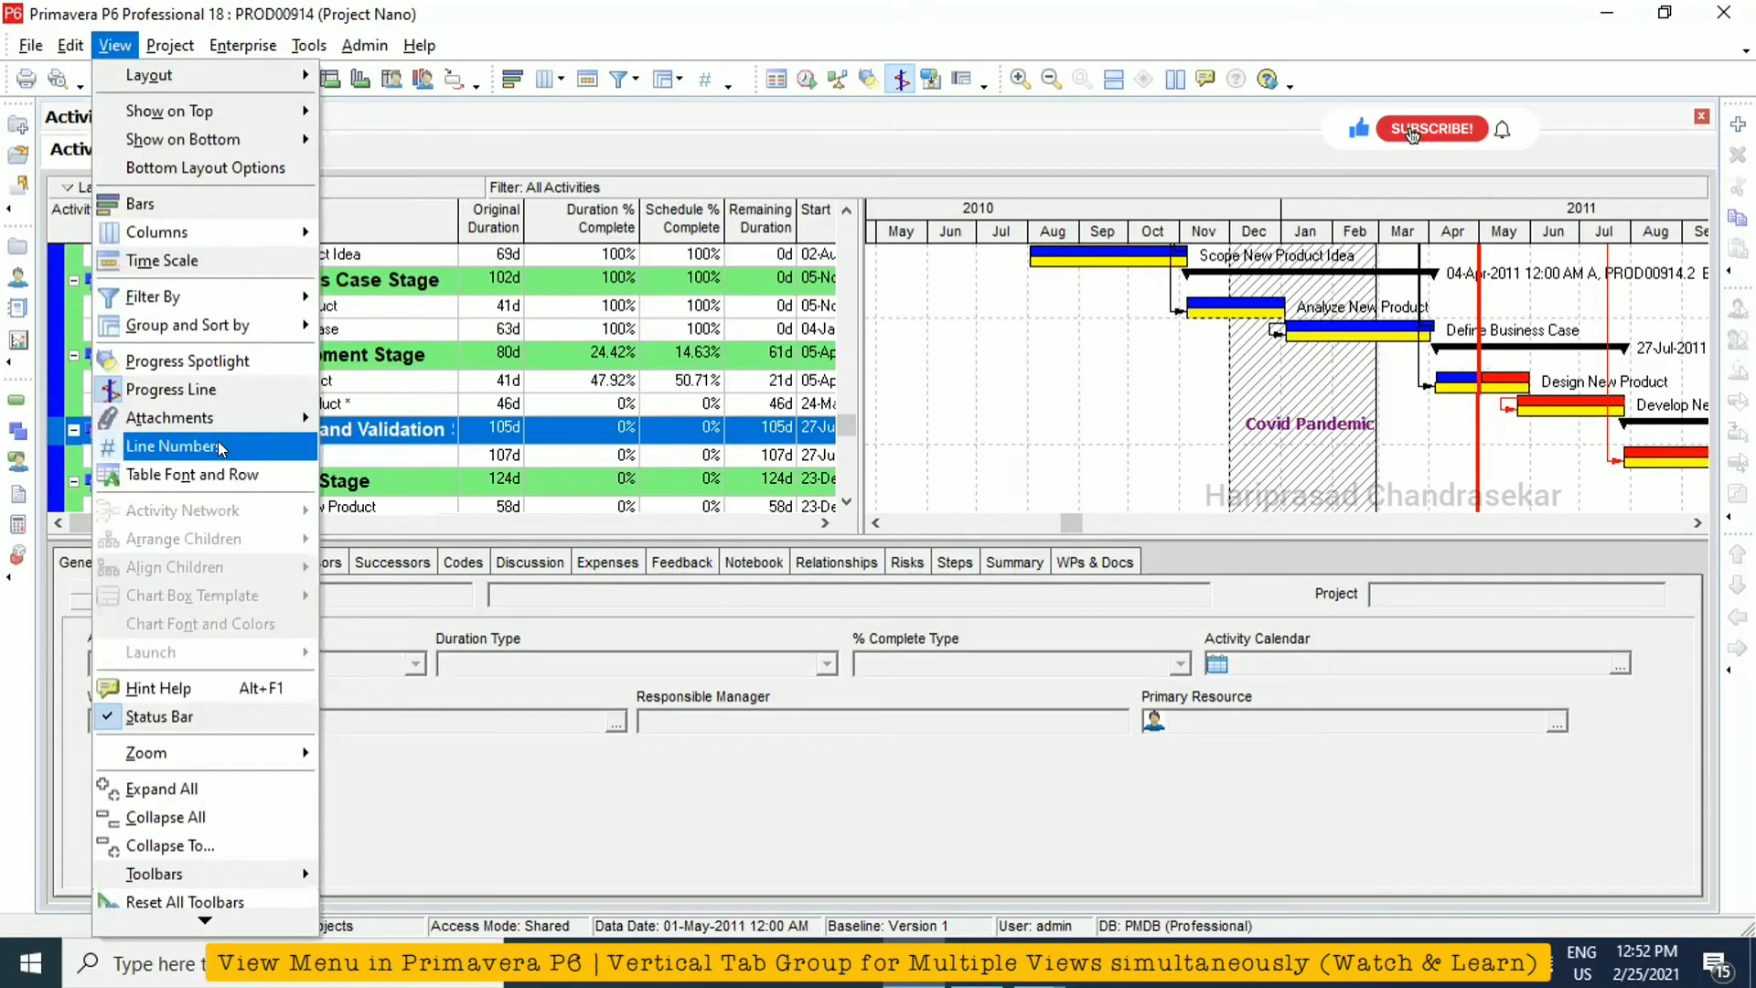
{"action": "left_click", "coordinate": [1431, 128]}
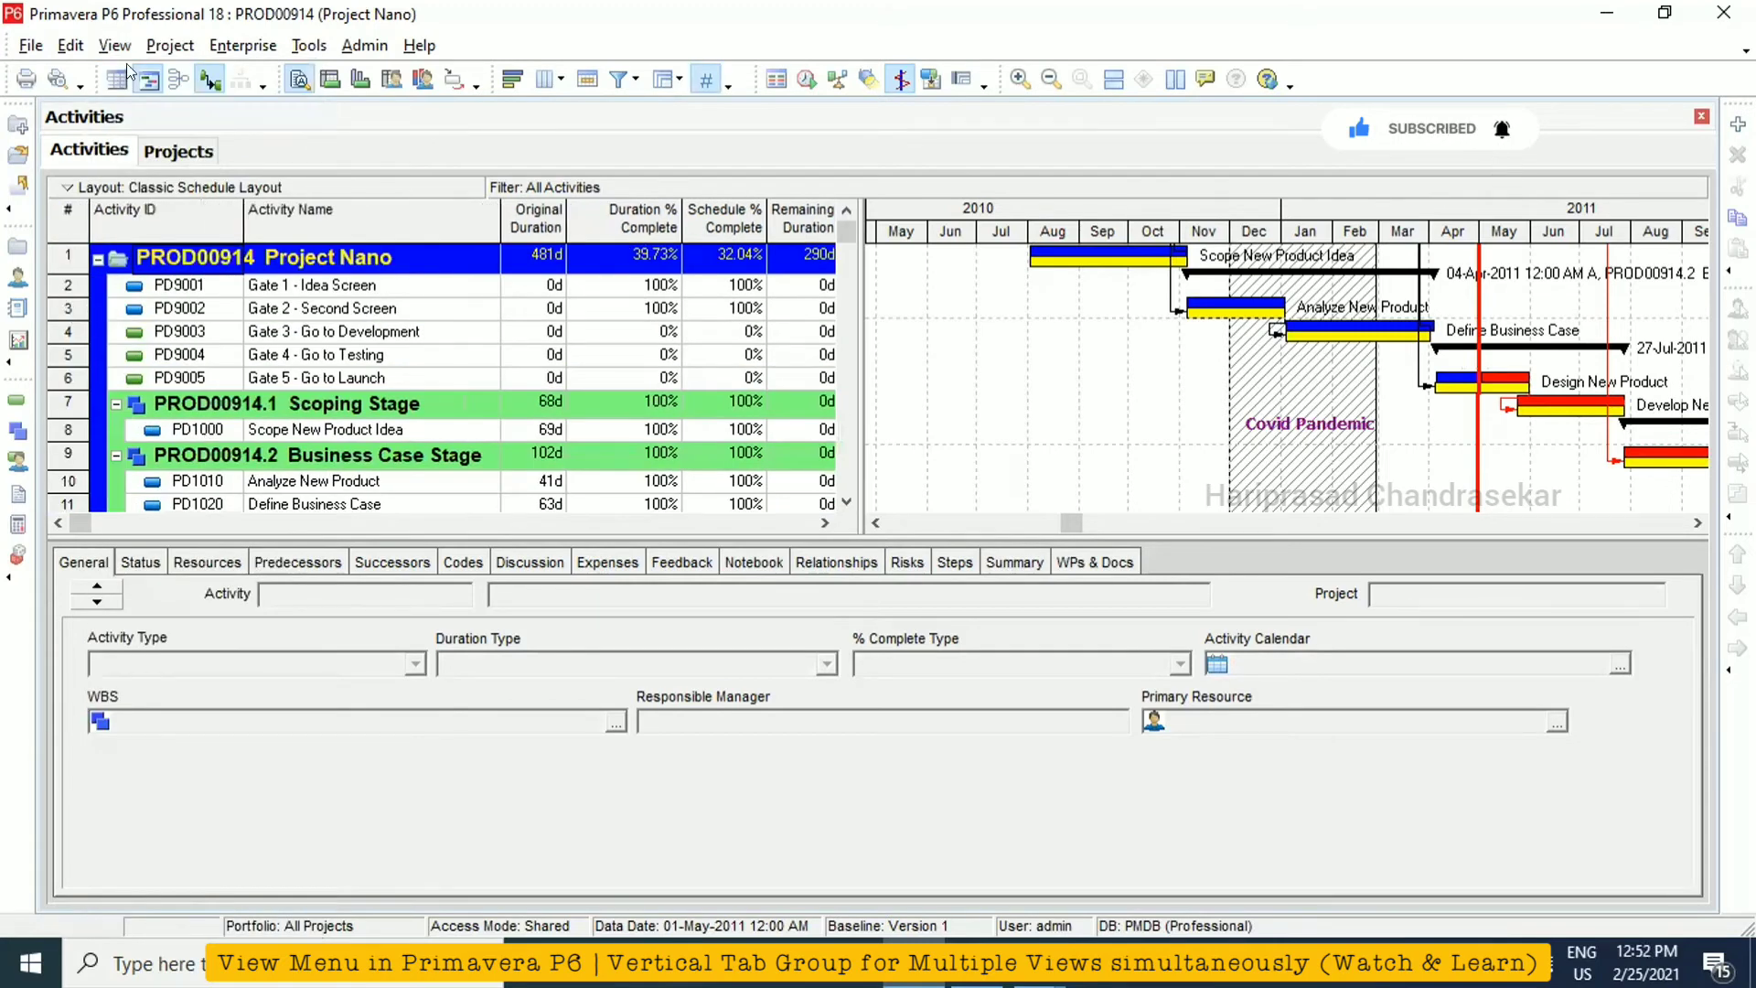
{"action": "left_click", "coordinate": [116, 44]}
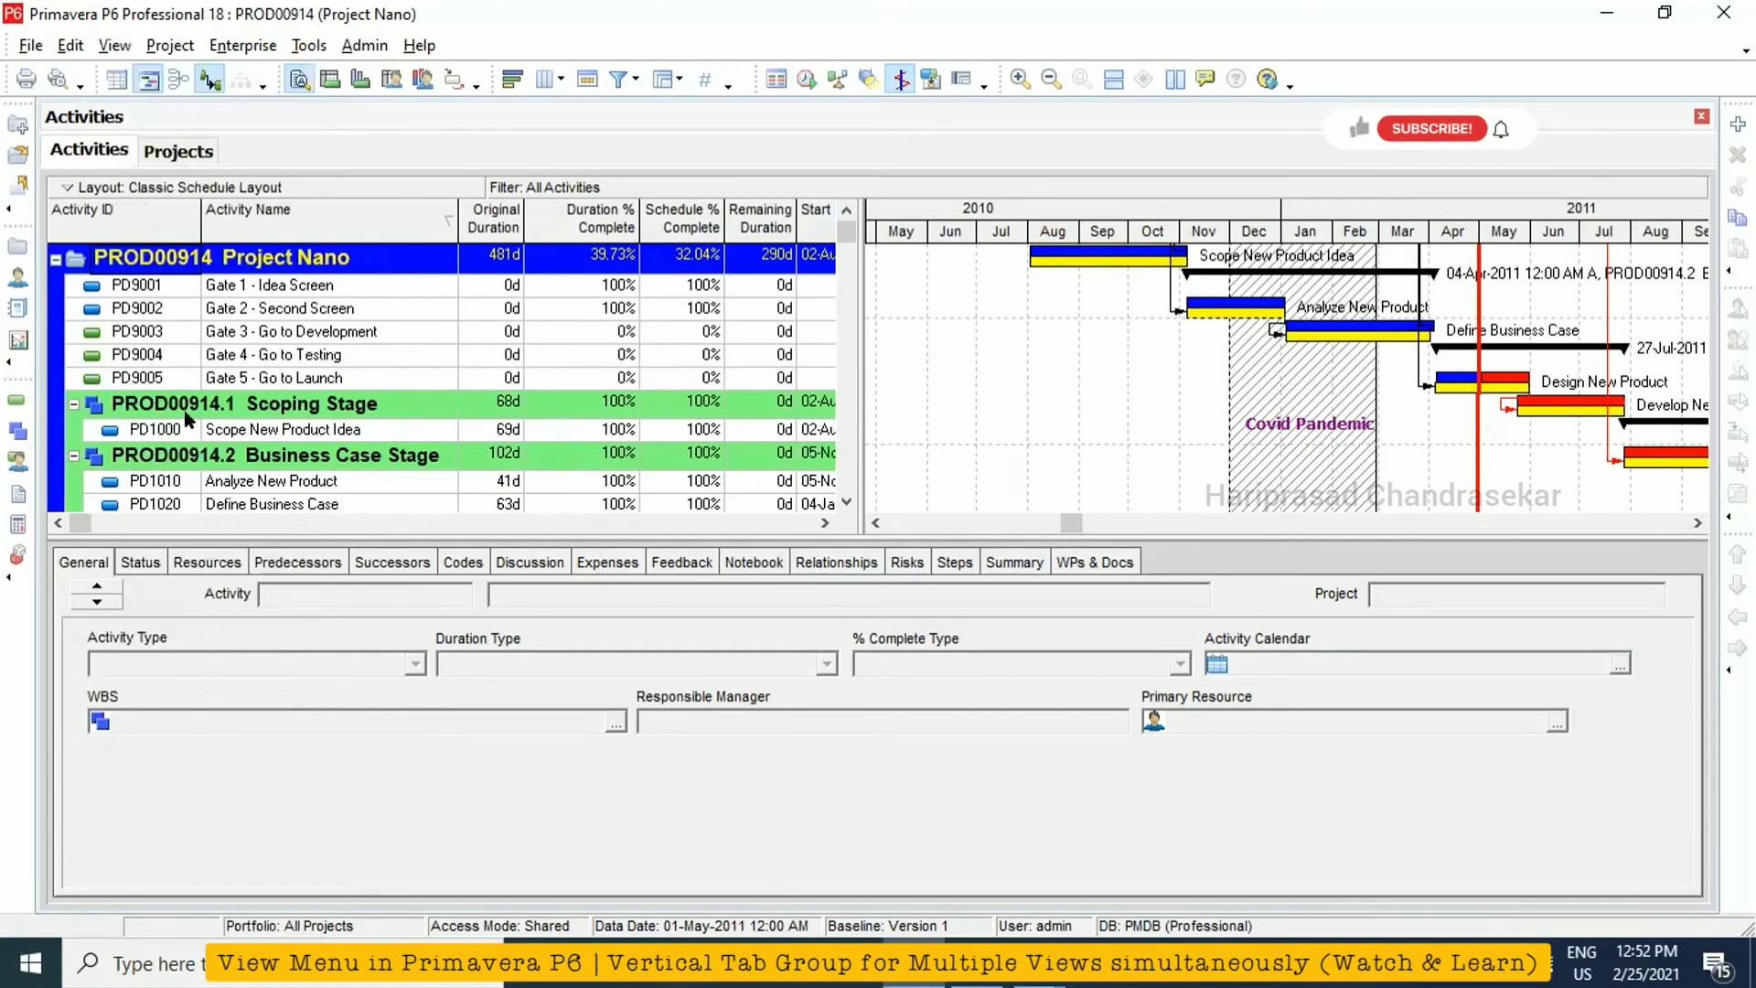
{"action": "left_click", "coordinate": [114, 44]}
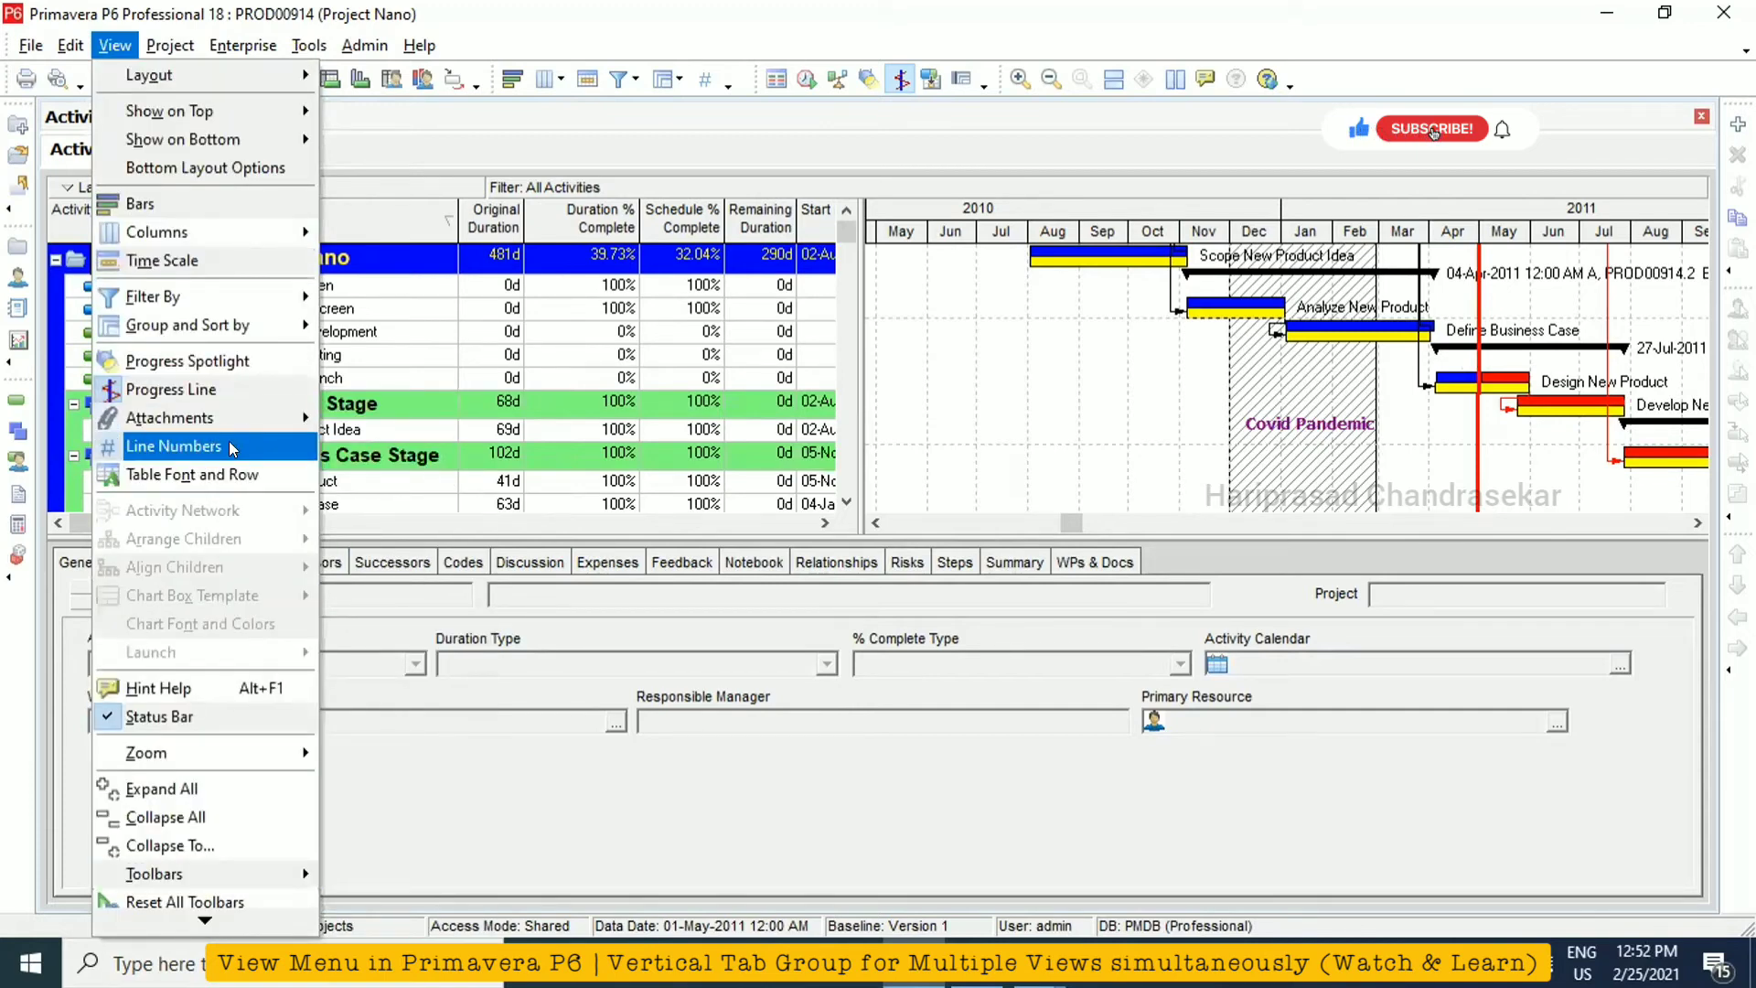
{"action": "left_click", "coordinate": [1432, 128]}
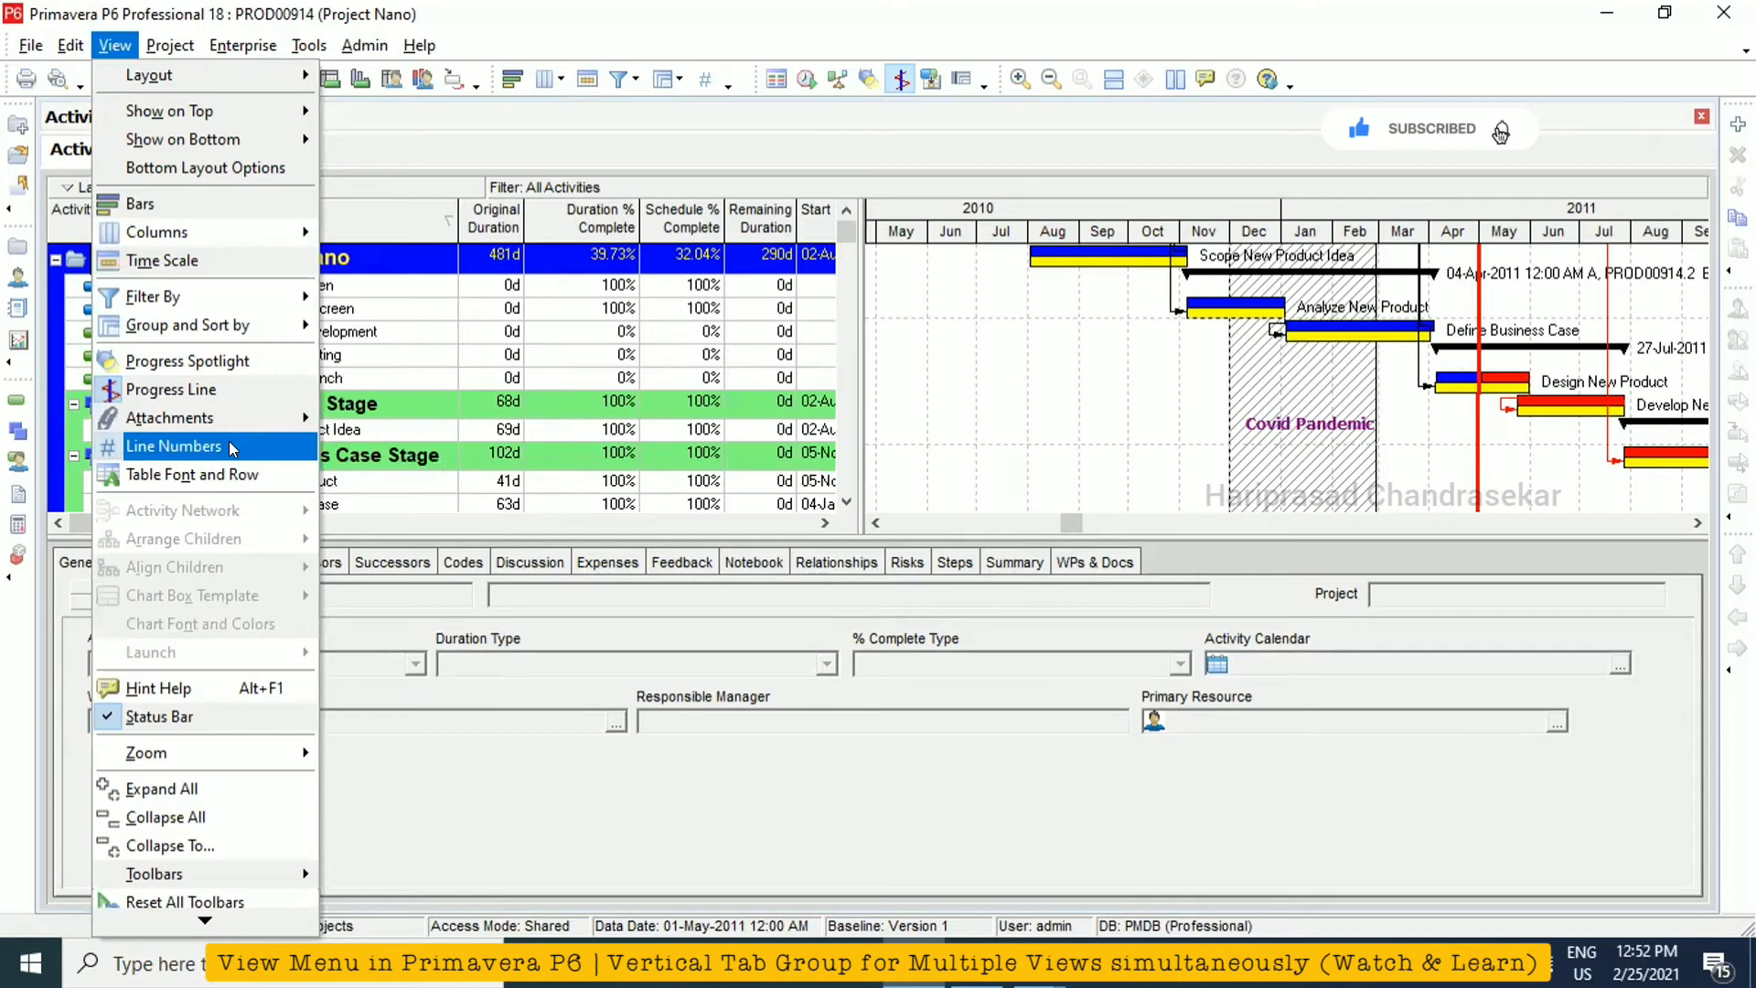
{"action": "mouse_move", "coordinate": [212, 475]}
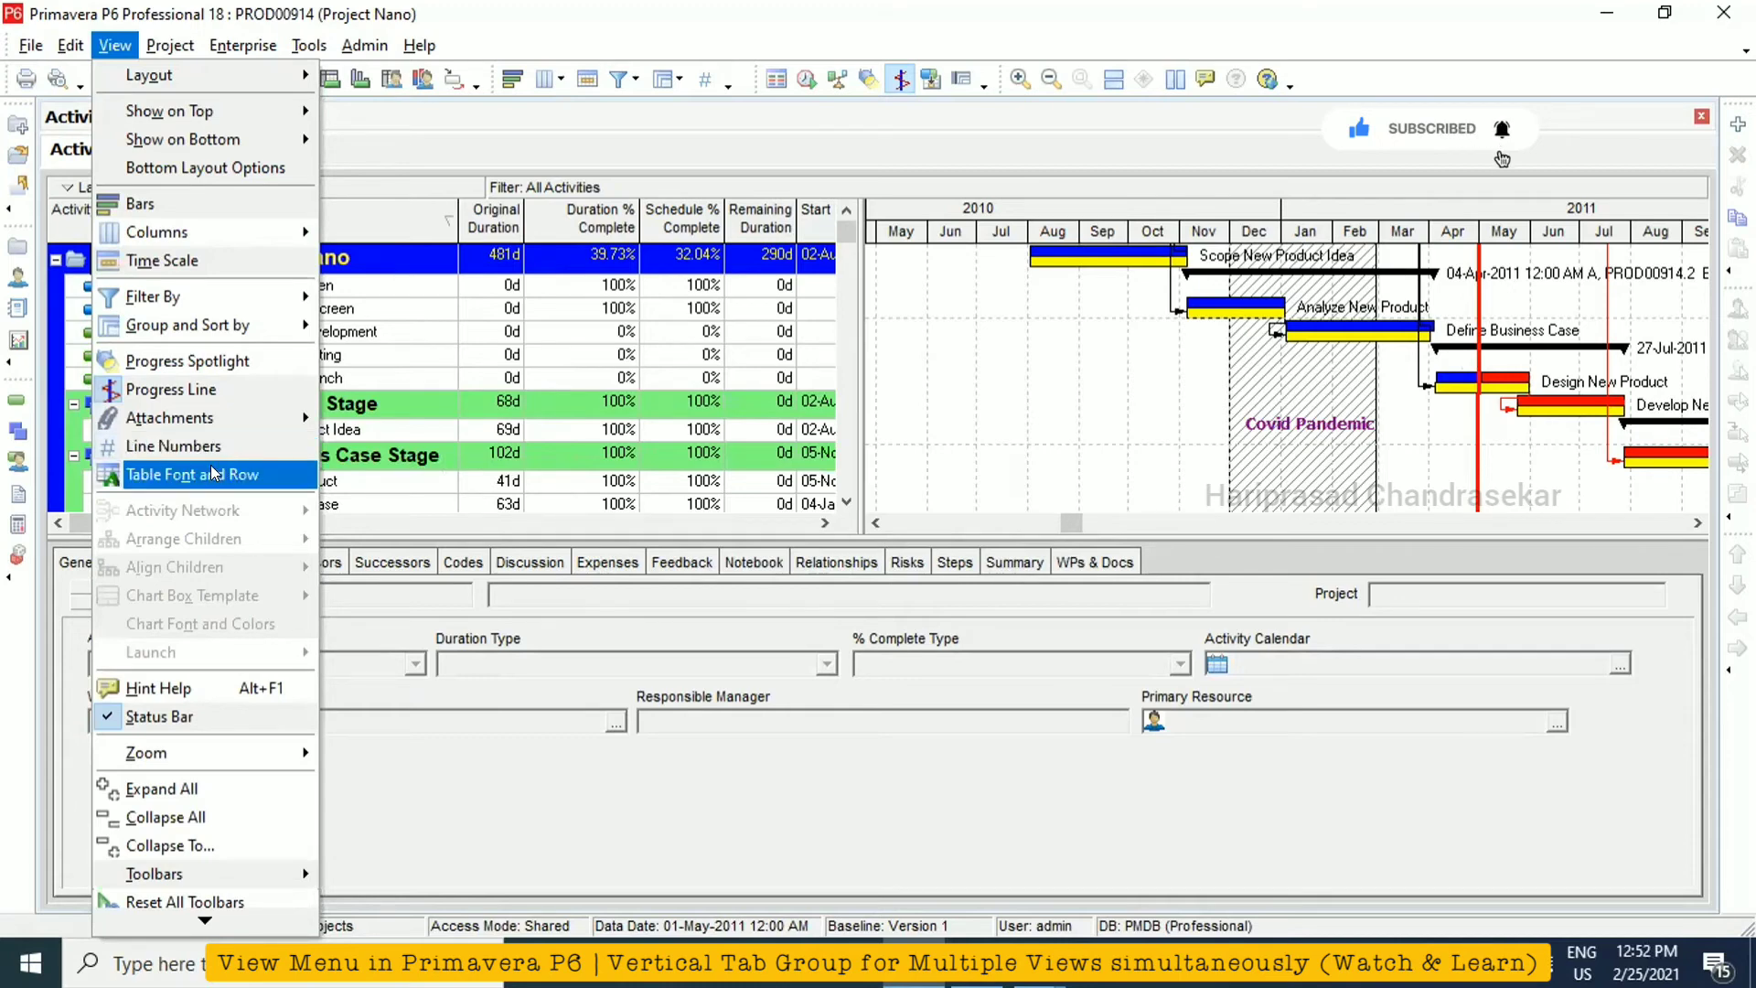
Switch the activity table font to Oblique, then restore it to the Standard upright style
{"action": "left_click", "coordinate": [192, 474]}
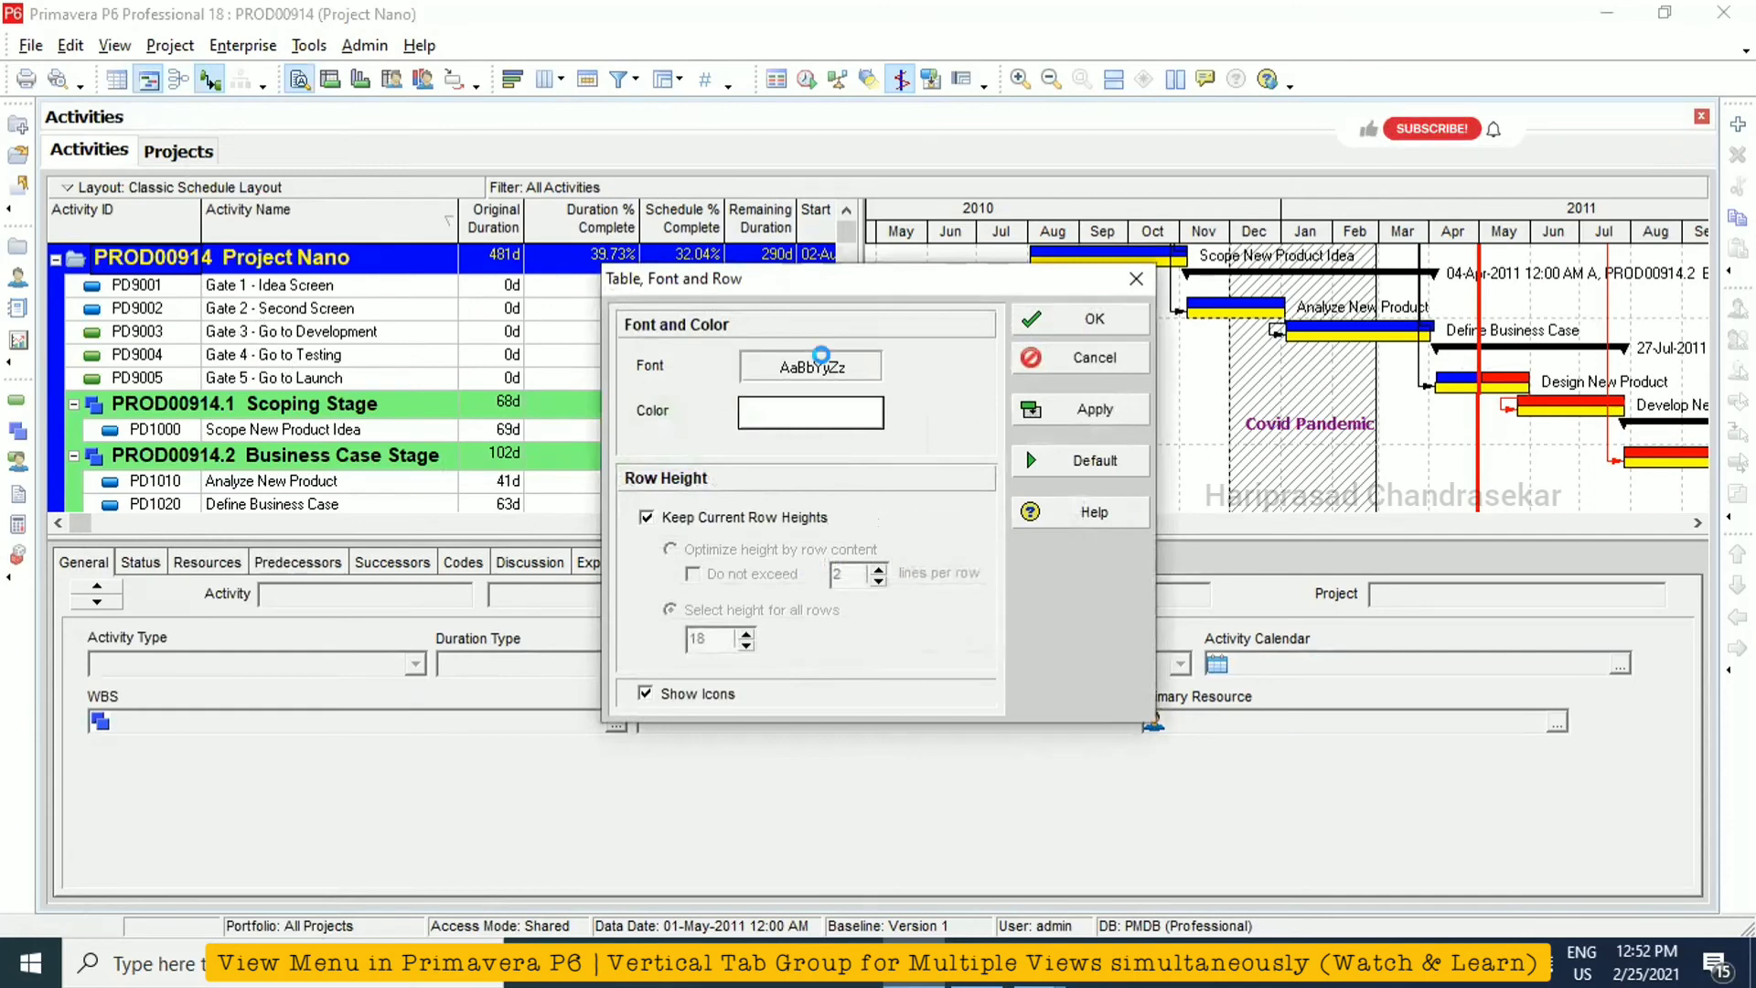
{"action": "left_click", "coordinate": [810, 366]}
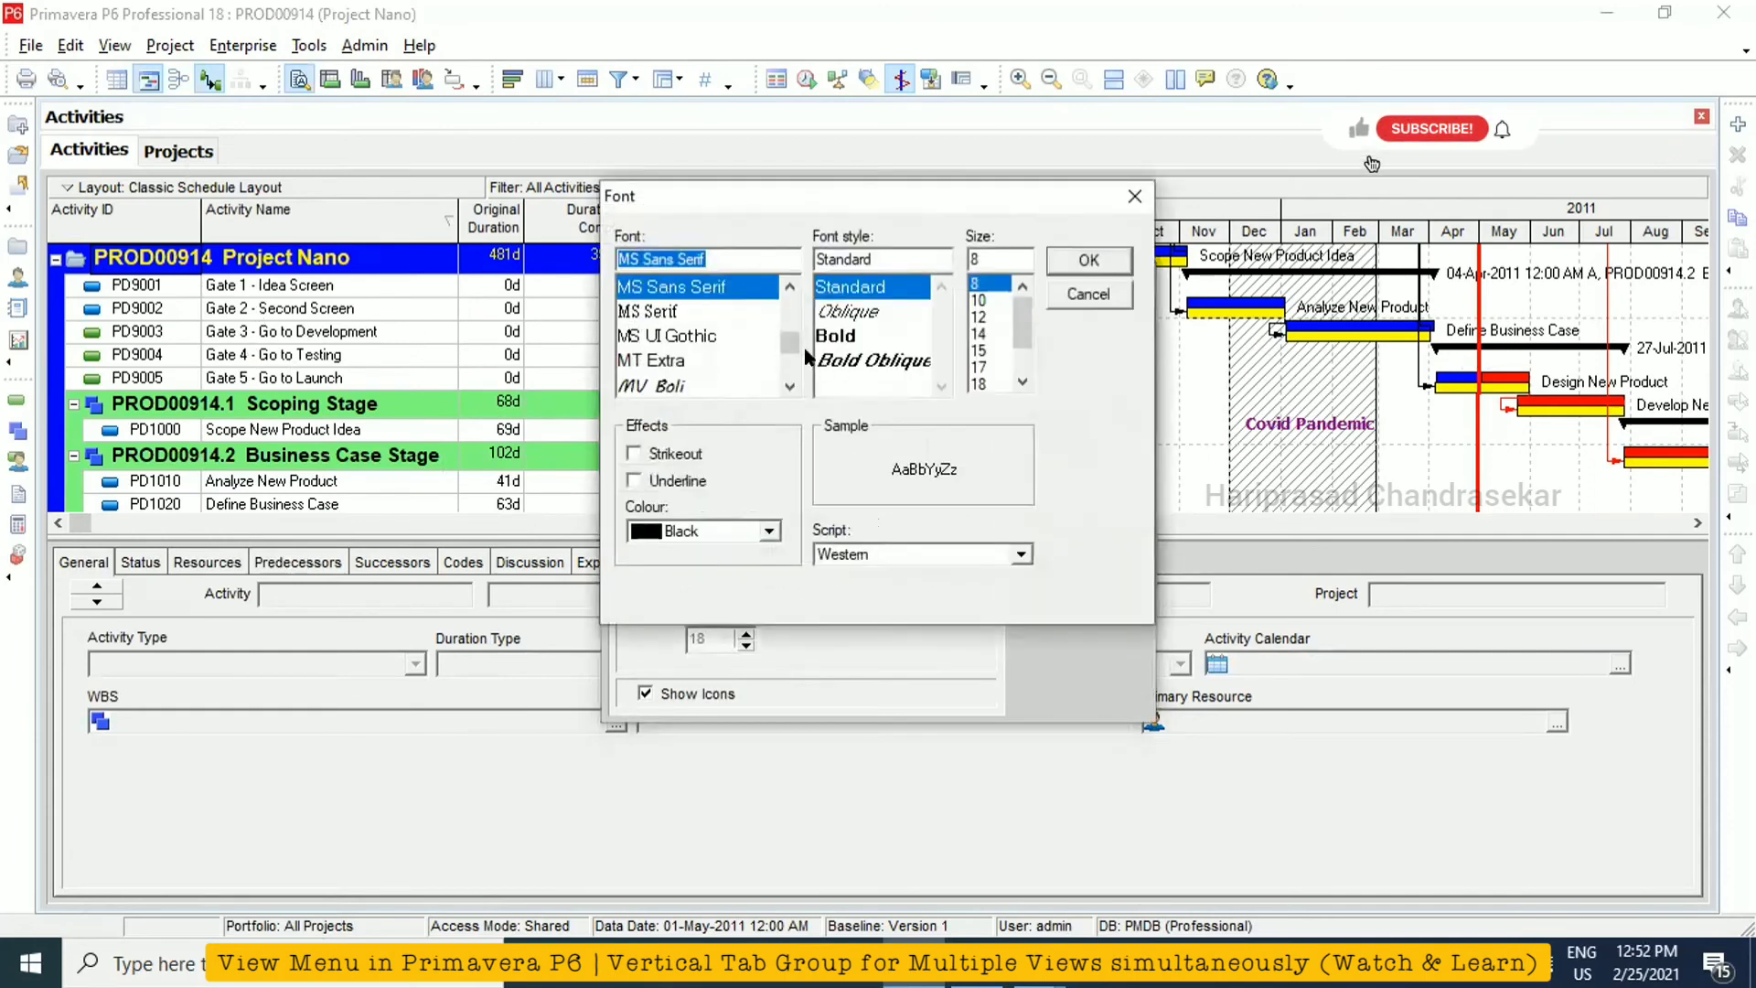
{"action": "left_click", "coordinate": [874, 361]}
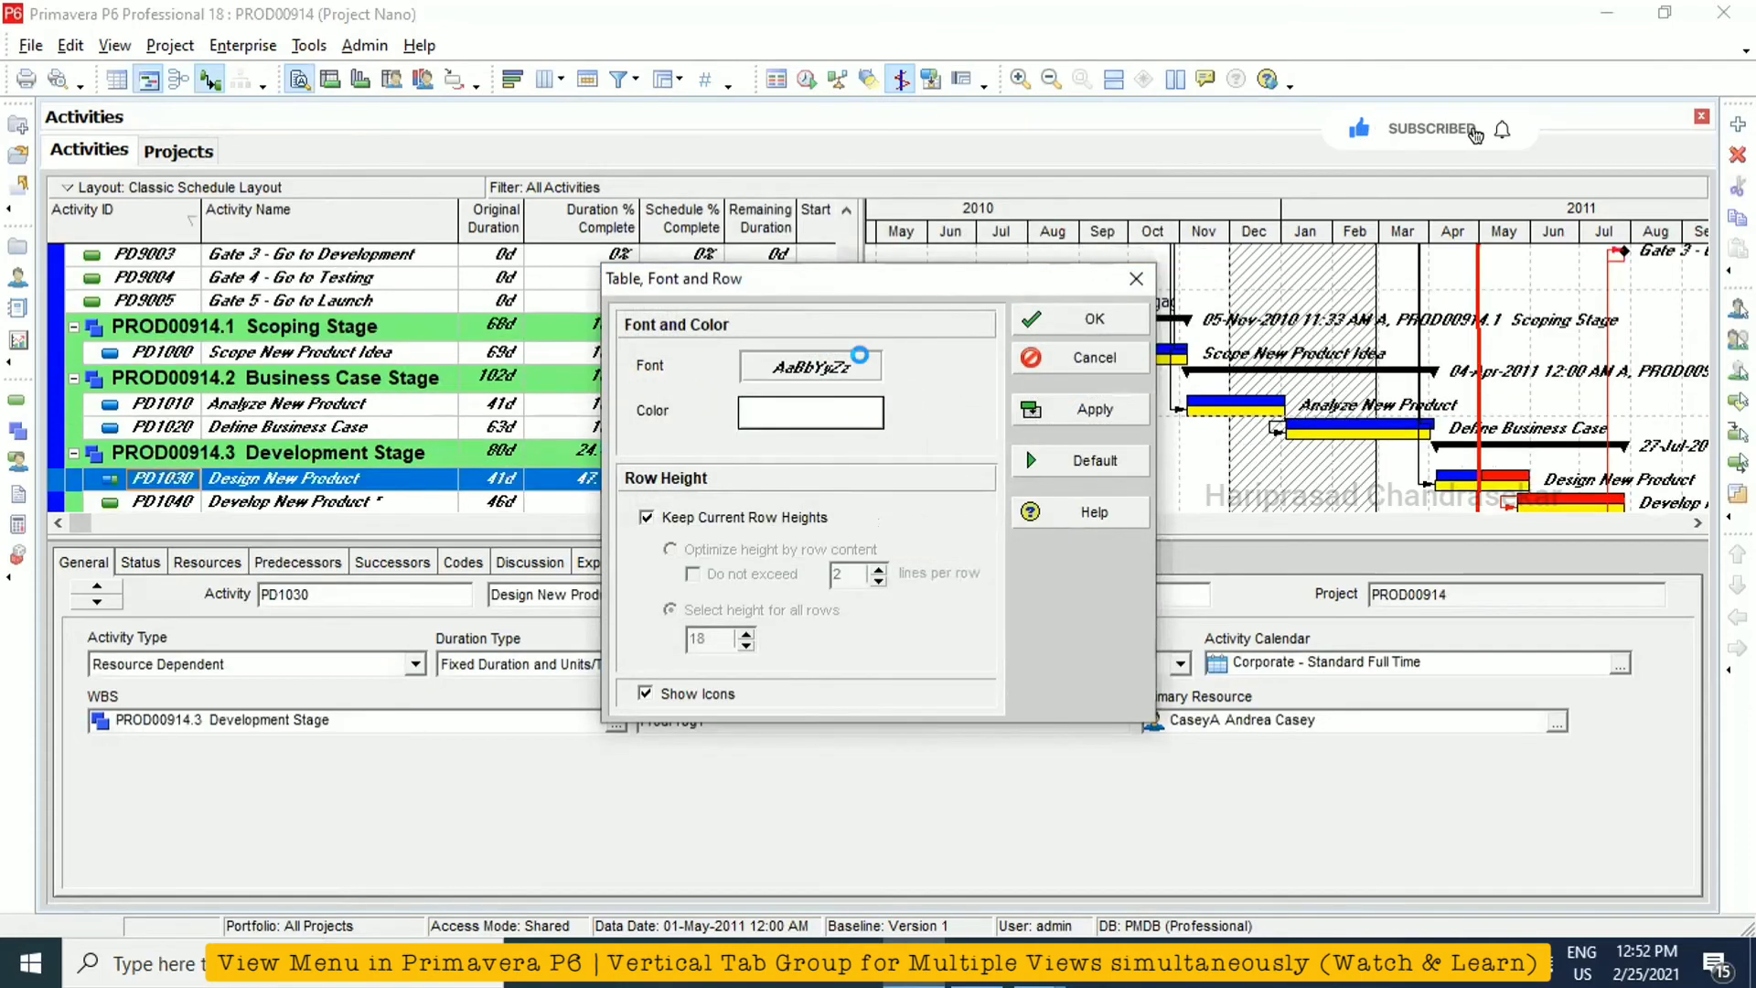
{"action": "left_click", "coordinate": [811, 366]}
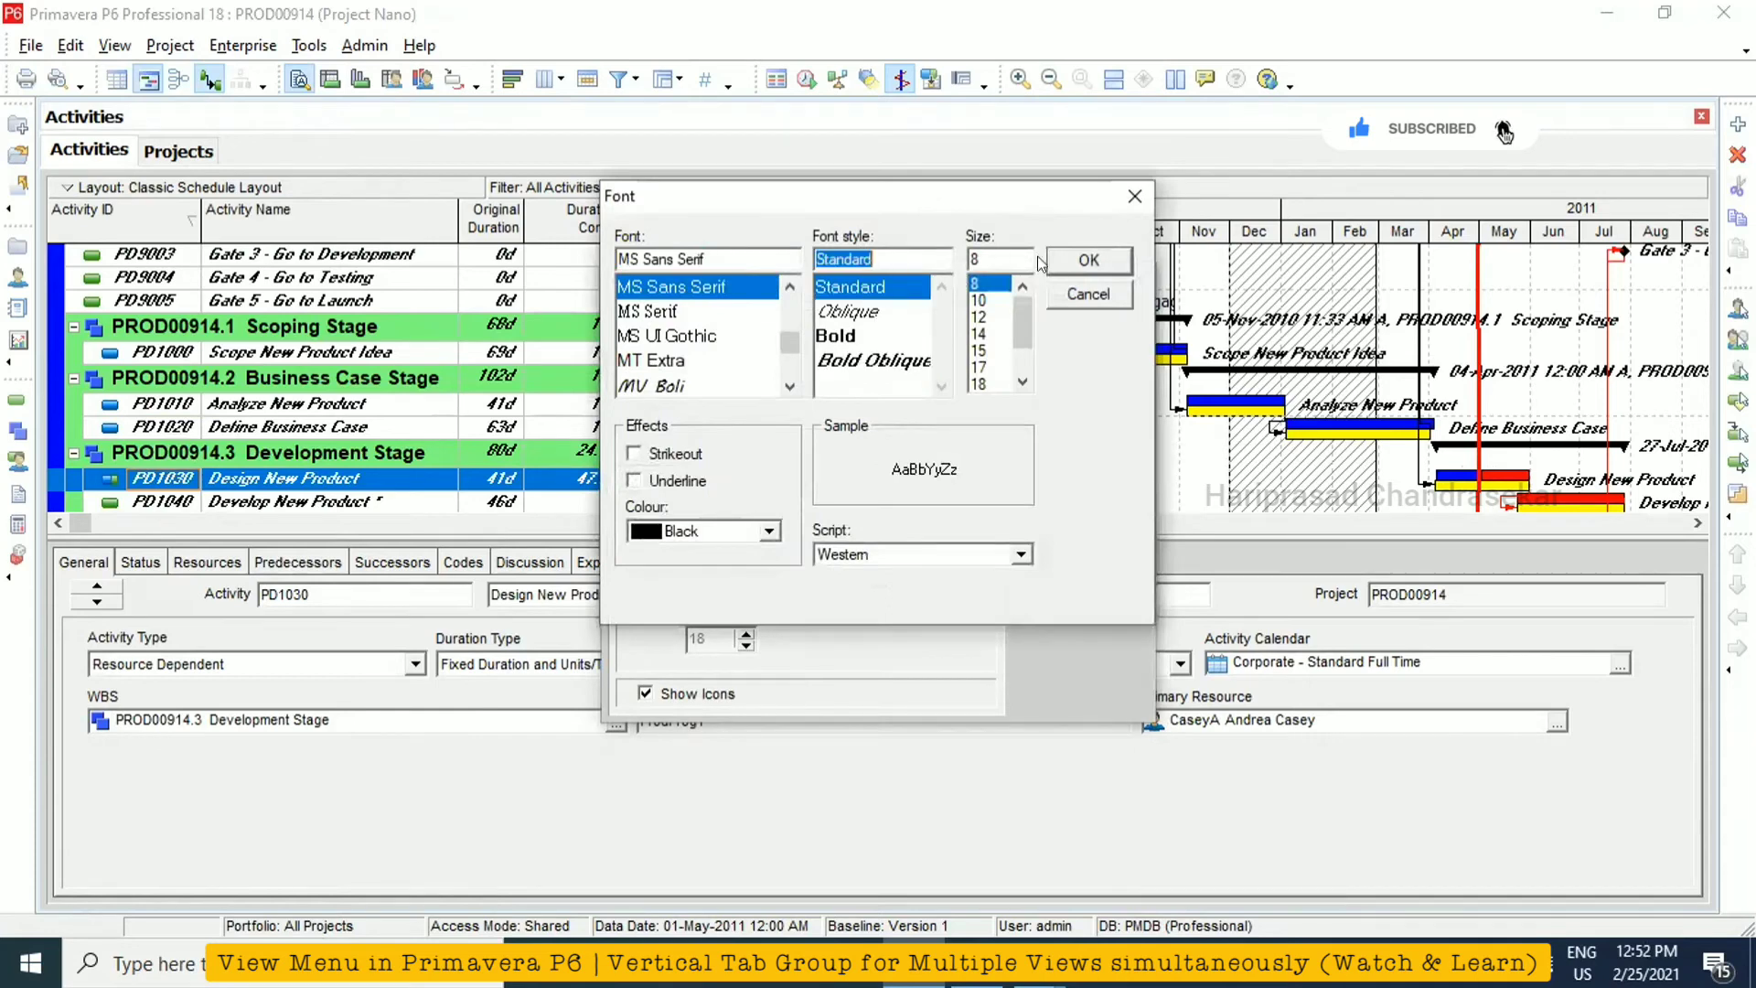
{"action": "left_click", "coordinate": [1089, 259]}
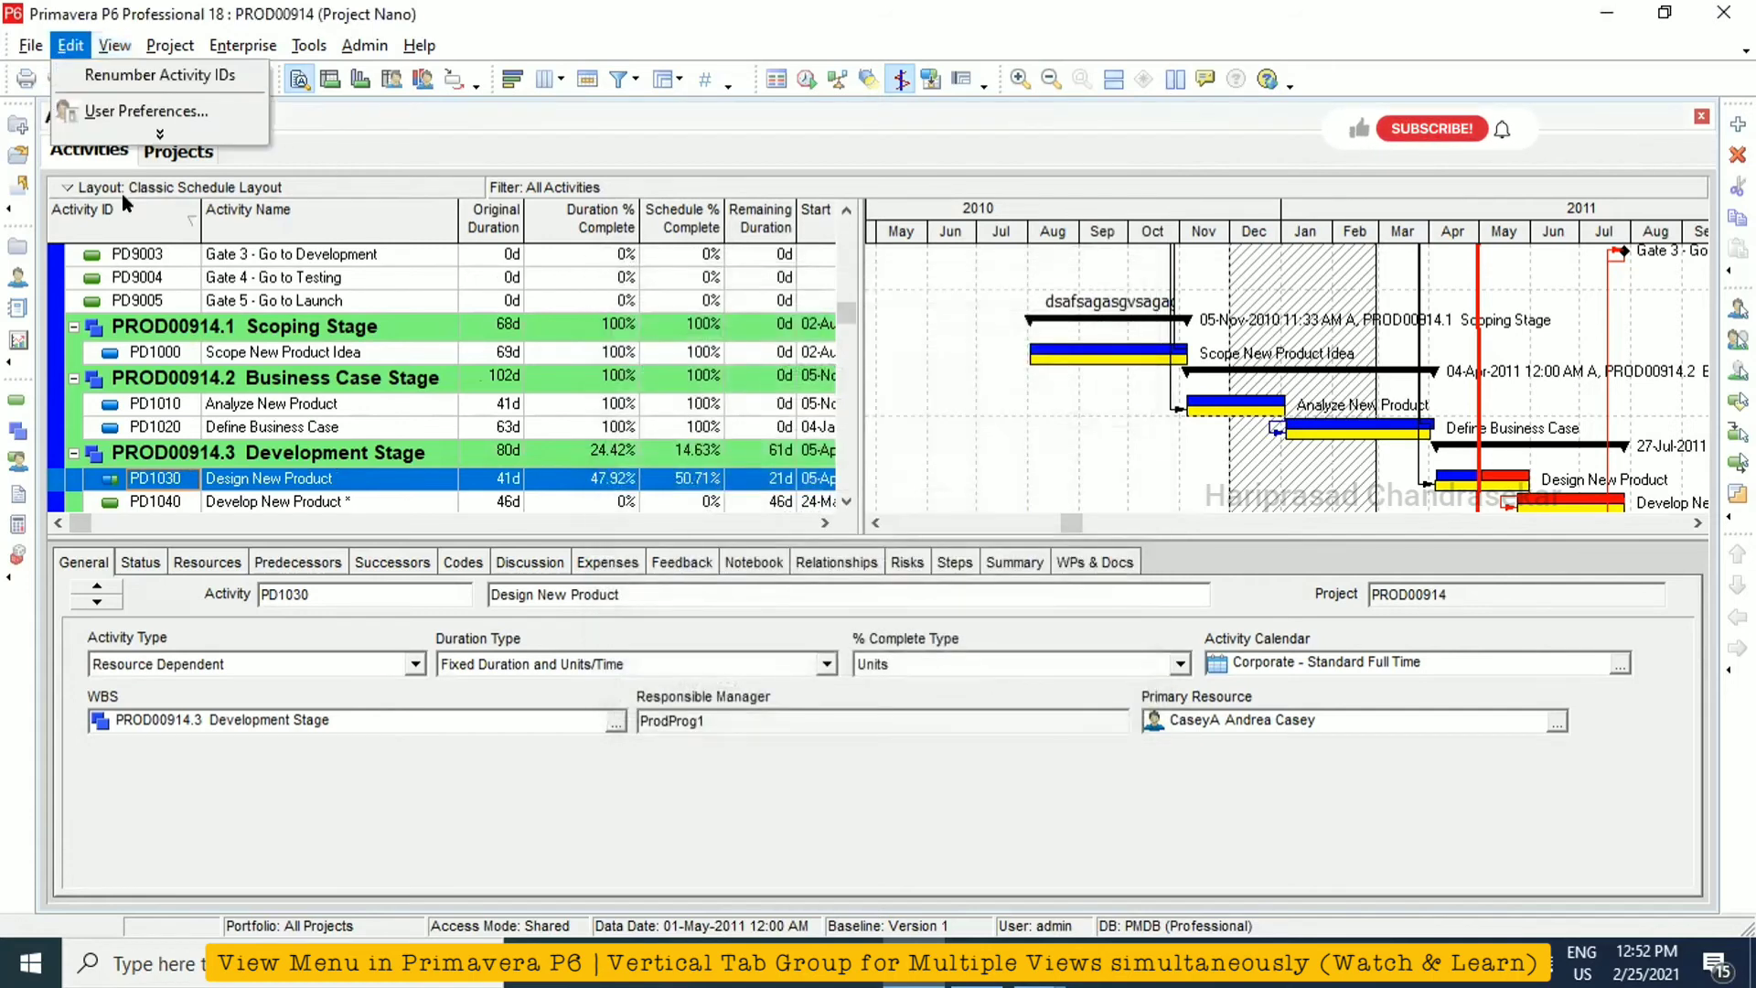
Browse the Edit and View menus, then collapse all rows to the Project Nano summary
{"action": "left_click", "coordinate": [169, 44]}
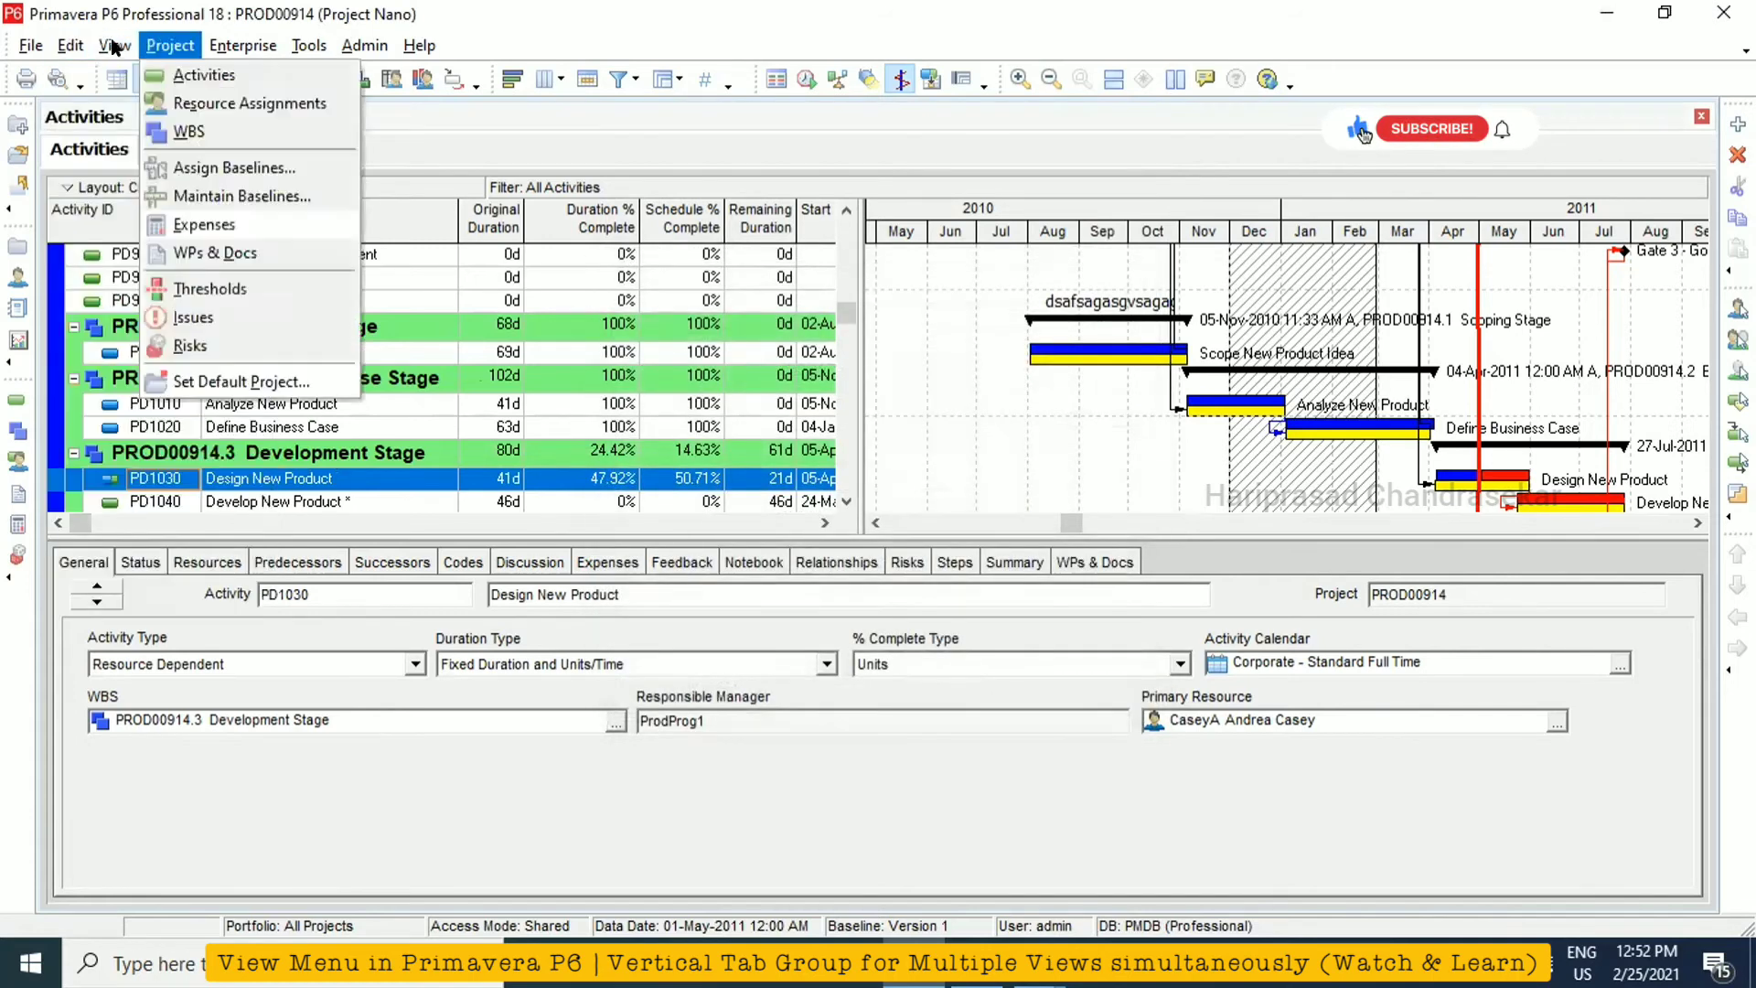
{"action": "left_click", "coordinate": [110, 44]}
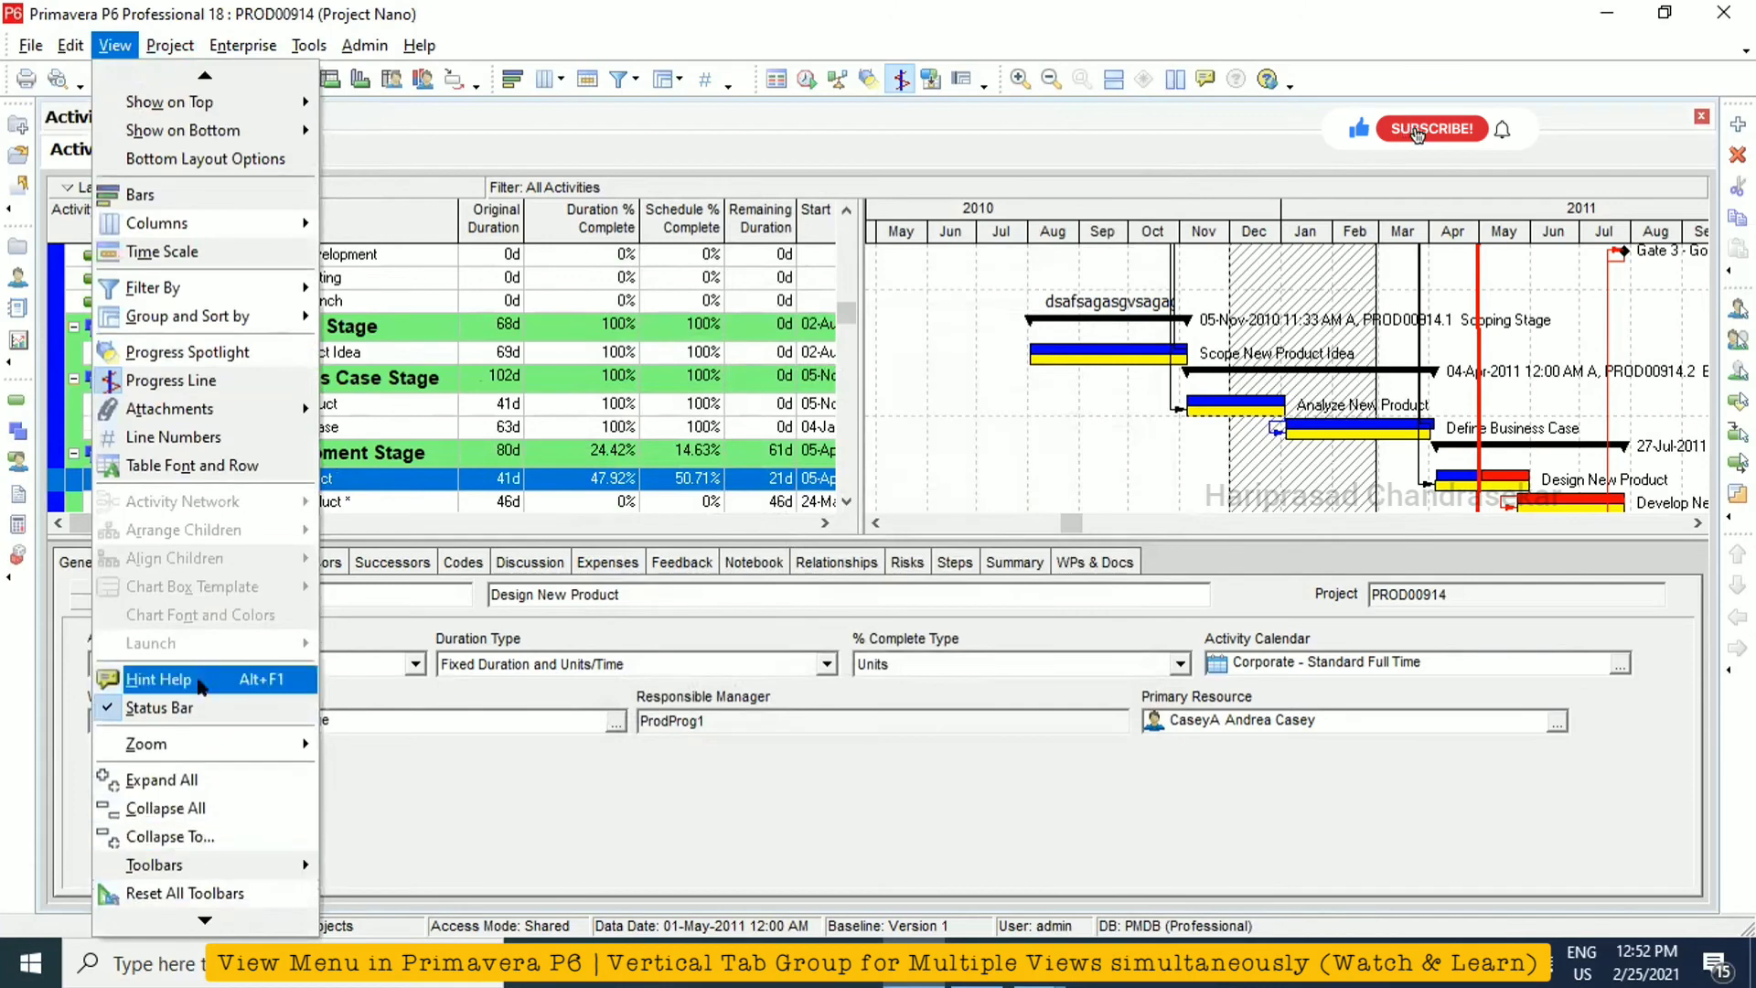
{"action": "left_click", "coordinate": [1432, 128]}
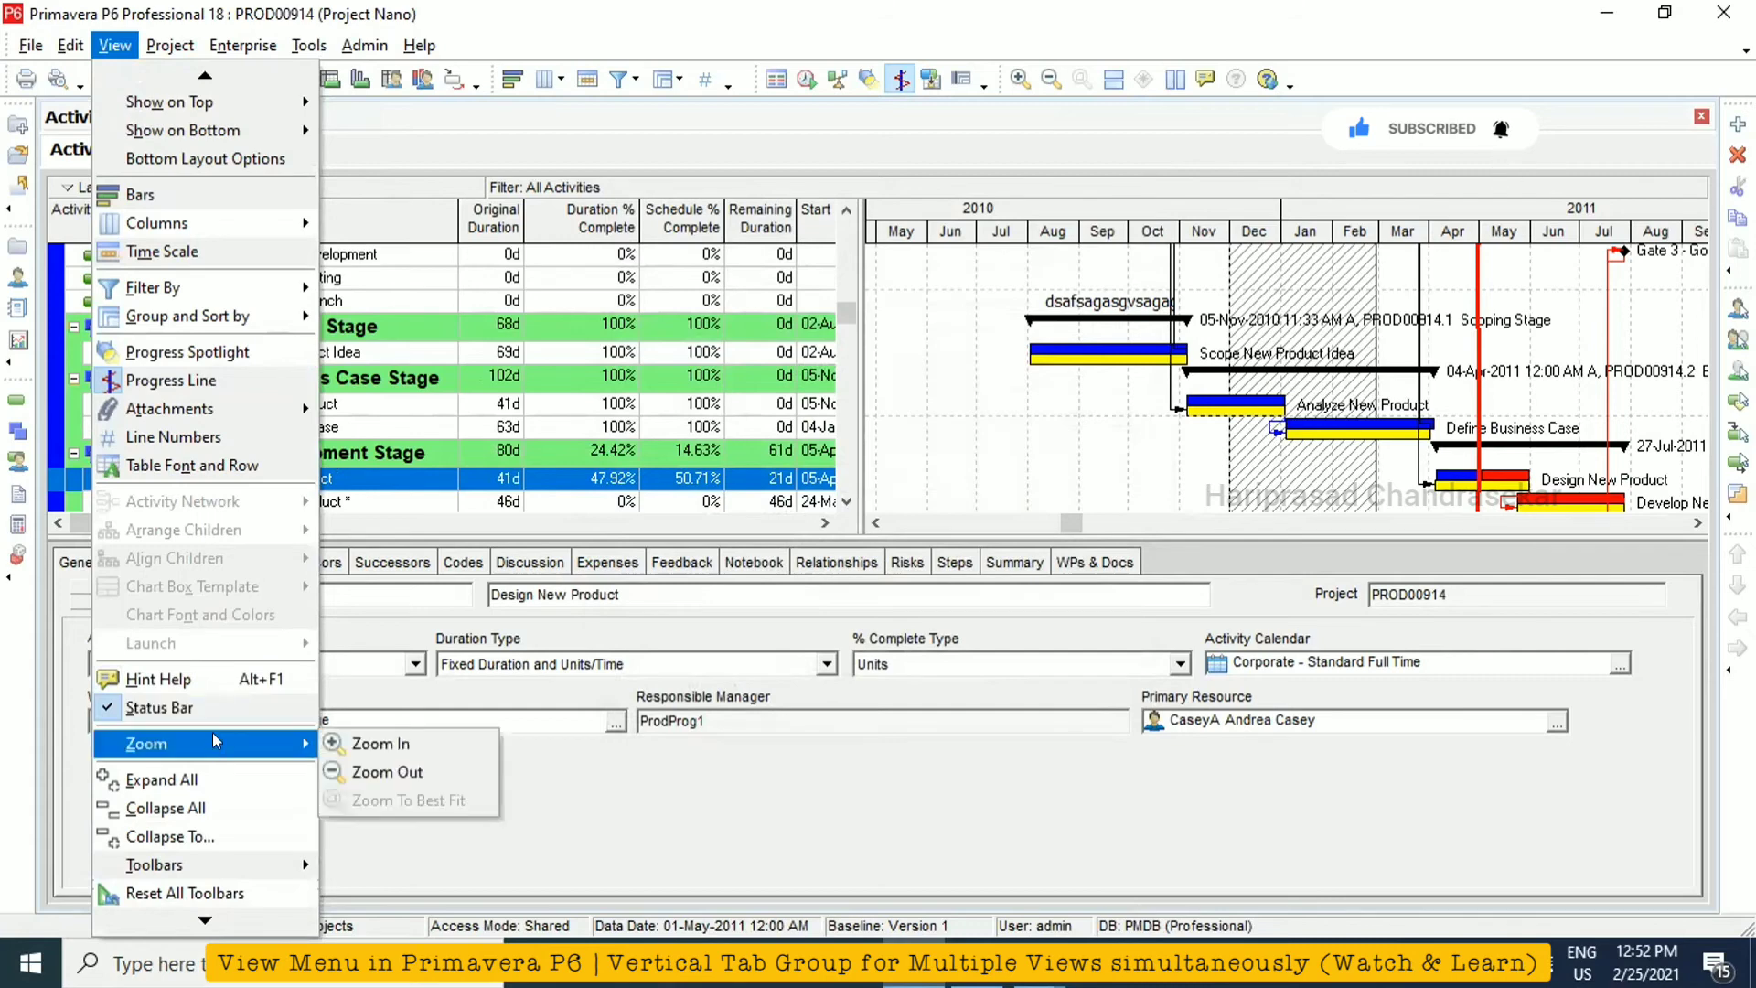
{"action": "mouse_move", "coordinate": [175, 809]}
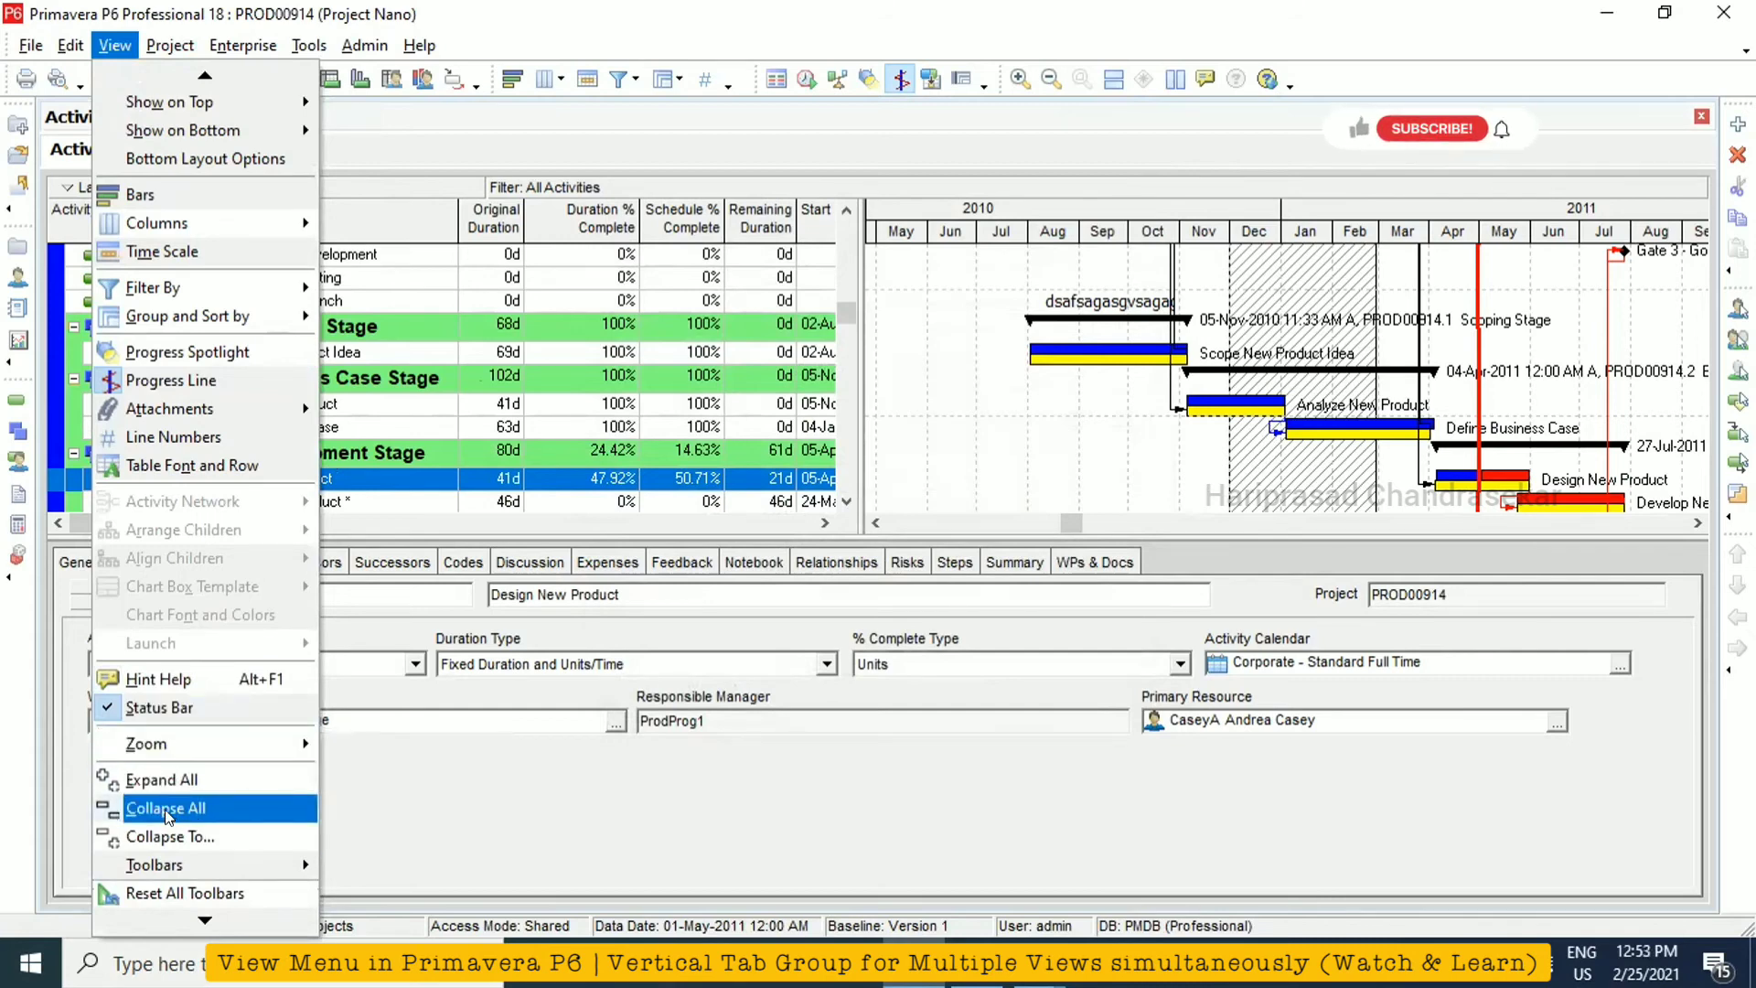
{"action": "left_click", "coordinate": [165, 809]}
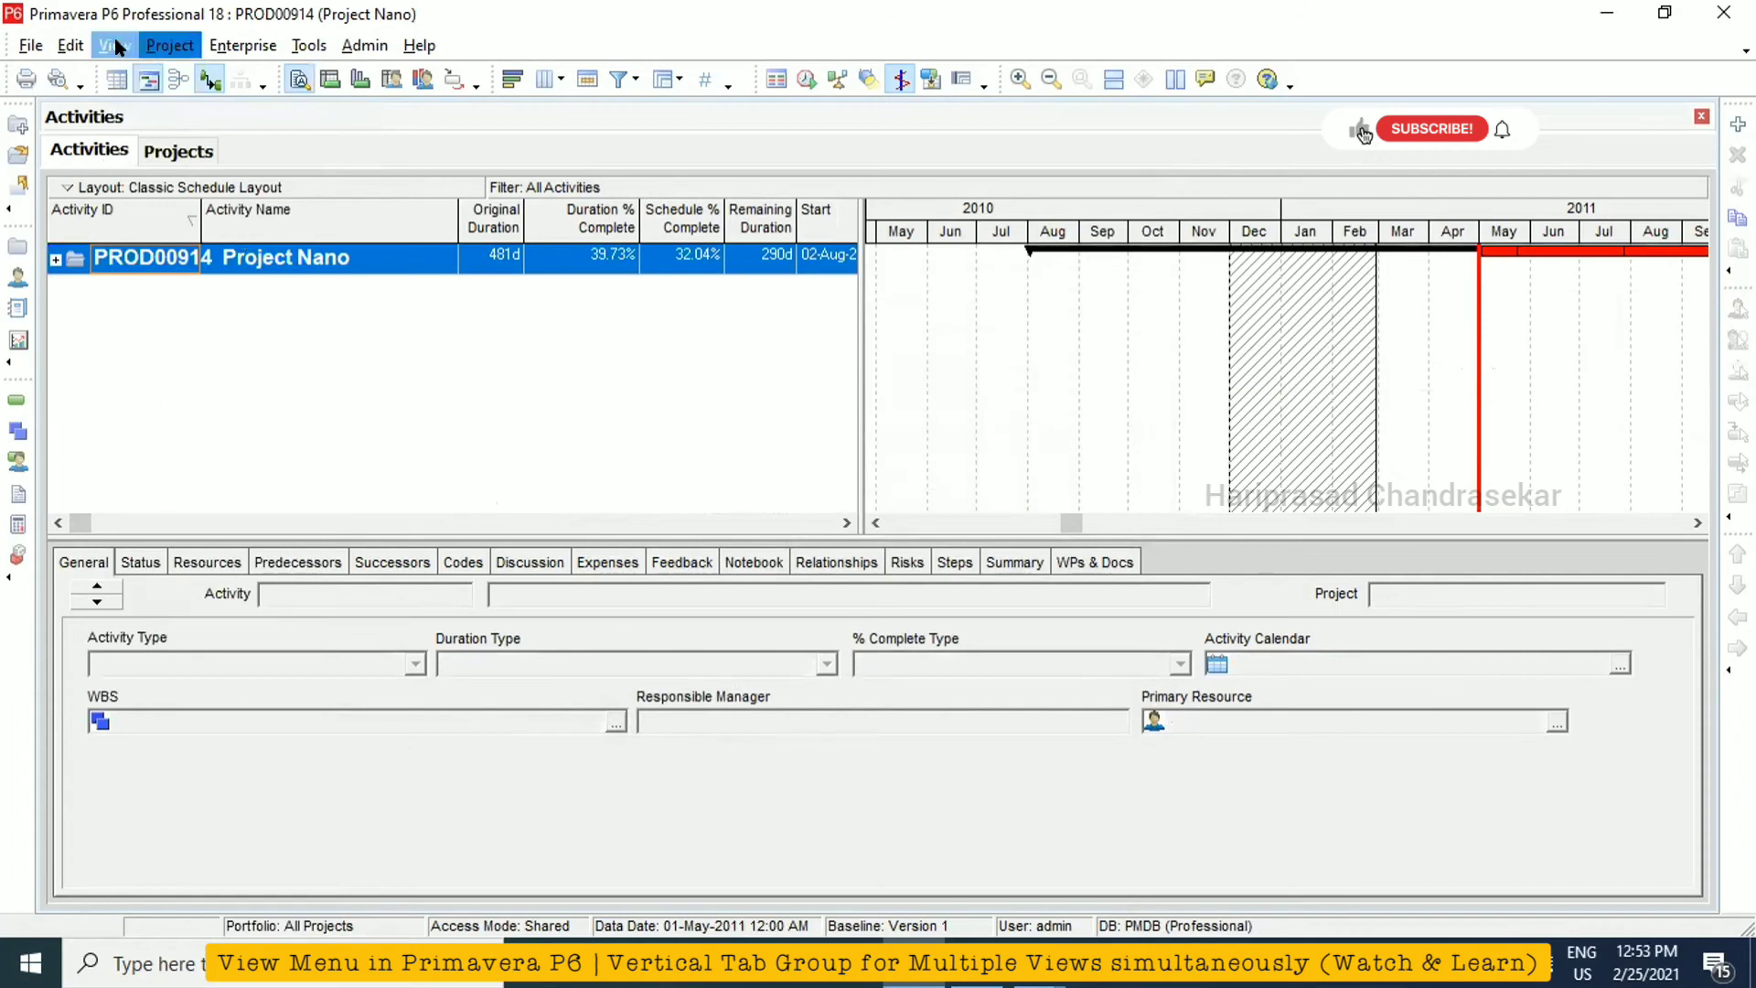
Browse the View menu's tab-group choices without changing anything
{"action": "left_click", "coordinate": [114, 43]}
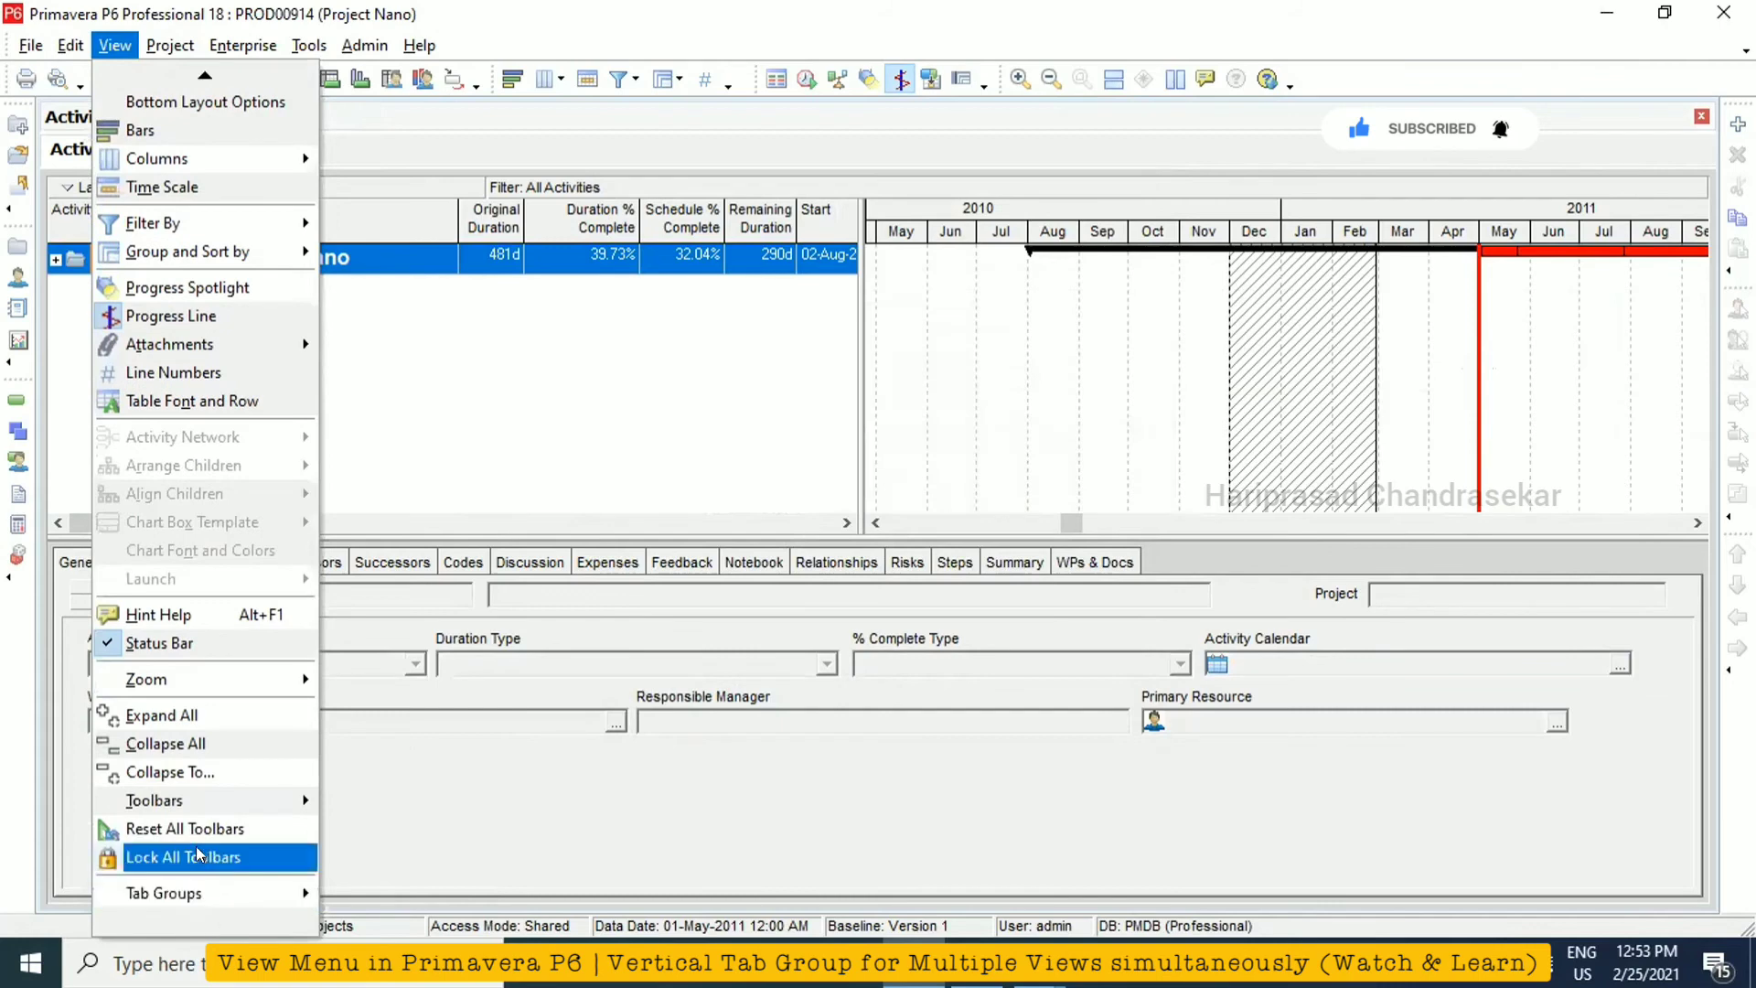
{"action": "mouse_move", "coordinate": [481, 264]}
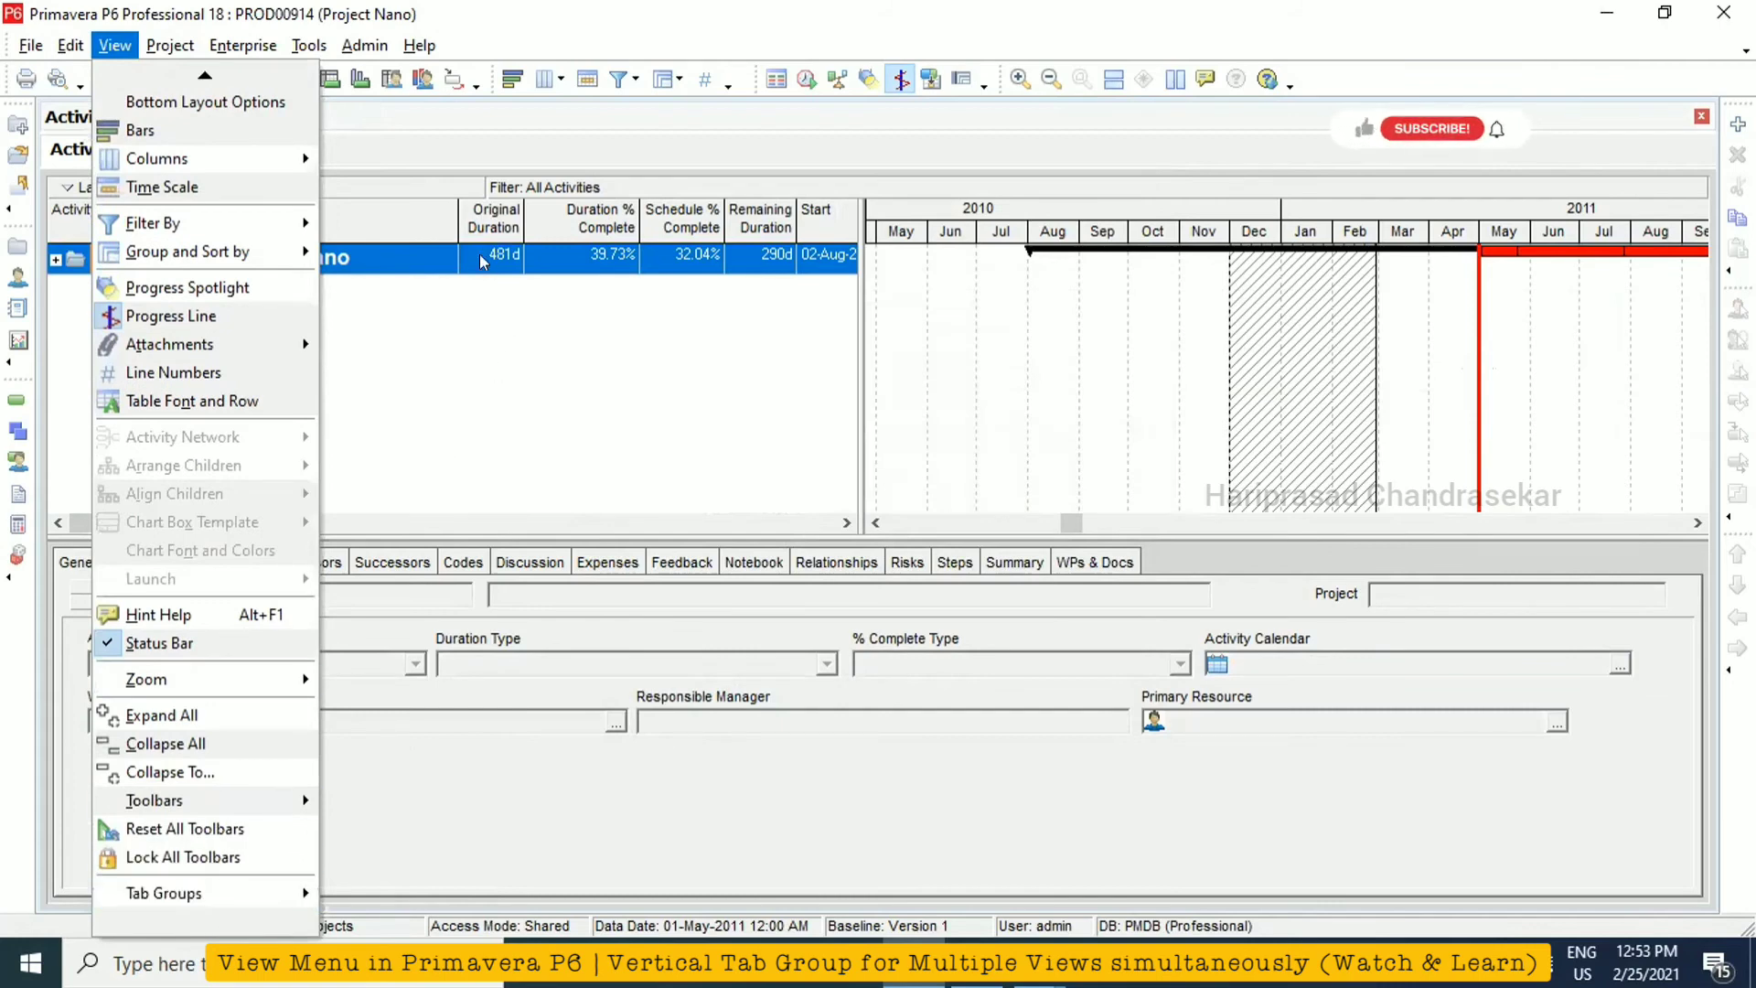
{"action": "left_click", "coordinate": [113, 44]}
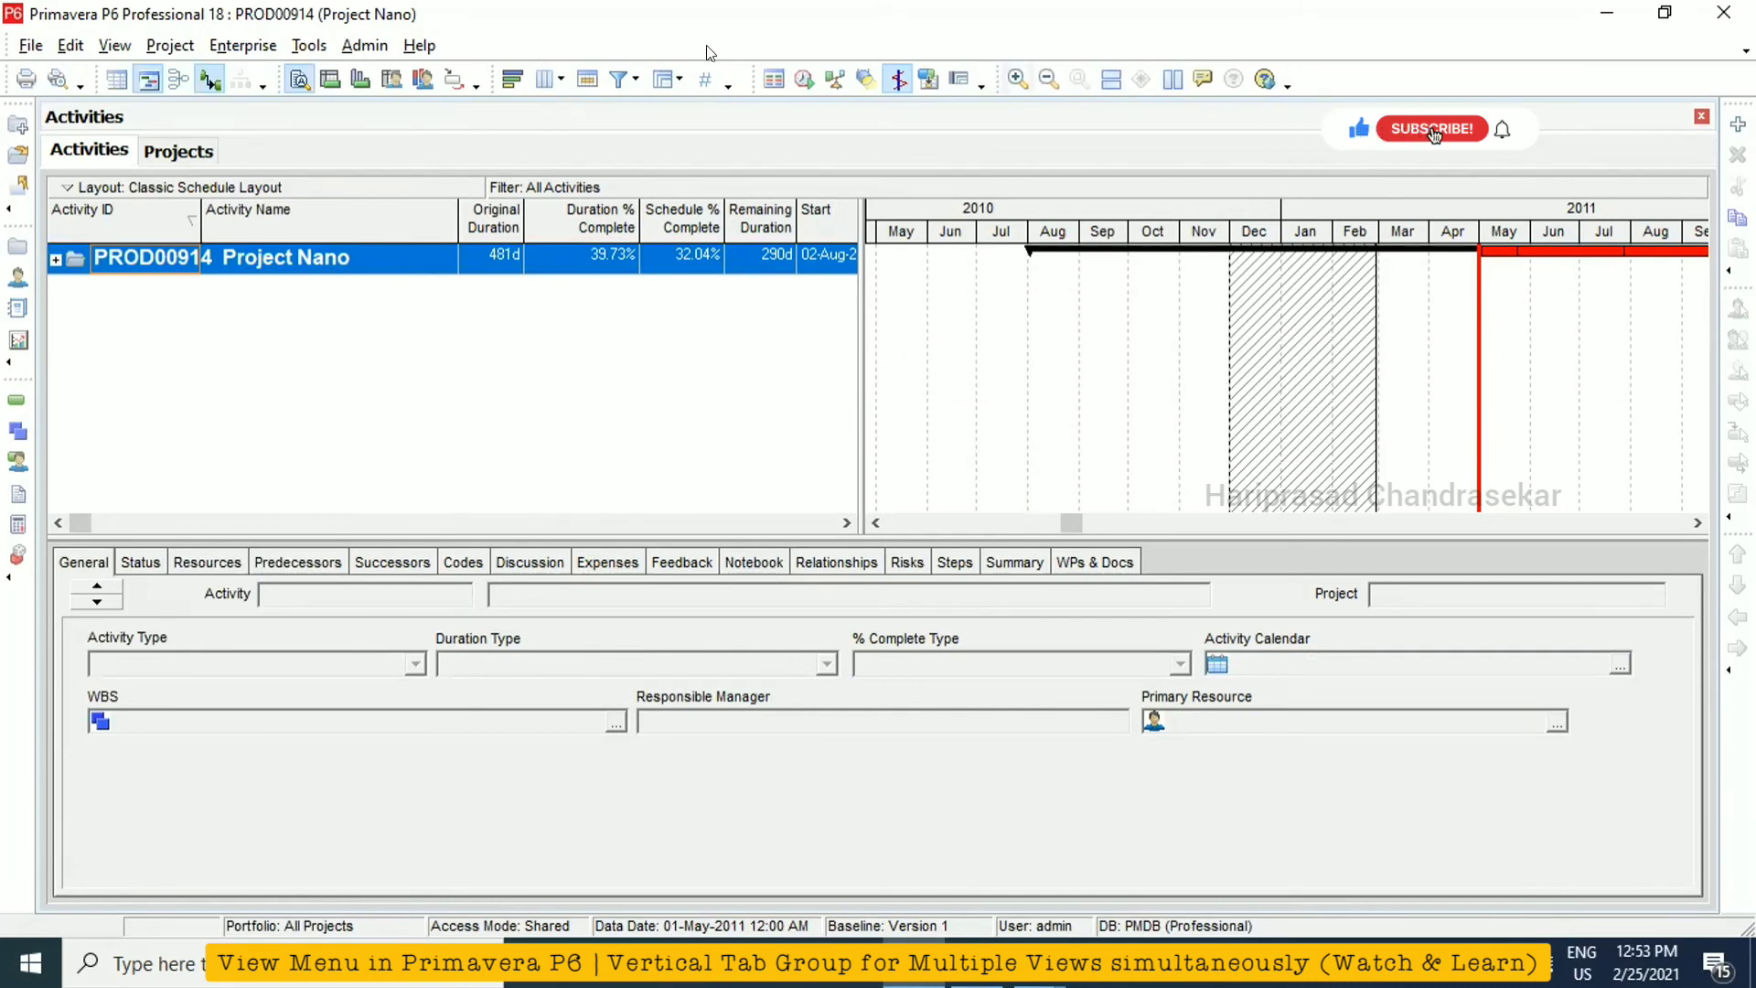
{"action": "left_click", "coordinate": [1433, 128]}
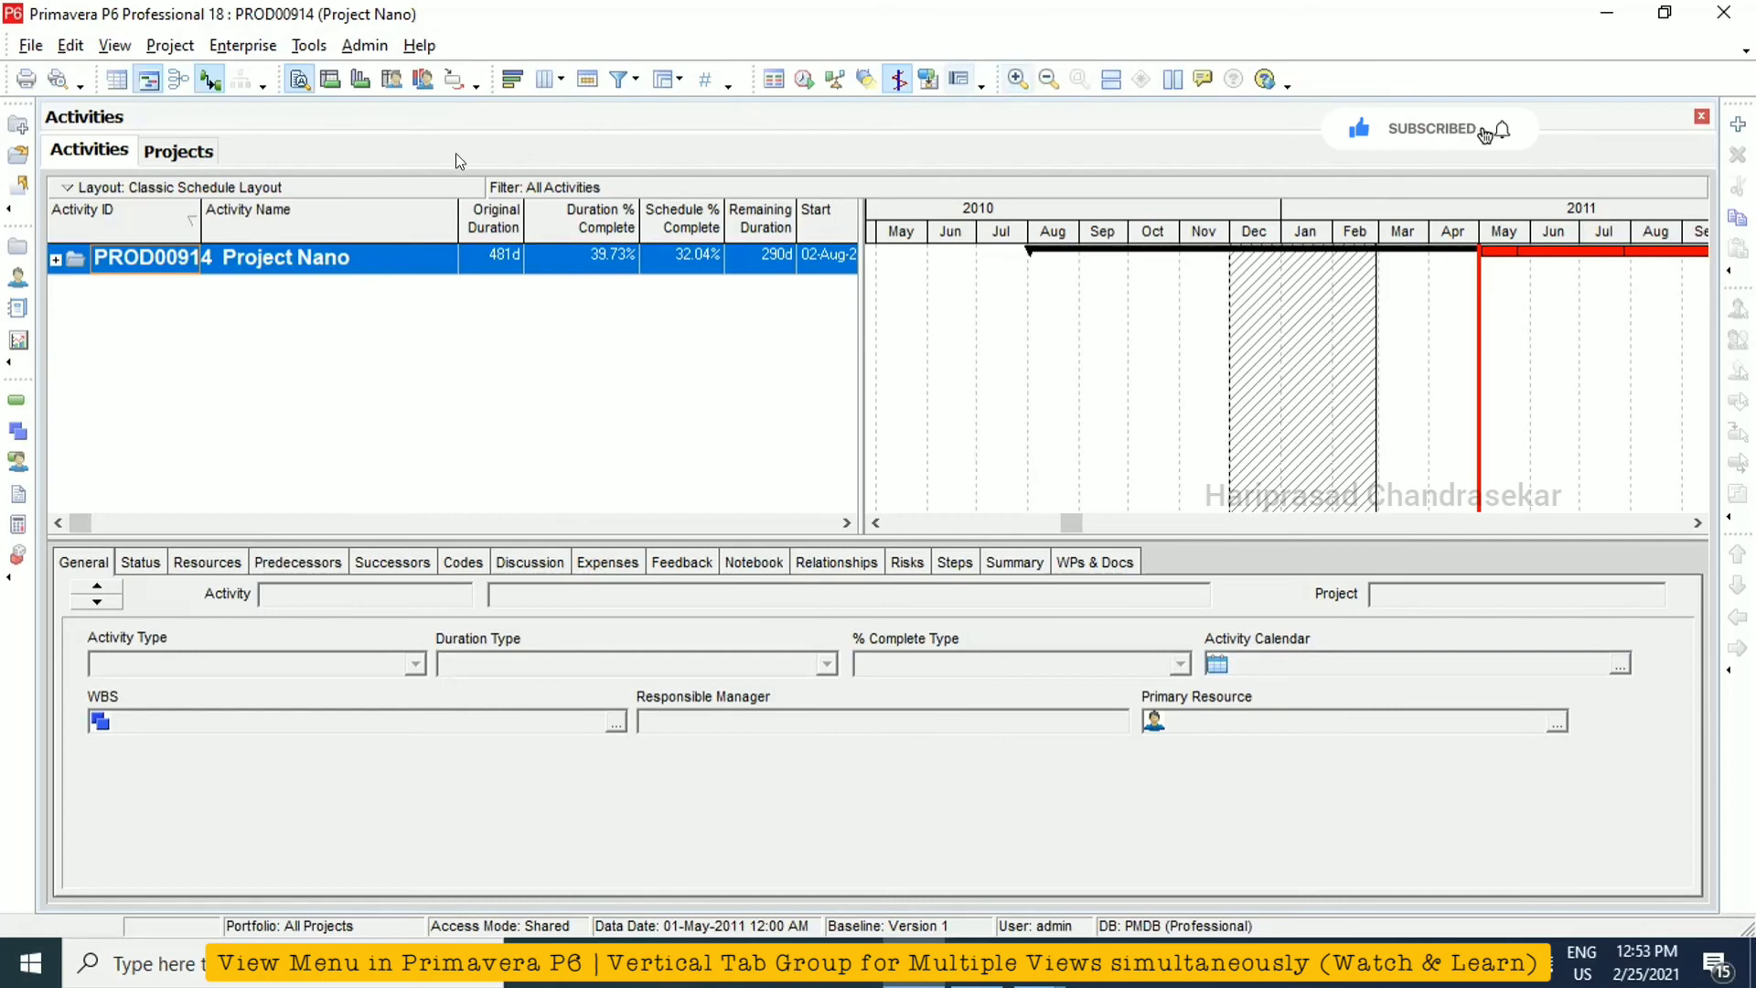
{"action": "left_click", "coordinate": [113, 44]}
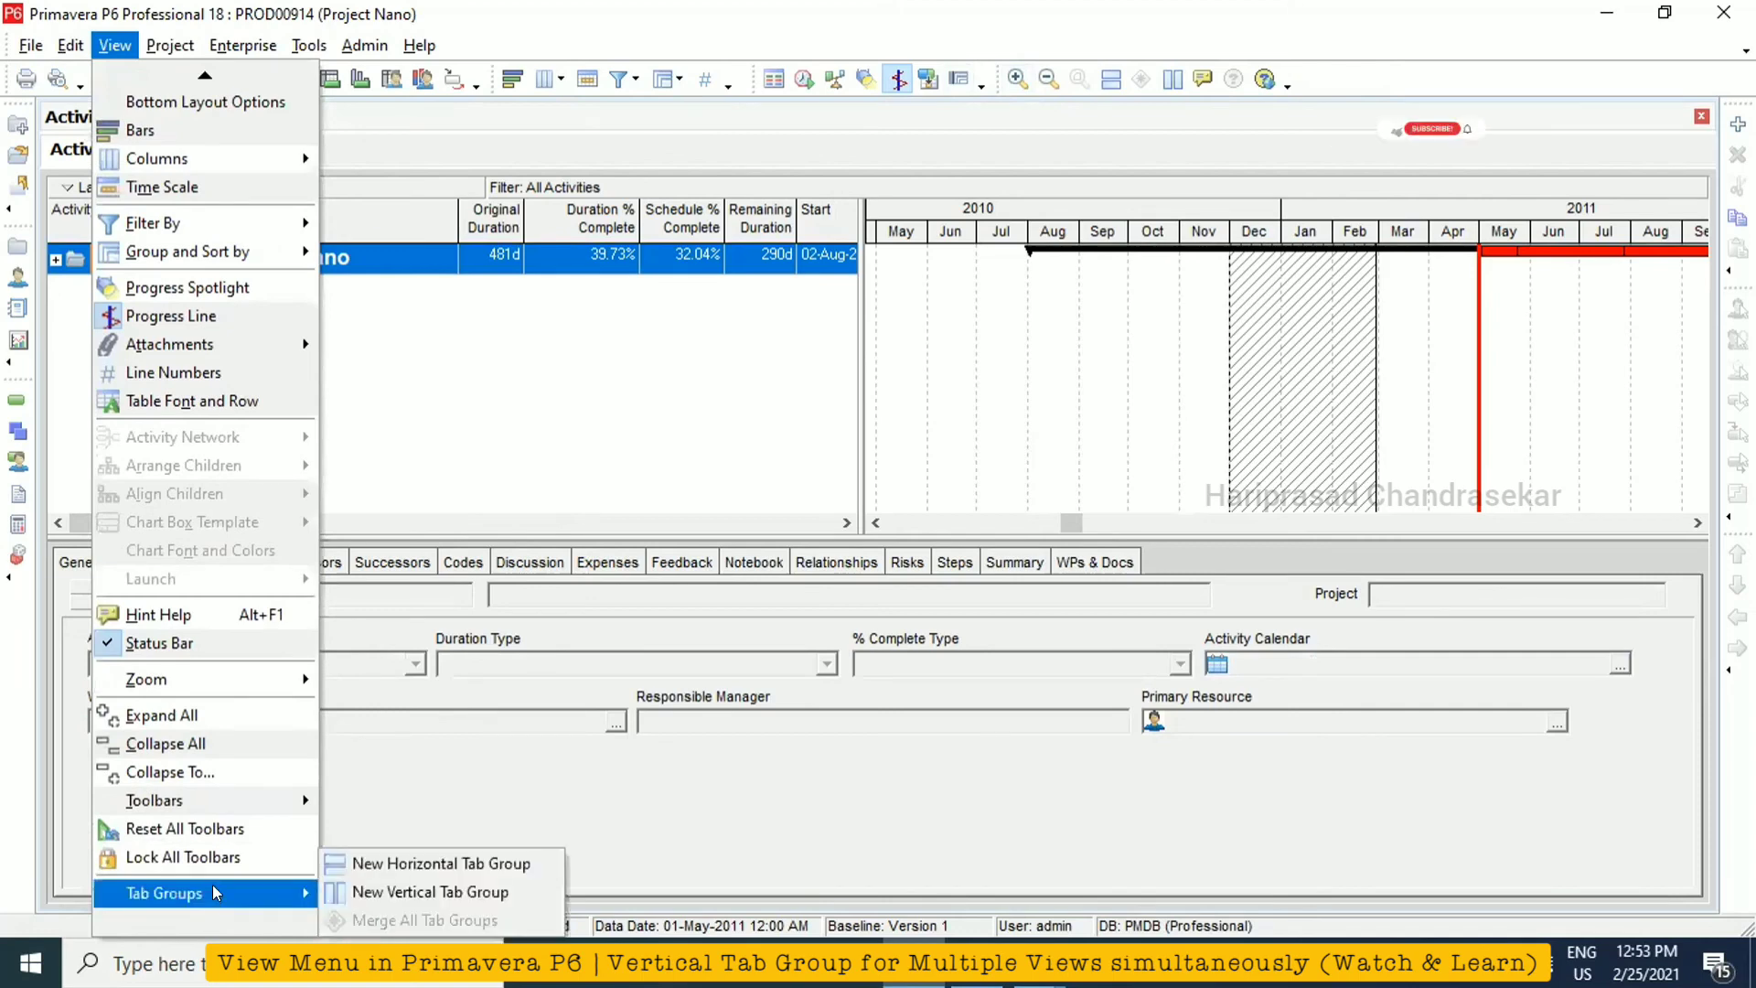
{"action": "mouse_move", "coordinate": [417, 893]}
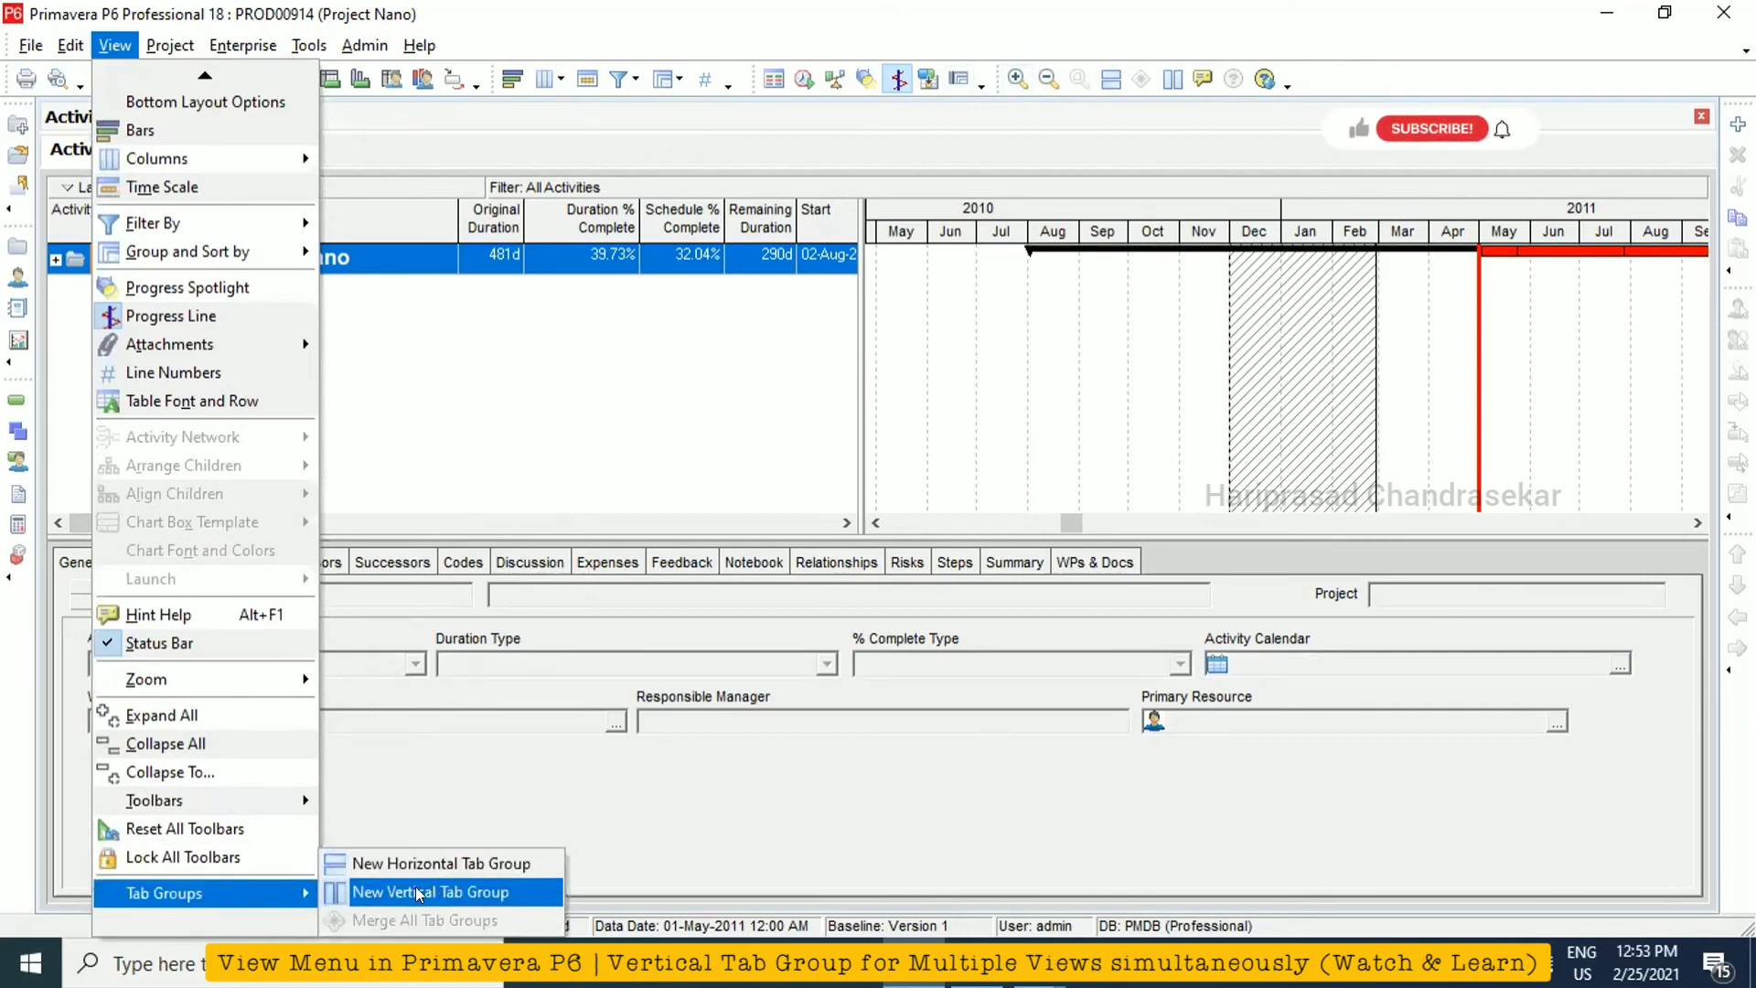
{"action": "mouse_move", "coordinate": [443, 863]}
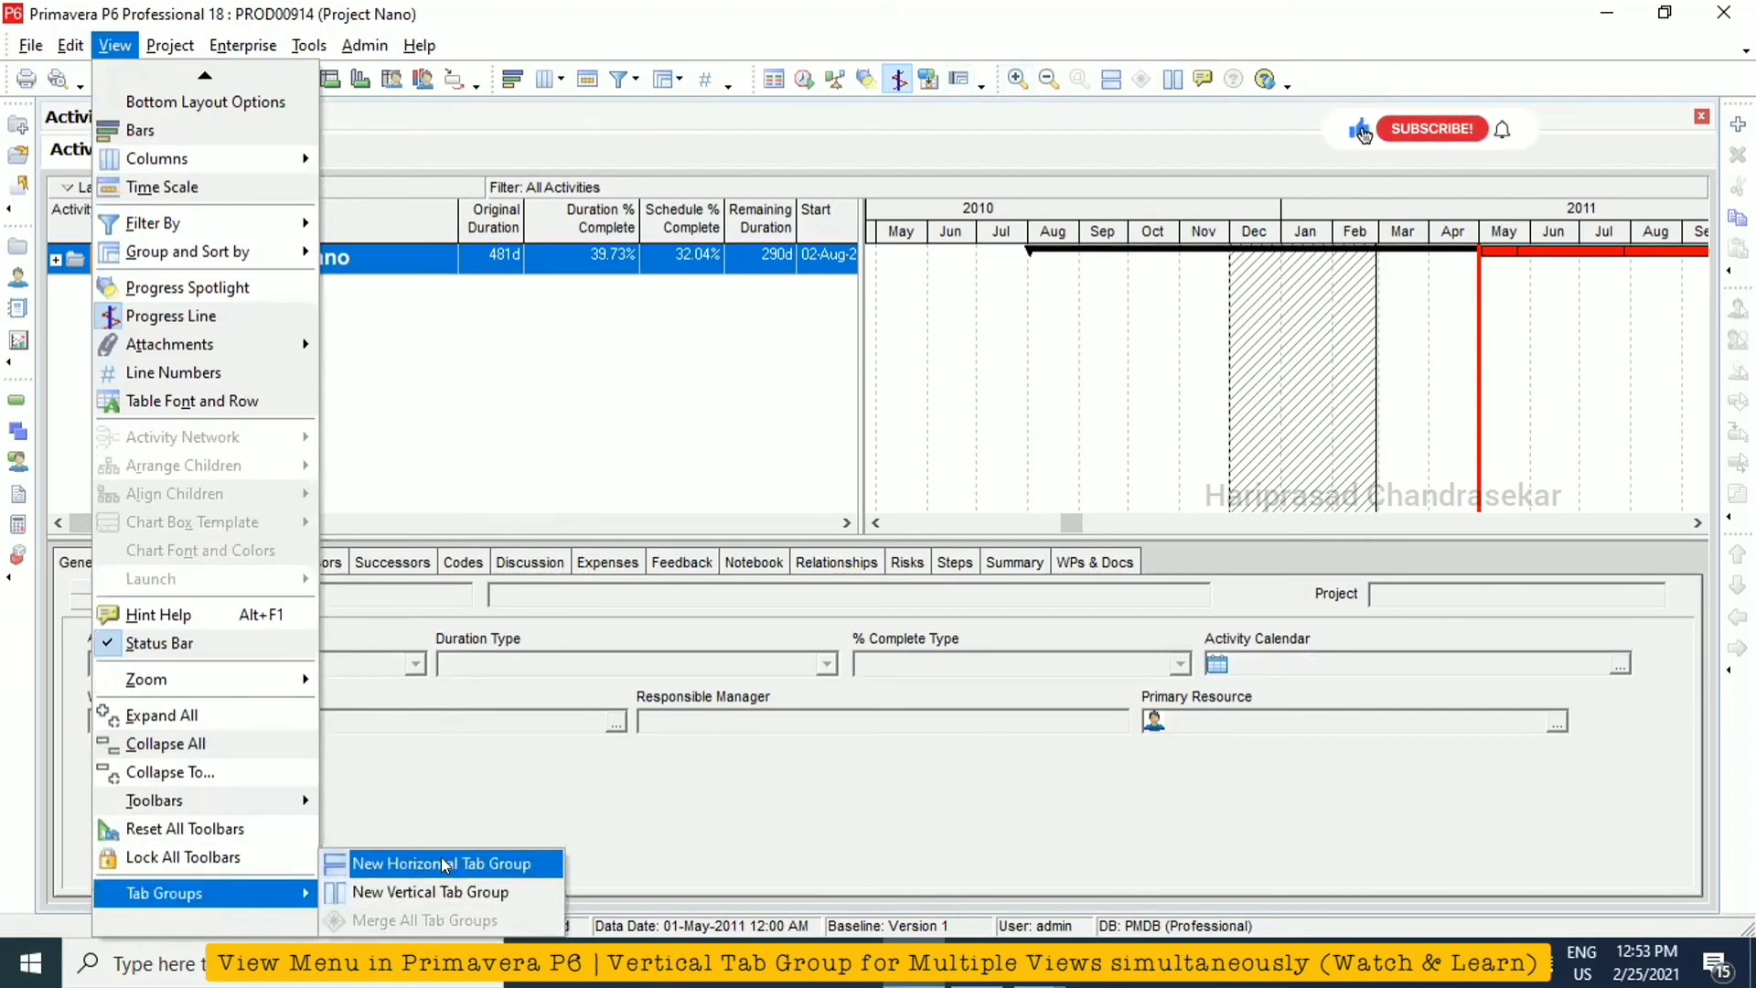
Stack Projects above Activities as a new horizontal tab group
{"action": "left_click", "coordinate": [443, 863]}
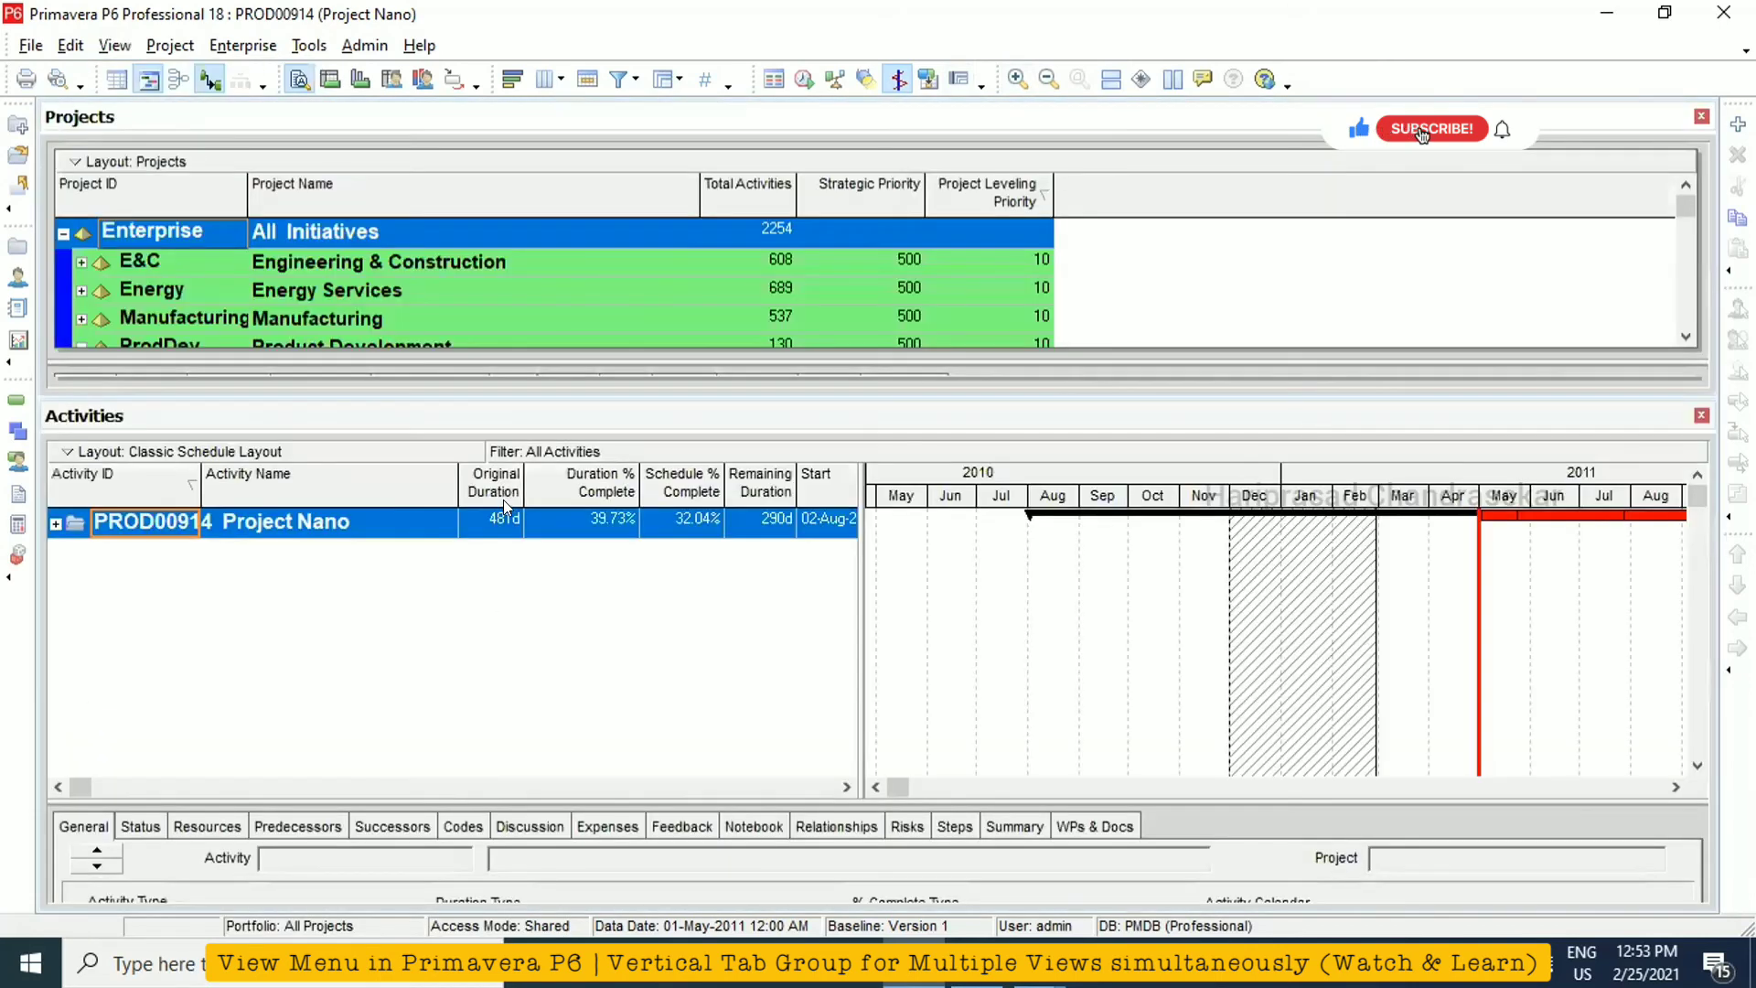
{"action": "left_click", "coordinate": [1432, 128]}
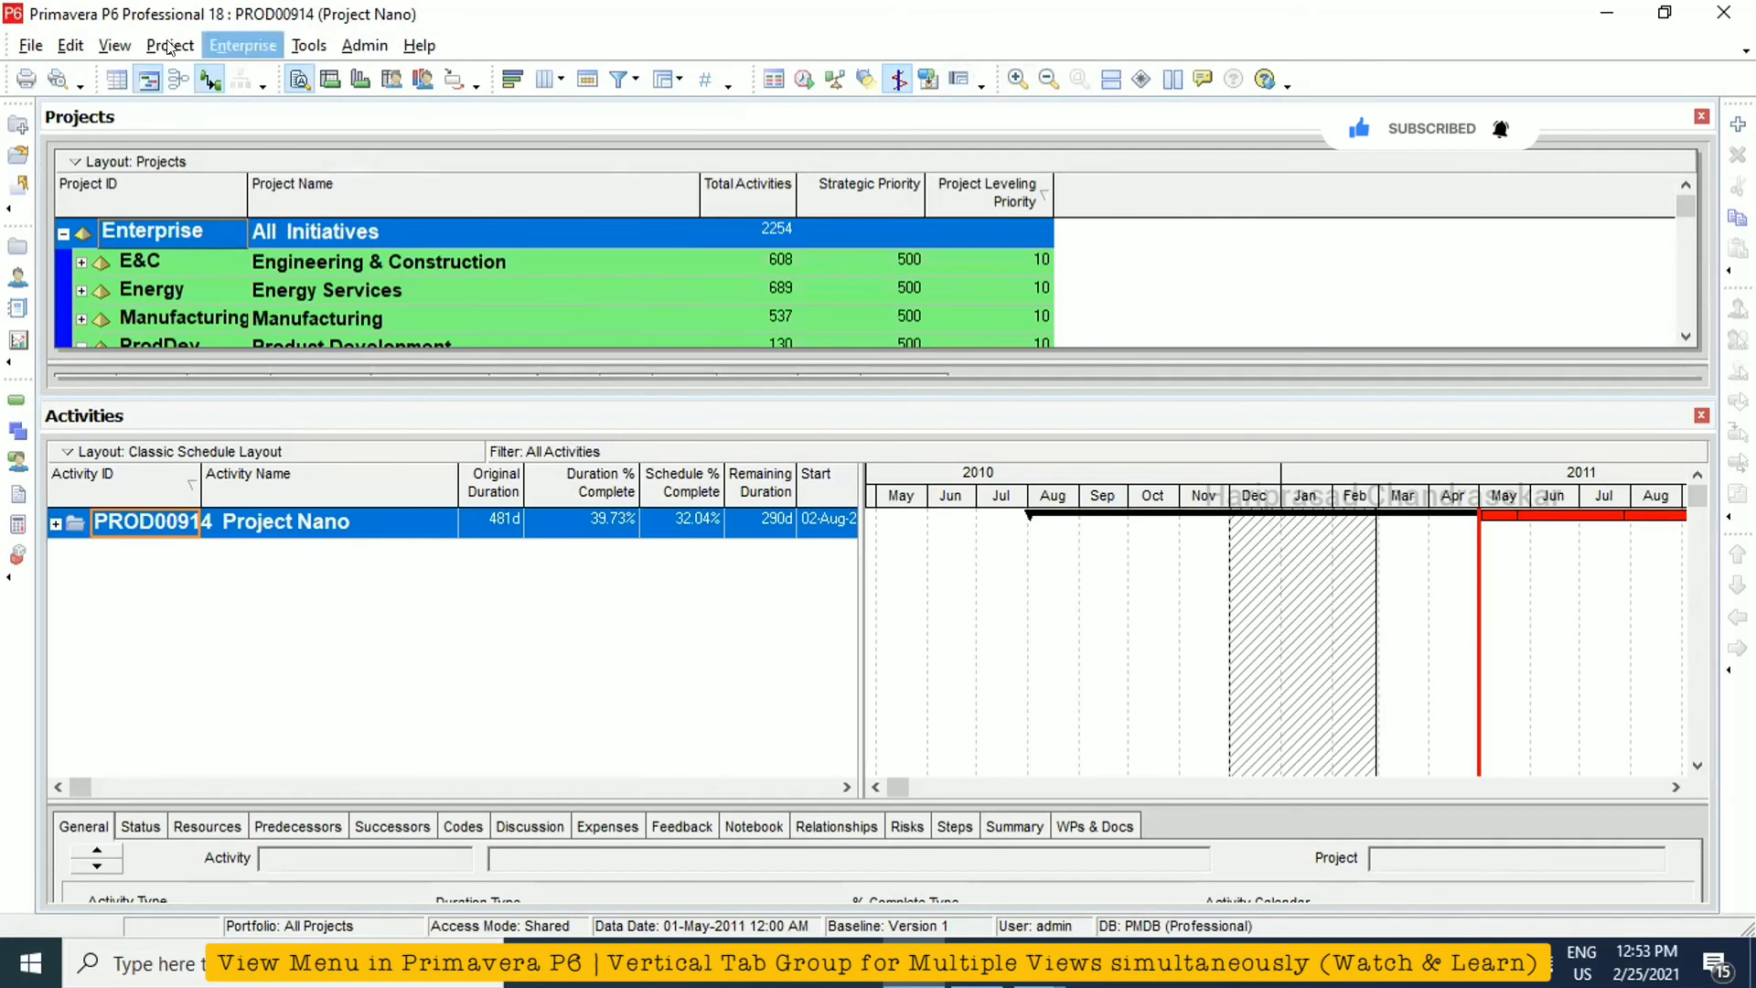
{"action": "left_click", "coordinate": [113, 44]}
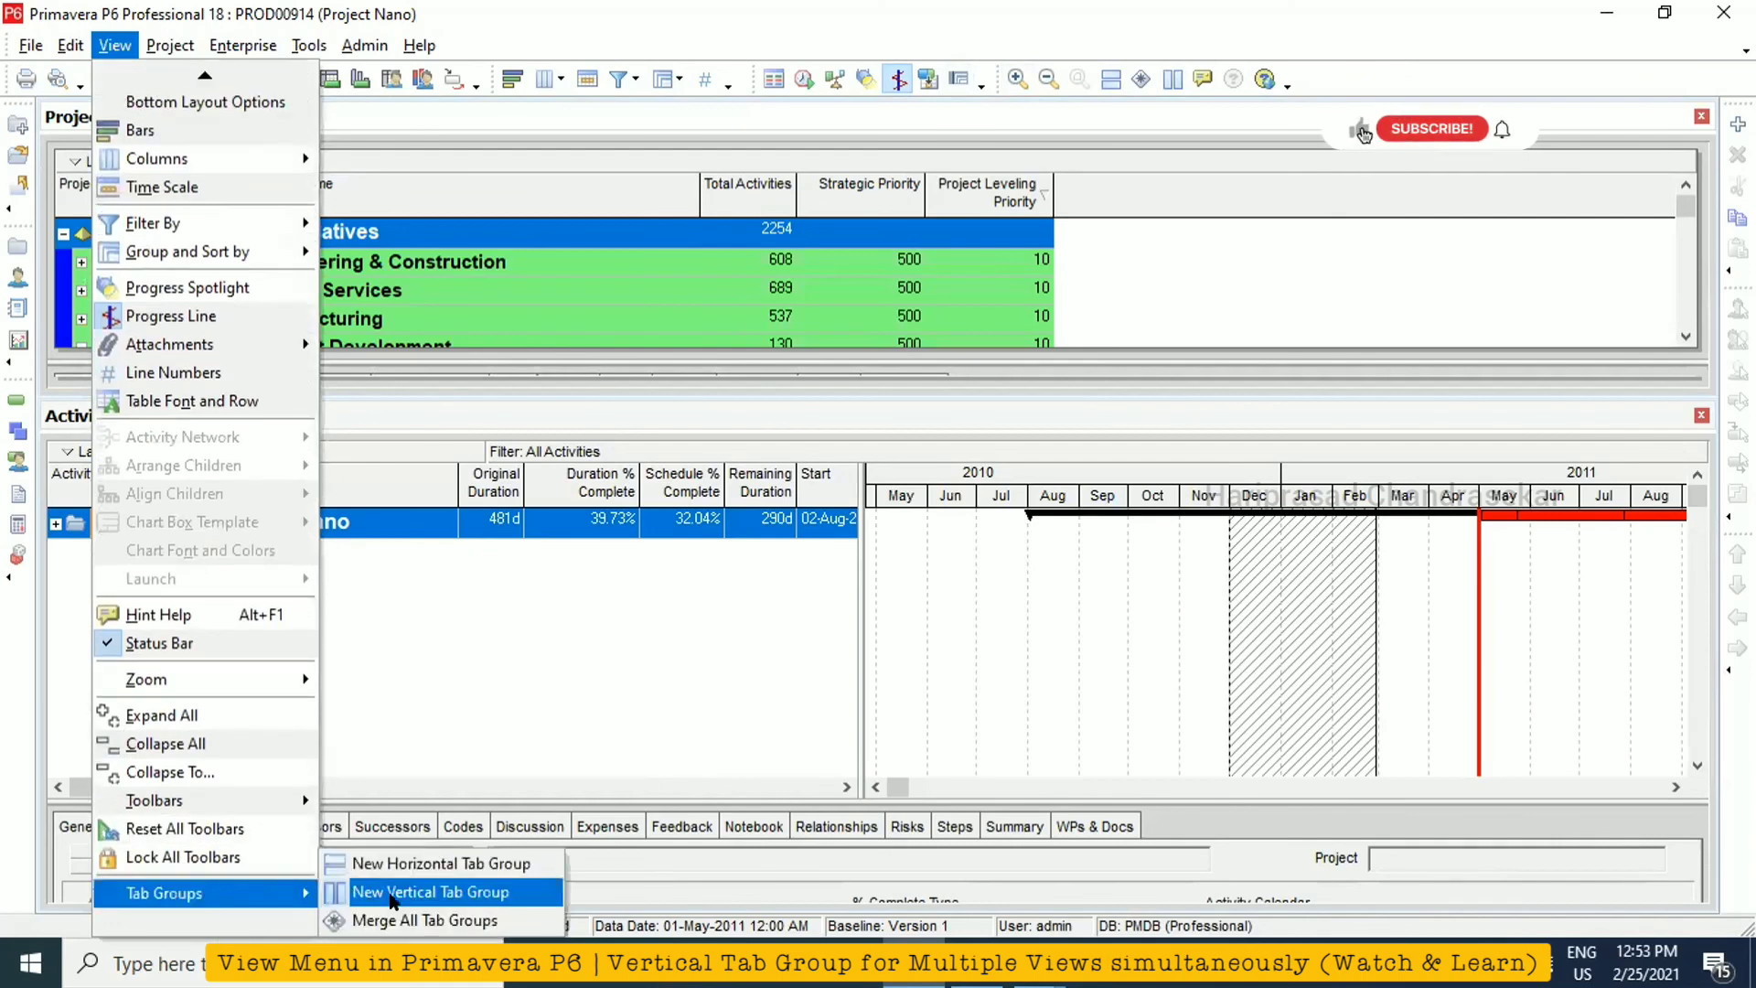
Arrange Projects and Activities side by side as a new vertical tab group
{"action": "left_click", "coordinate": [432, 893]}
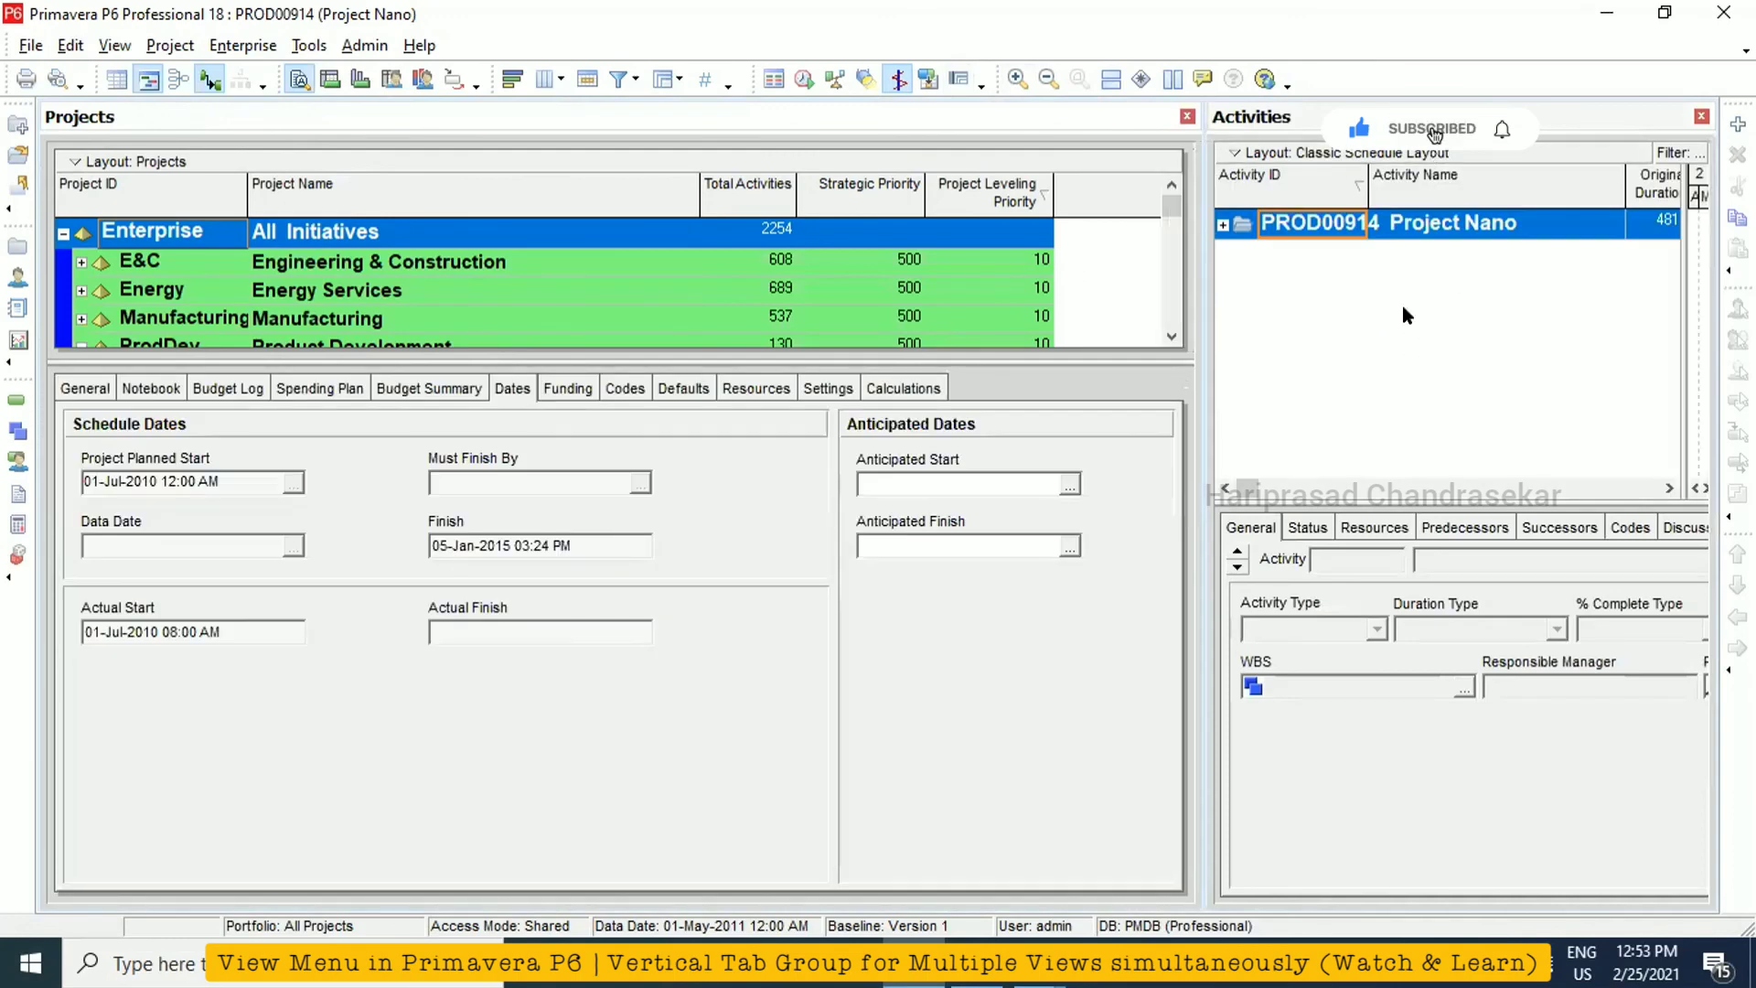
{"action": "mouse_move", "coordinate": [1354, 421]}
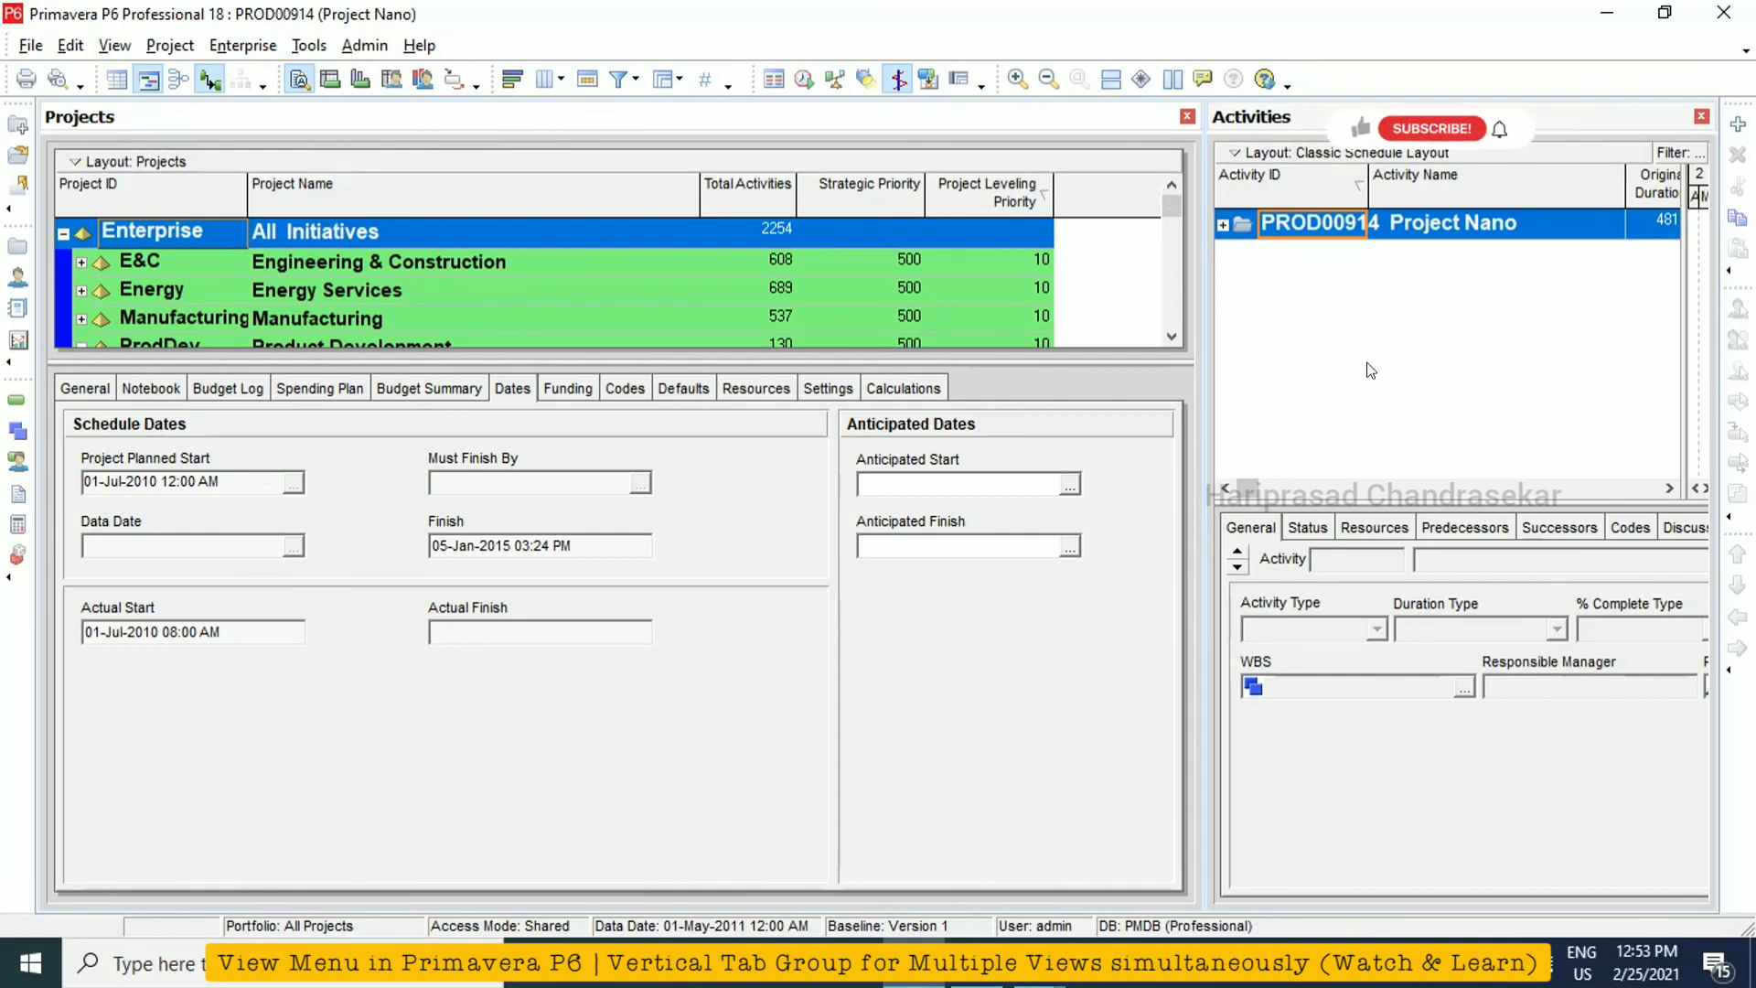
{"action": "left_click", "coordinate": [113, 44]}
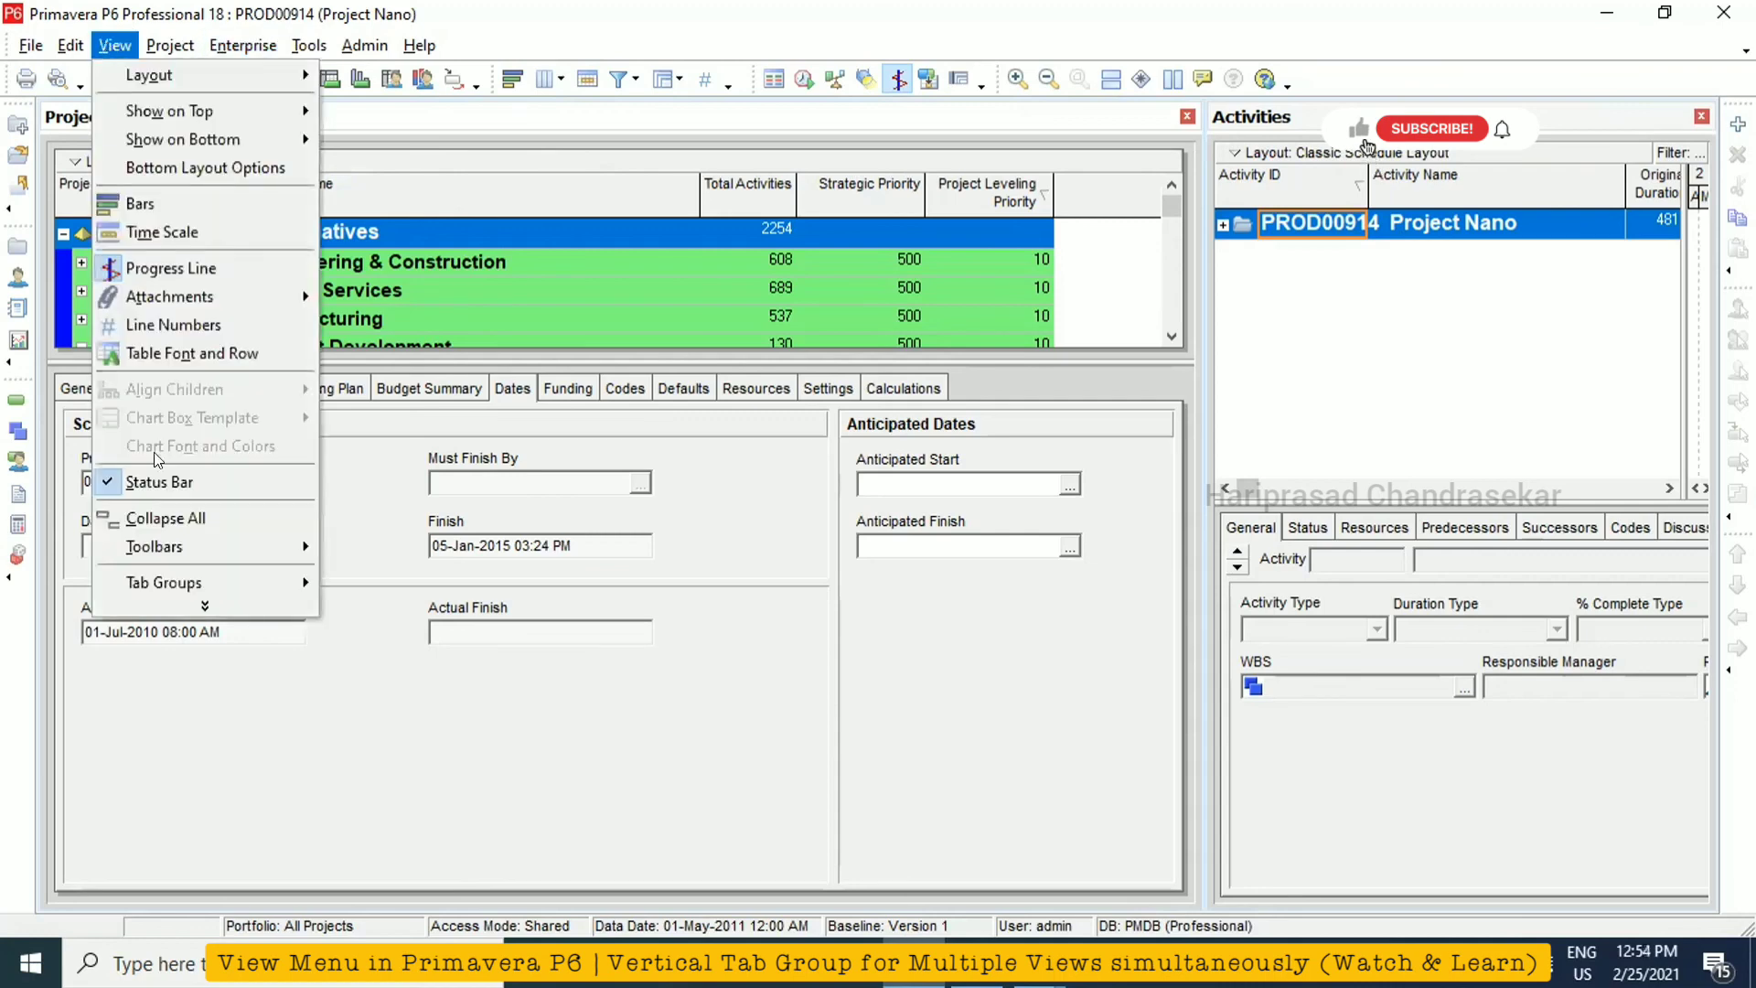